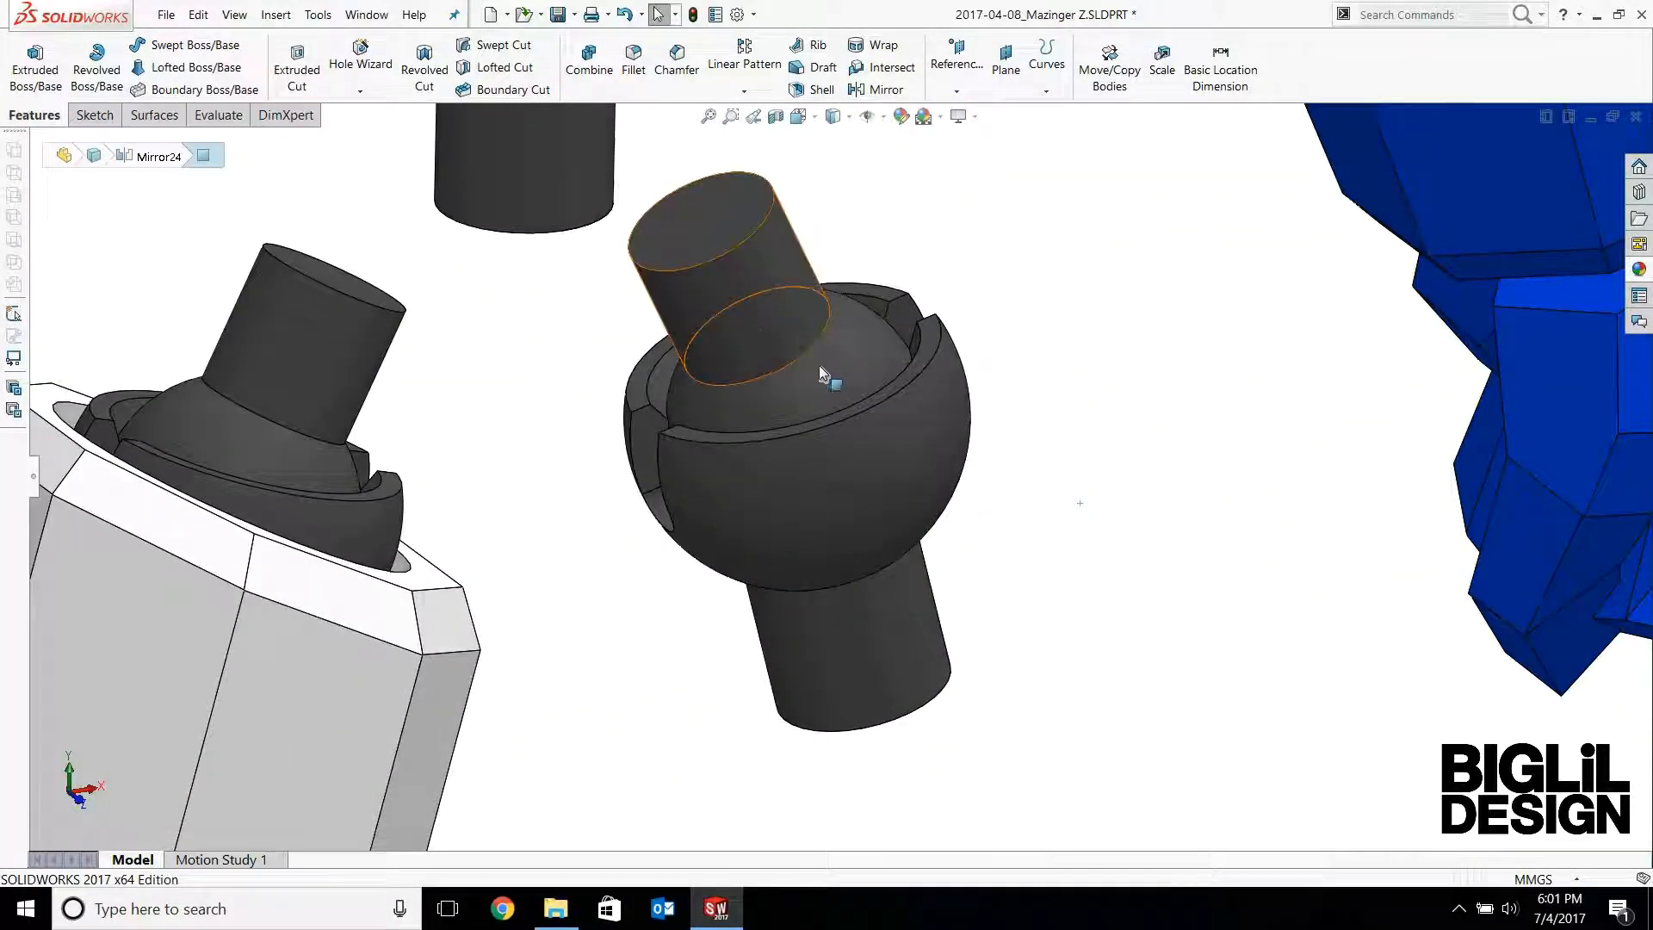
pyautogui.moveTo(785, 317)
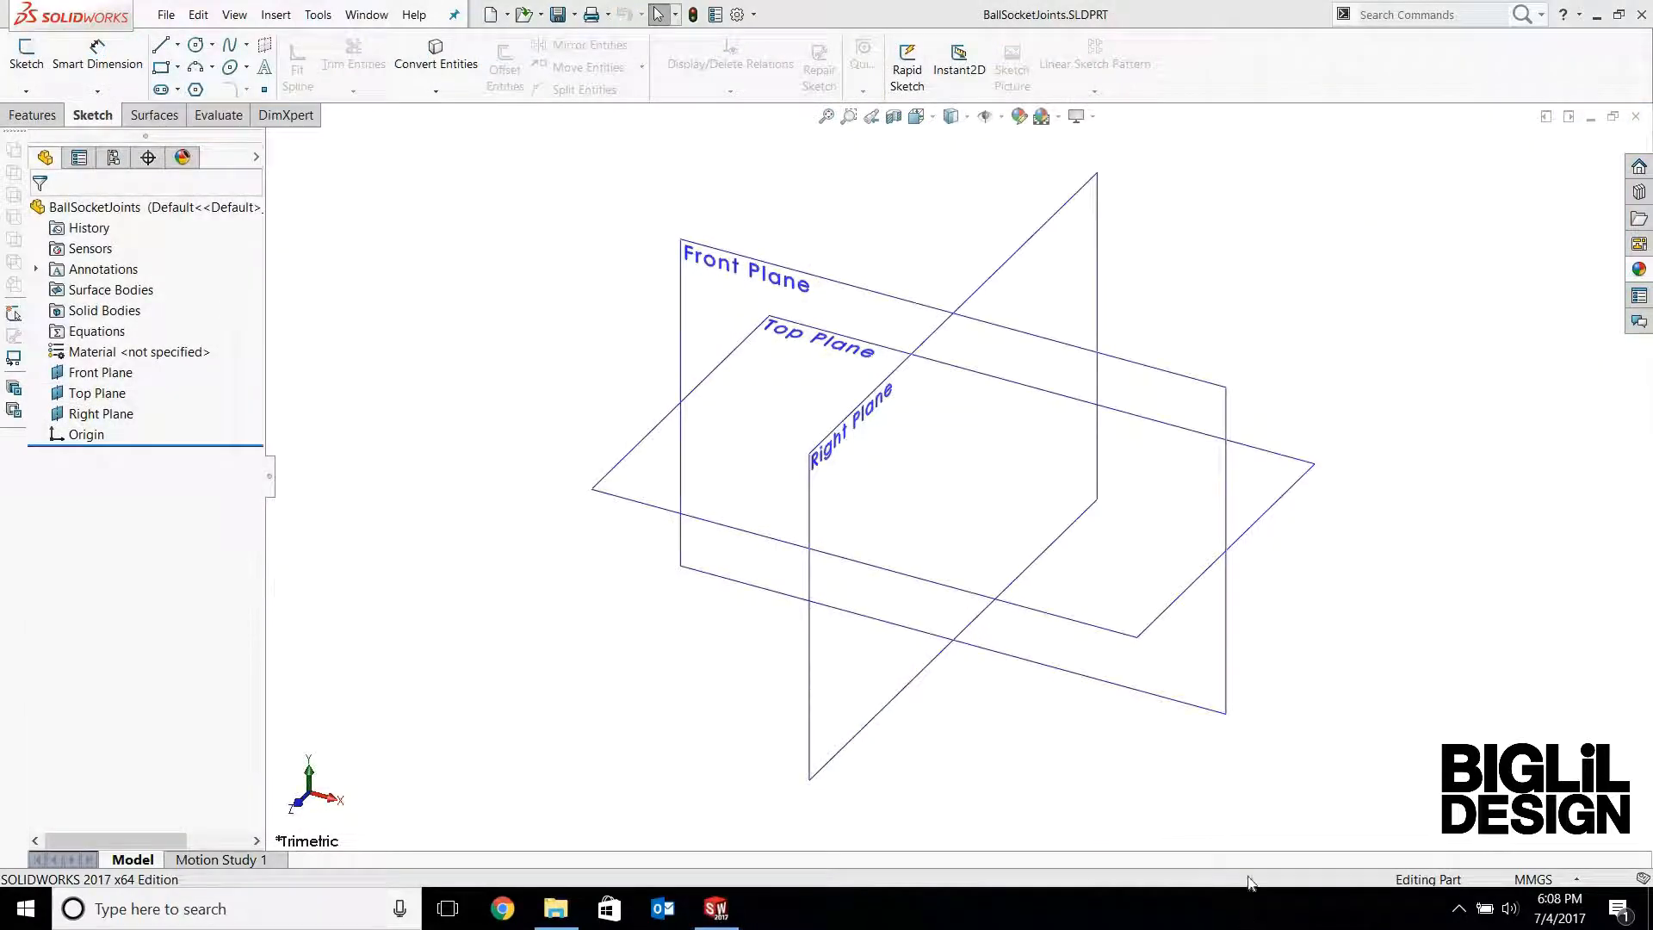
pyautogui.moveTo(1128, 780)
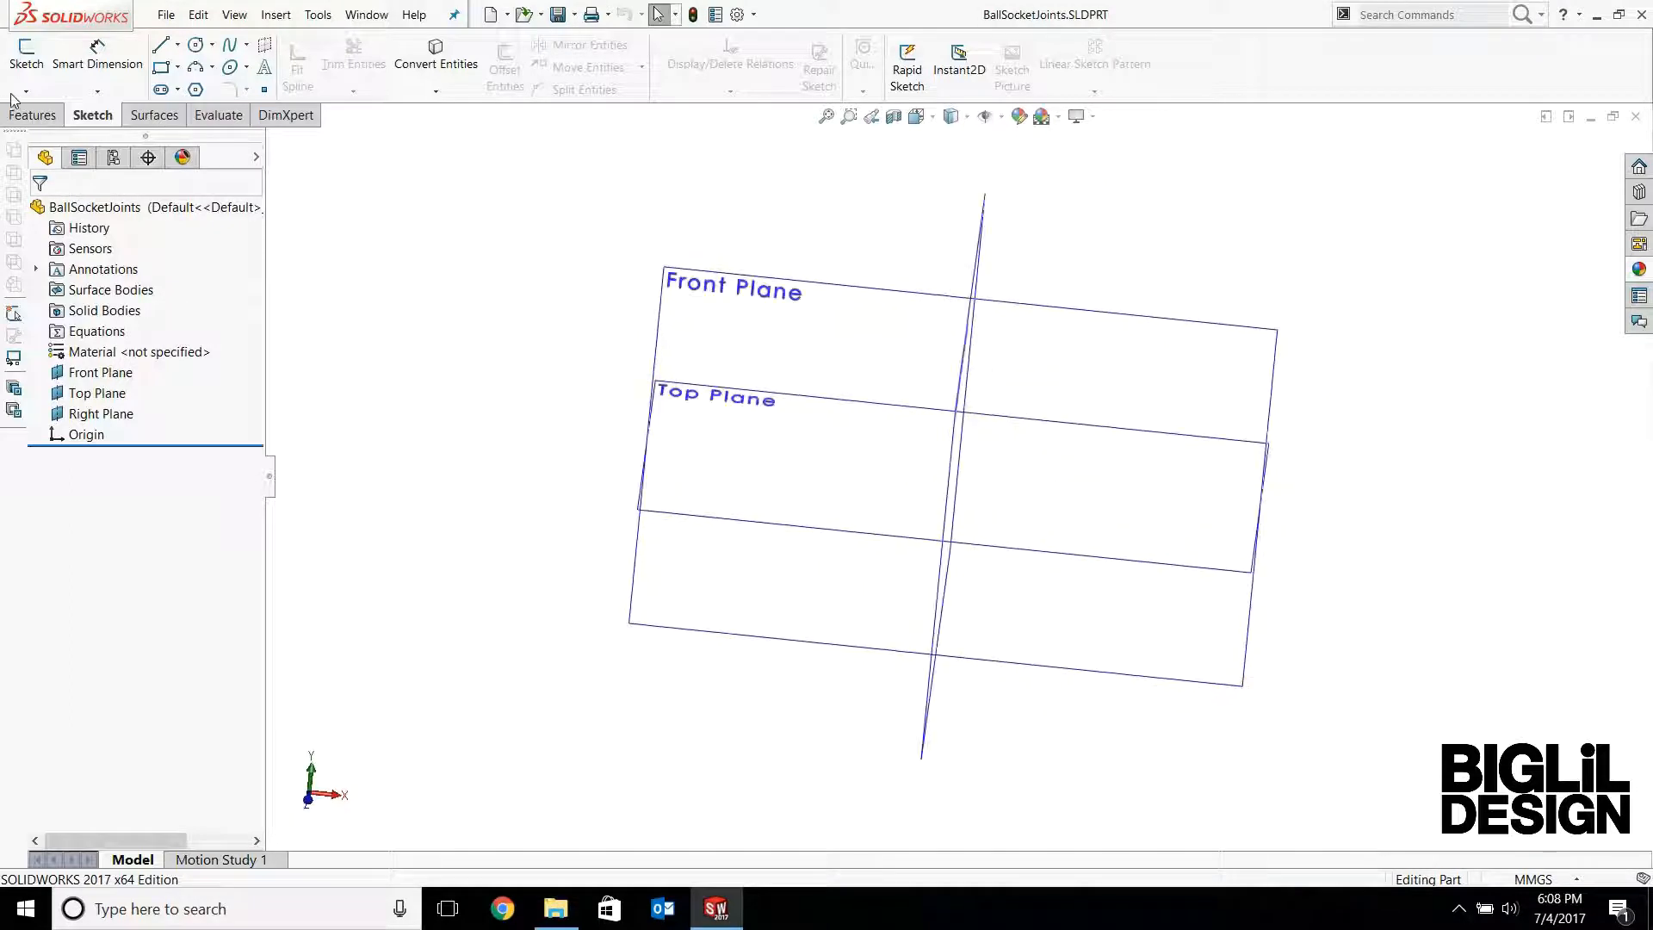
# - Start a sketch on the Front Plane and dimension the rectangle's width
pyautogui.click(24, 53)
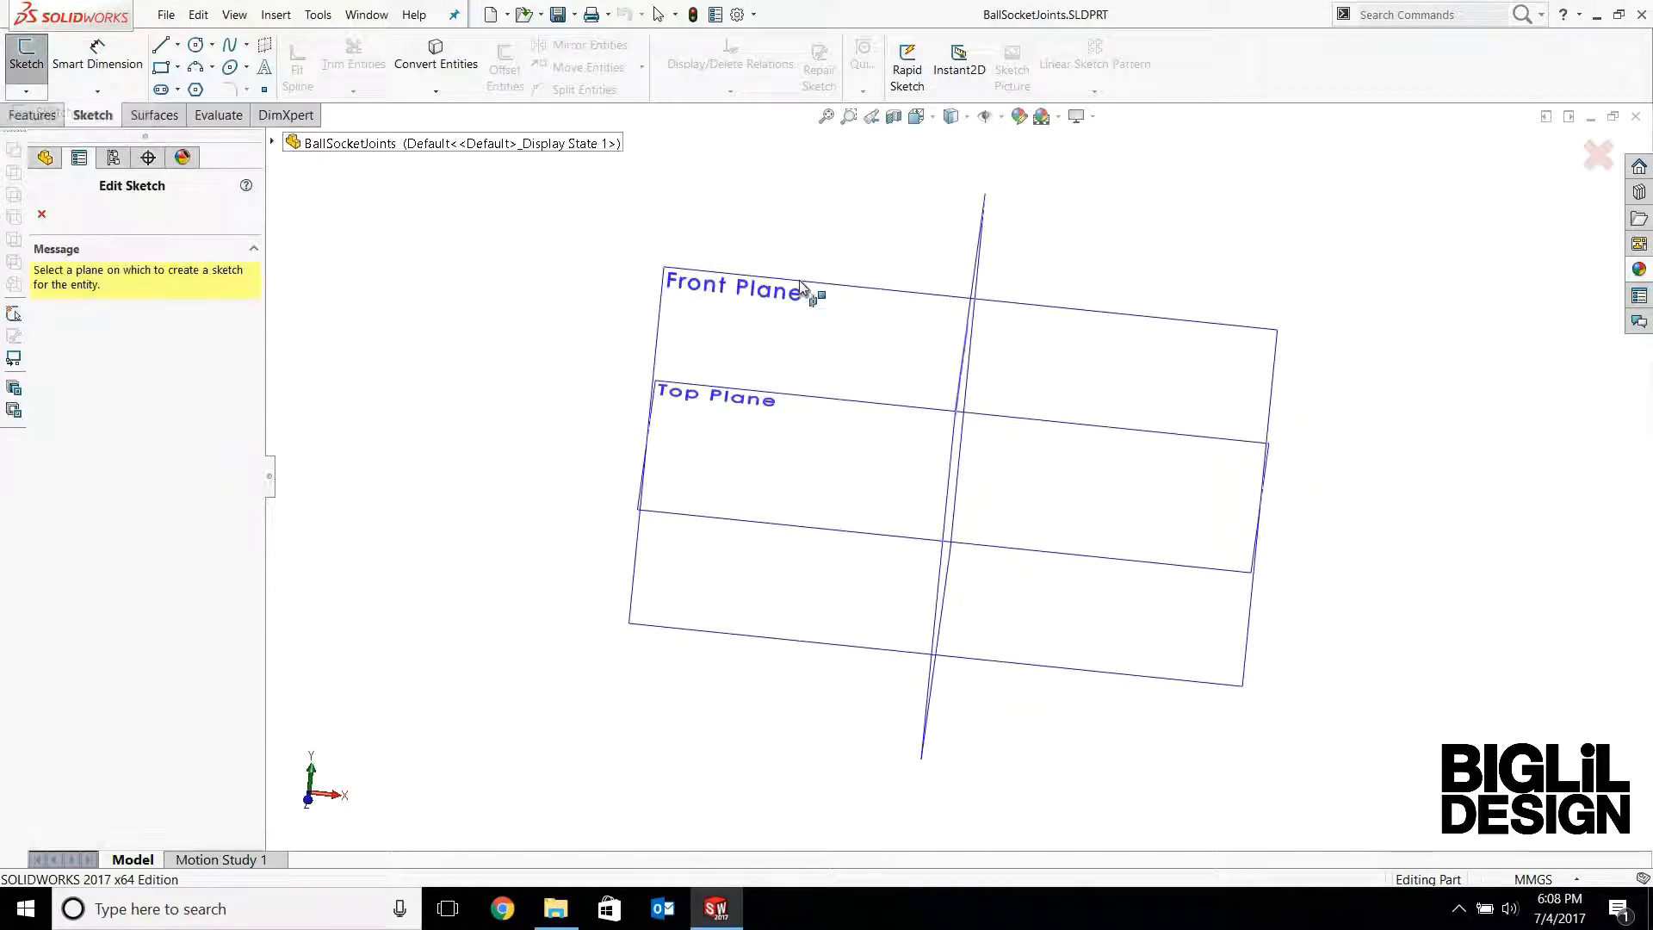
pyautogui.click(734, 284)
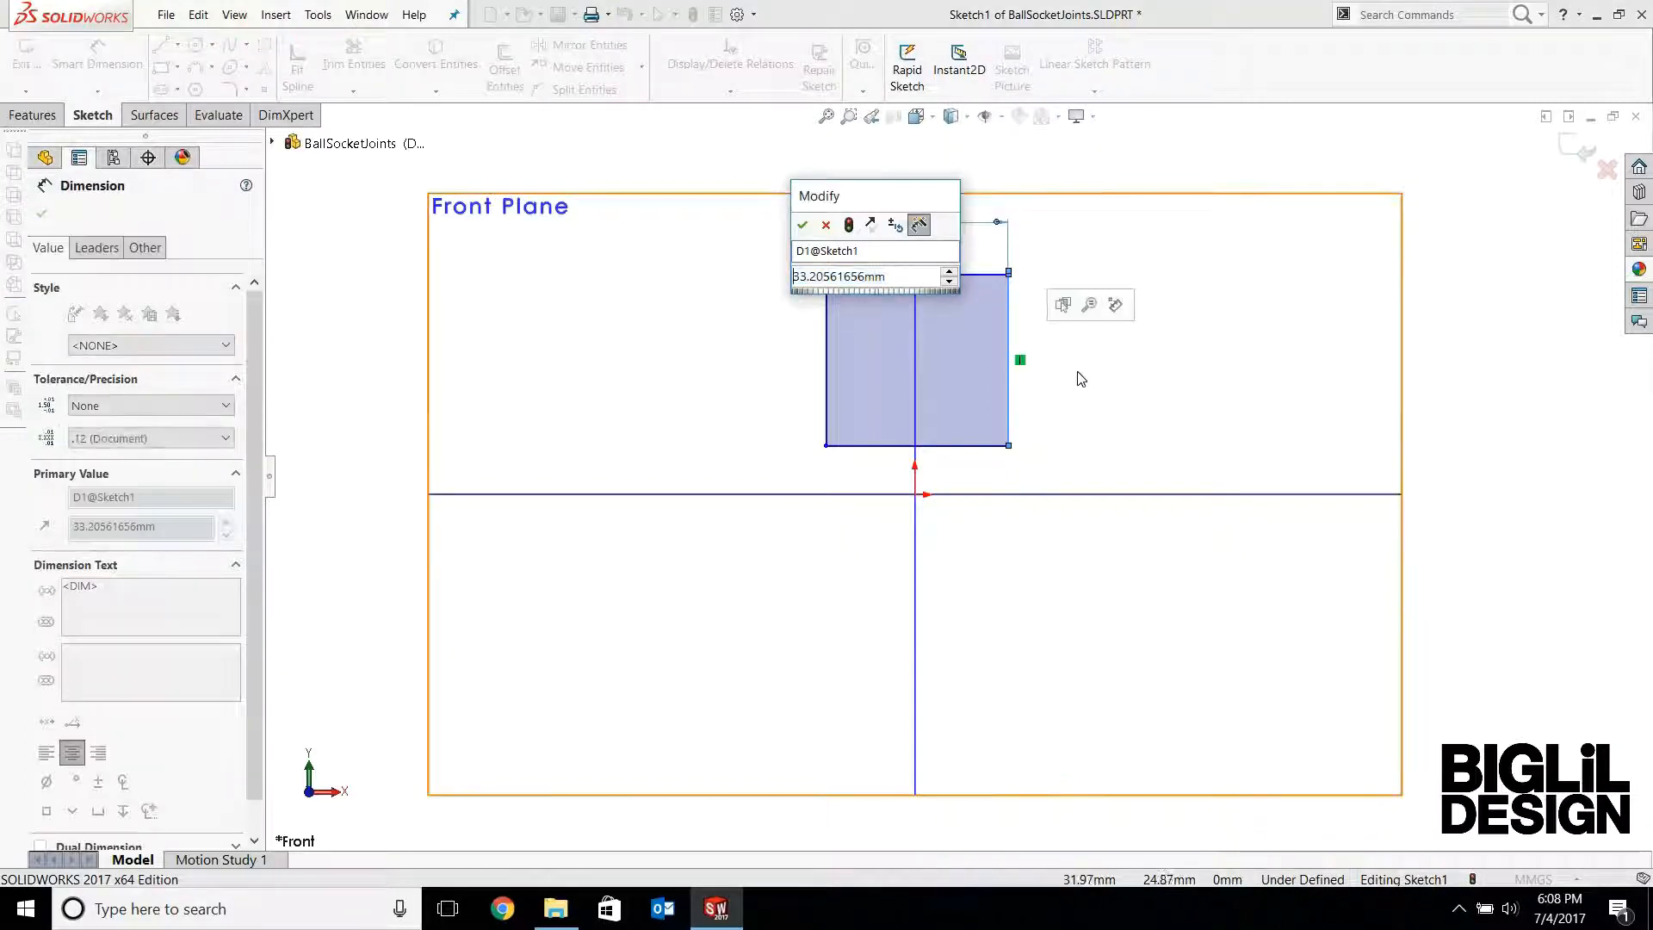
pyautogui.click(802, 224)
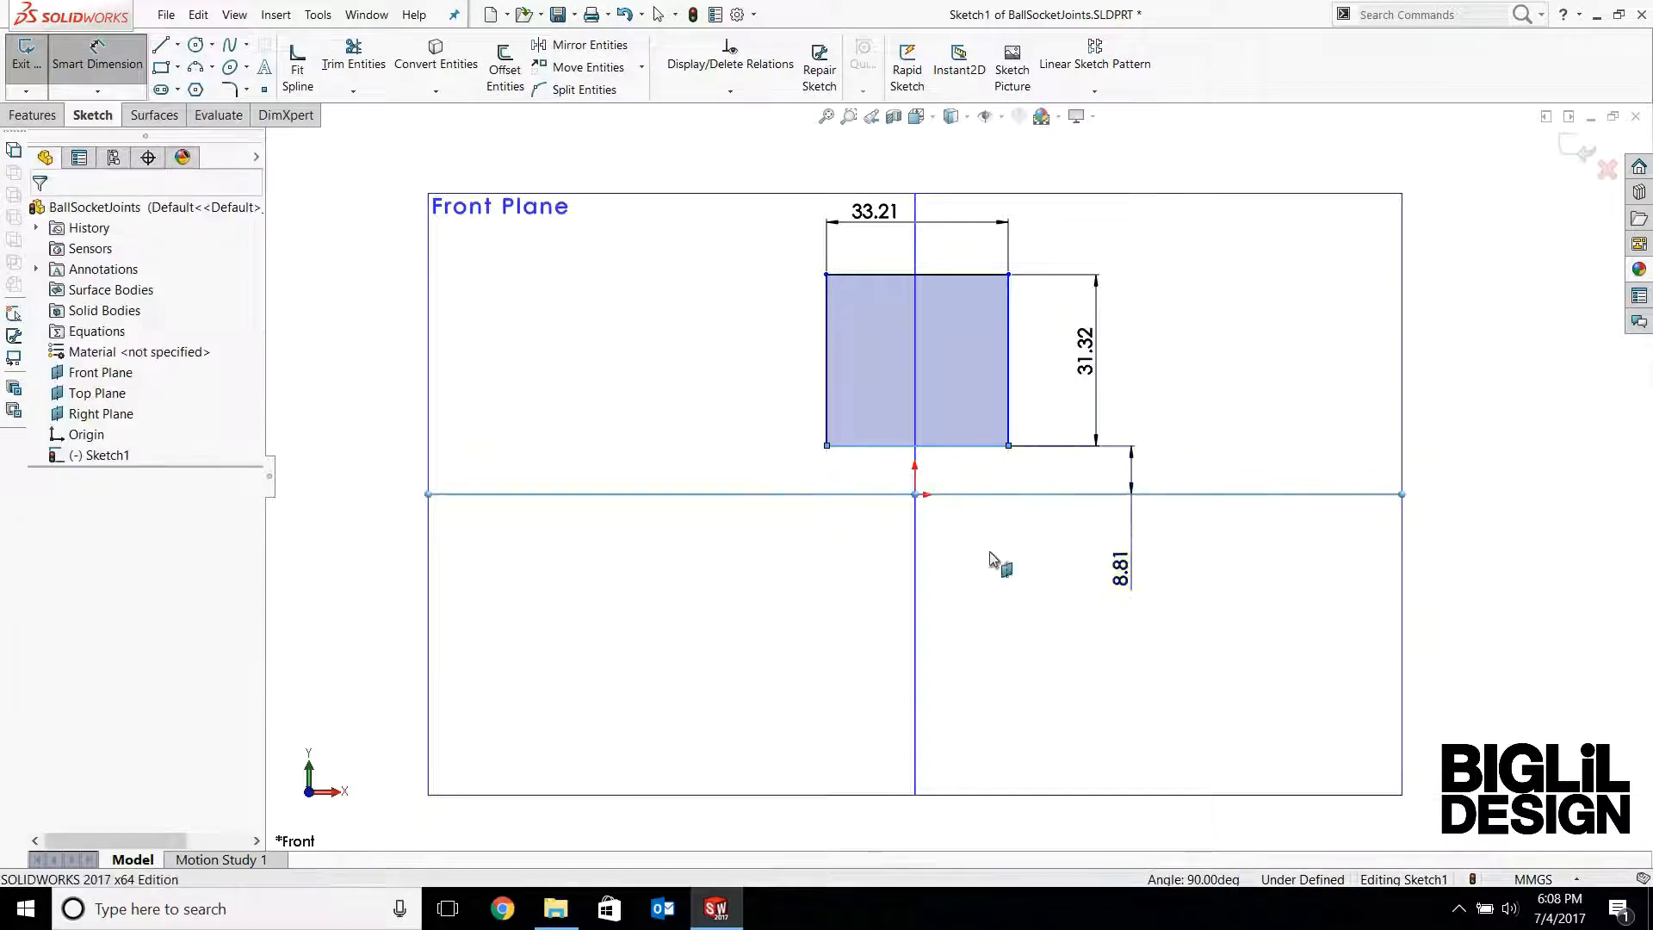
# - Dimension the centre offset and link it to "D1@Sketch1"/2, half the width
pyautogui.click(1119, 570)
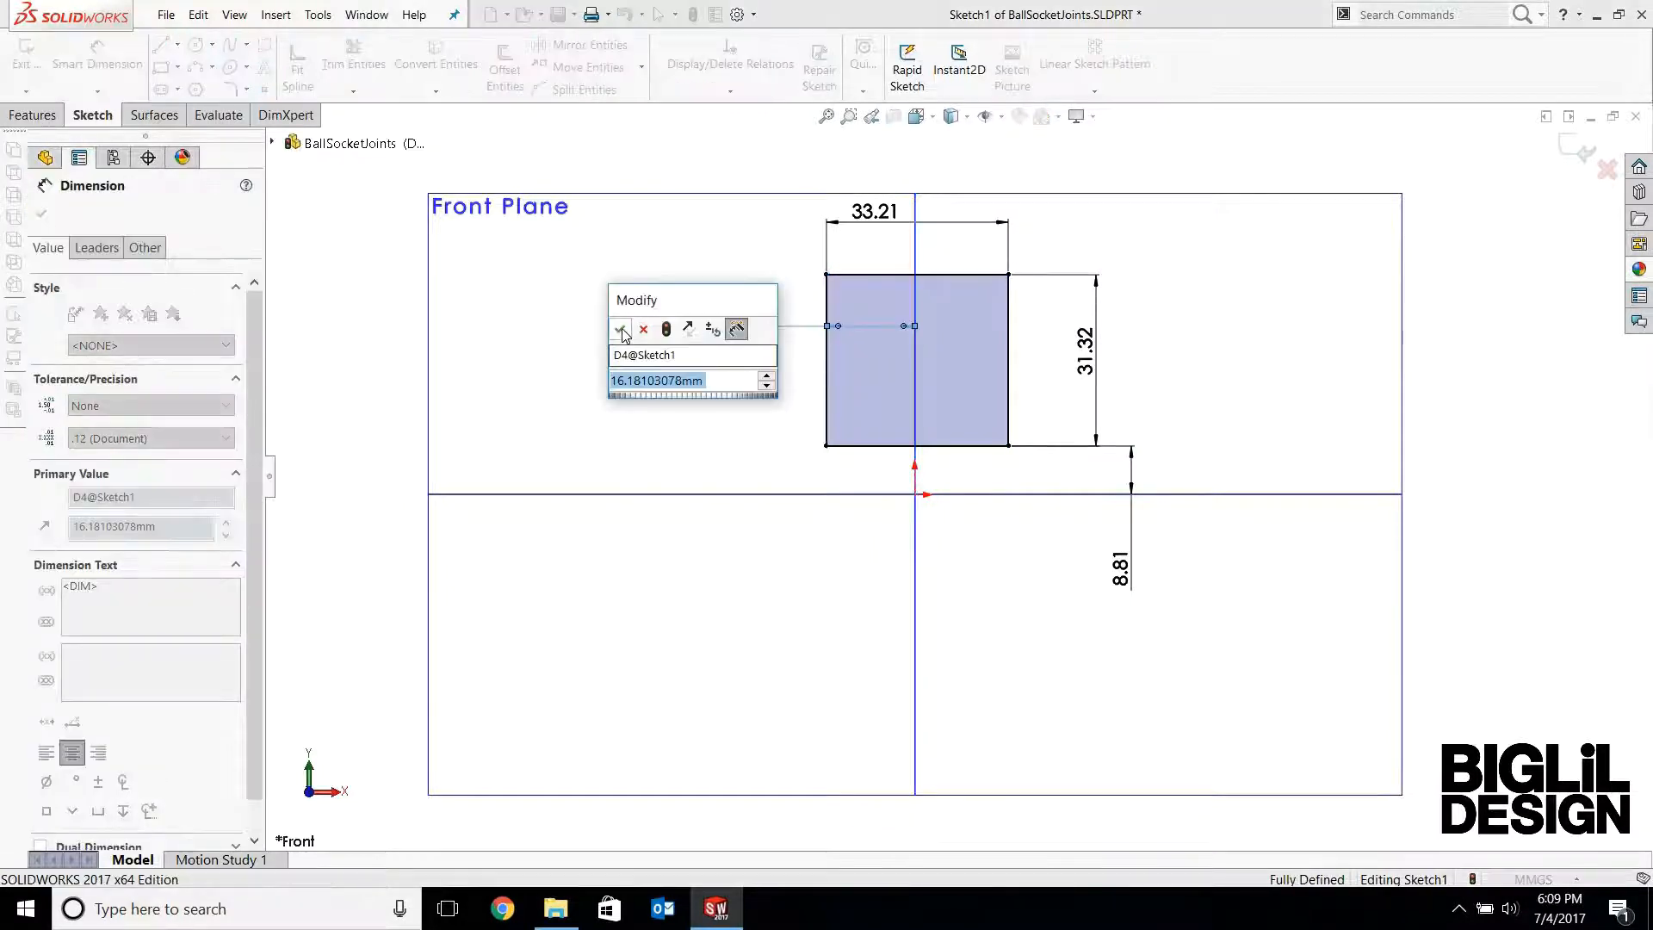
pyautogui.click(622, 329)
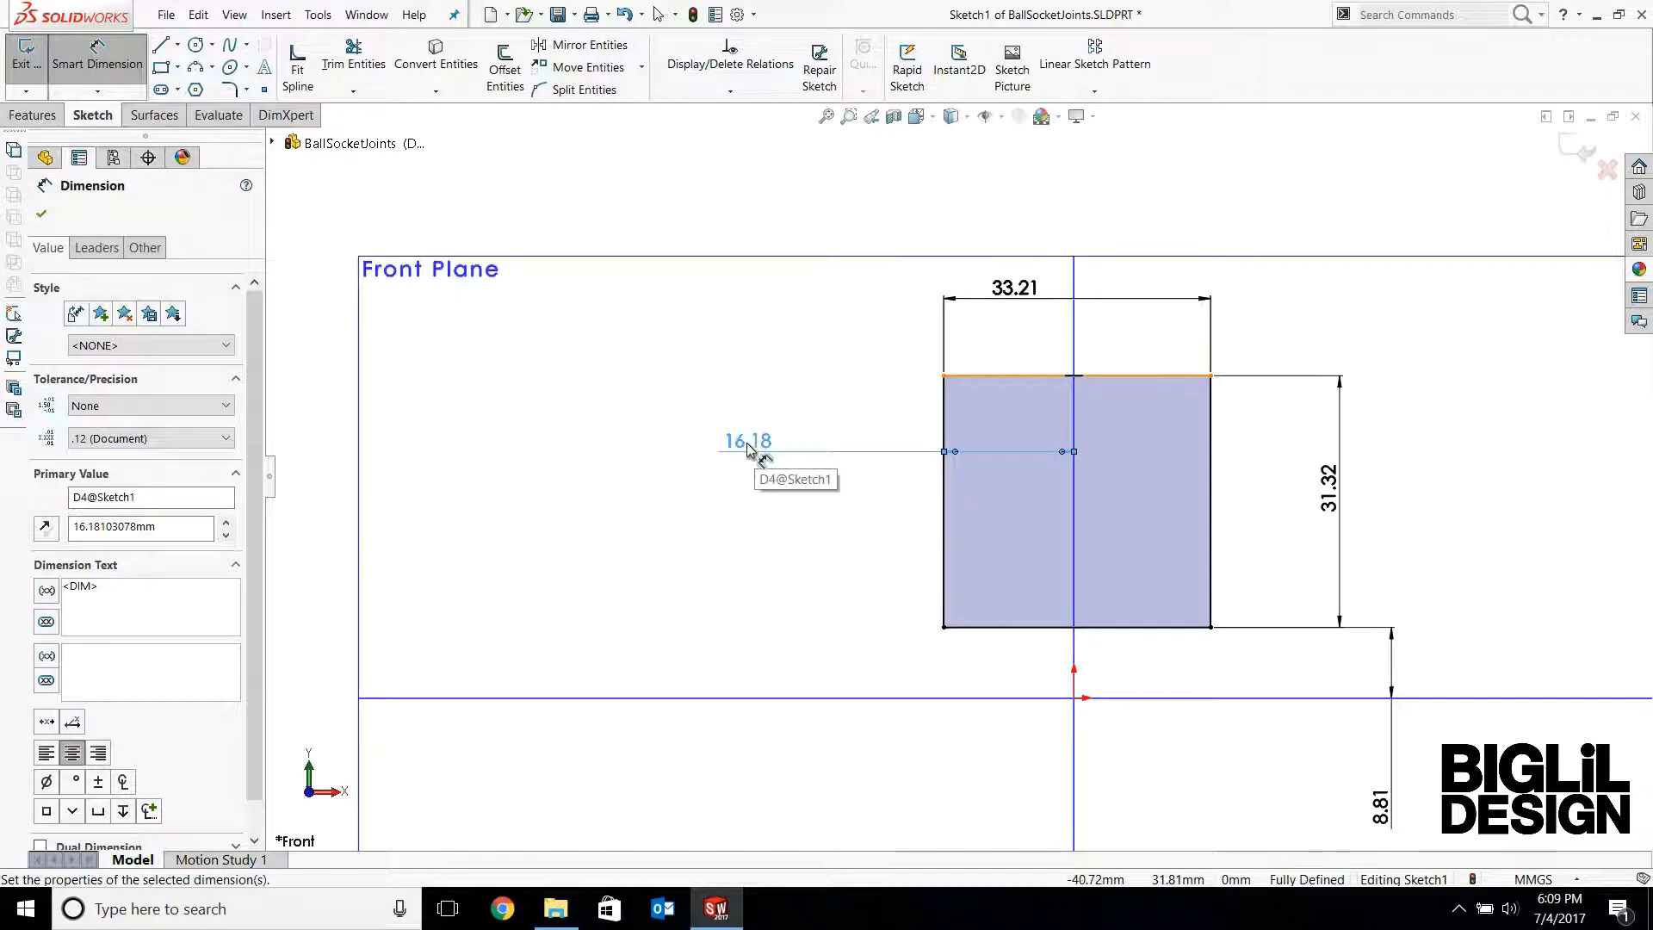
pyautogui.doubleClick(746, 441)
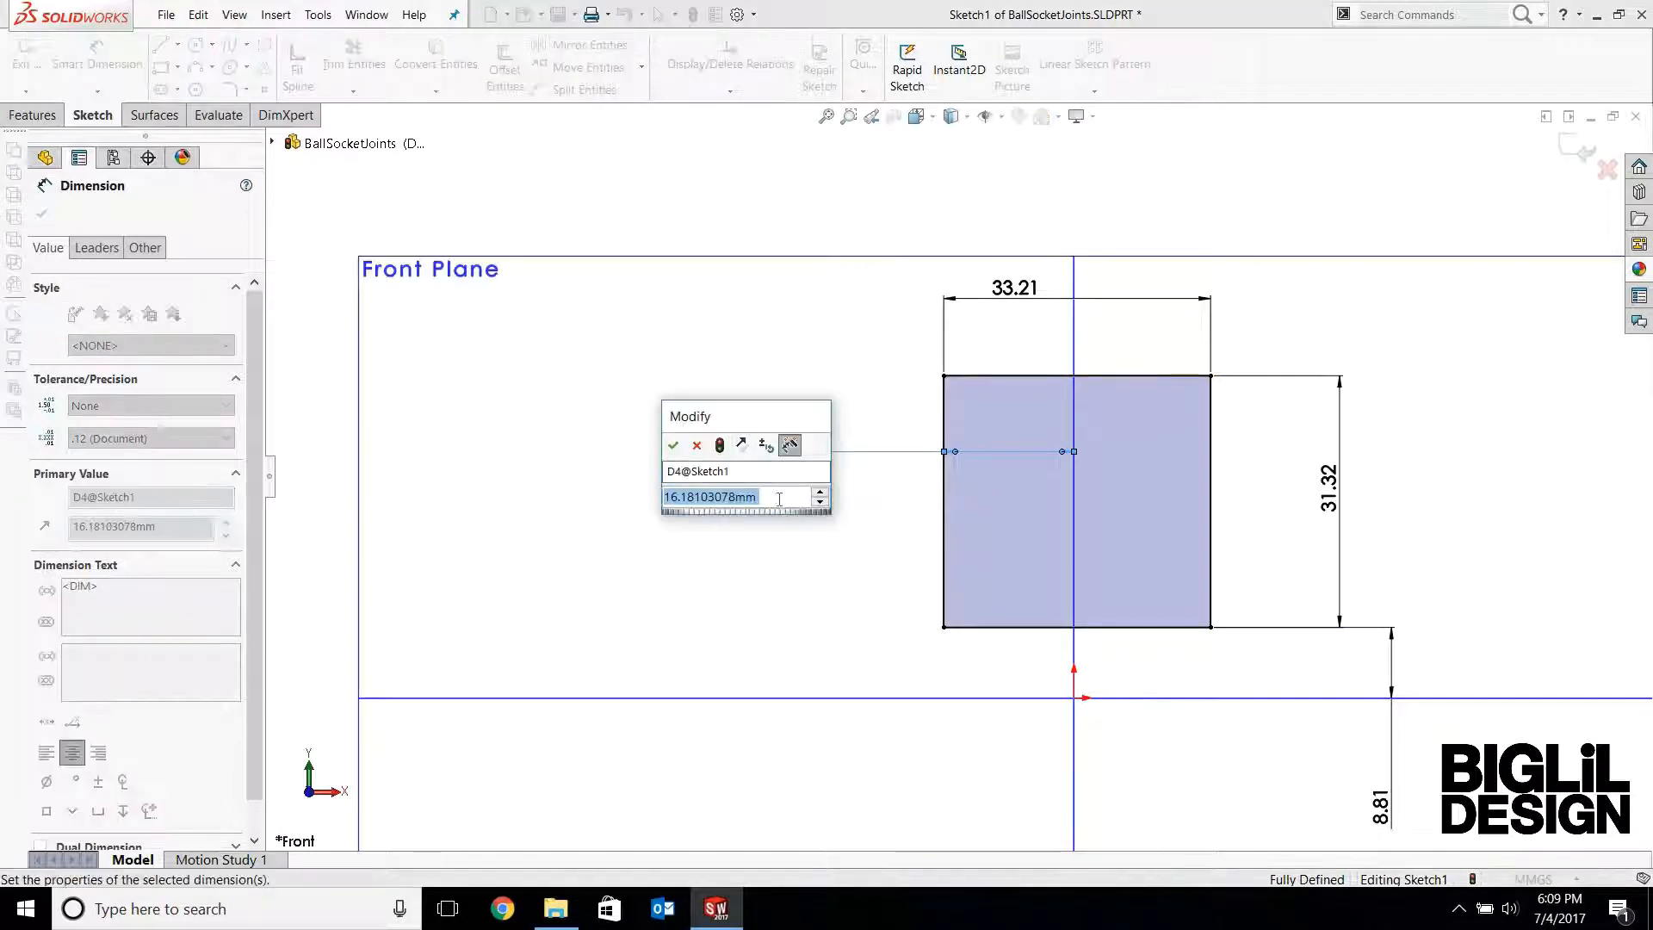
pyautogui.moveTo(624, 504)
pyautogui.write('="D1@Sketch1')
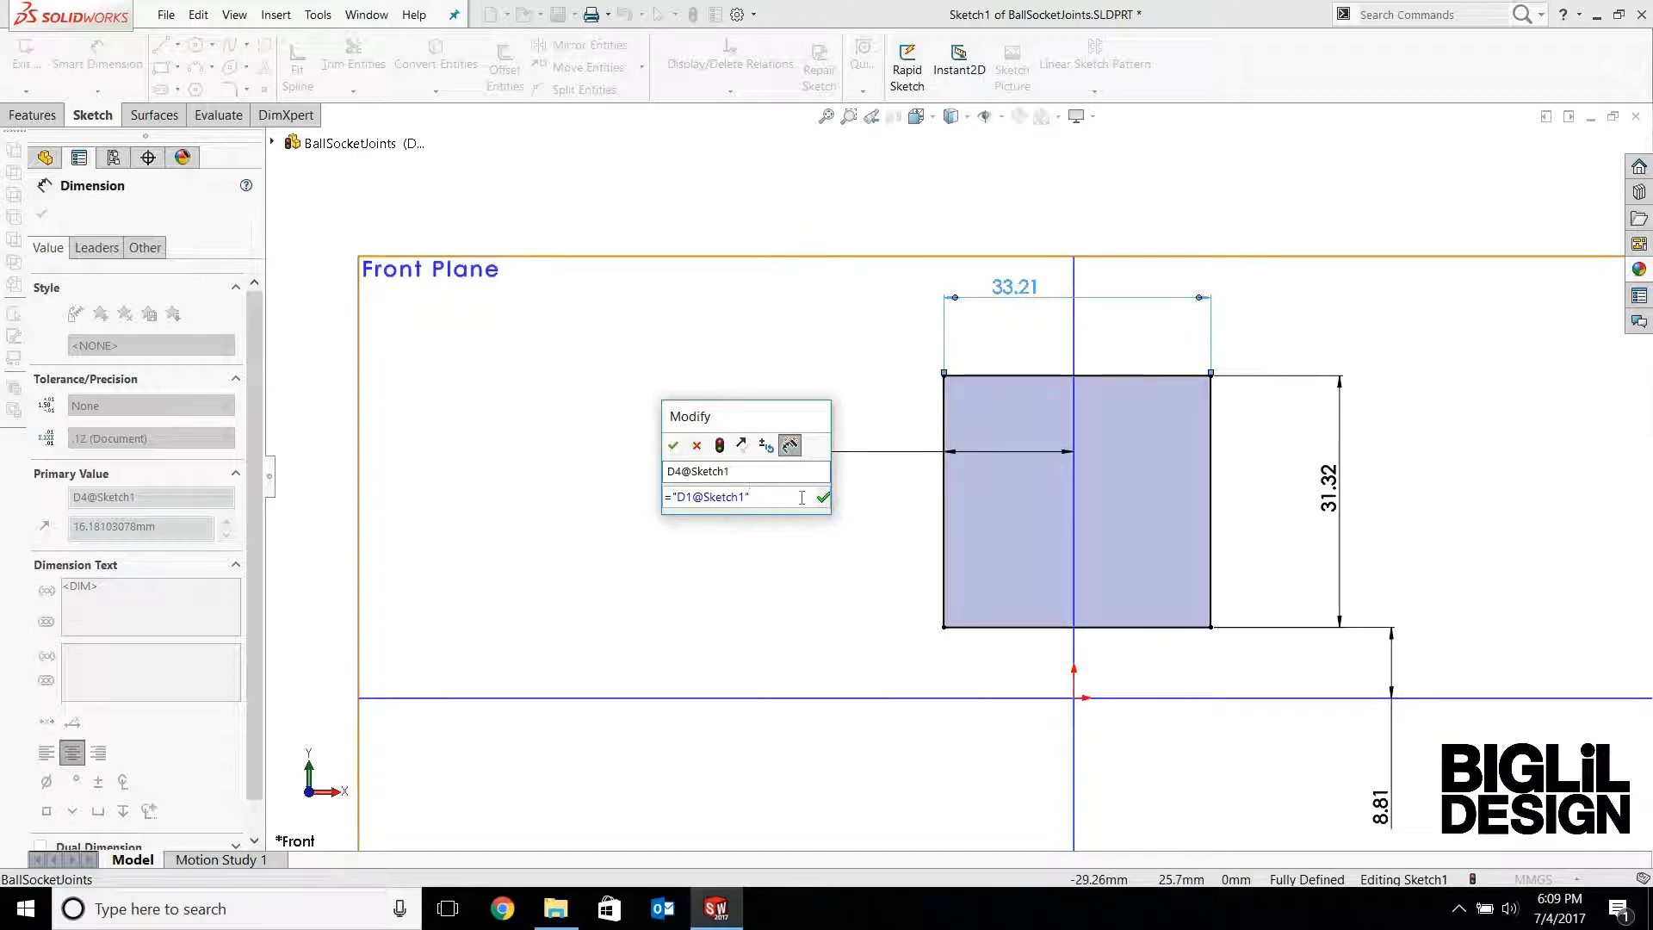
pyautogui.write('/2')
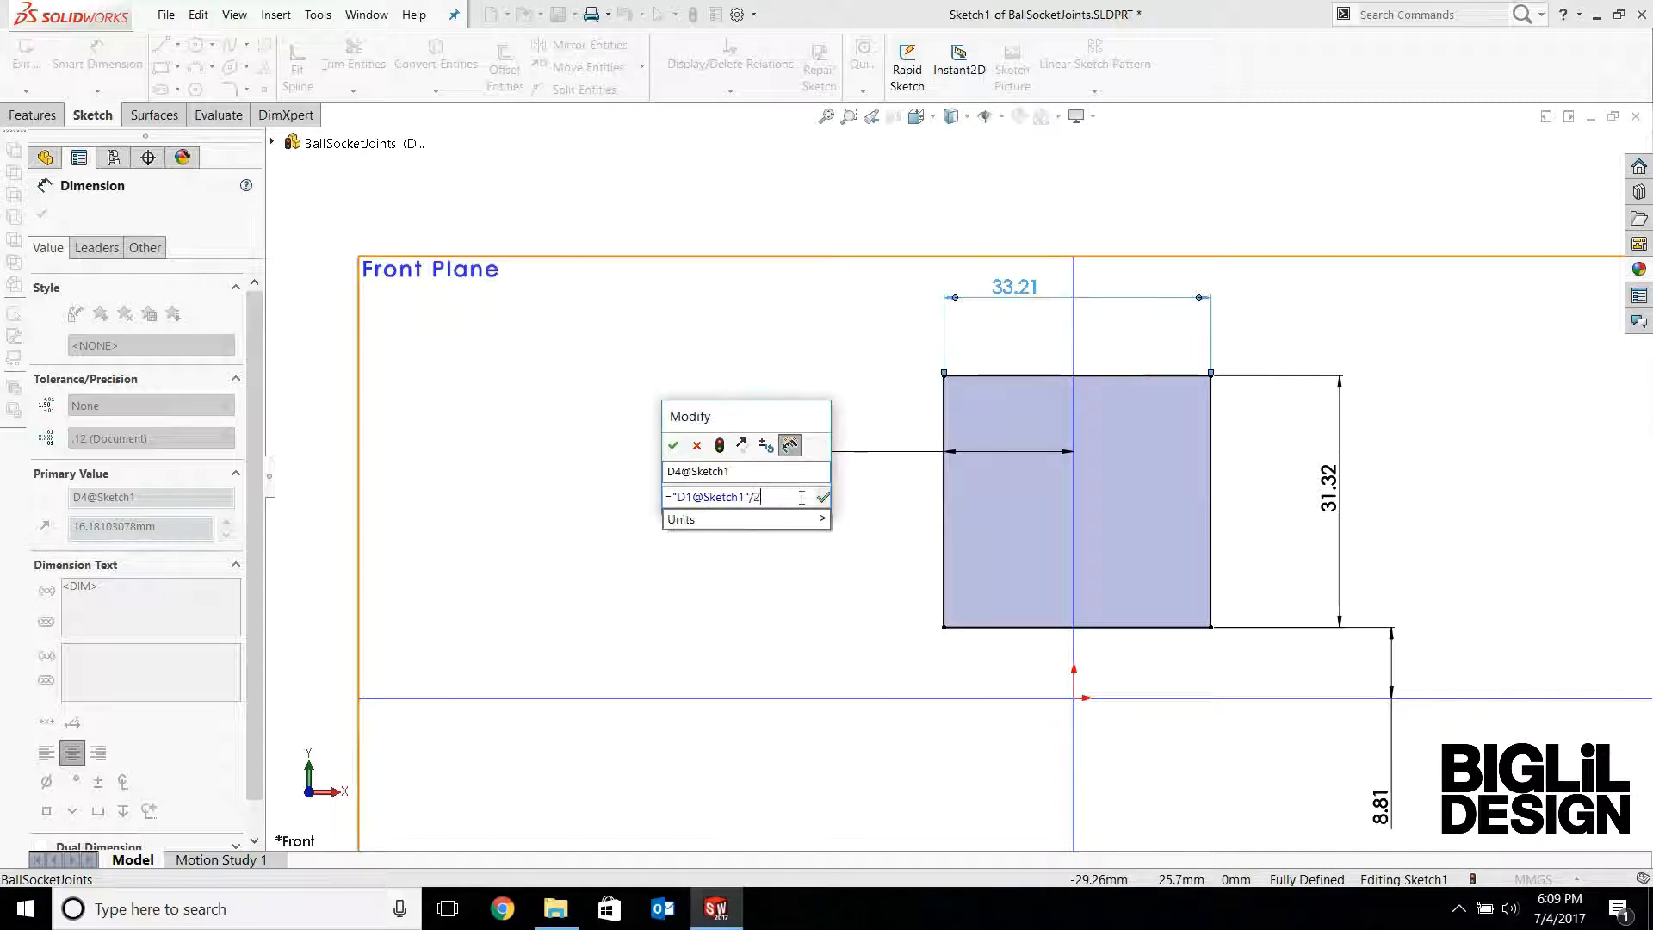
pyautogui.click(673, 444)
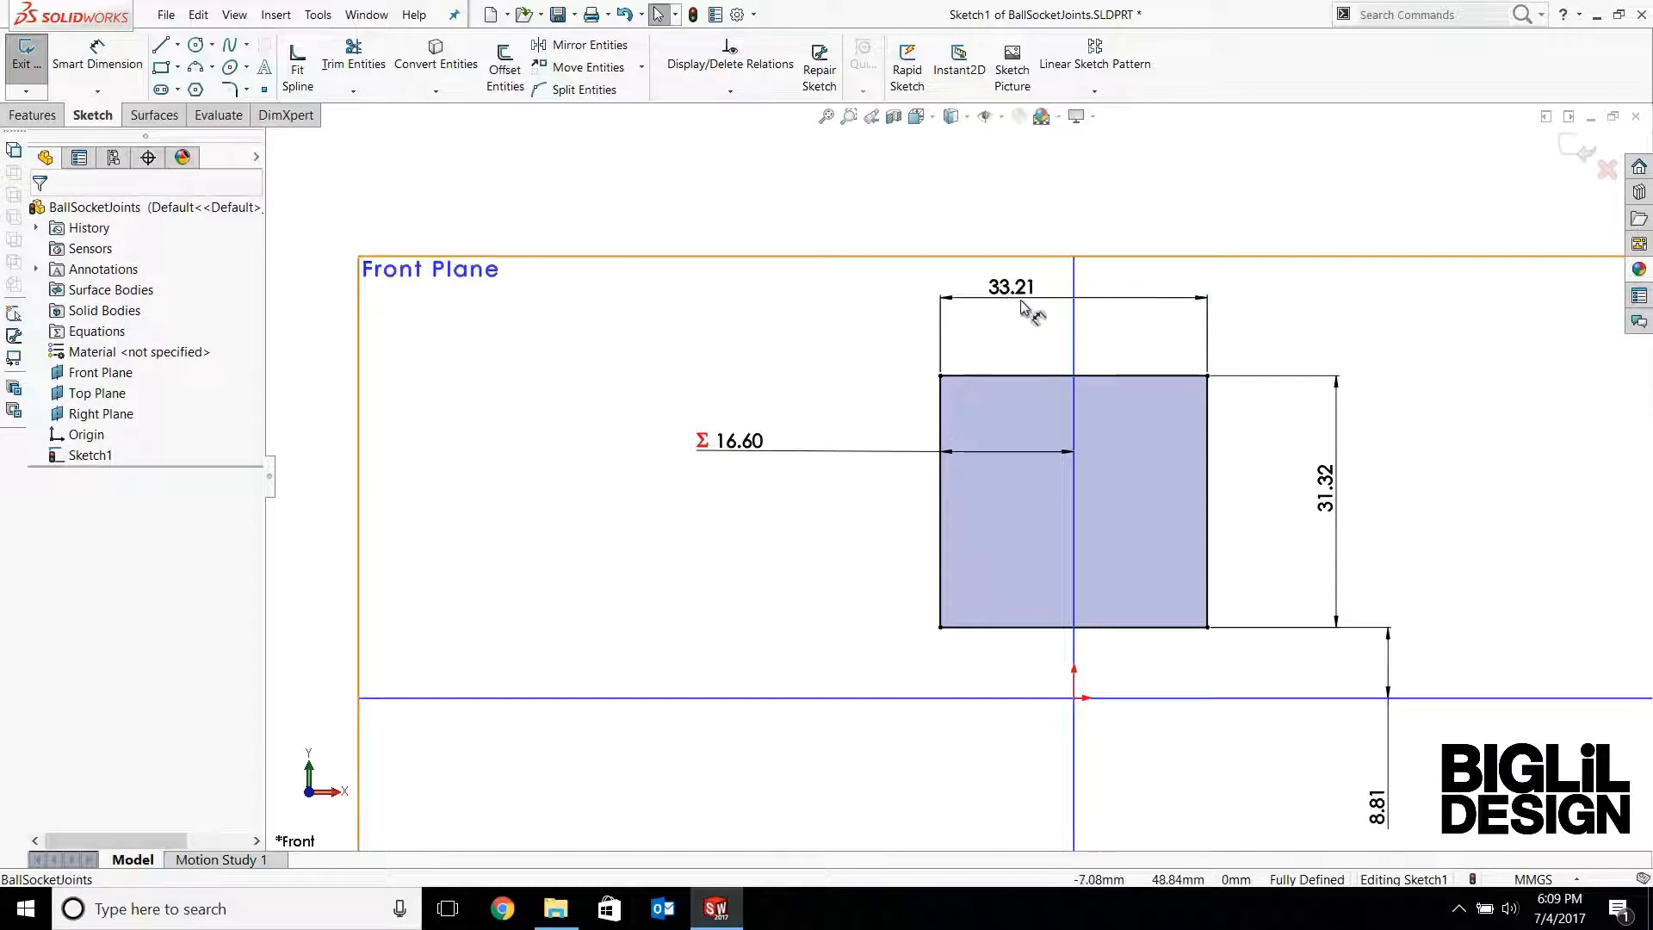
# - Set width and height to 12.50 mm, update the offset to 6.25, and close Sketch1
pyautogui.doubleClick(1011, 287)
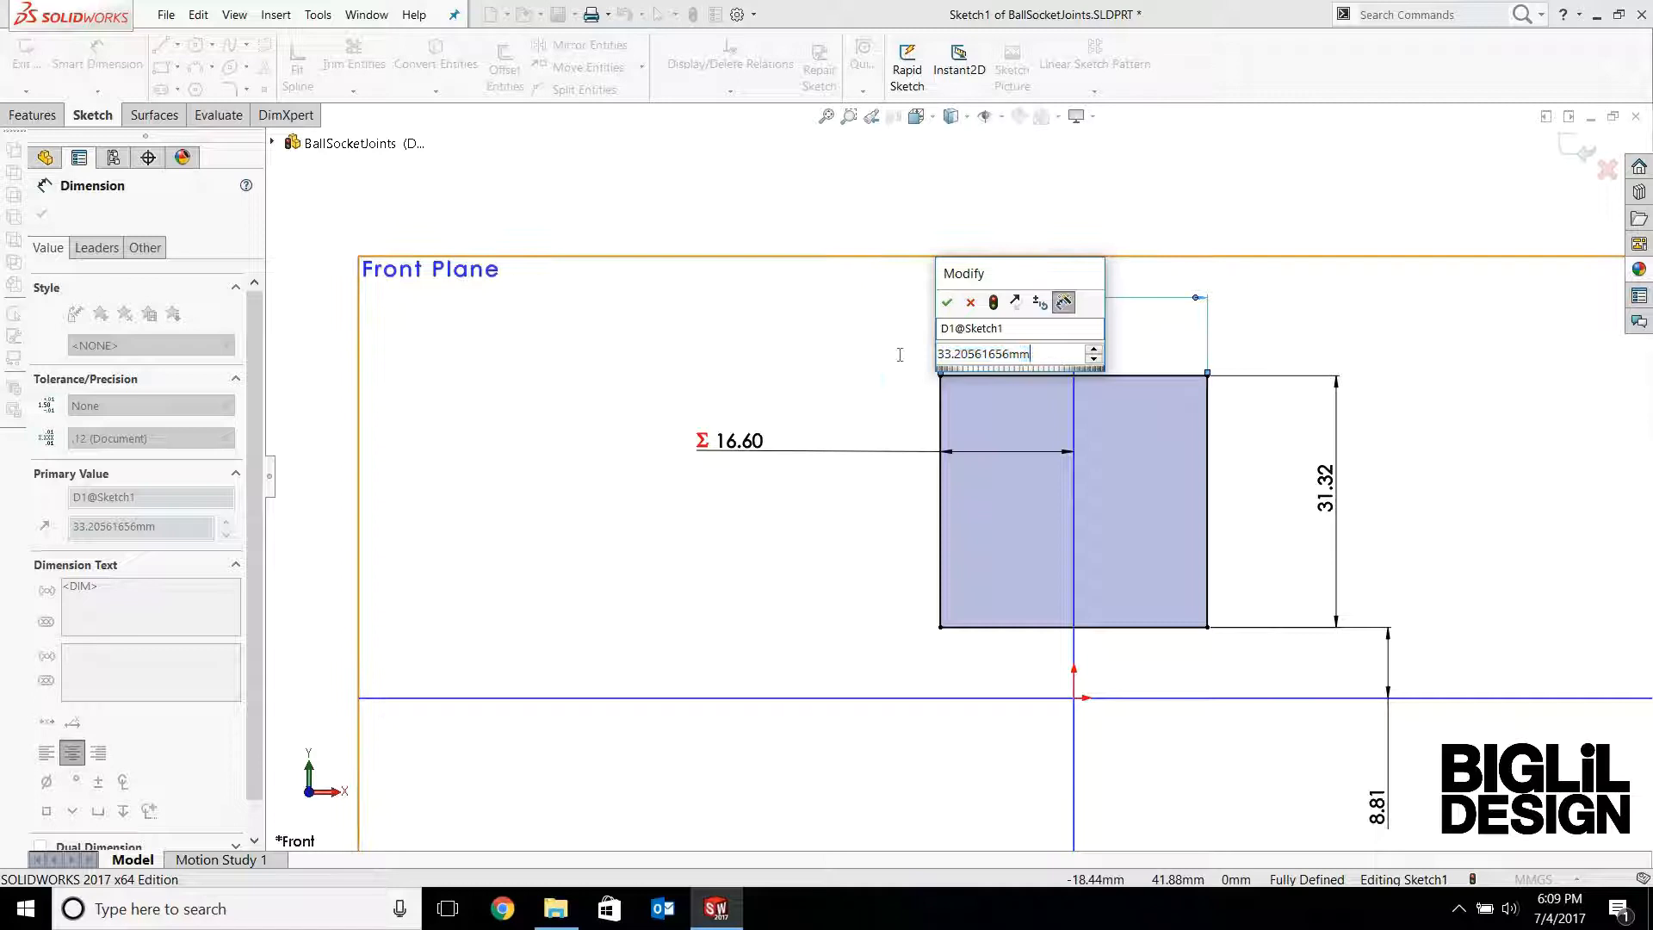
pyautogui.write('12.50mm')
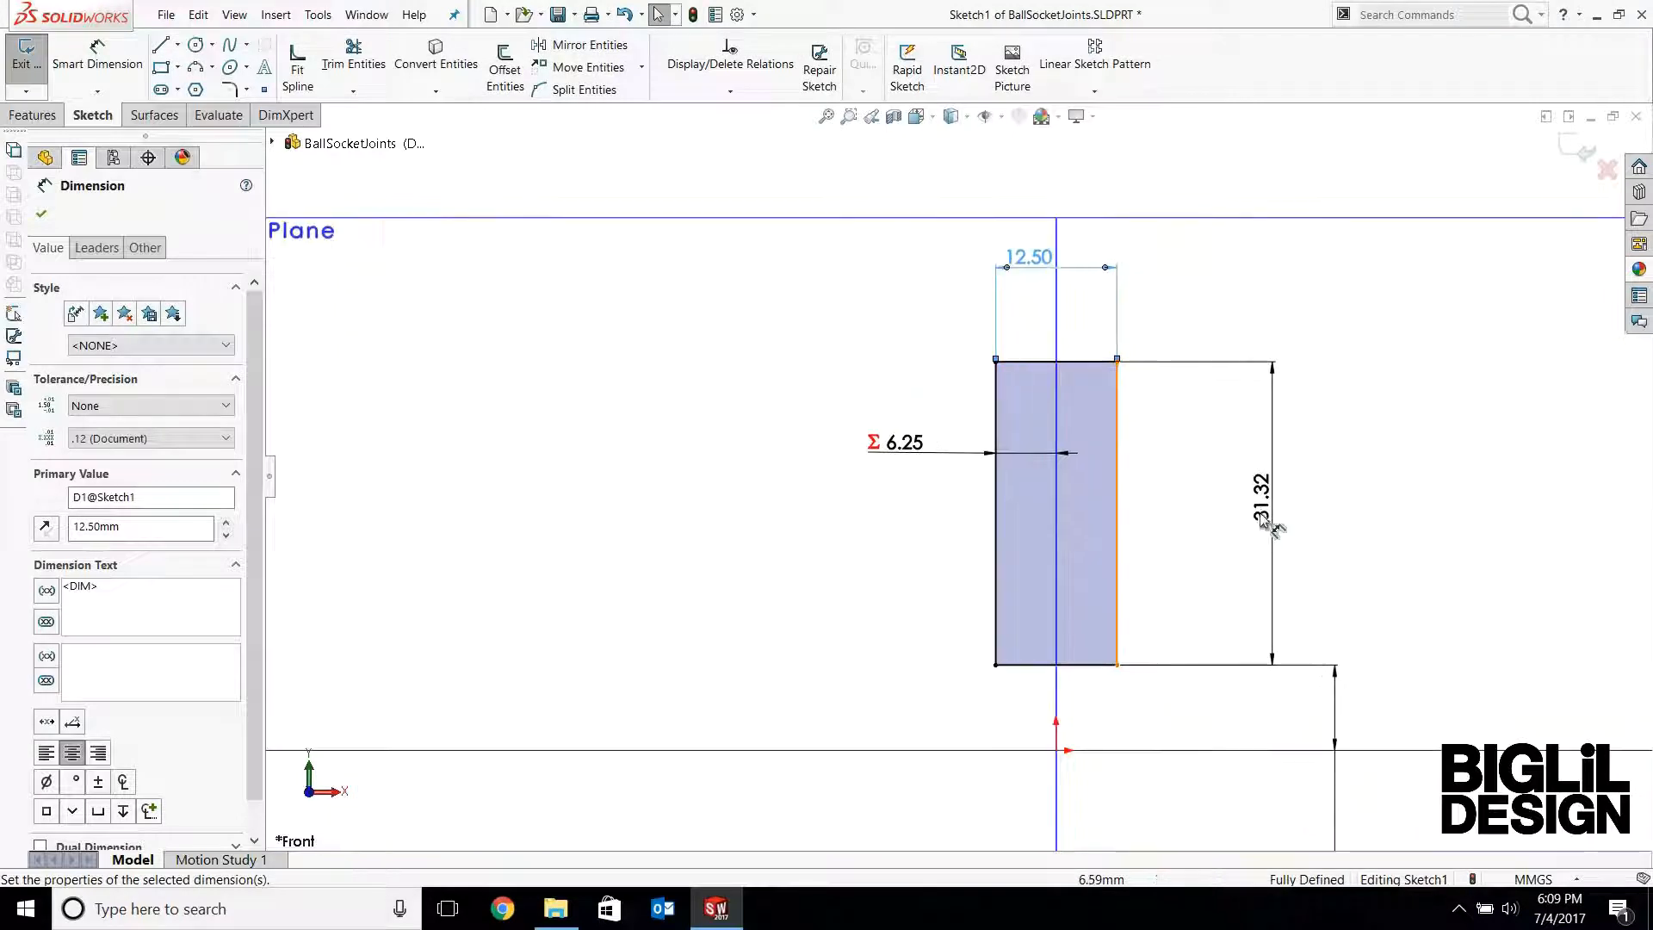
pyautogui.click(1262, 495)
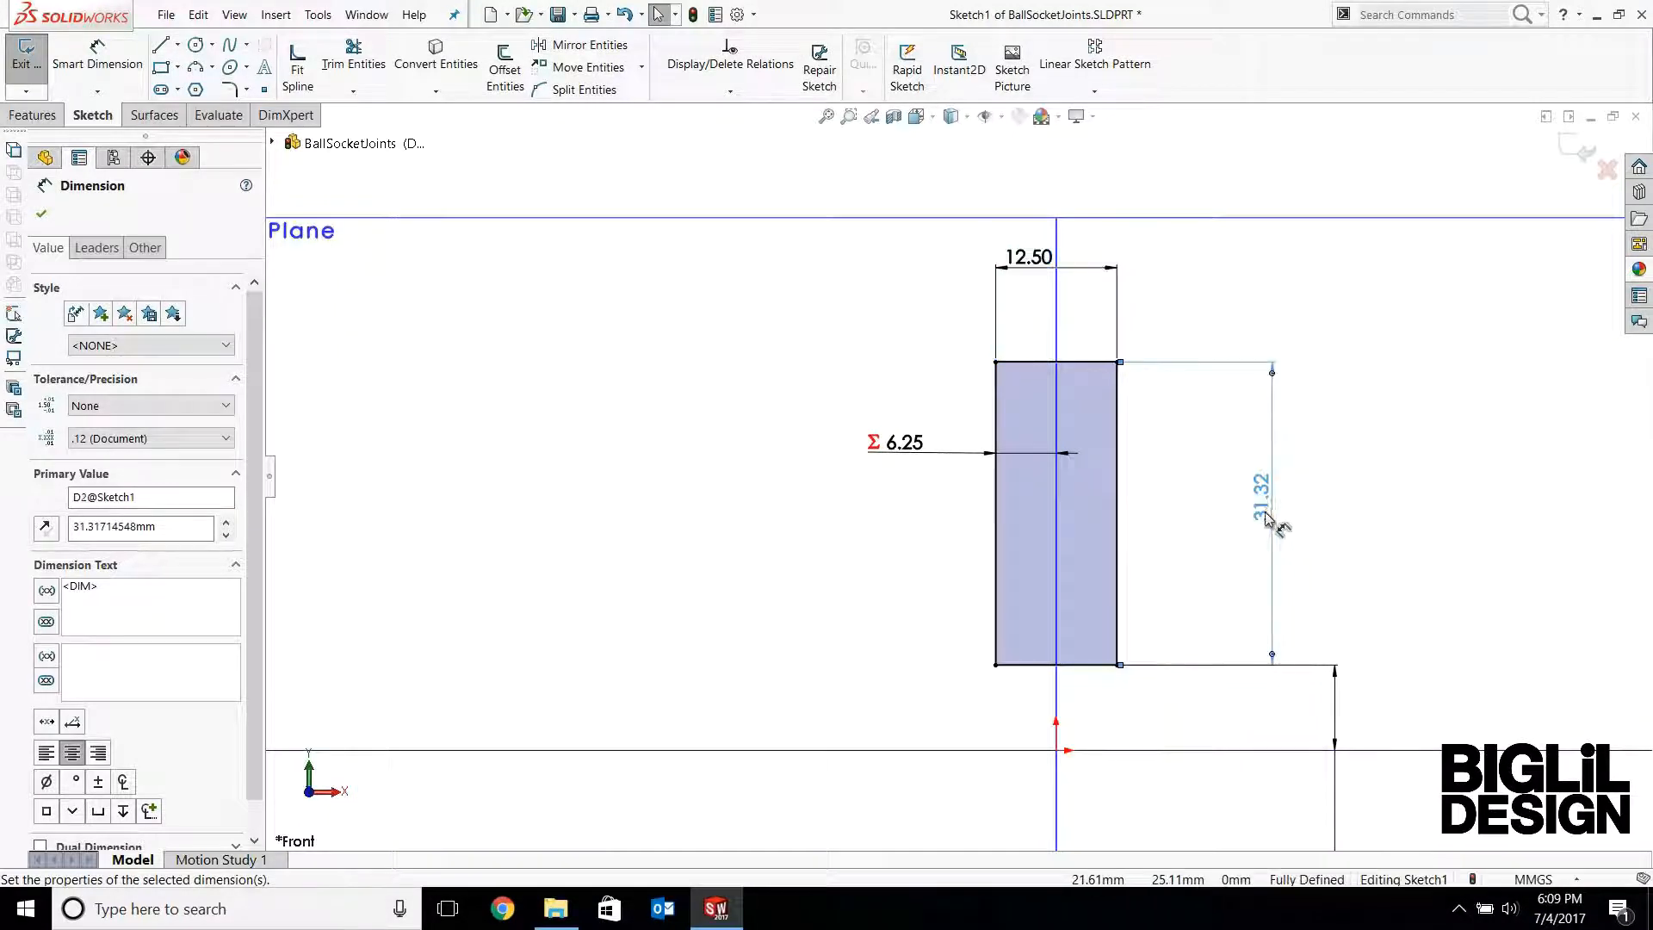
pyautogui.doubleClick(1262, 487)
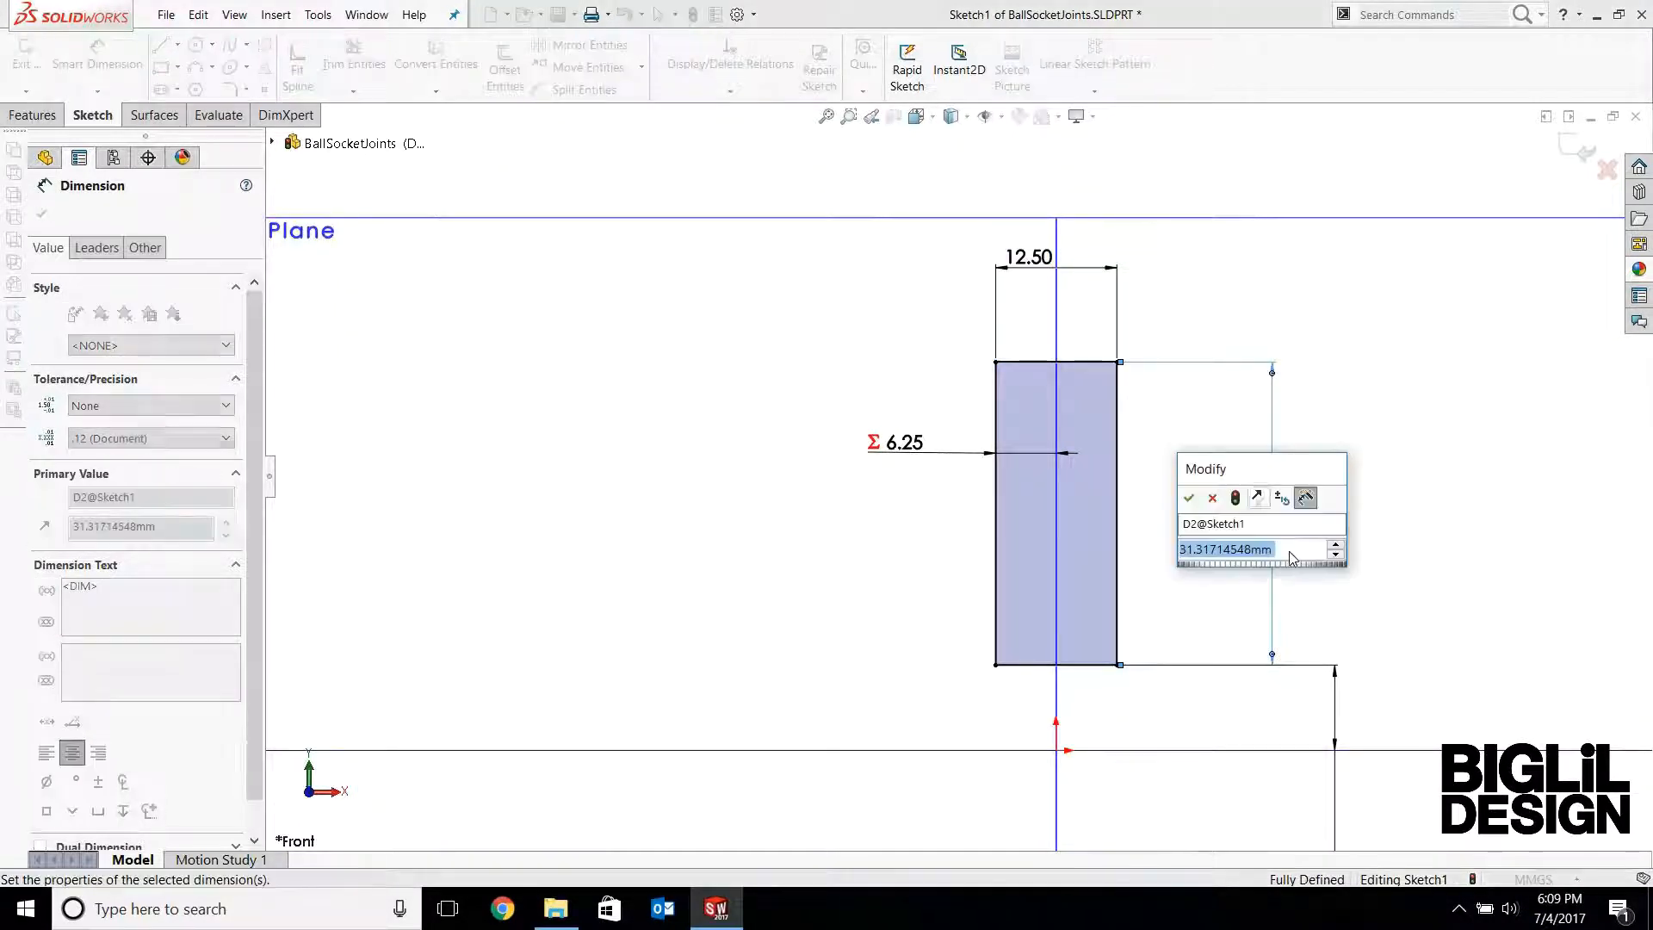
pyautogui.write('12')
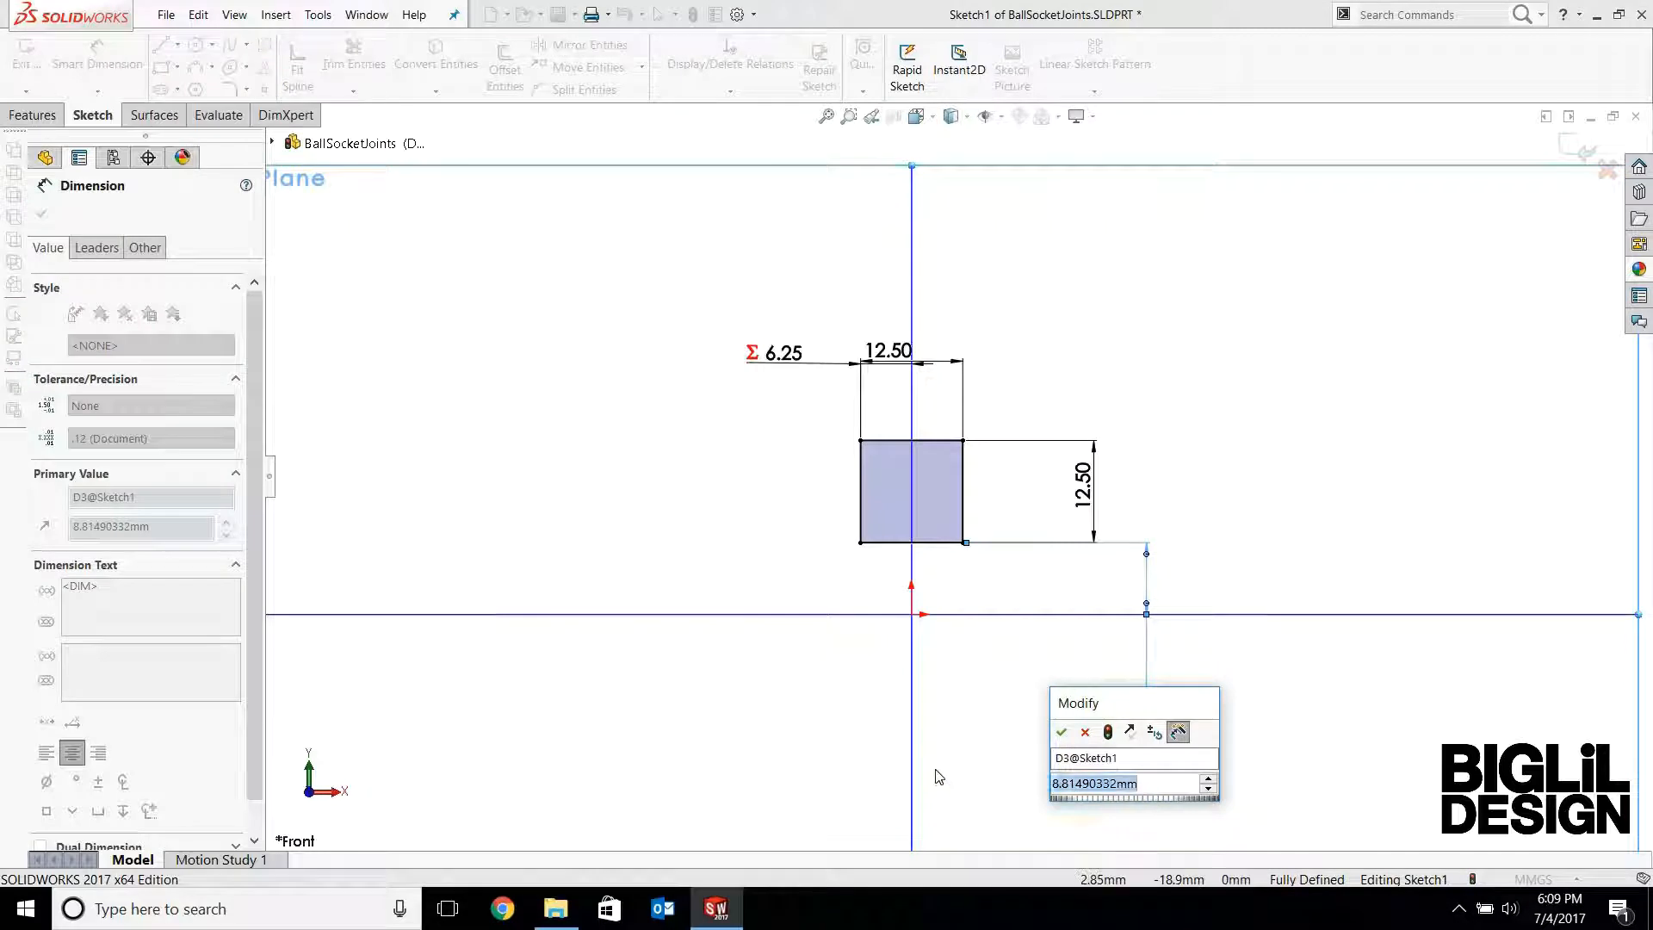
pyautogui.click(1133, 781)
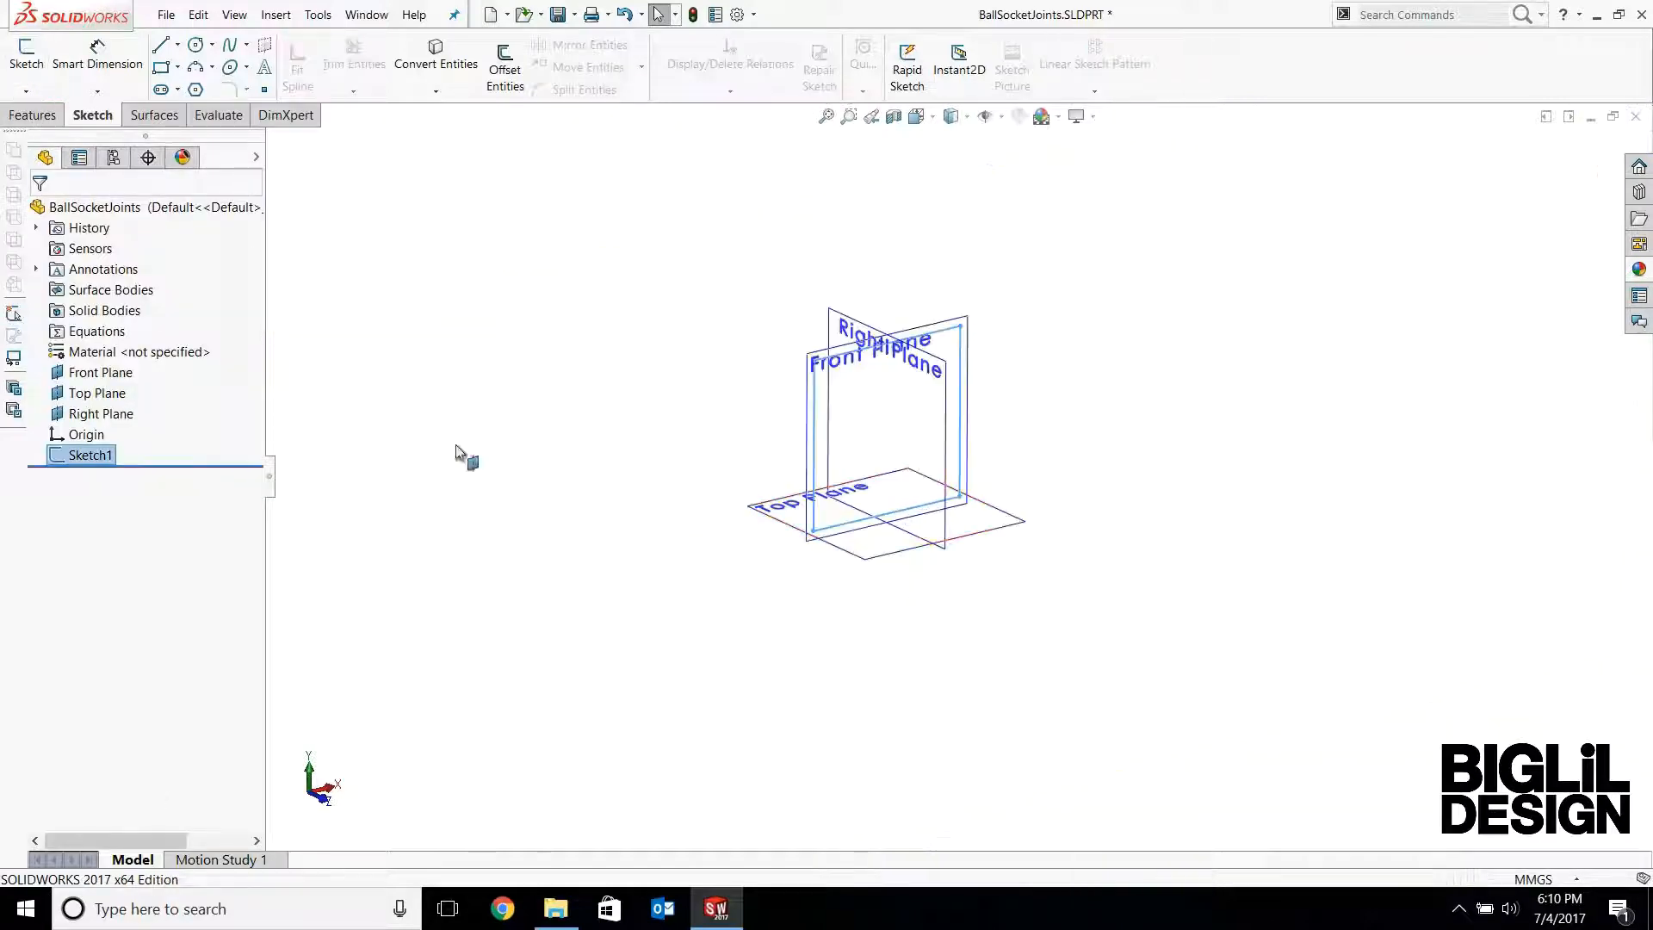
# - Extrude Sketch1 mid-plane 12.50 mm into a solid cube (Boss-Extrude1)
pyautogui.click(34, 115)
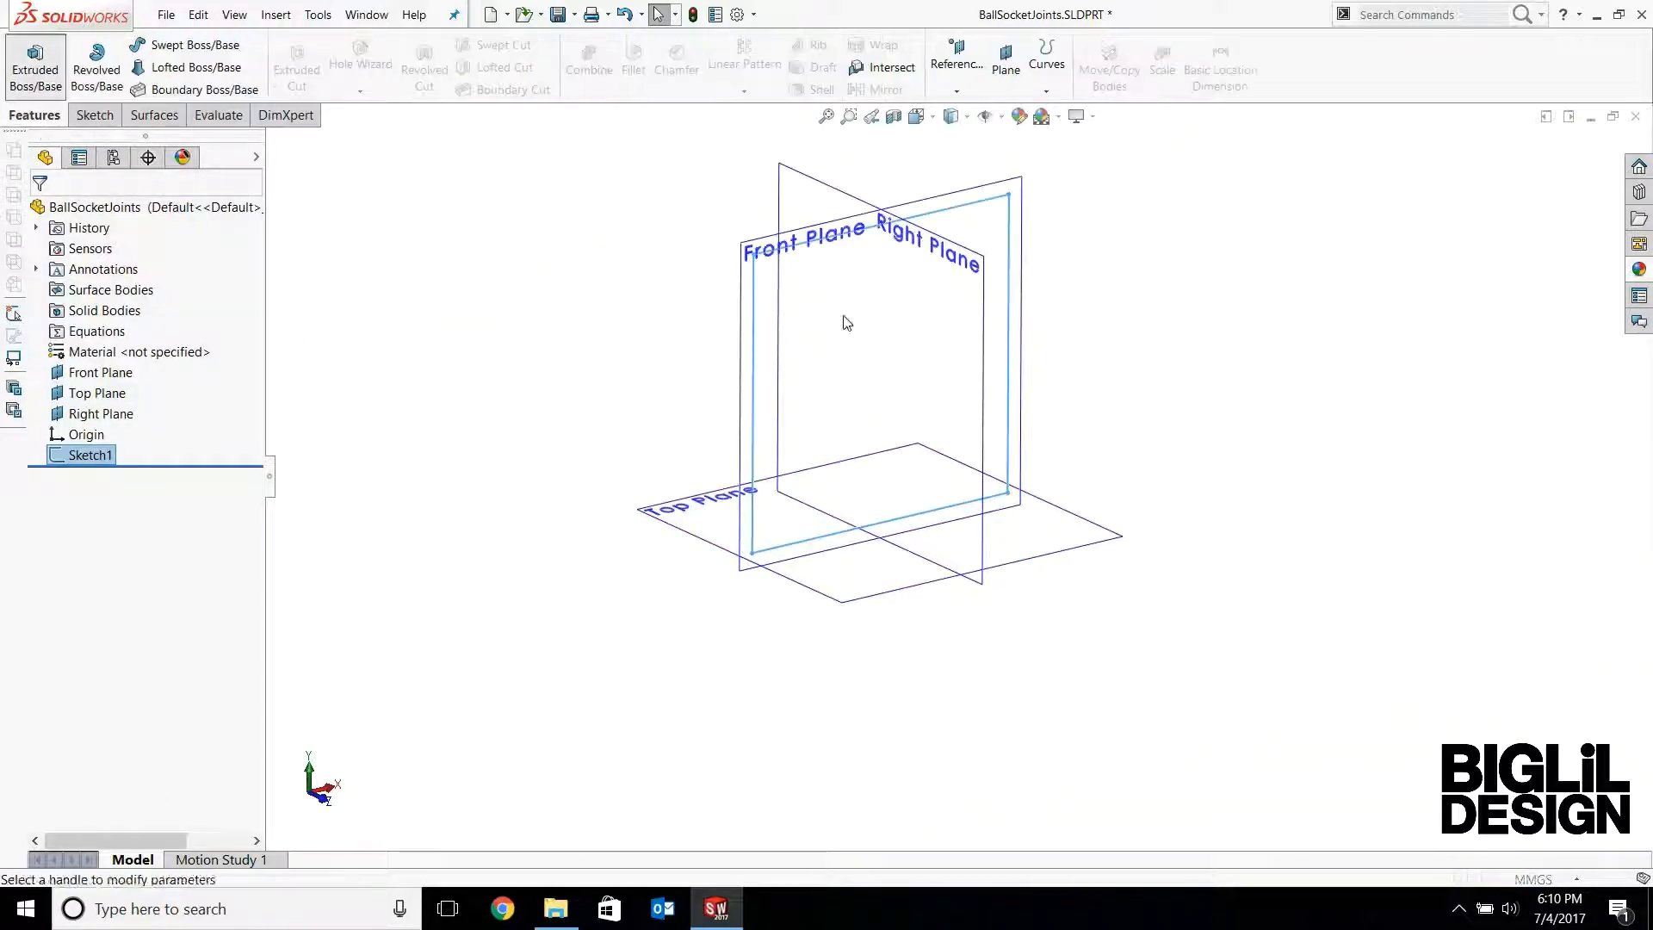
pyautogui.click(35, 69)
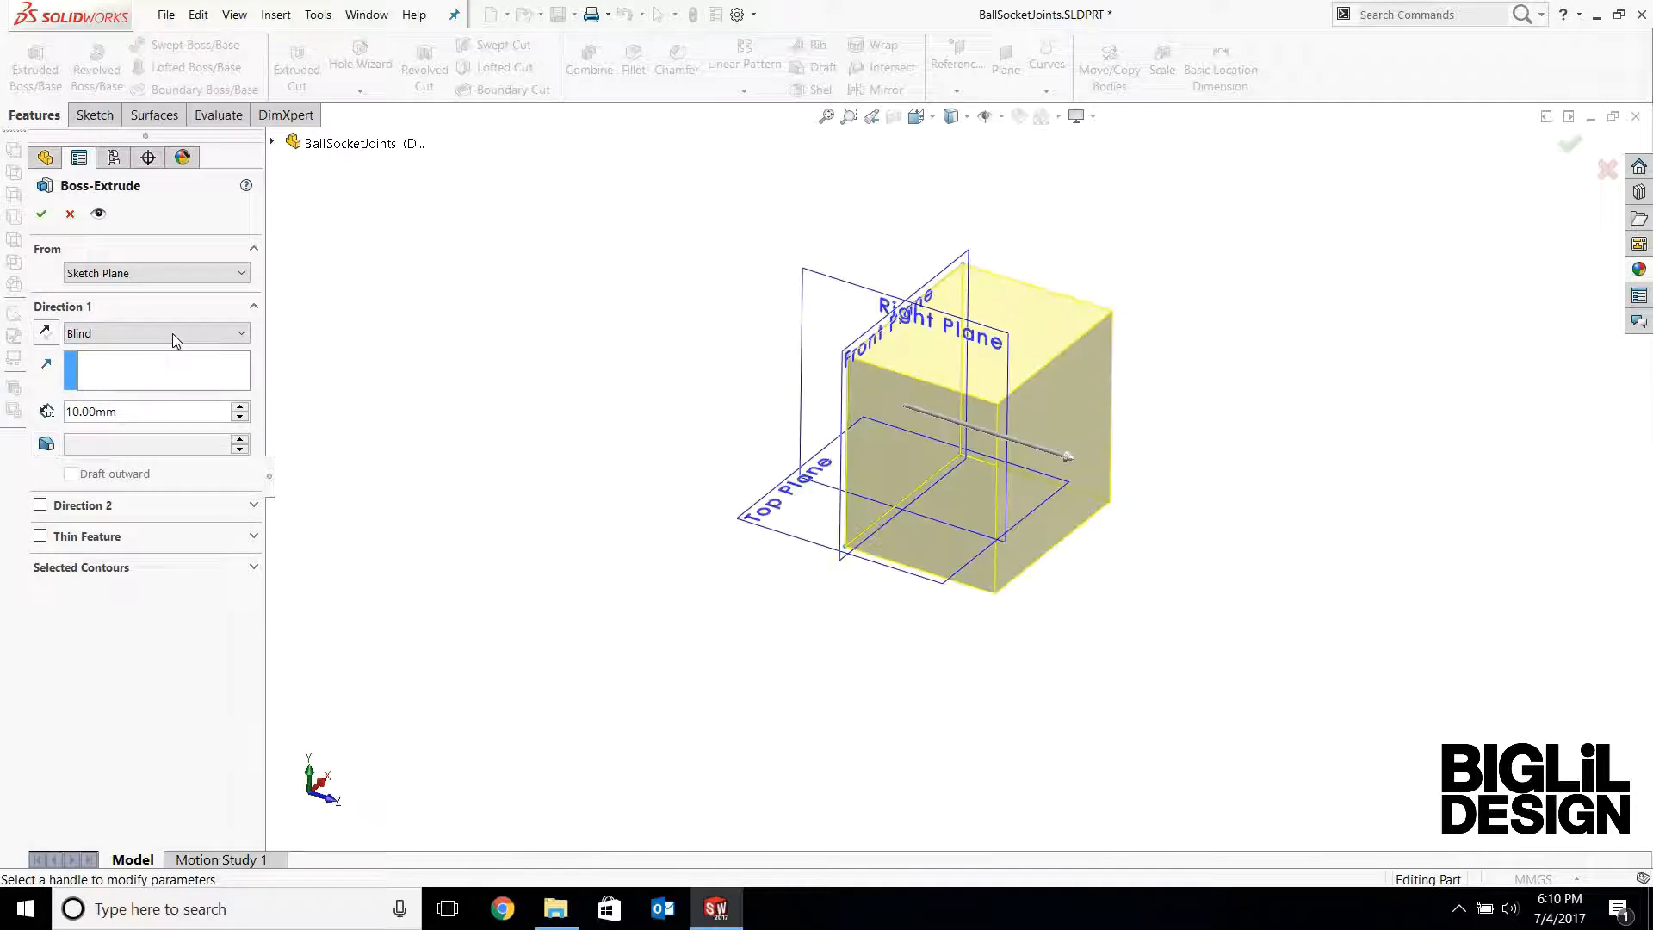
pyautogui.click(155, 330)
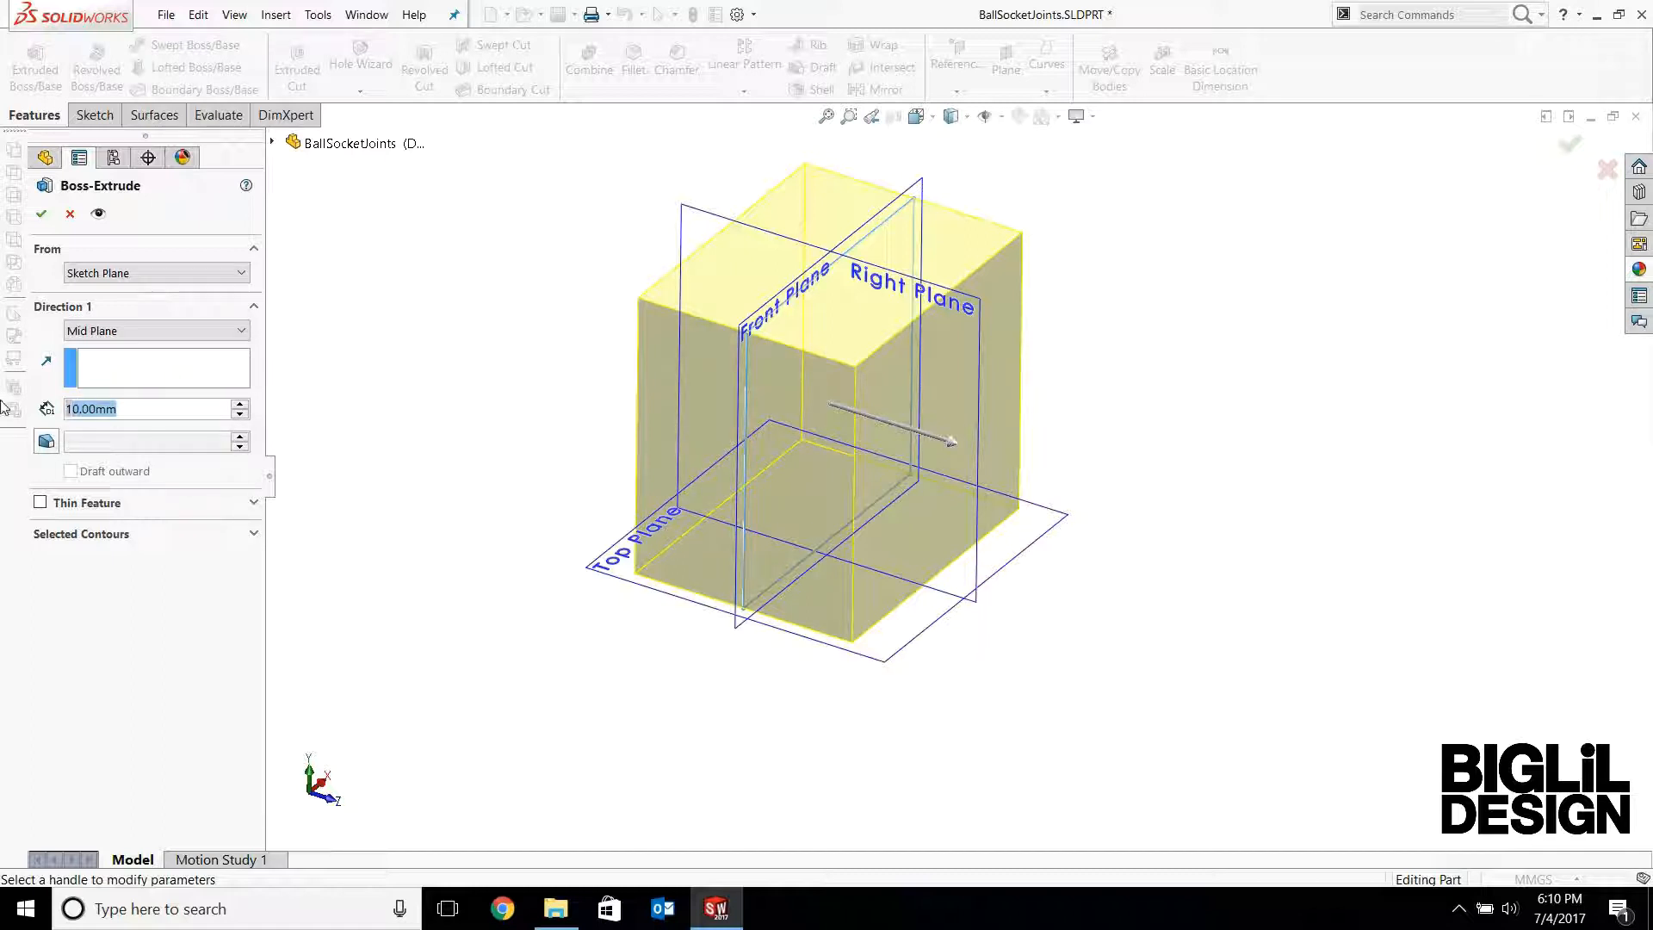
pyautogui.moveTo(948, 439); pyautogui.dragTo(975, 447)
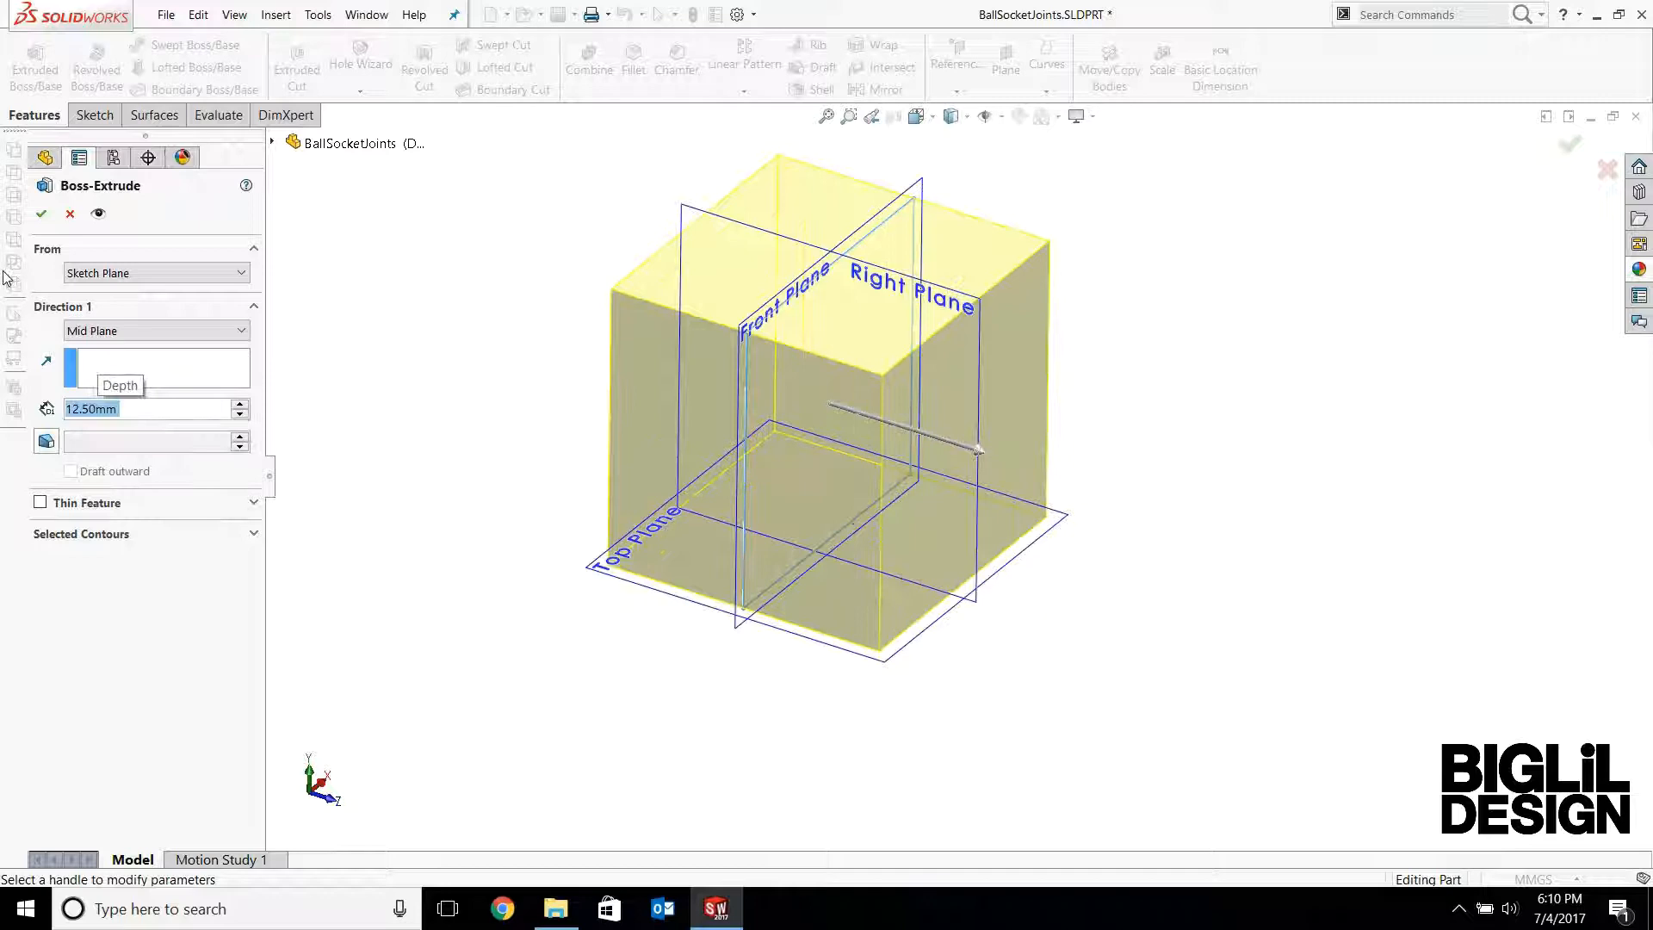
pyautogui.click(42, 214)
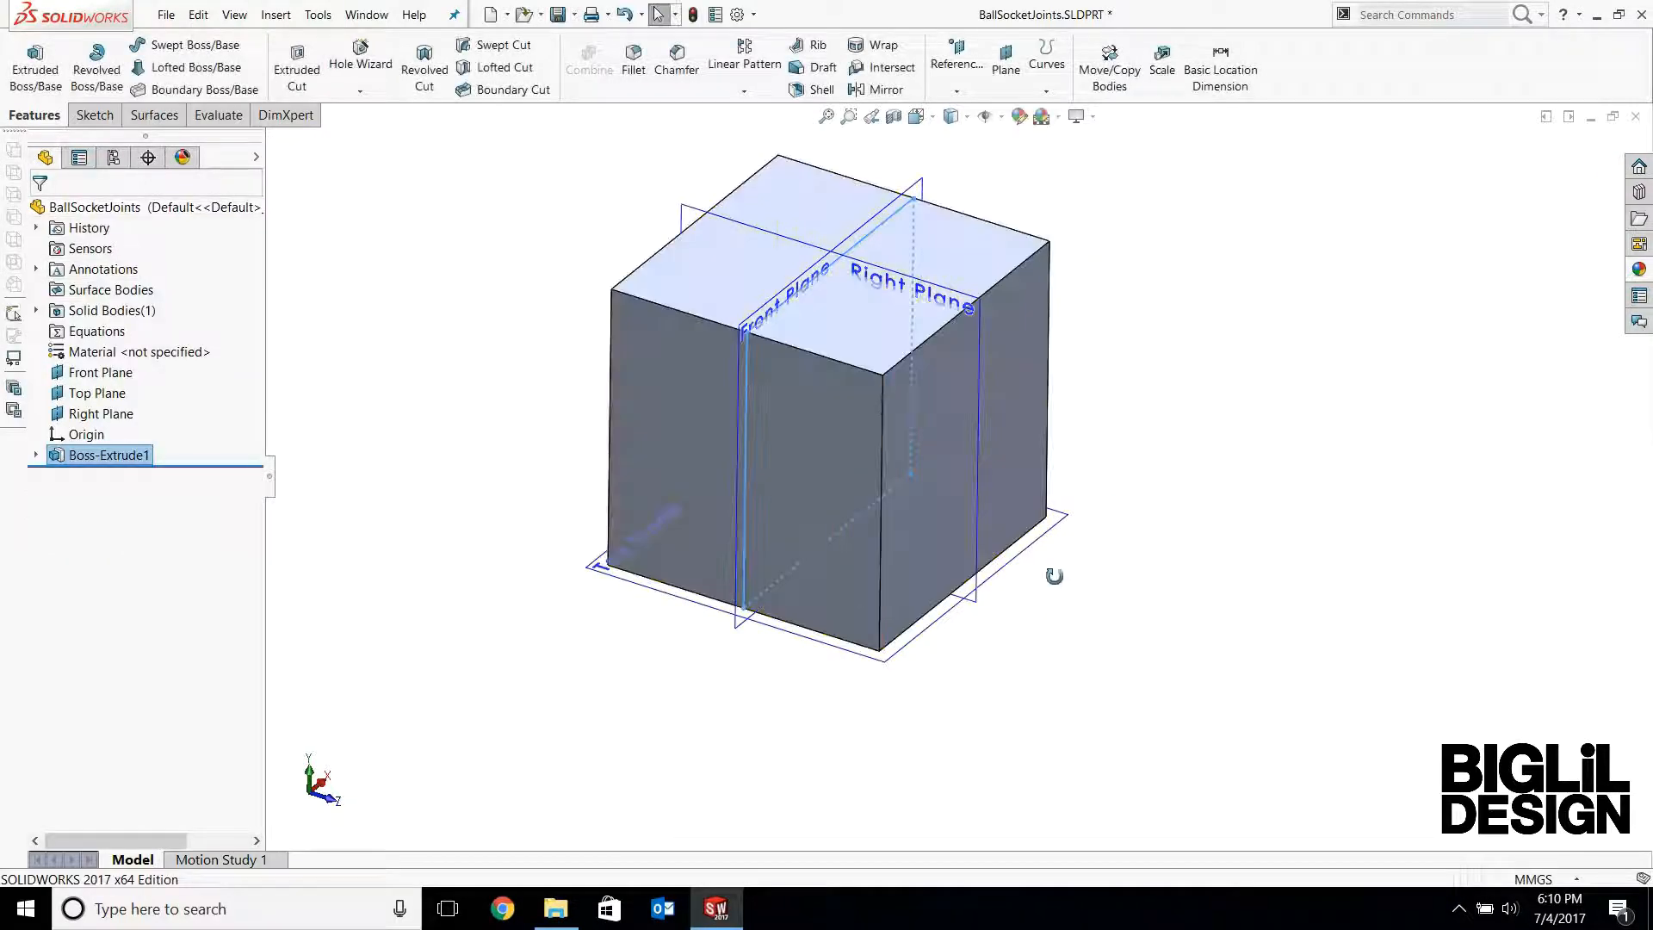
# - Fillet the cube's edges at 6.25 mm radius into a sphere and view it from the front
pyautogui.click(632, 59)
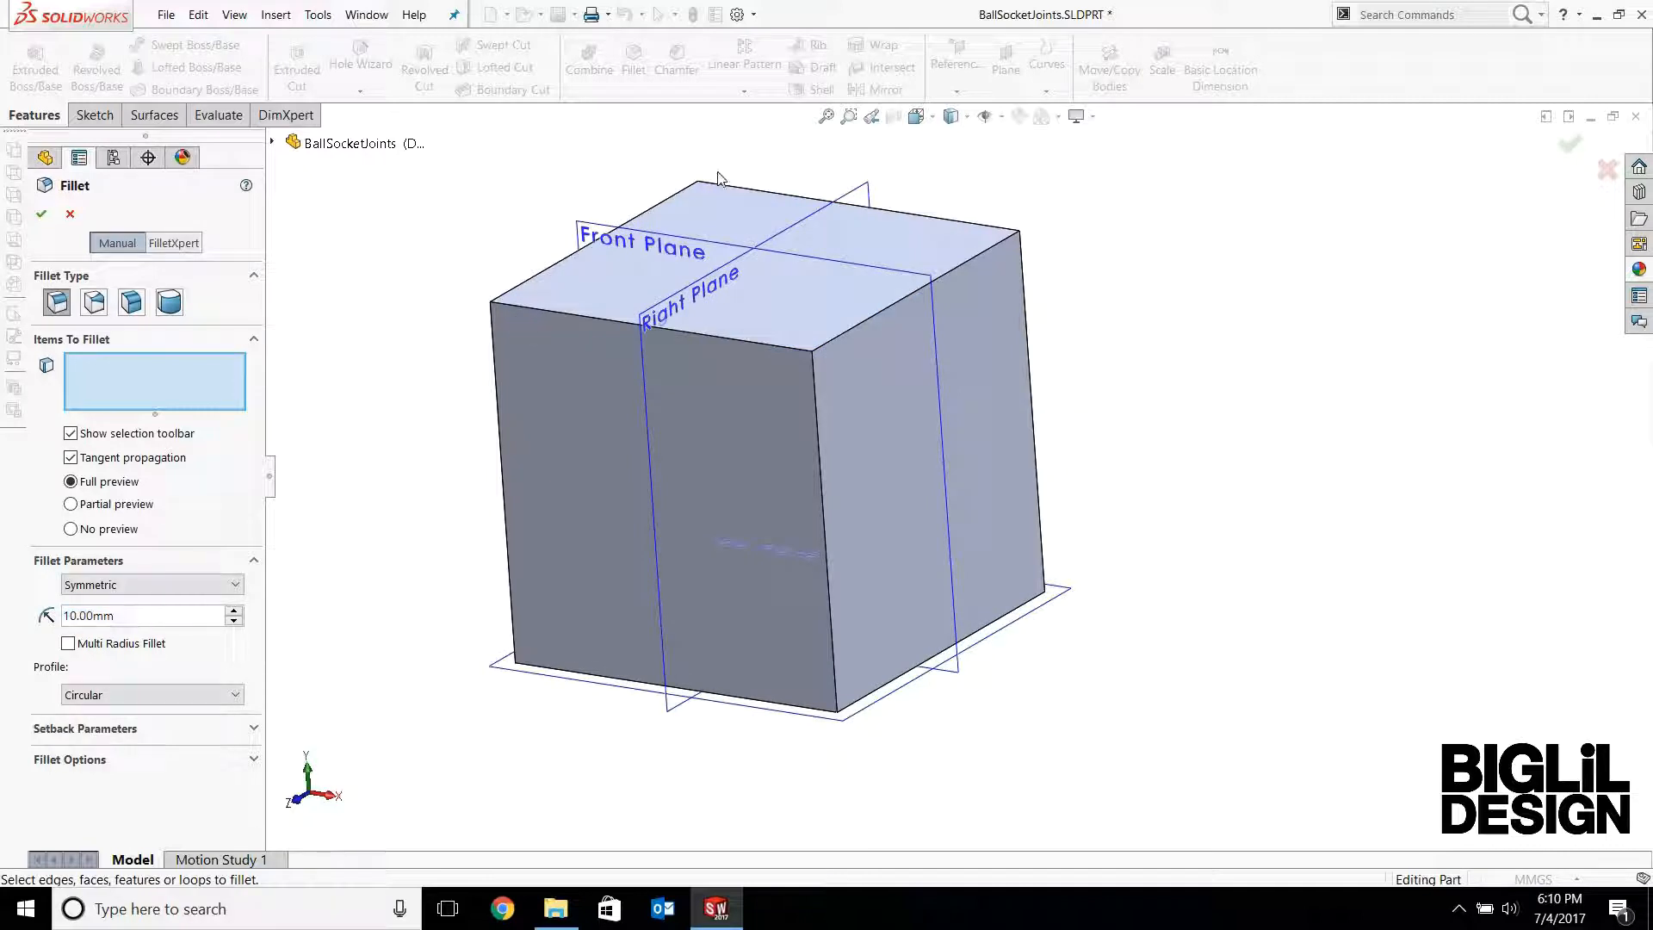
pyautogui.click(137, 617)
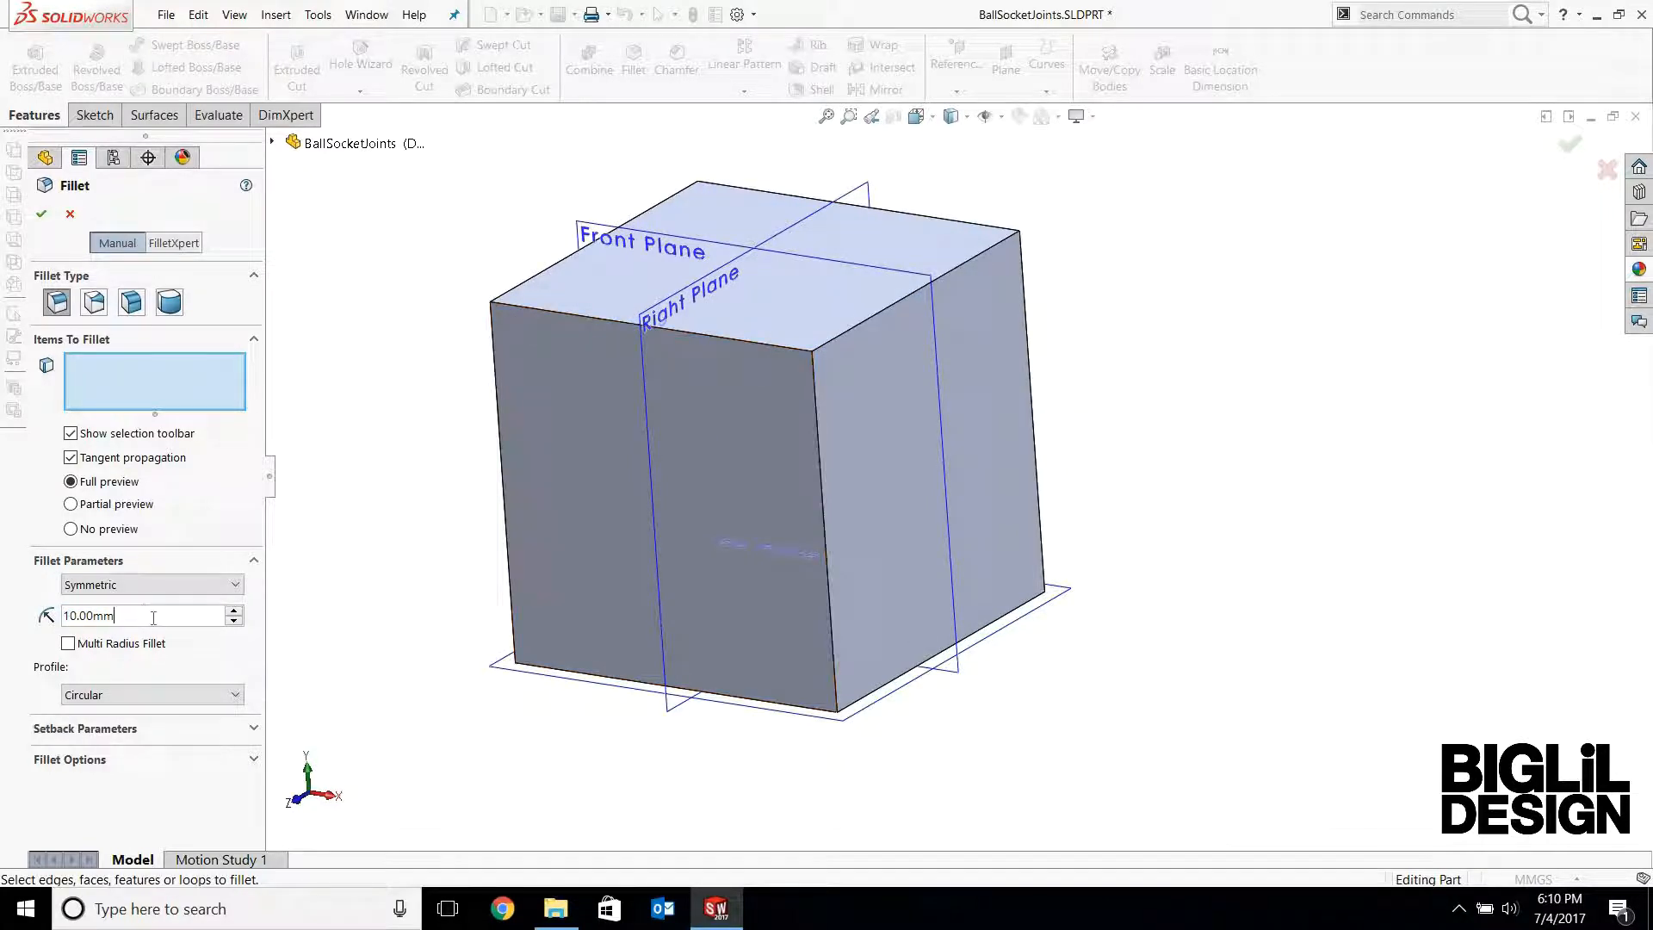
pyautogui.write('6')
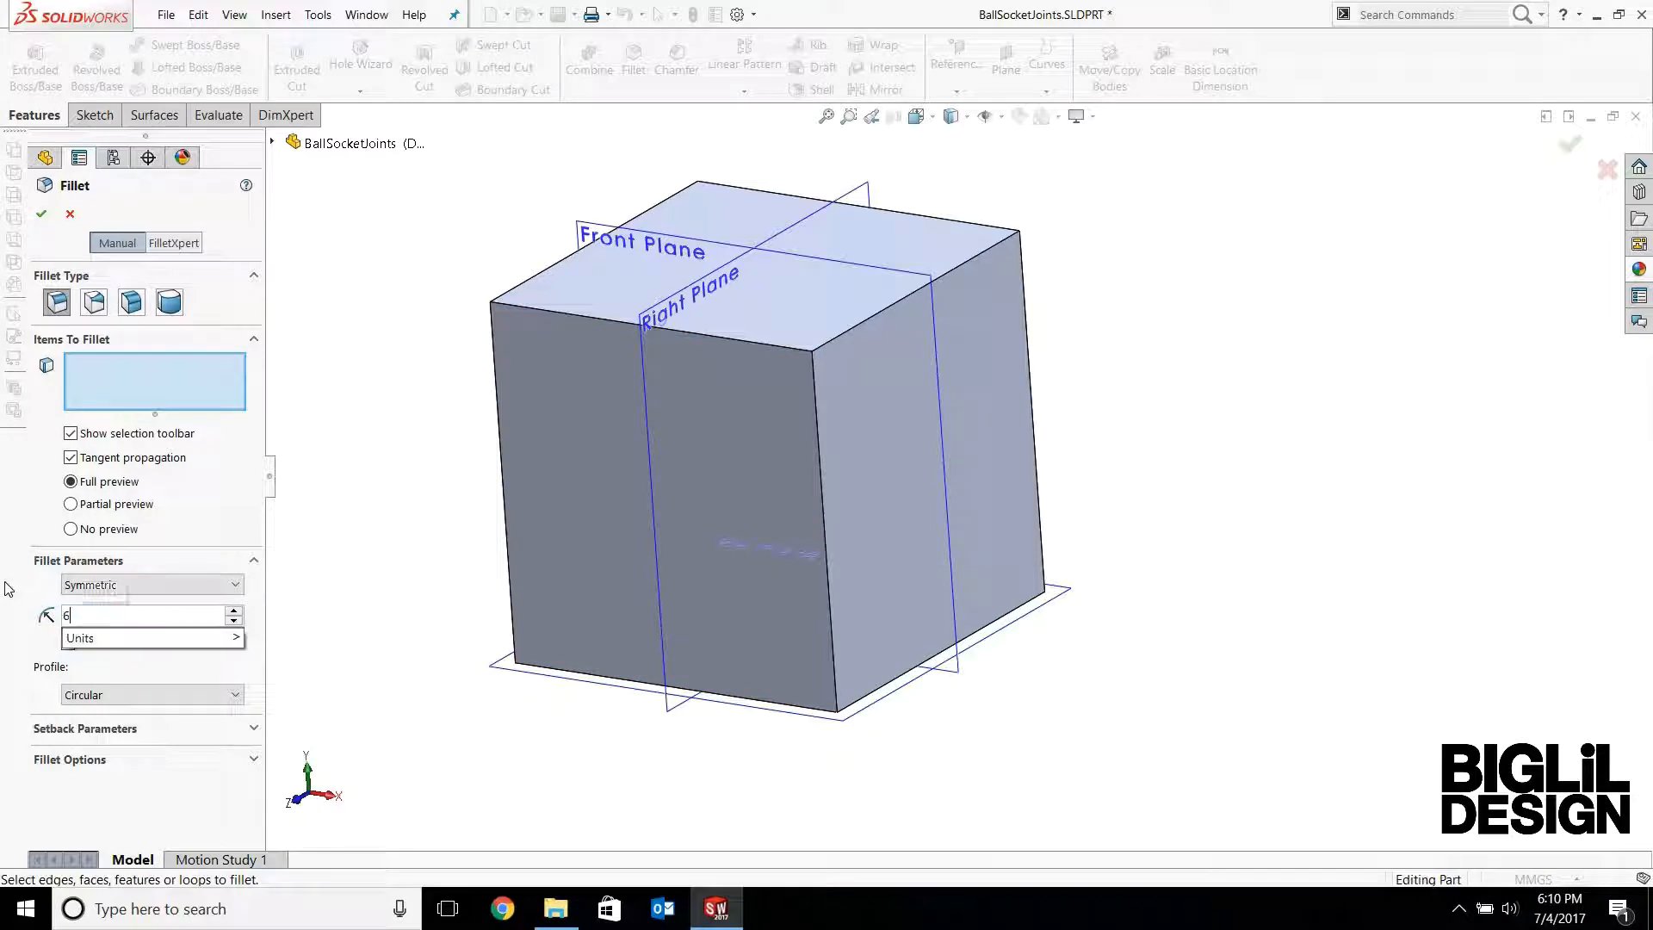
pyautogui.write('6.25')
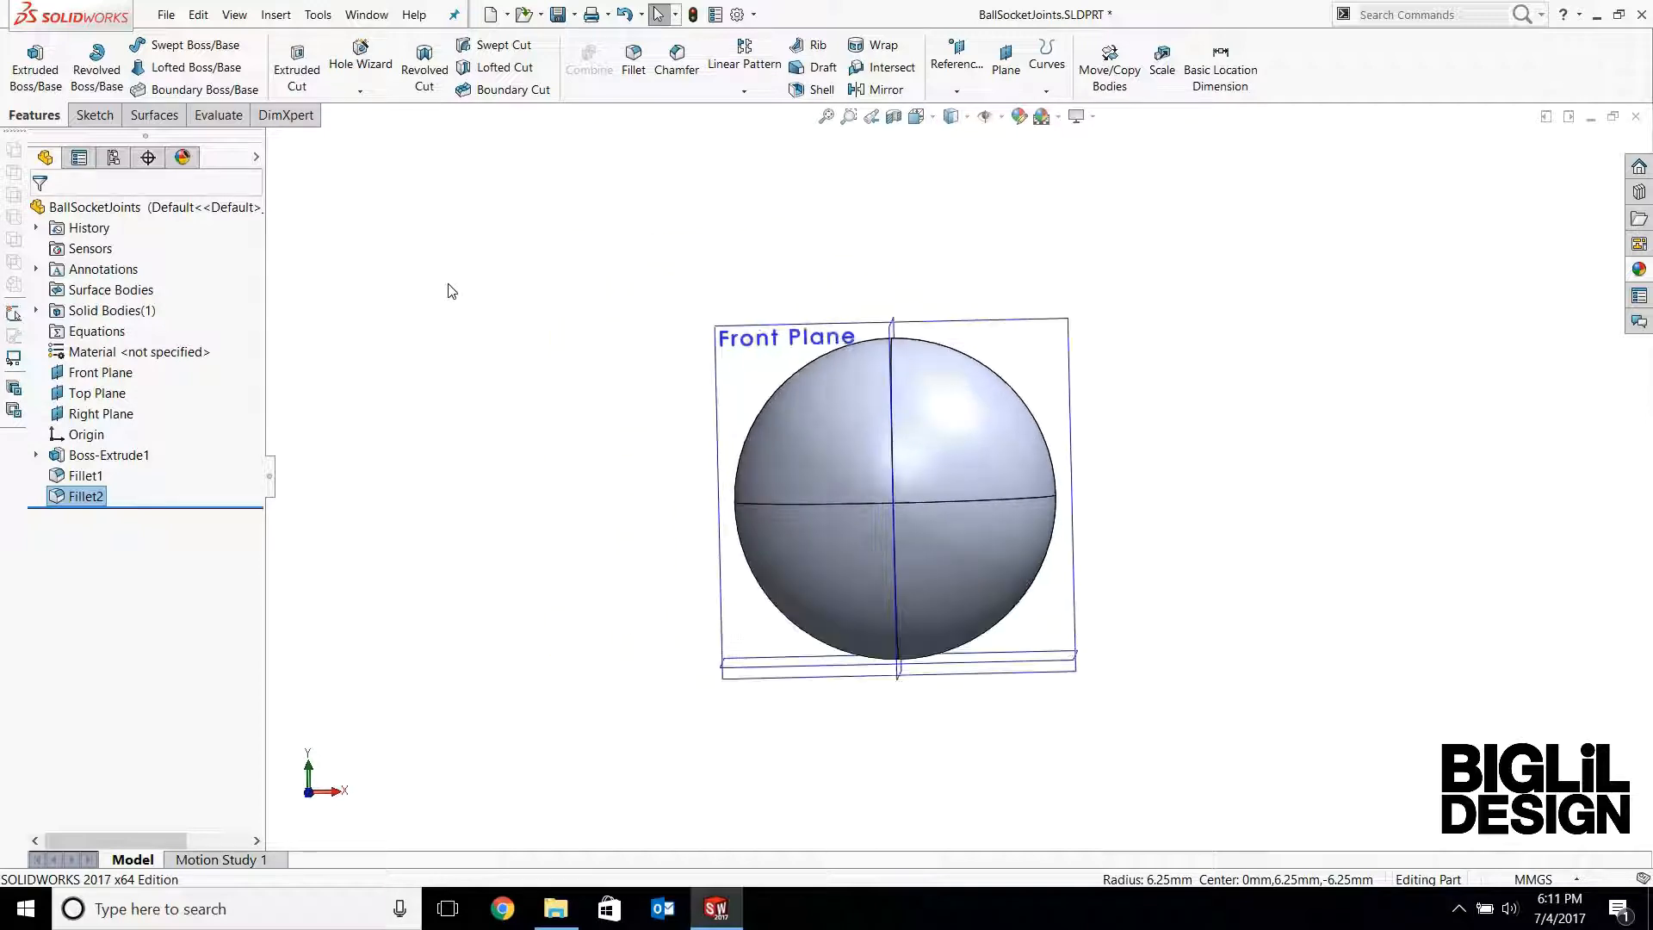
pyautogui.click(93, 115)
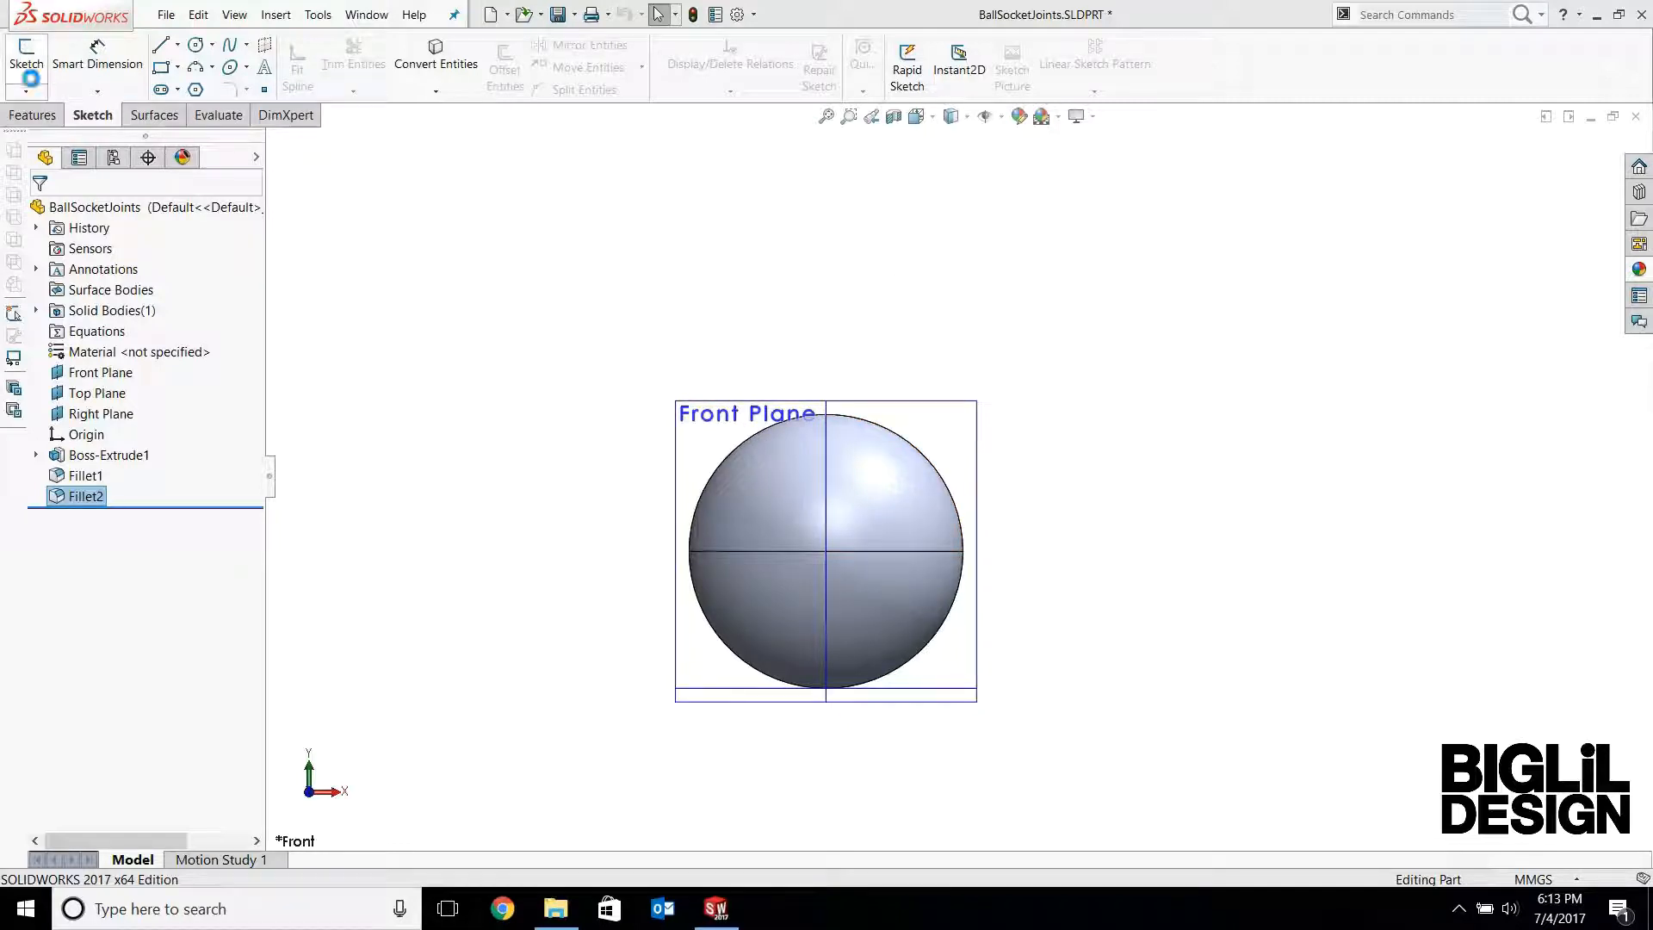
# - Sketch the post rectangle above the ball, centred by a half-width offset equation
pyautogui.click(26, 55)
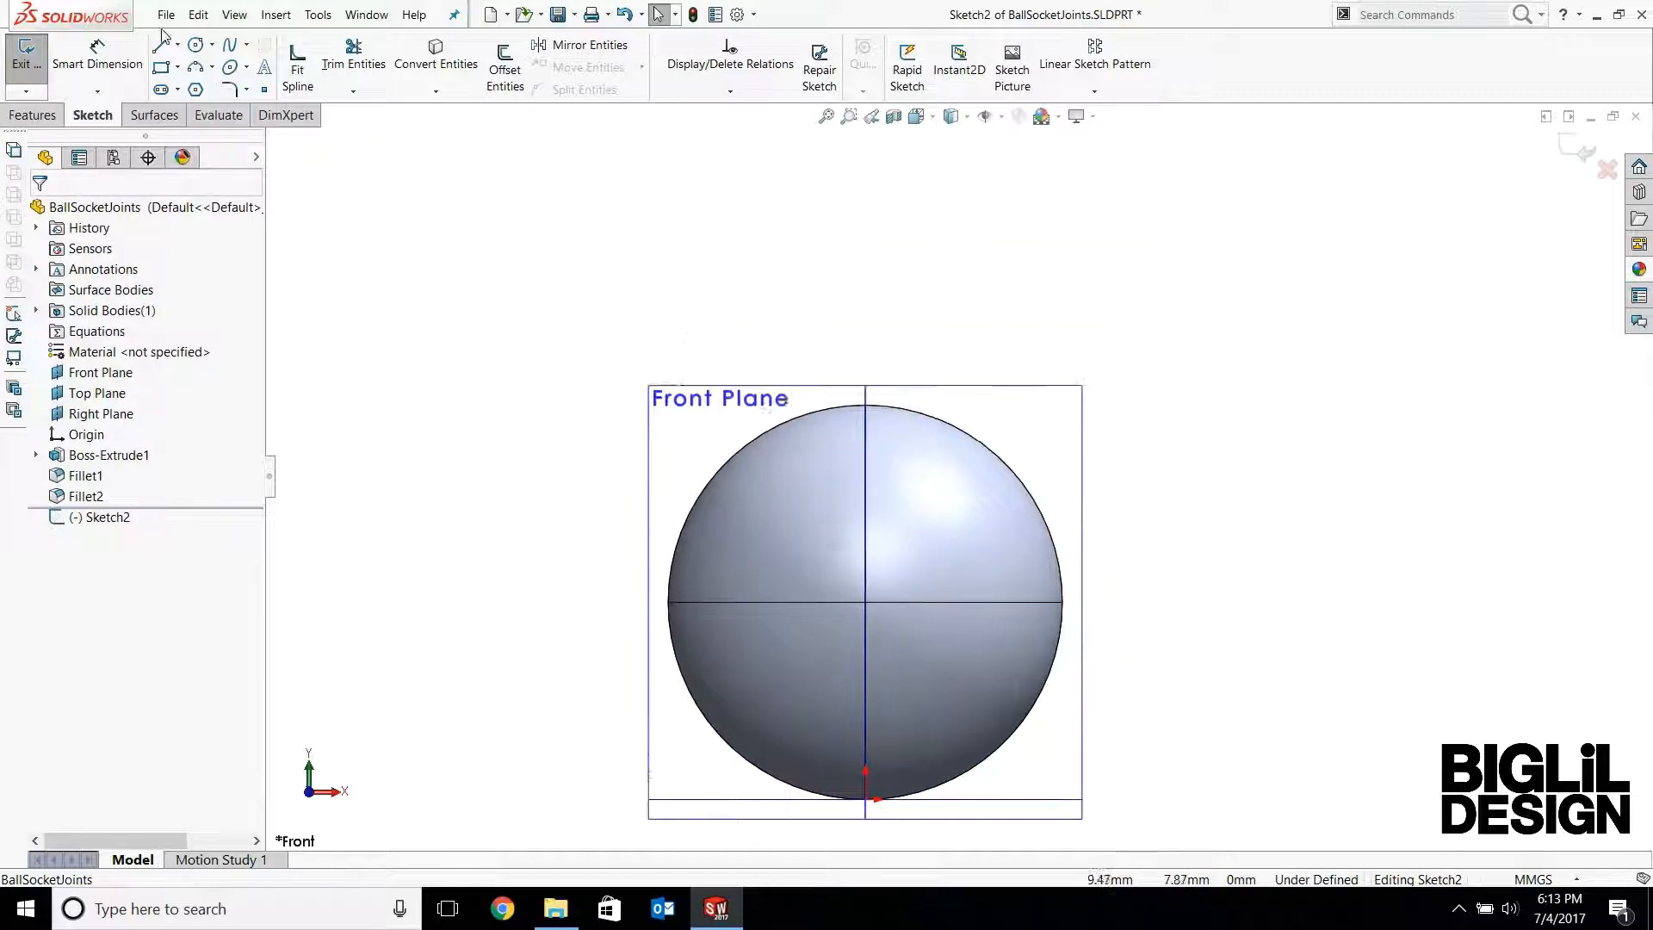
pyautogui.click(162, 64)
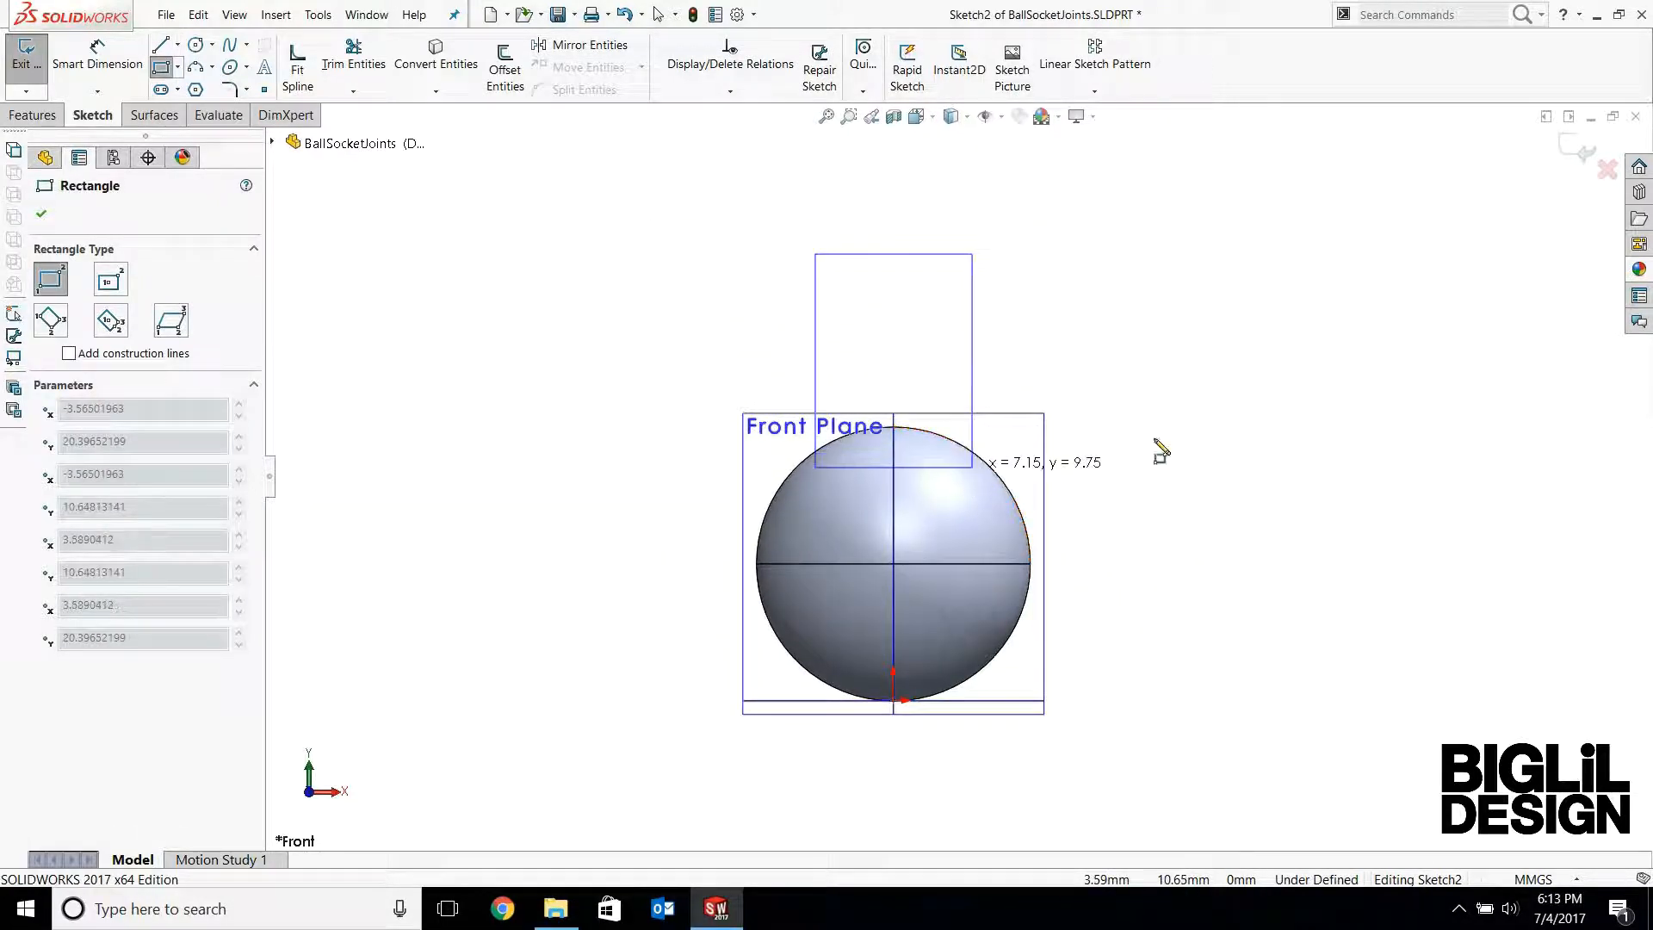
pyautogui.click(893, 316)
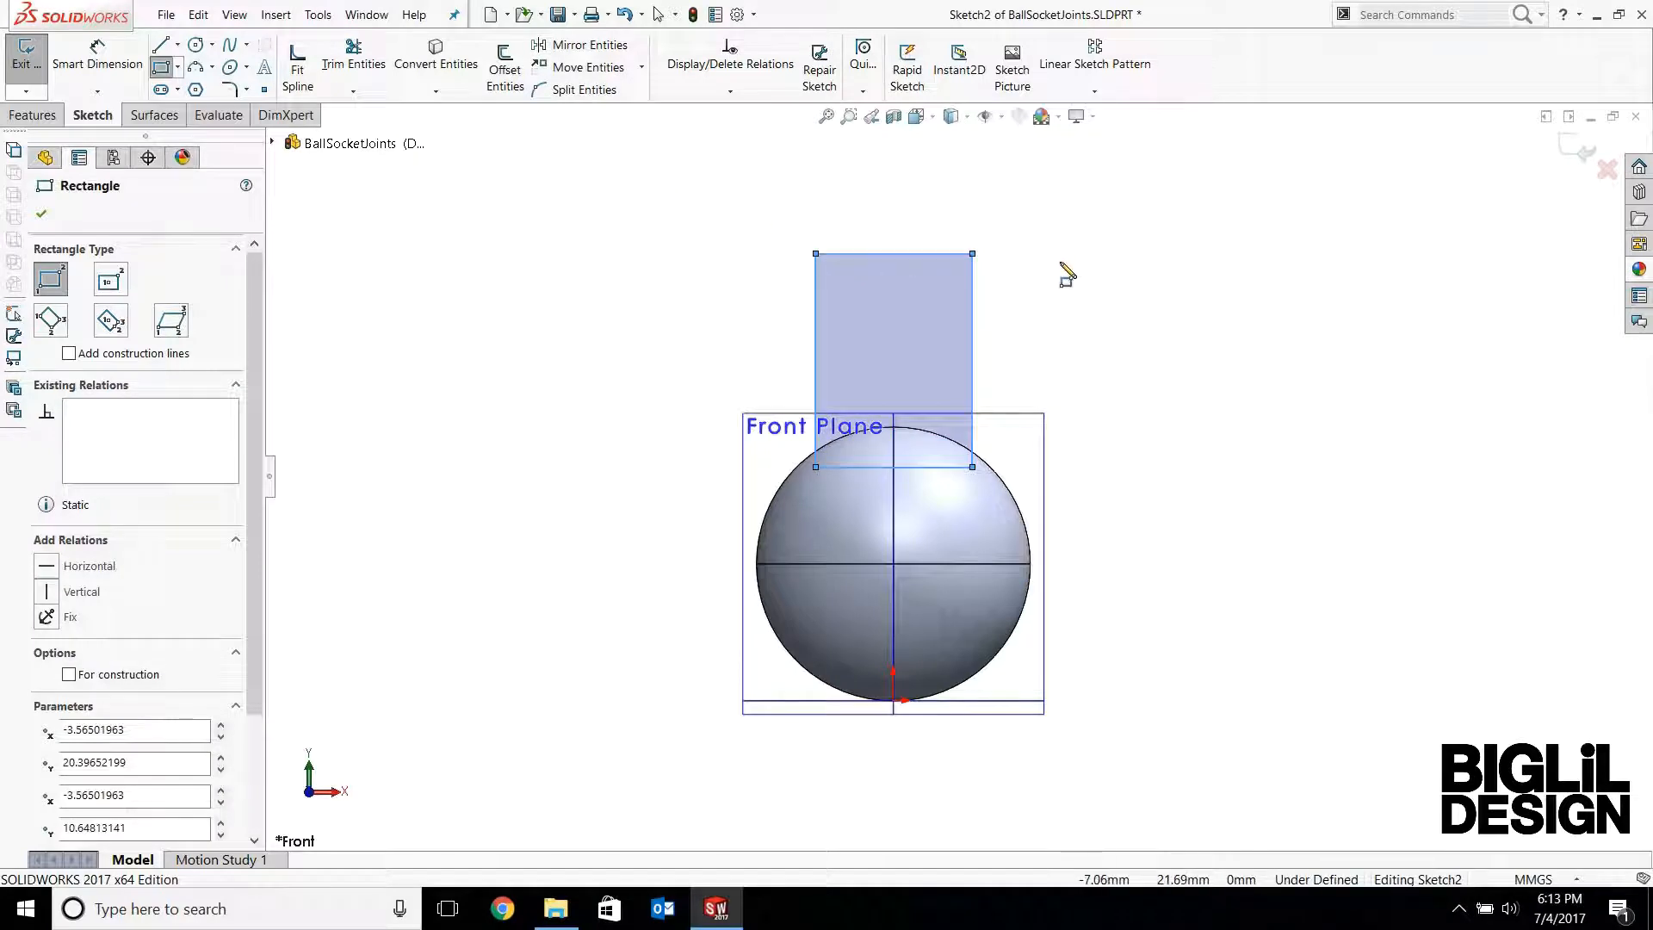
pyautogui.moveTo(289, 126)
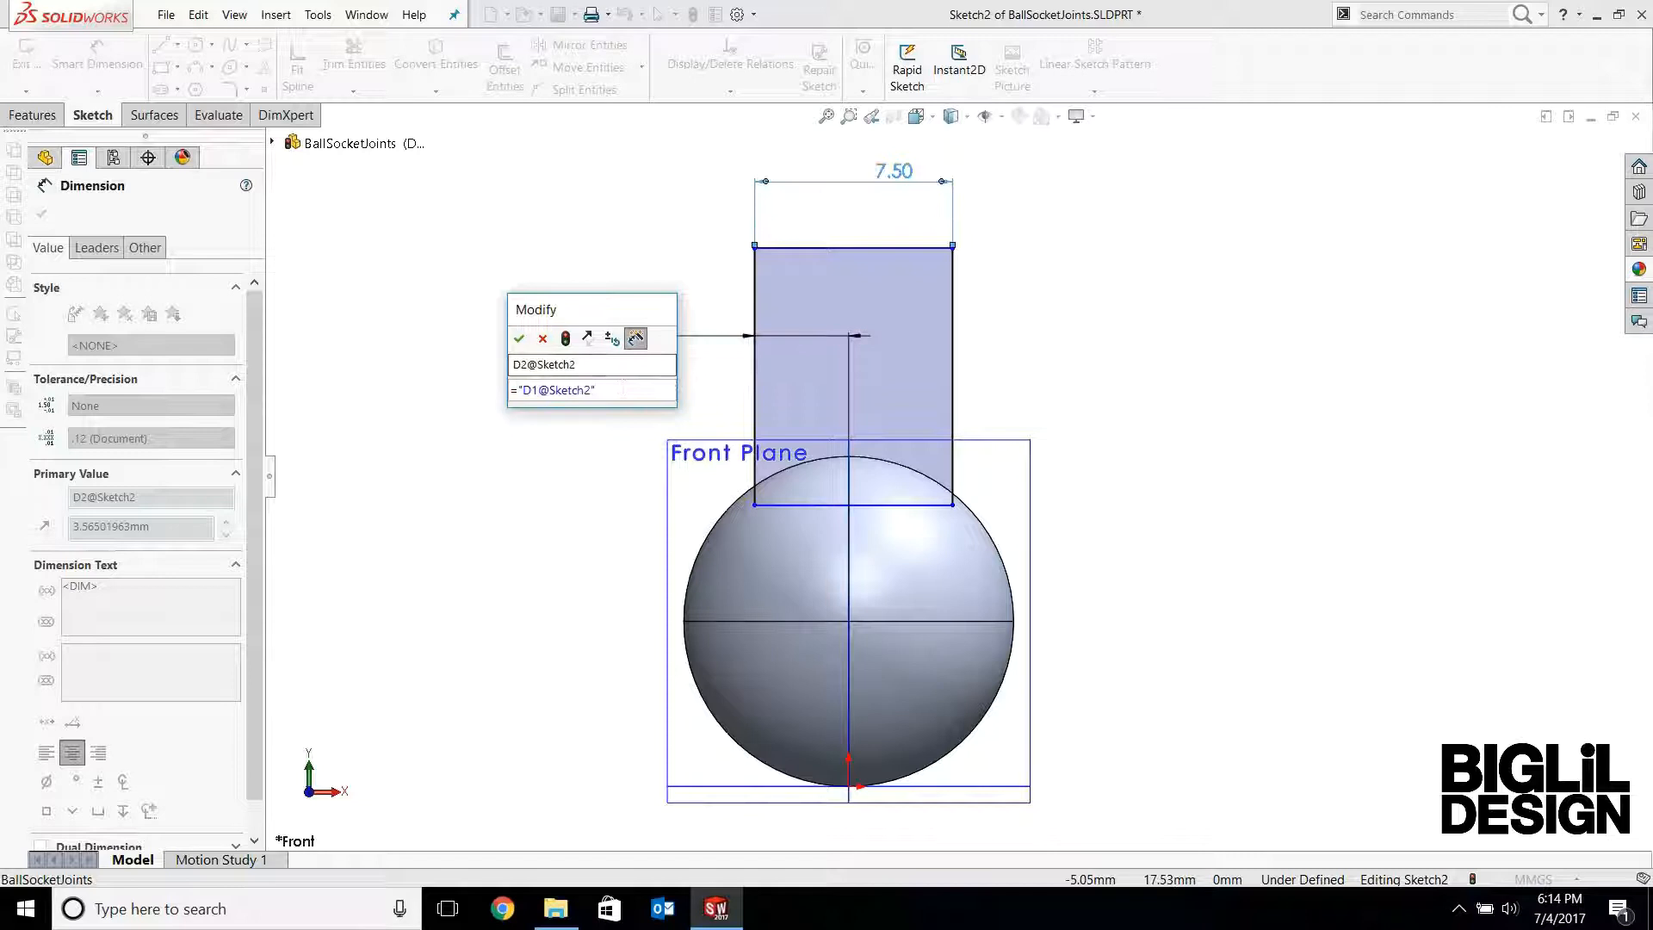
pyautogui.write('/2')
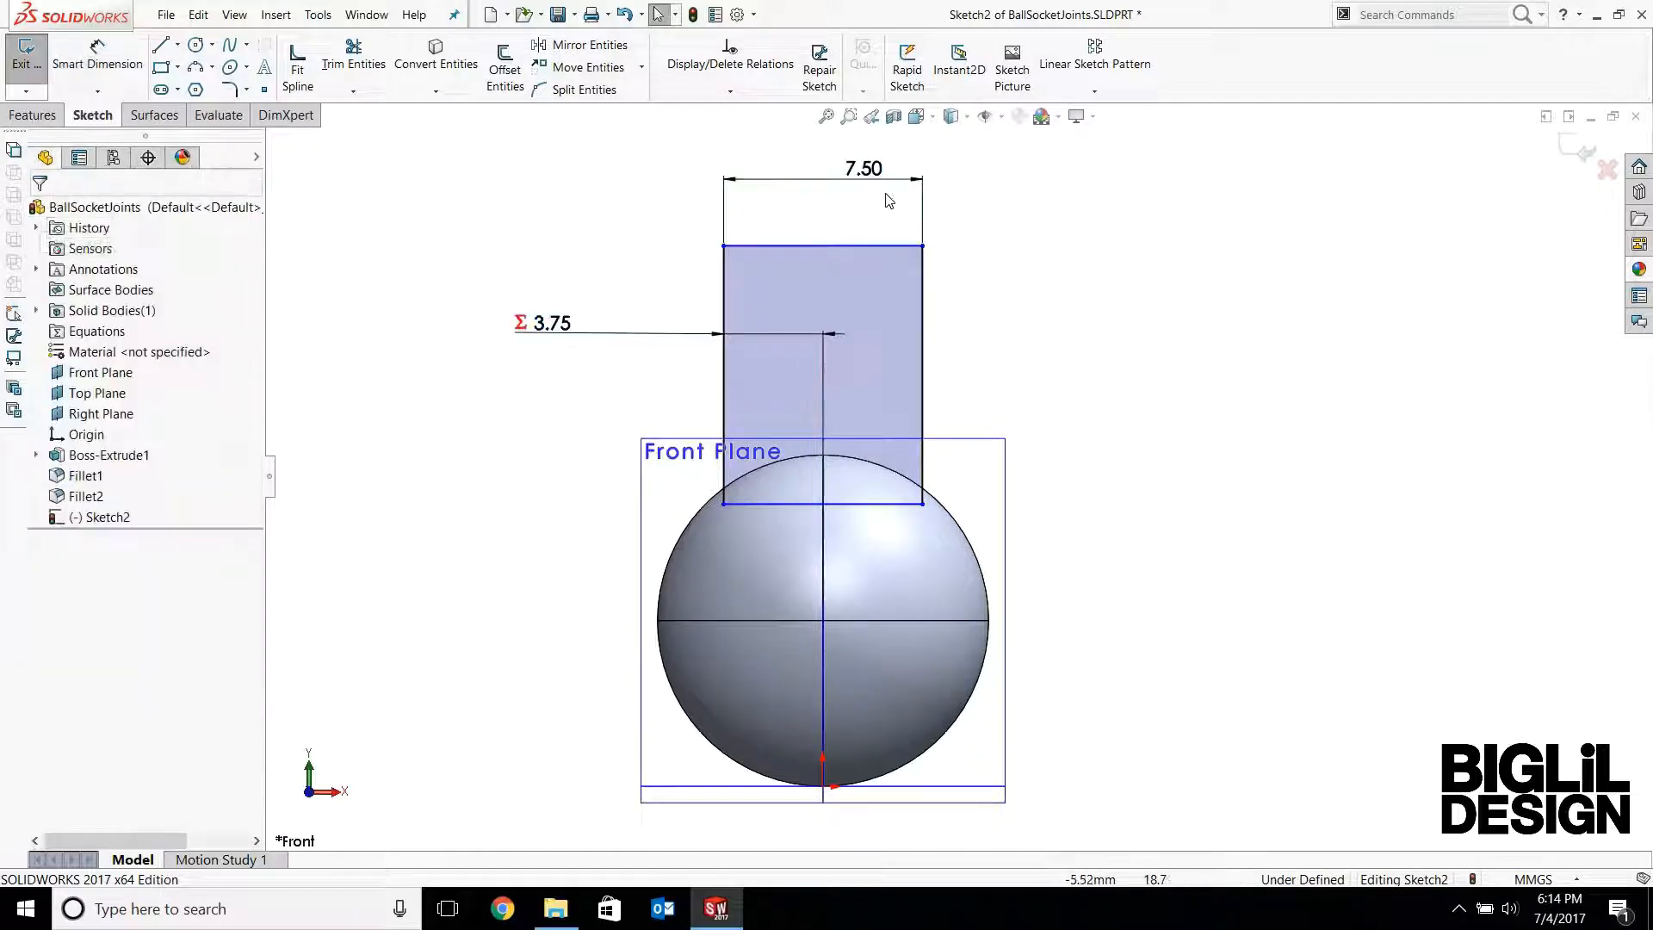
# - Dimension the rectangle 7.50 wide, top 12 from ball centre, height 7.25
pyautogui.click(862, 168)
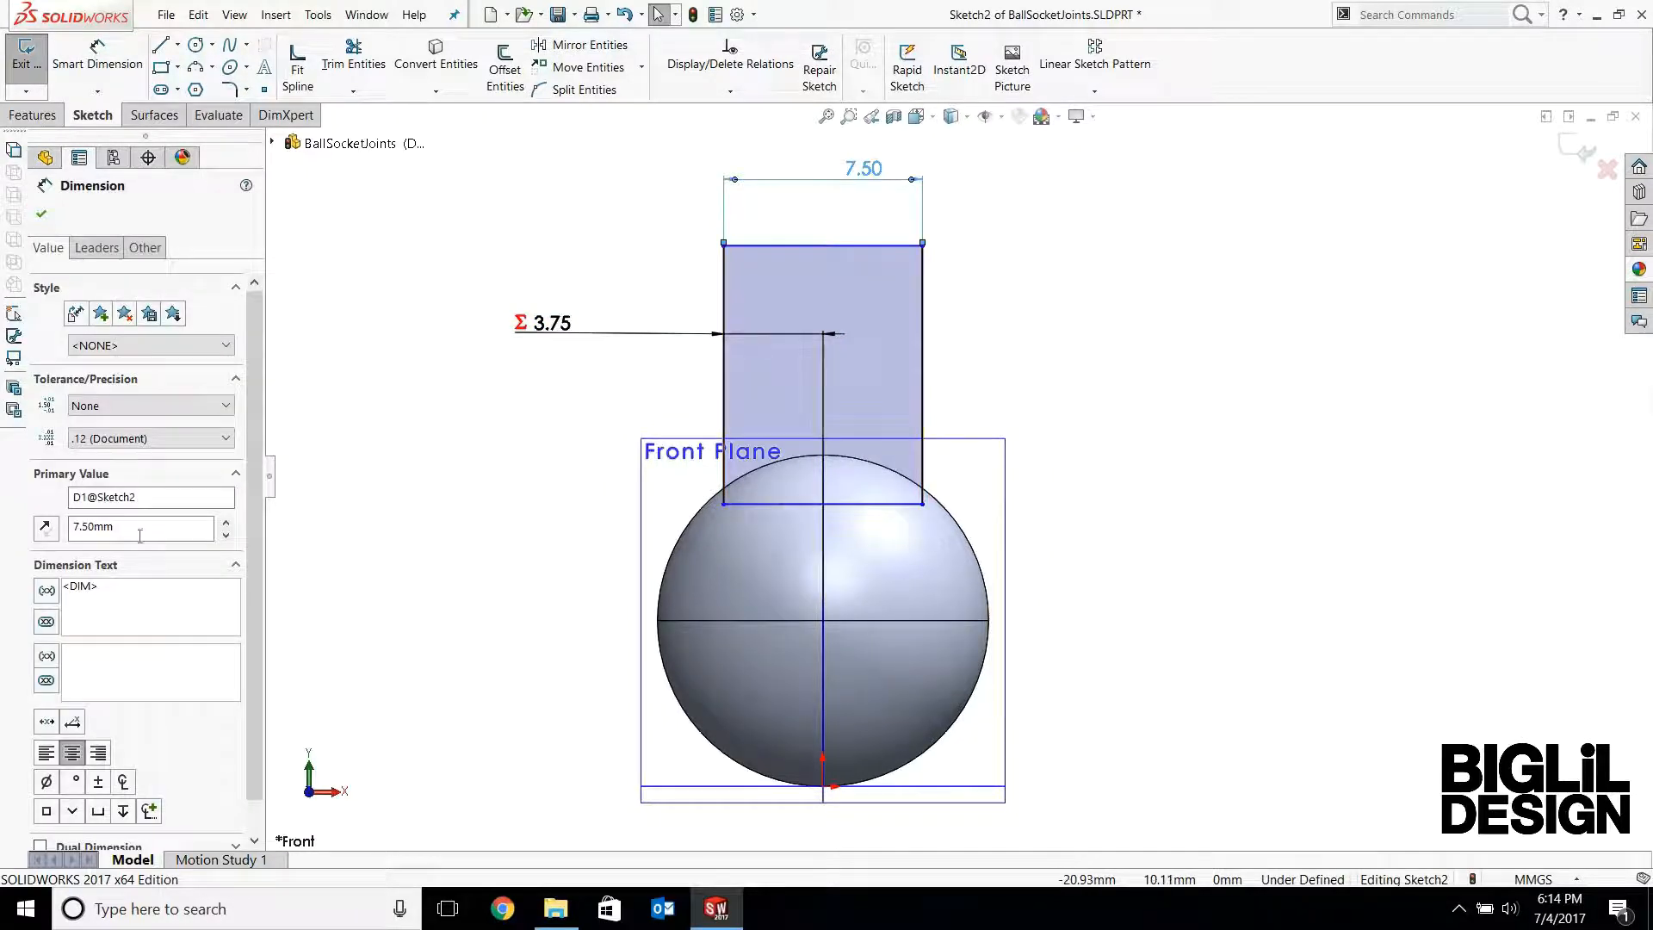
pyautogui.write('10')
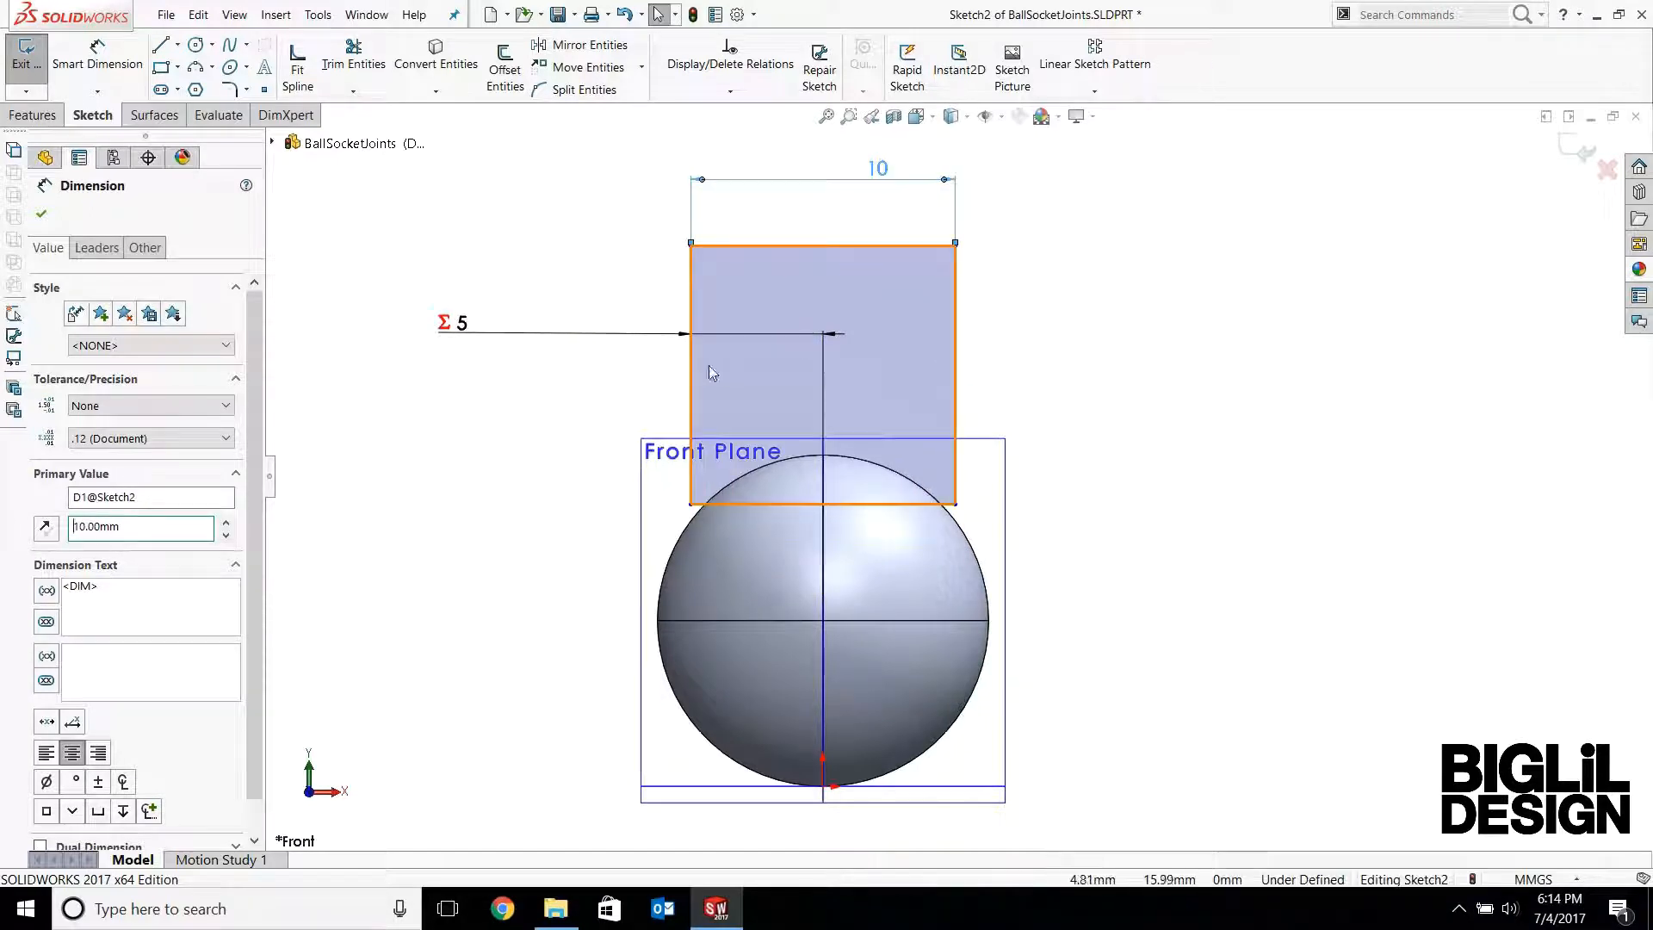
pyautogui.moveTo(1002, 413)
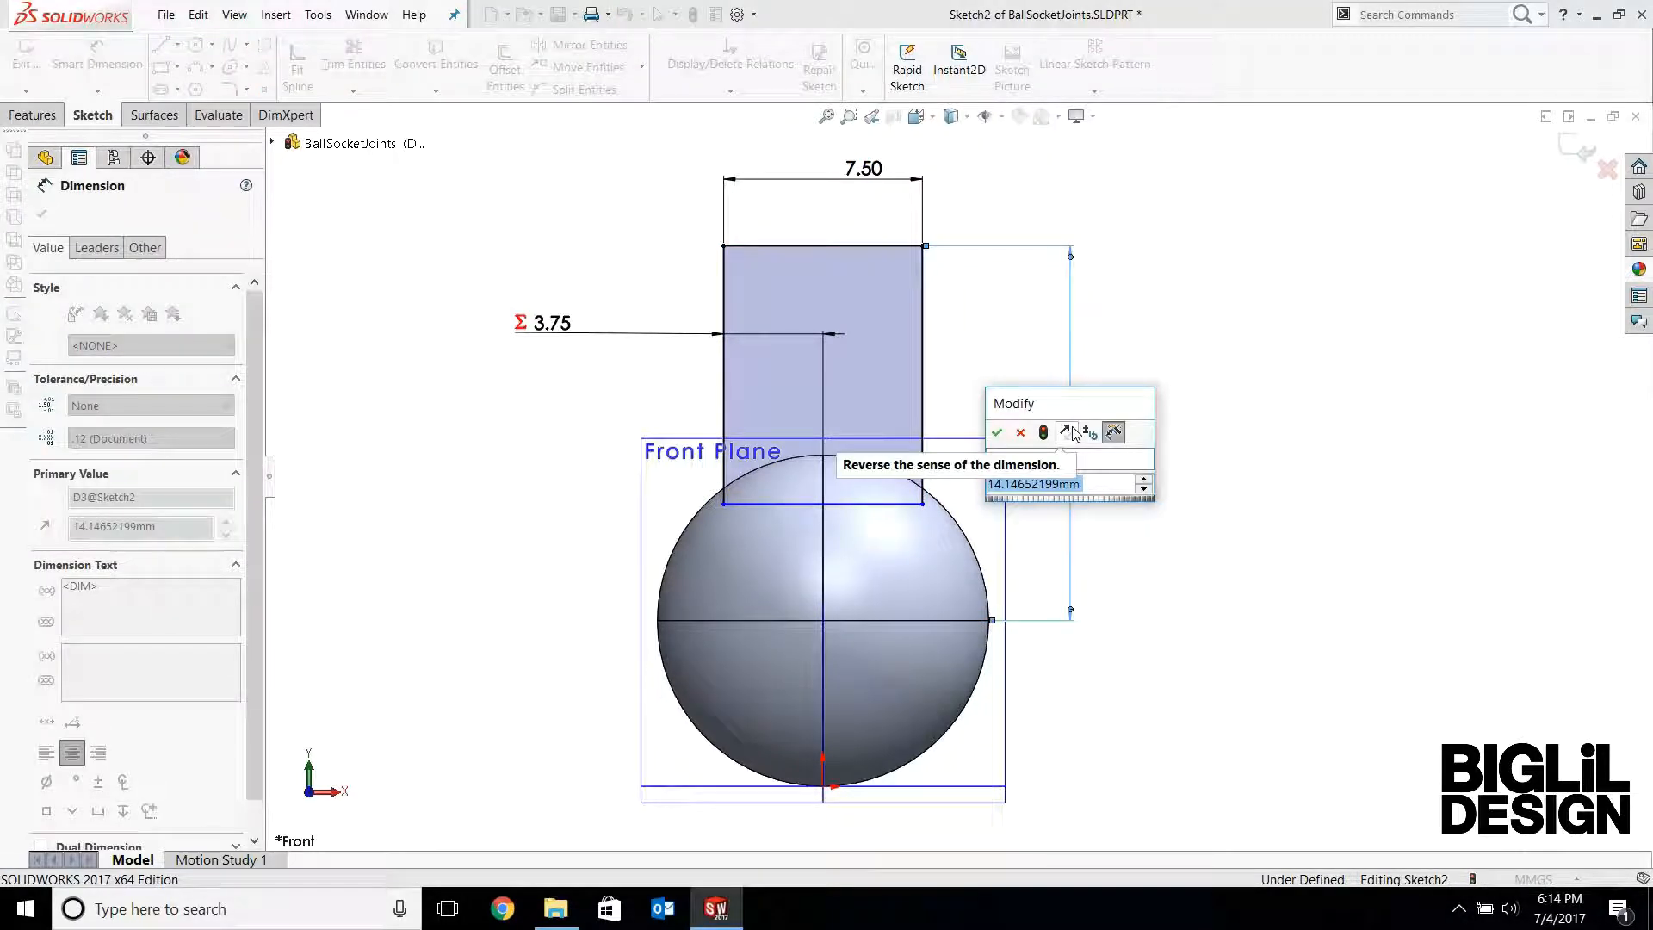
pyautogui.click(995, 432)
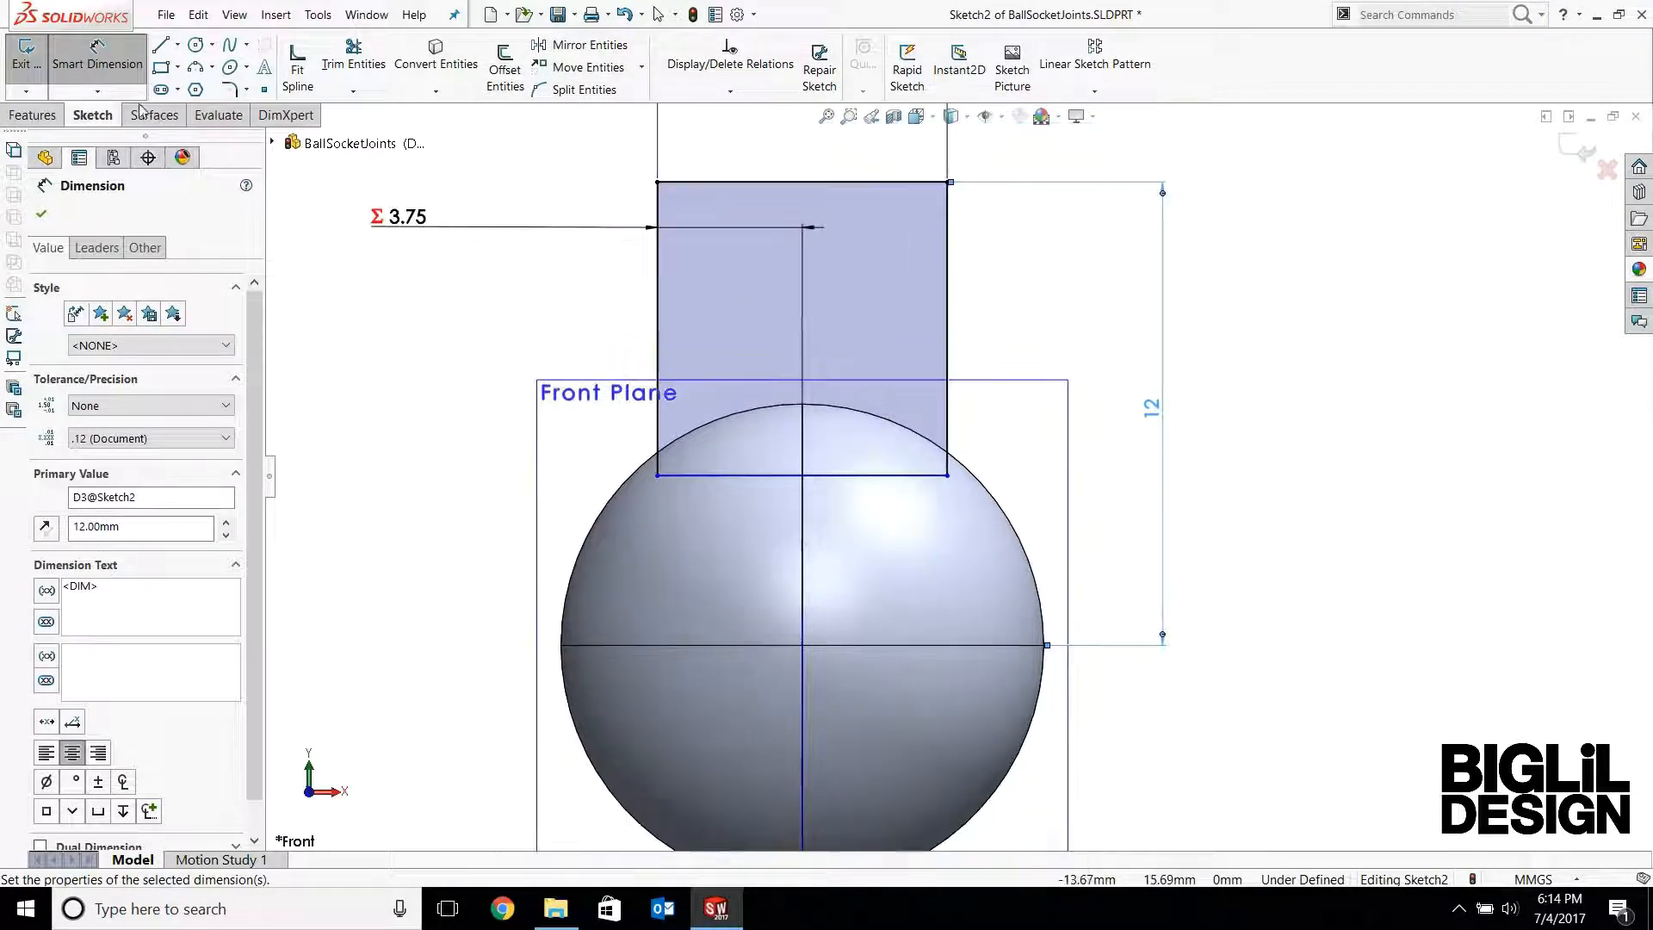
pyautogui.moveTo(954, 337)
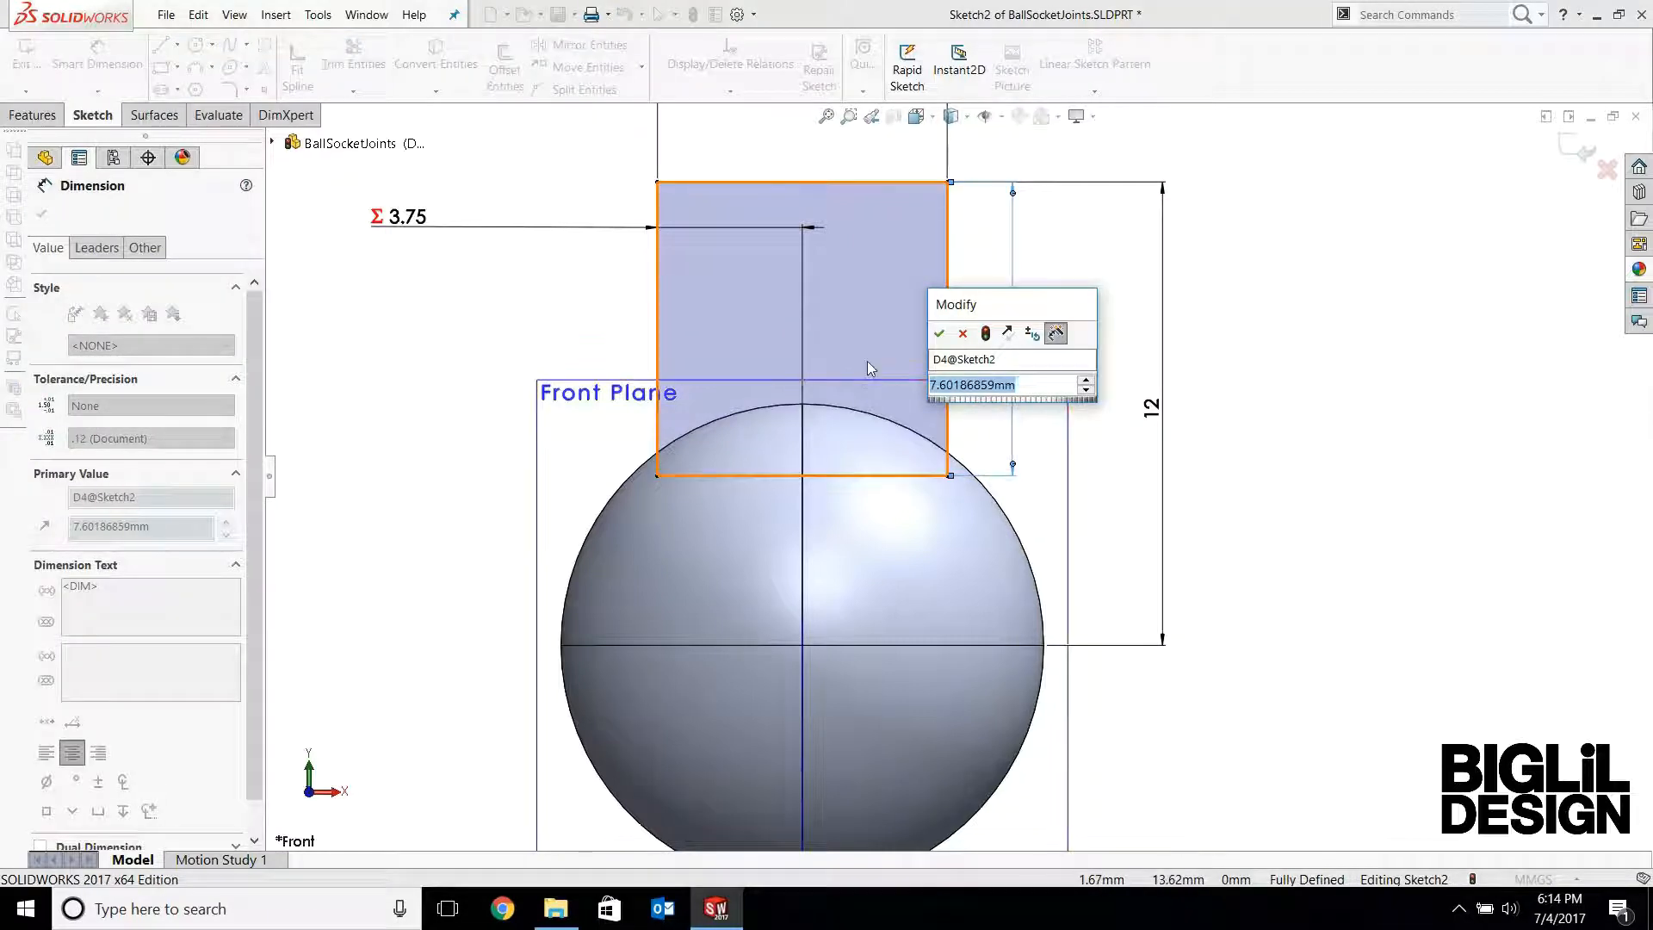
pyautogui.write('7.25')
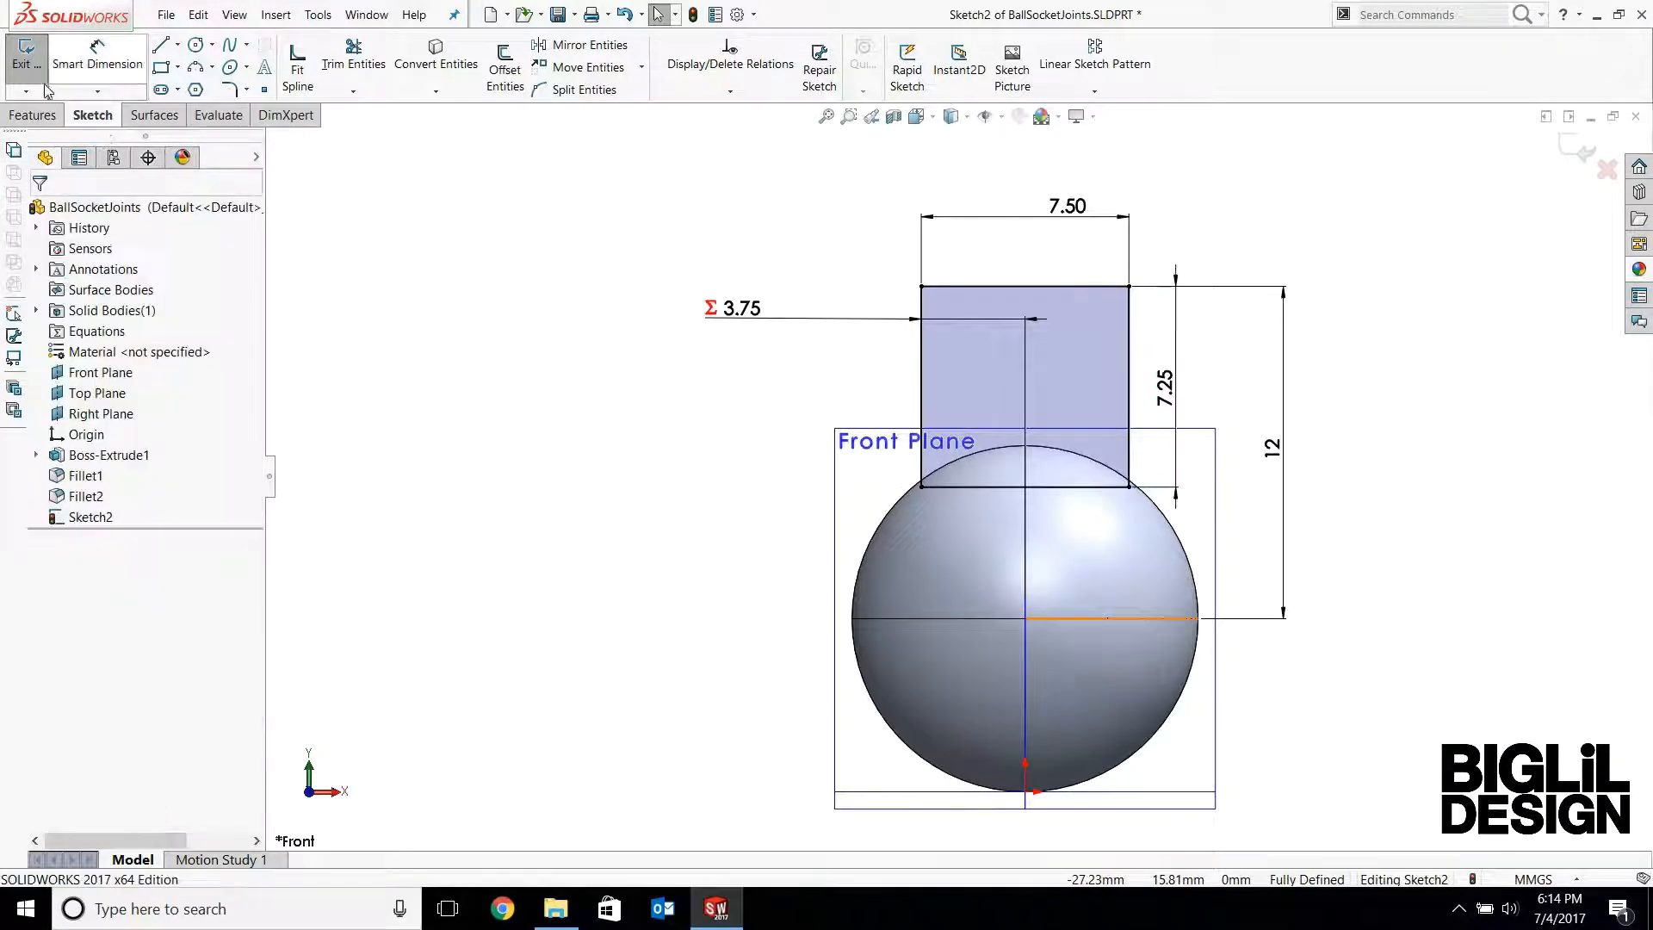
# - Extrude Sketch2 mid-plane 7.5 mm, unmerged, into a separate post block (Boss-Extrude2)
pyautogui.click(24, 64)
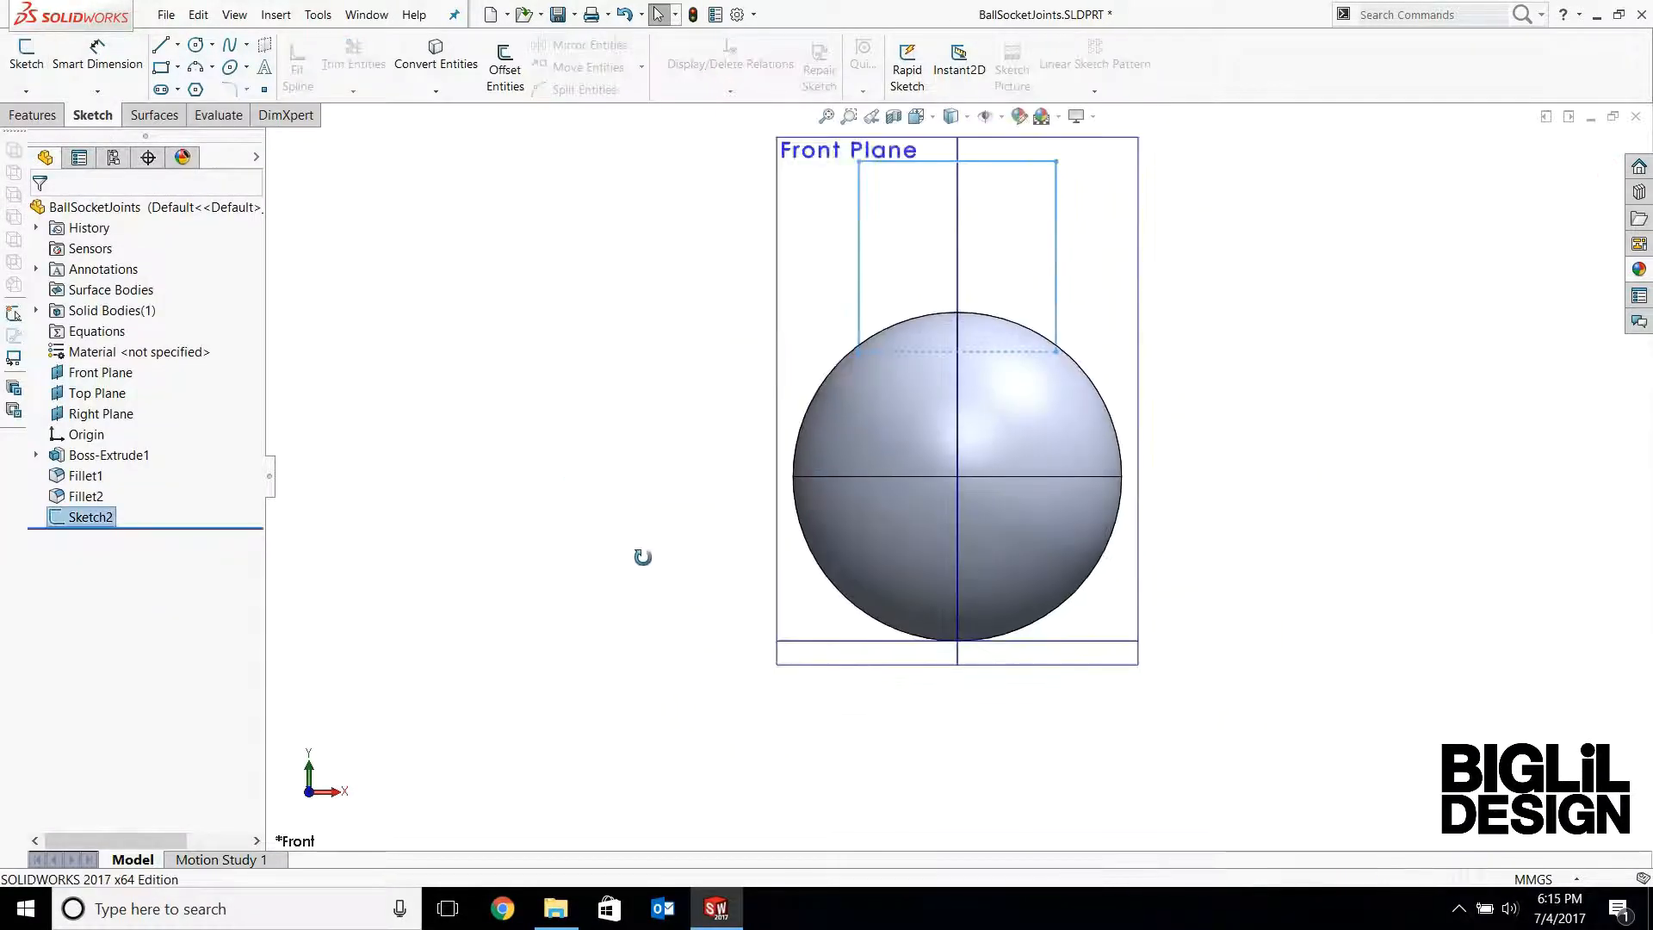
pyautogui.moveTo(949, 422); pyautogui.dragTo(928, 570)
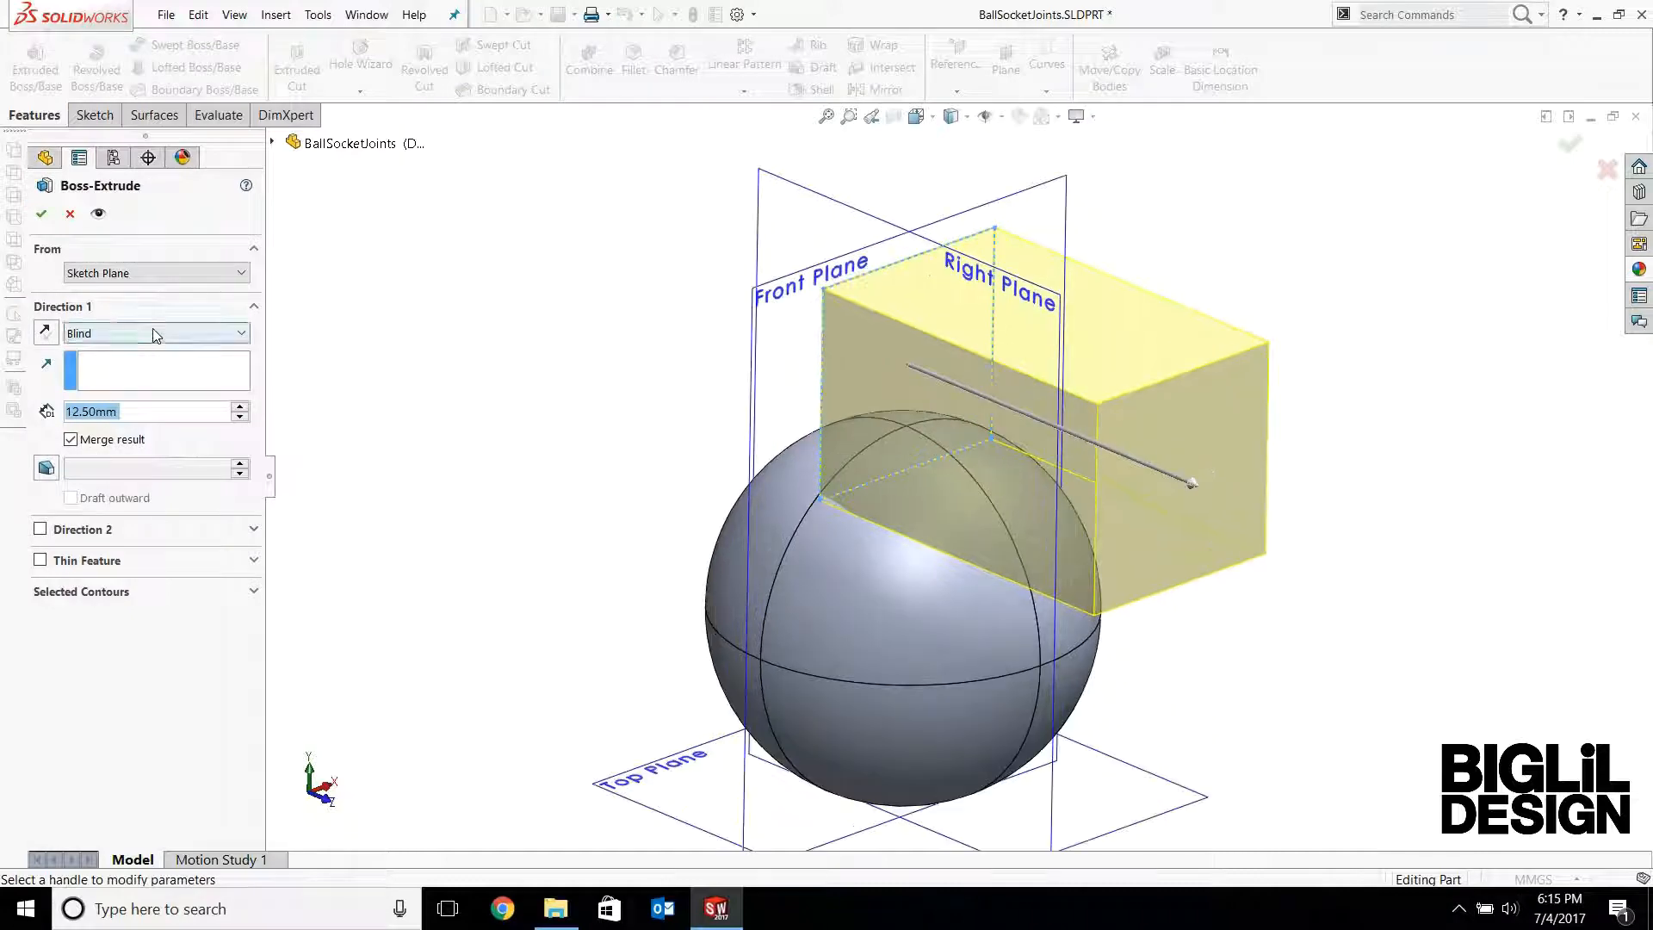
pyautogui.click(155, 330)
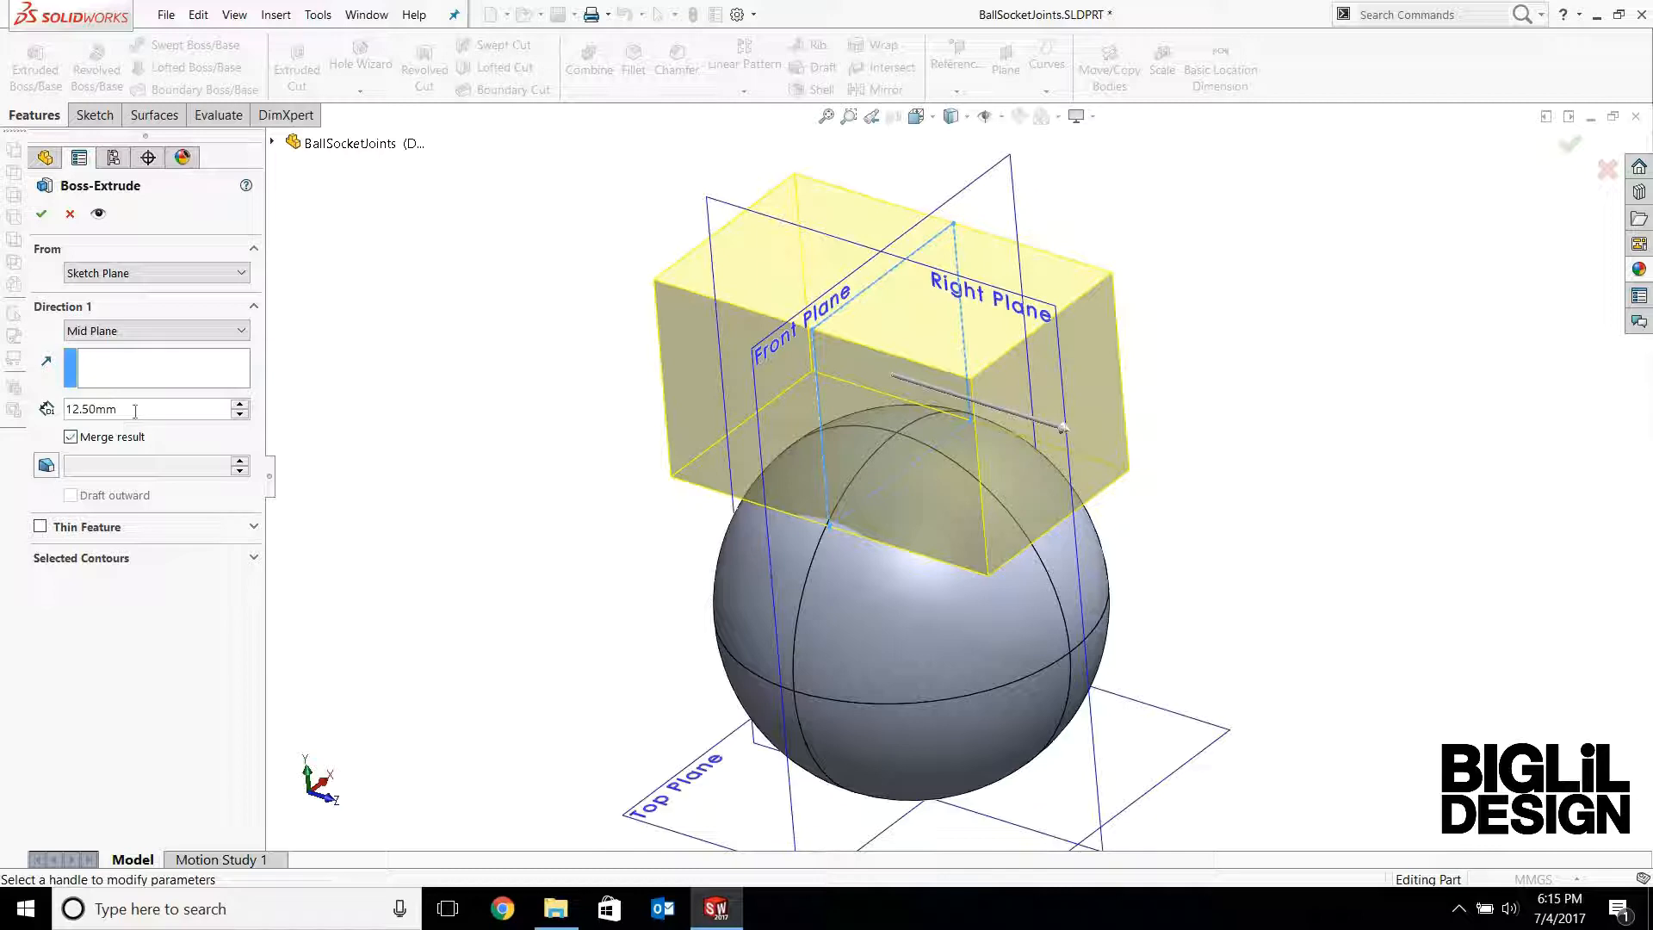
pyautogui.write('7.')
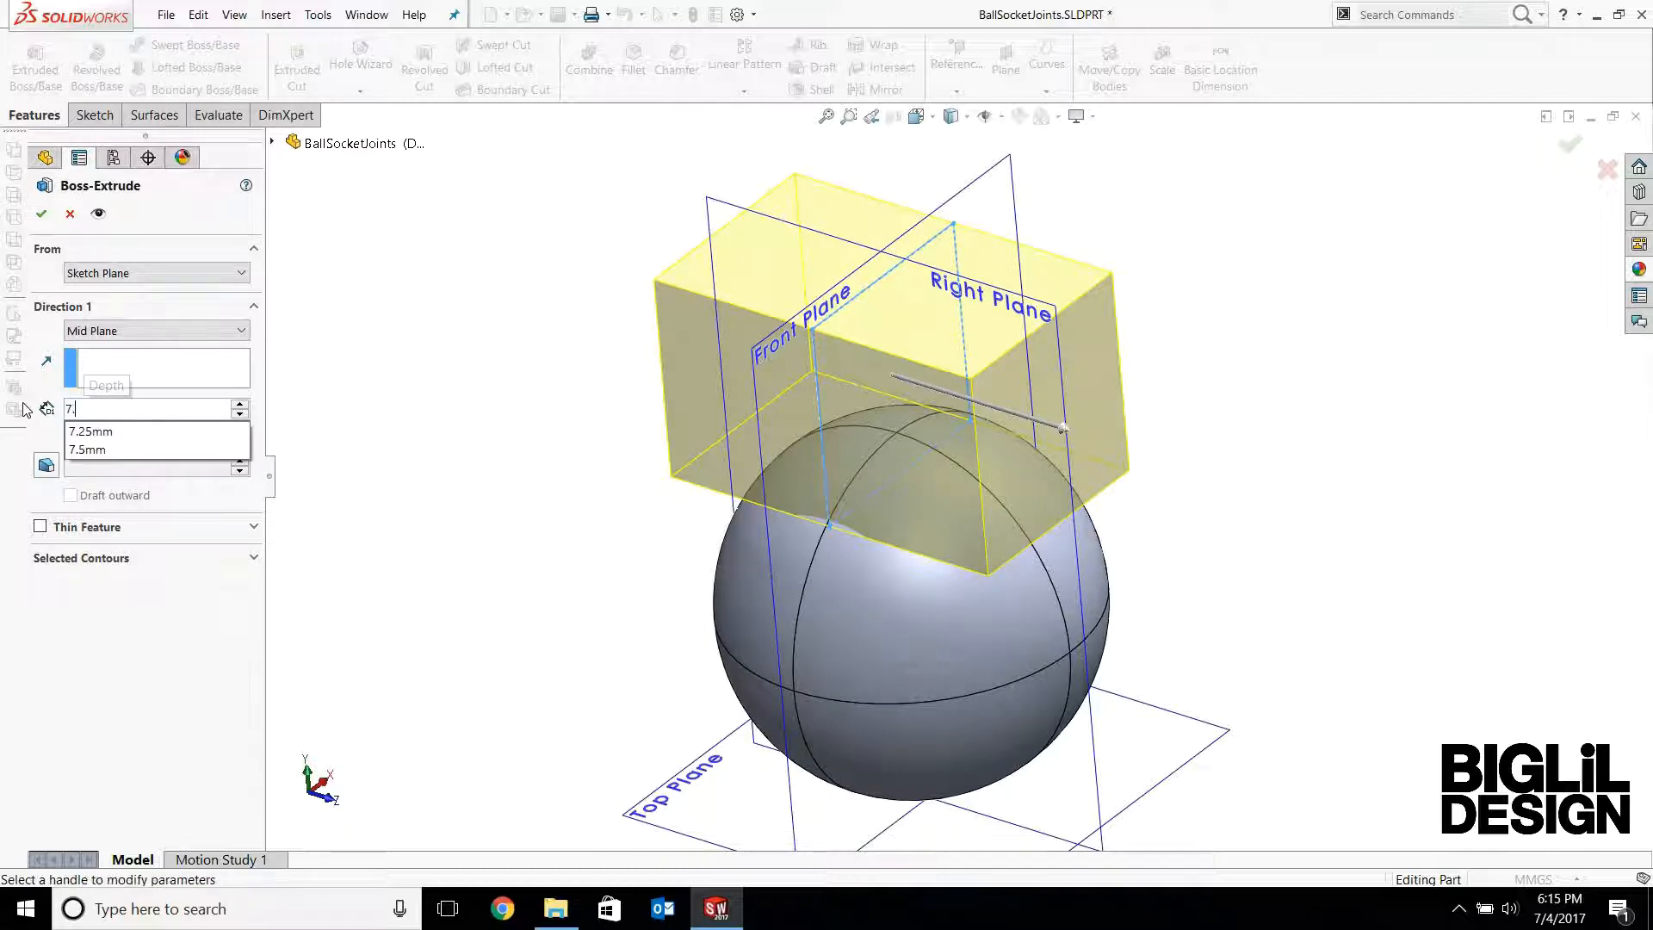
pyautogui.click(88, 449)
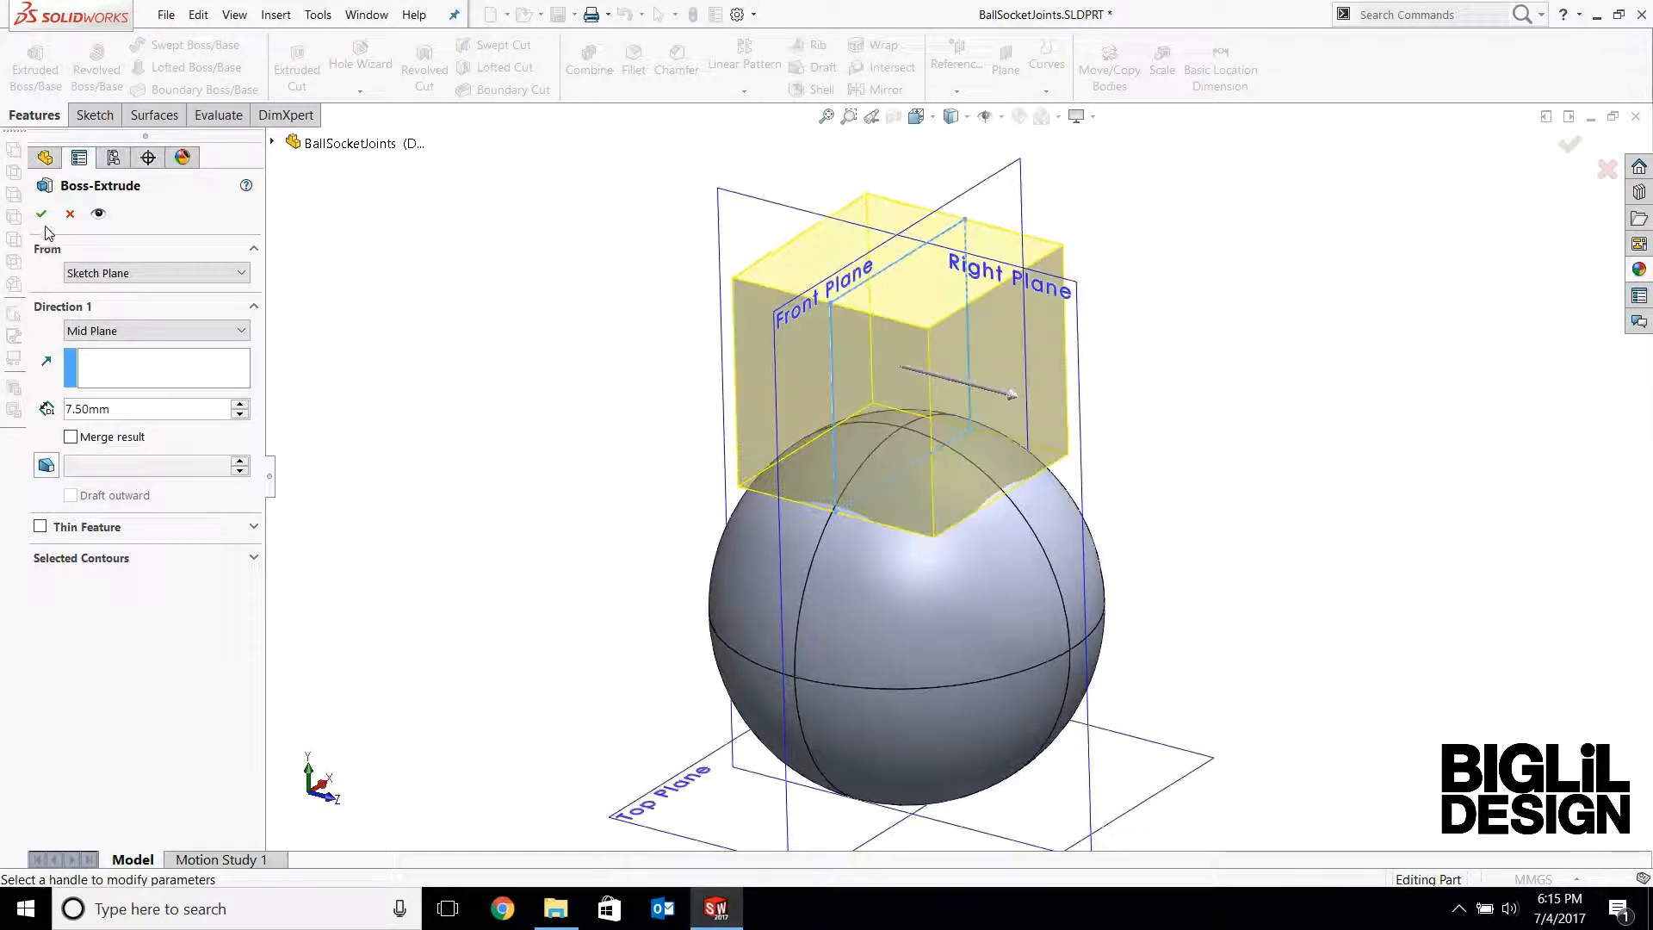
pyautogui.click(42, 214)
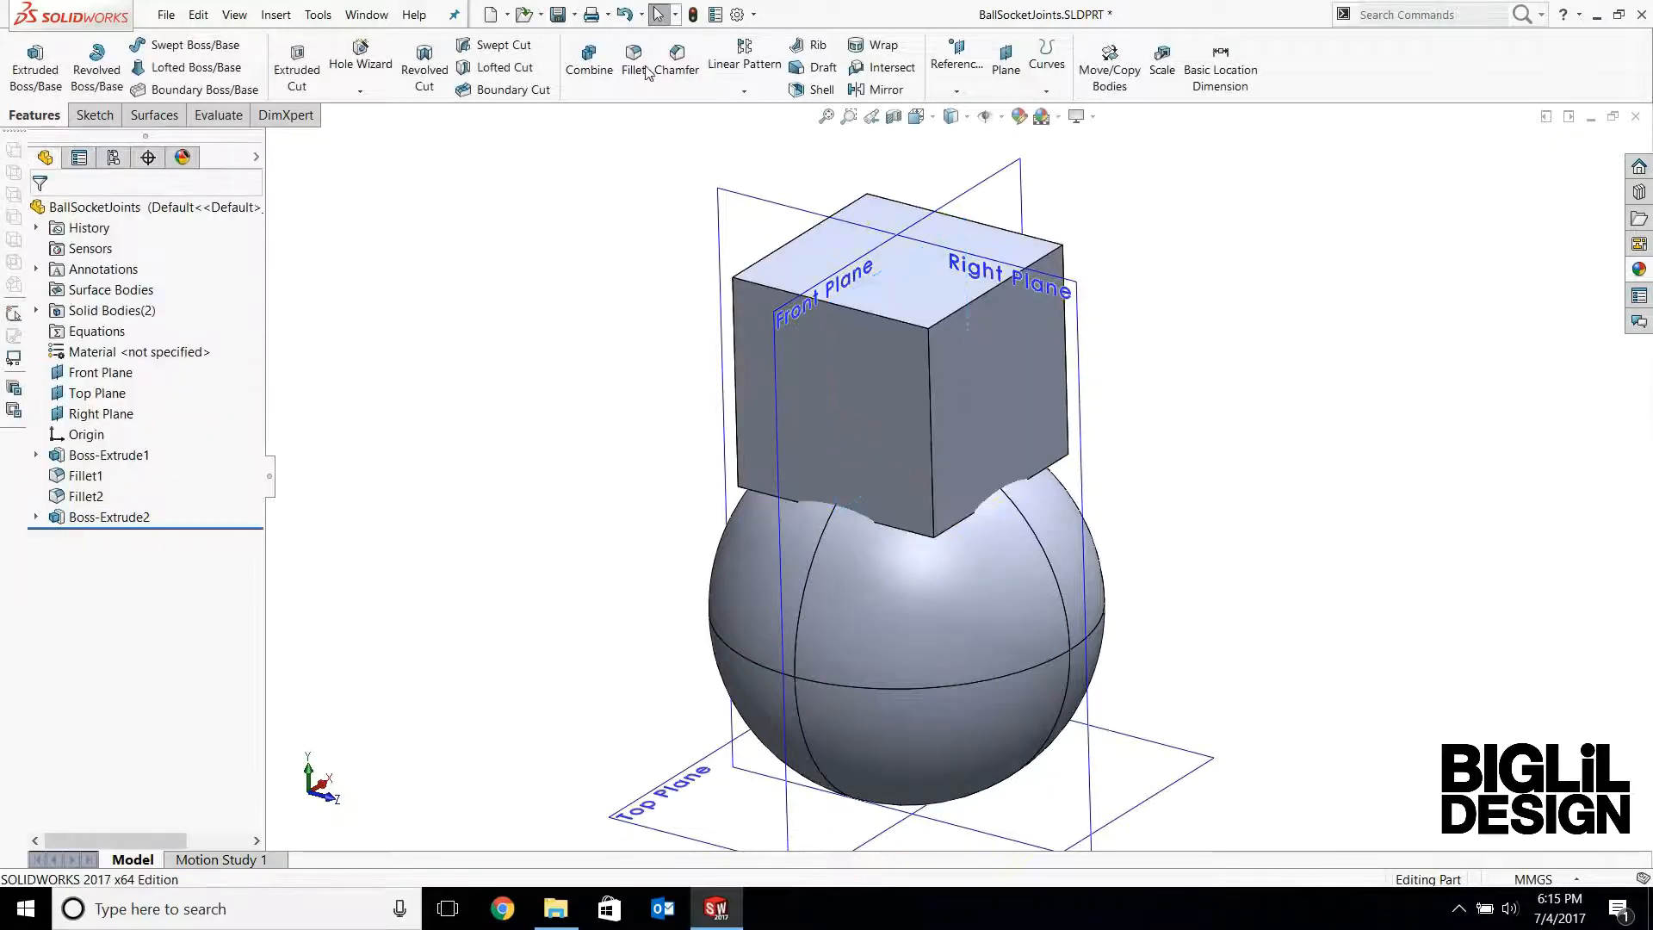
# - Fillet the block's four vertical edges at 3.75 mm into a cylindrical post (Fillet3)
pyautogui.click(631, 59)
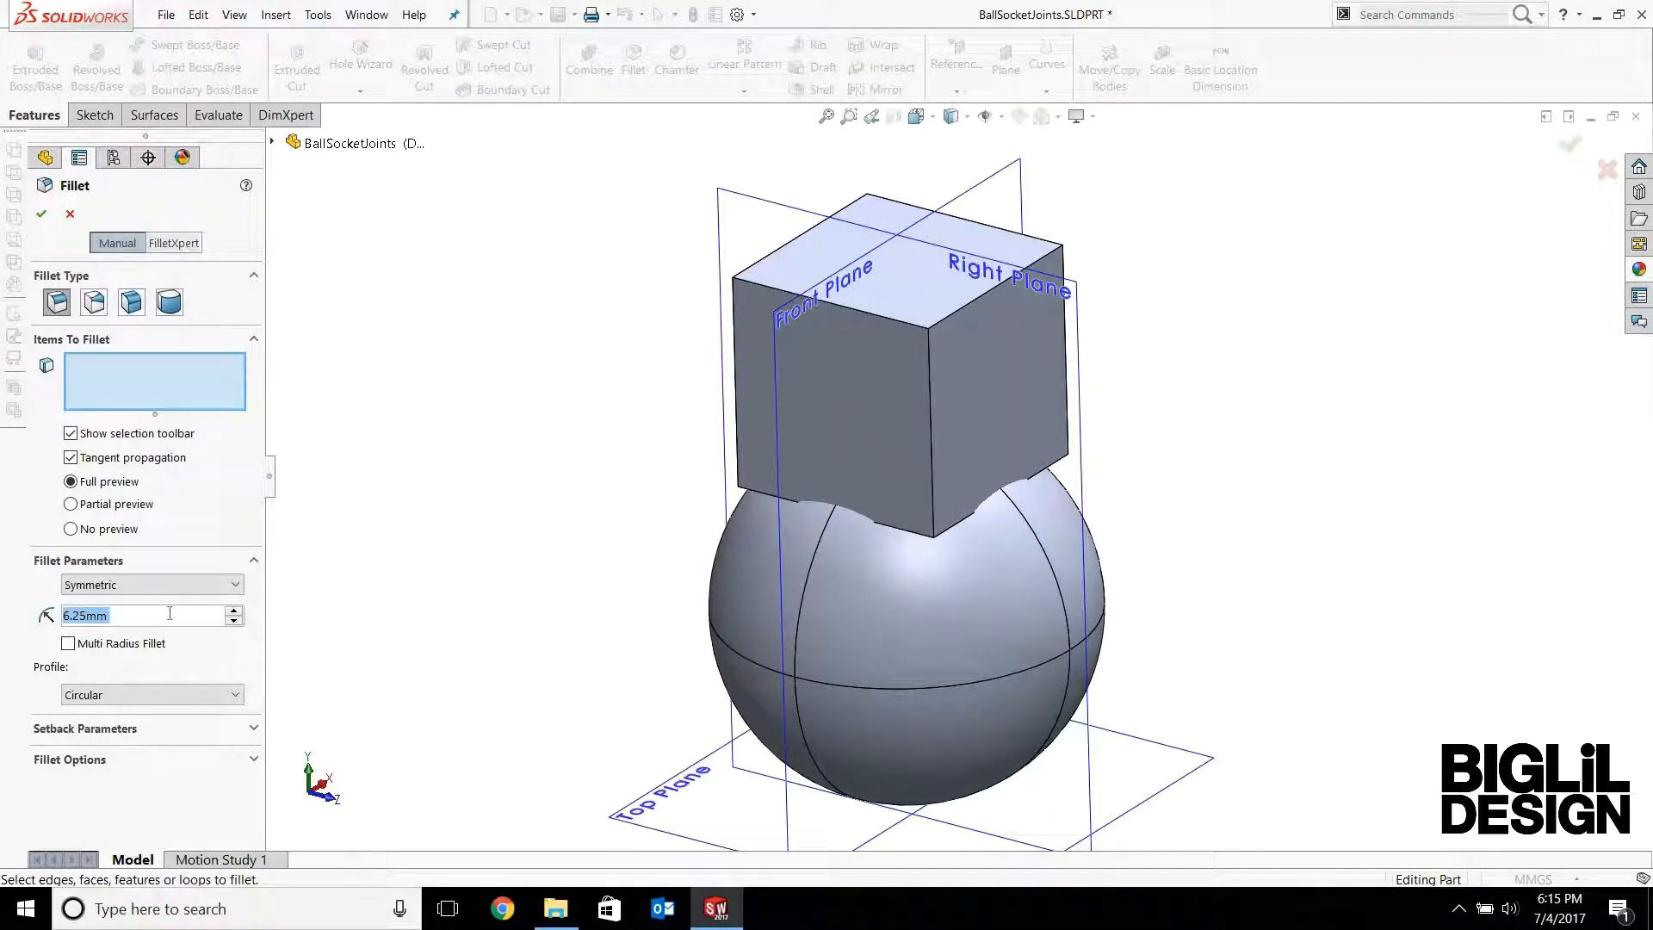
pyautogui.write('7.')
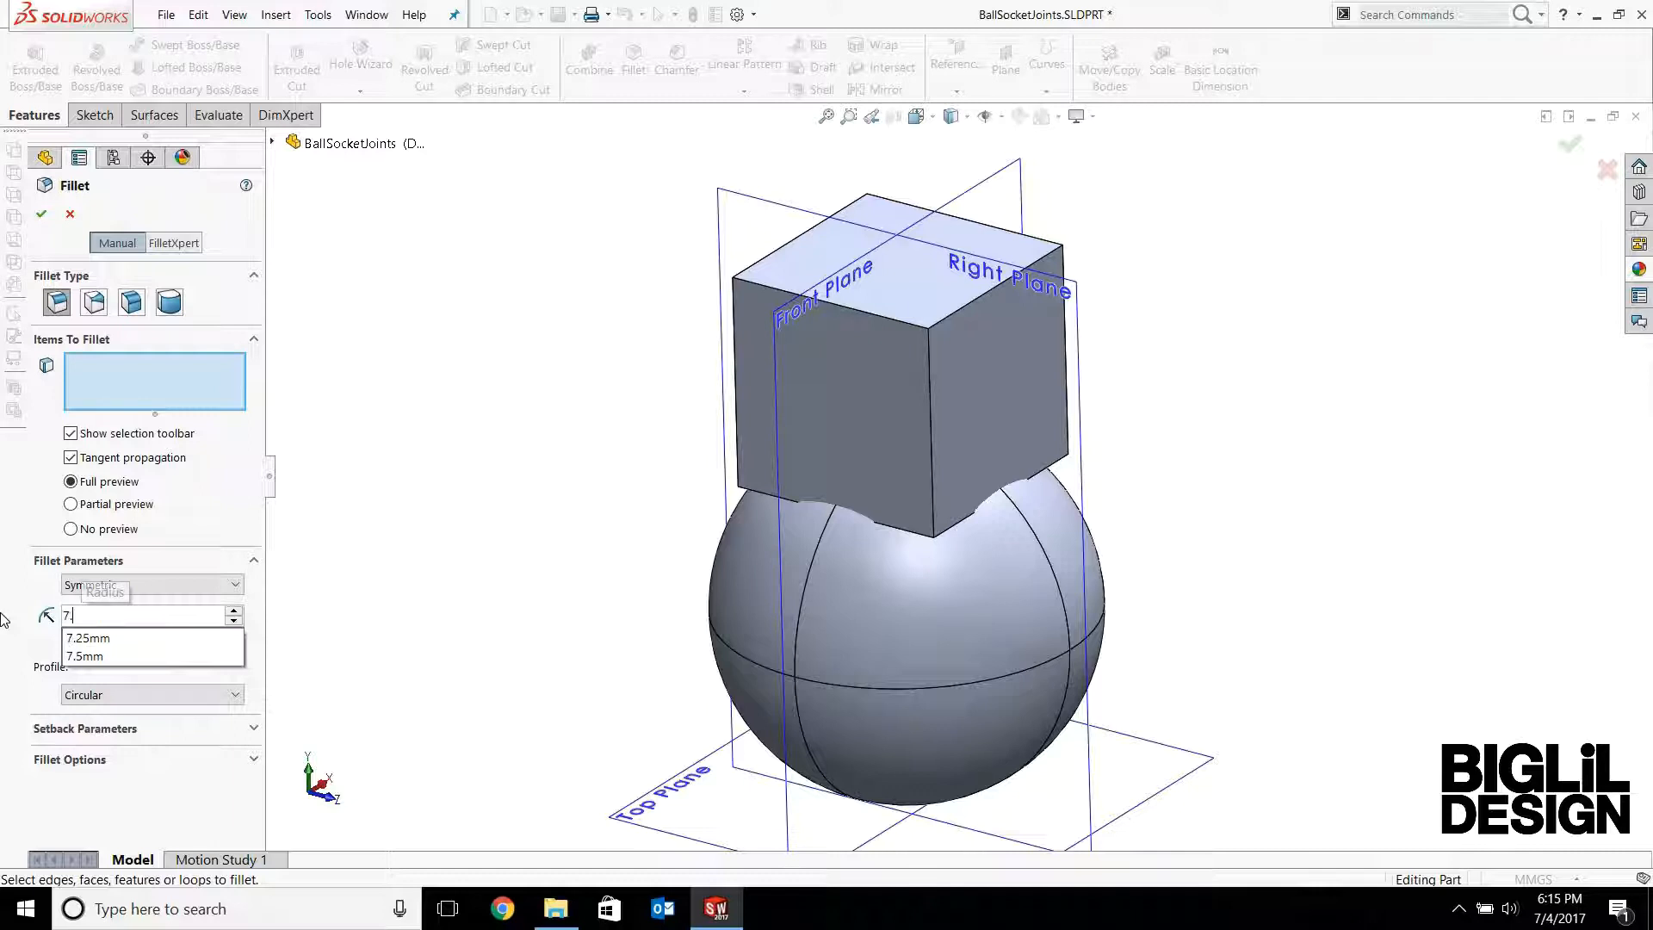
pyautogui.click(84, 656)
pyautogui.write('3.75')
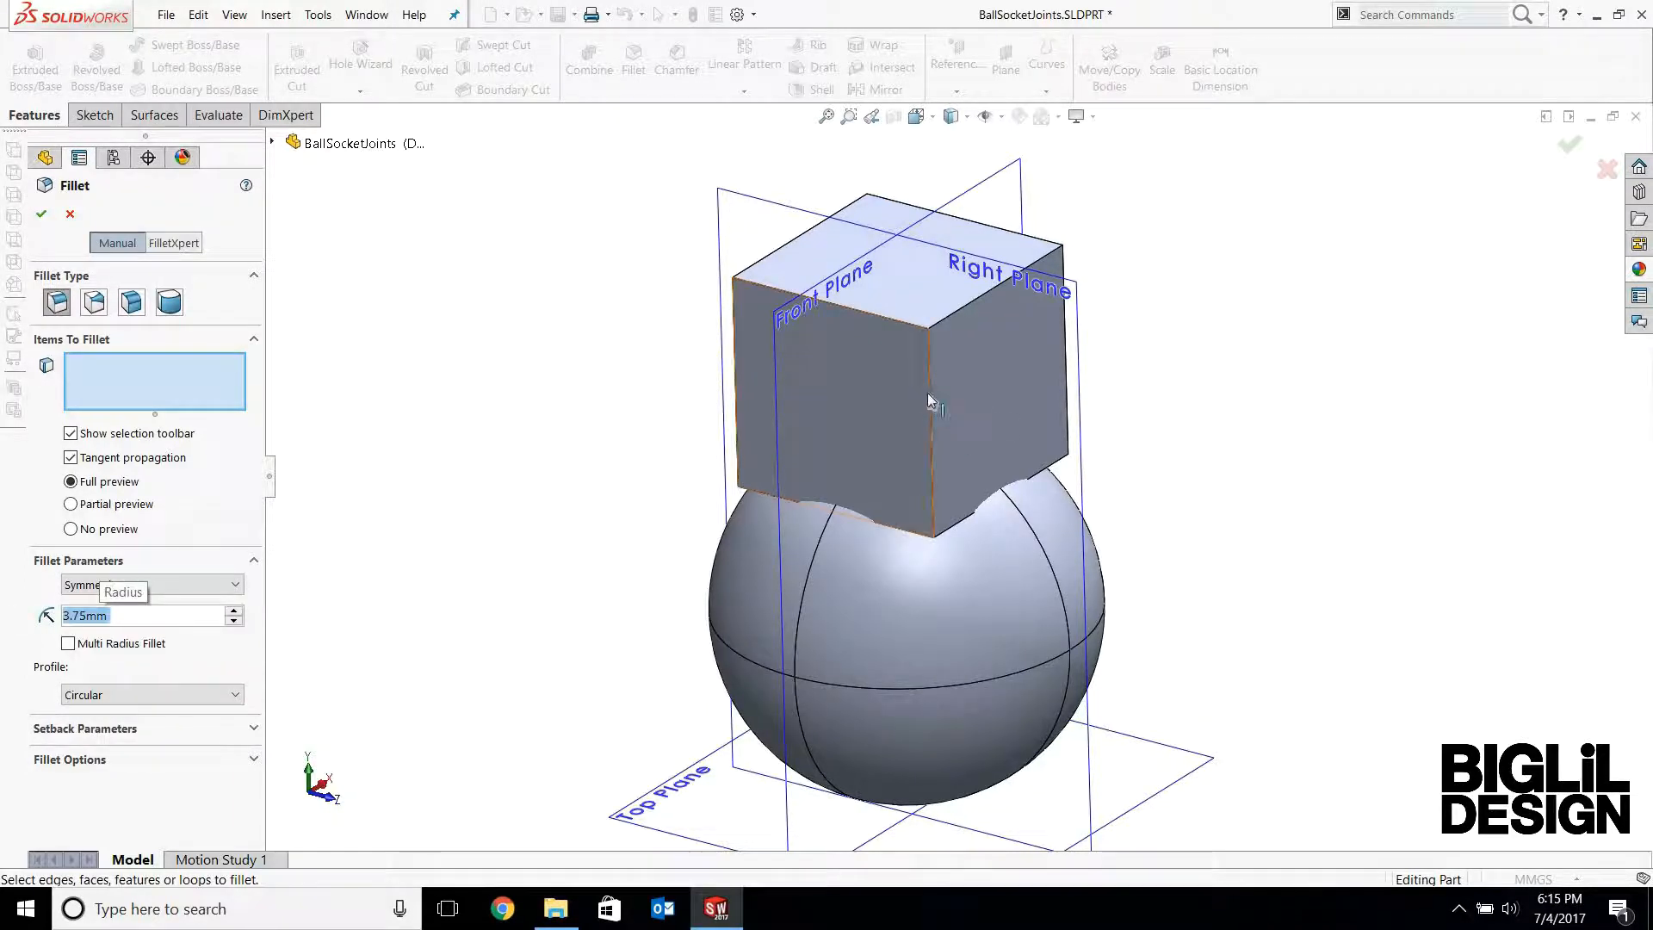
pyautogui.click(931, 396)
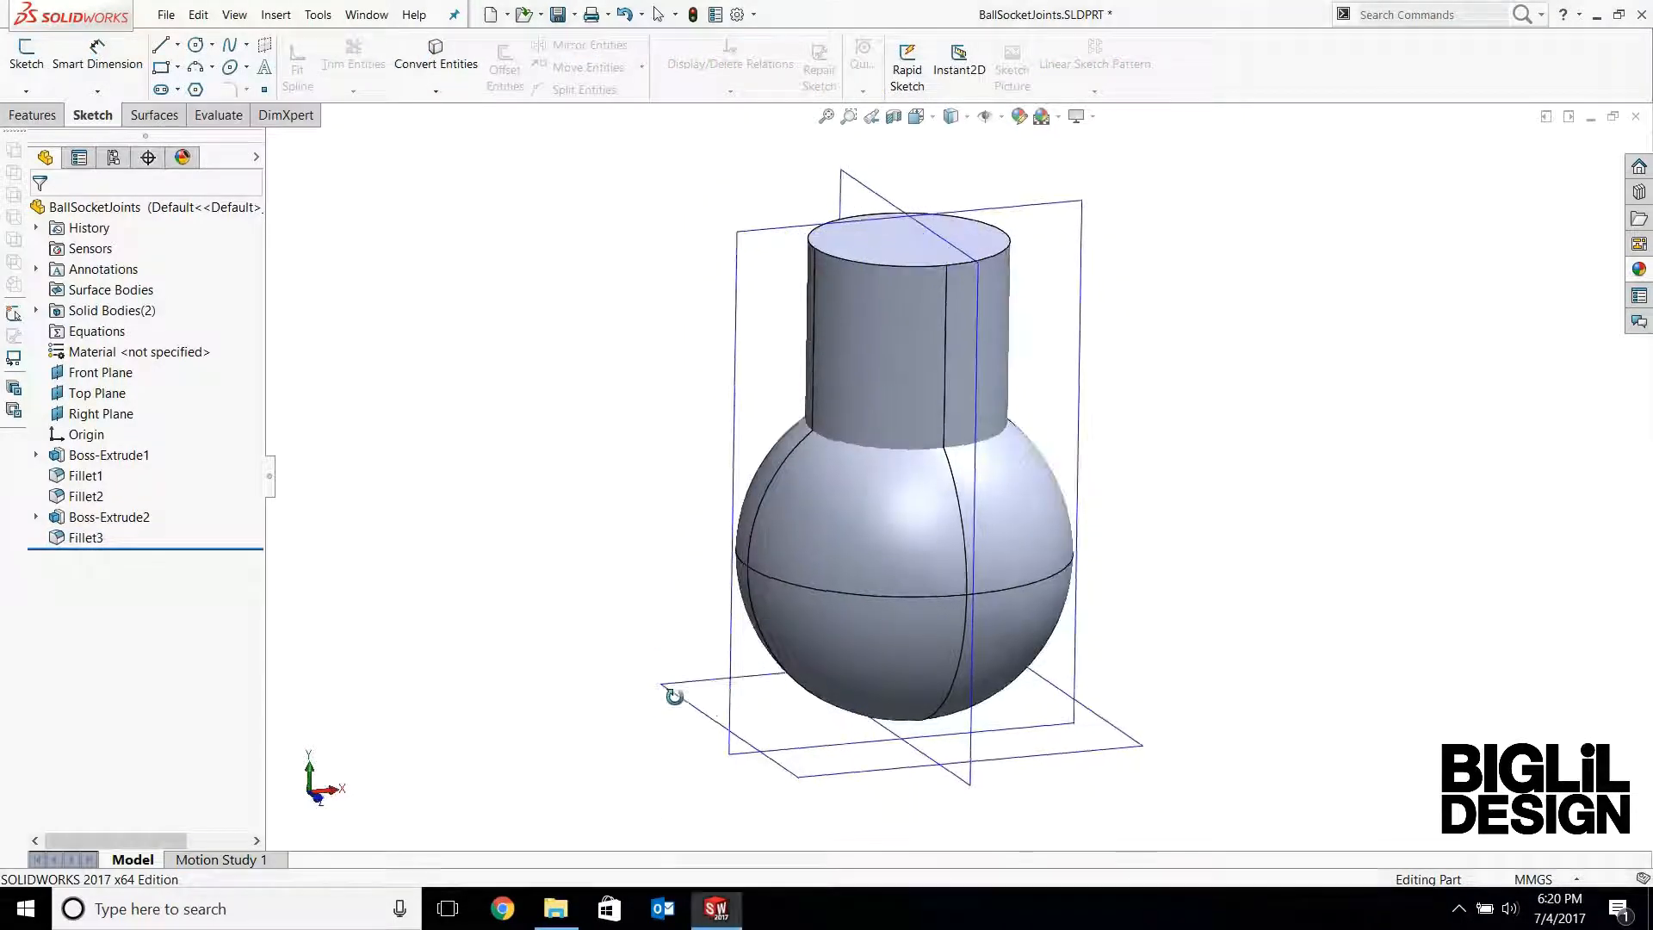
pyautogui.moveTo(675, 696); pyautogui.dragTo(918, 501)
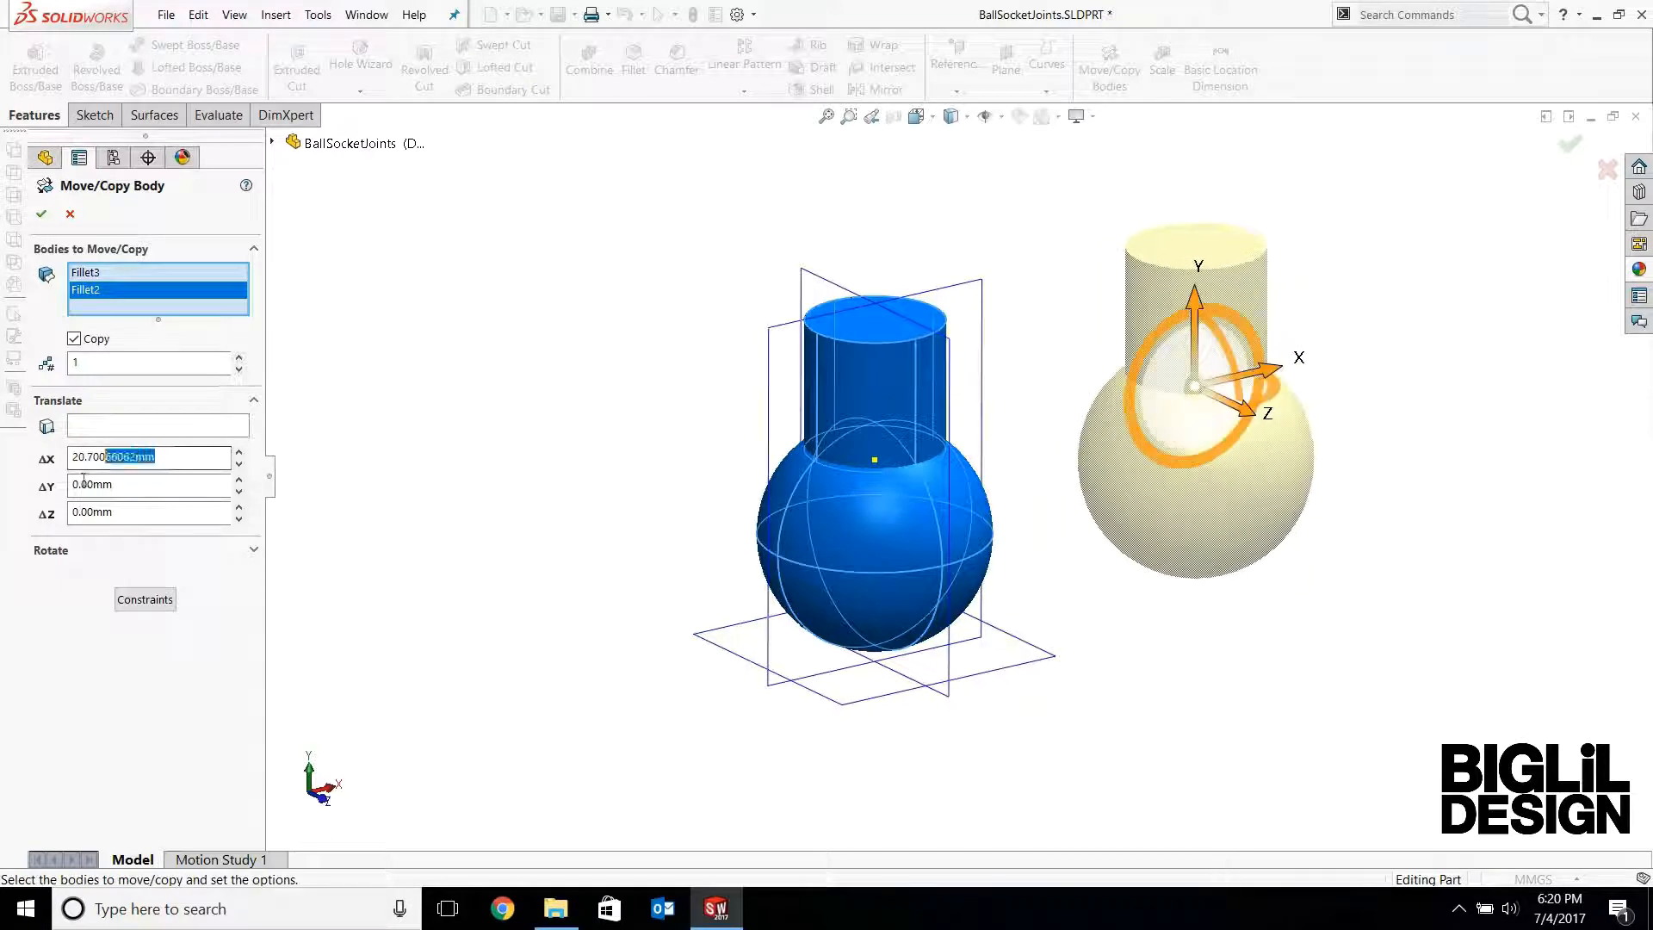
# - Copy the ball and post 25 mm along X (Body-Move/Copy3)
pyautogui.write('25.00mm')
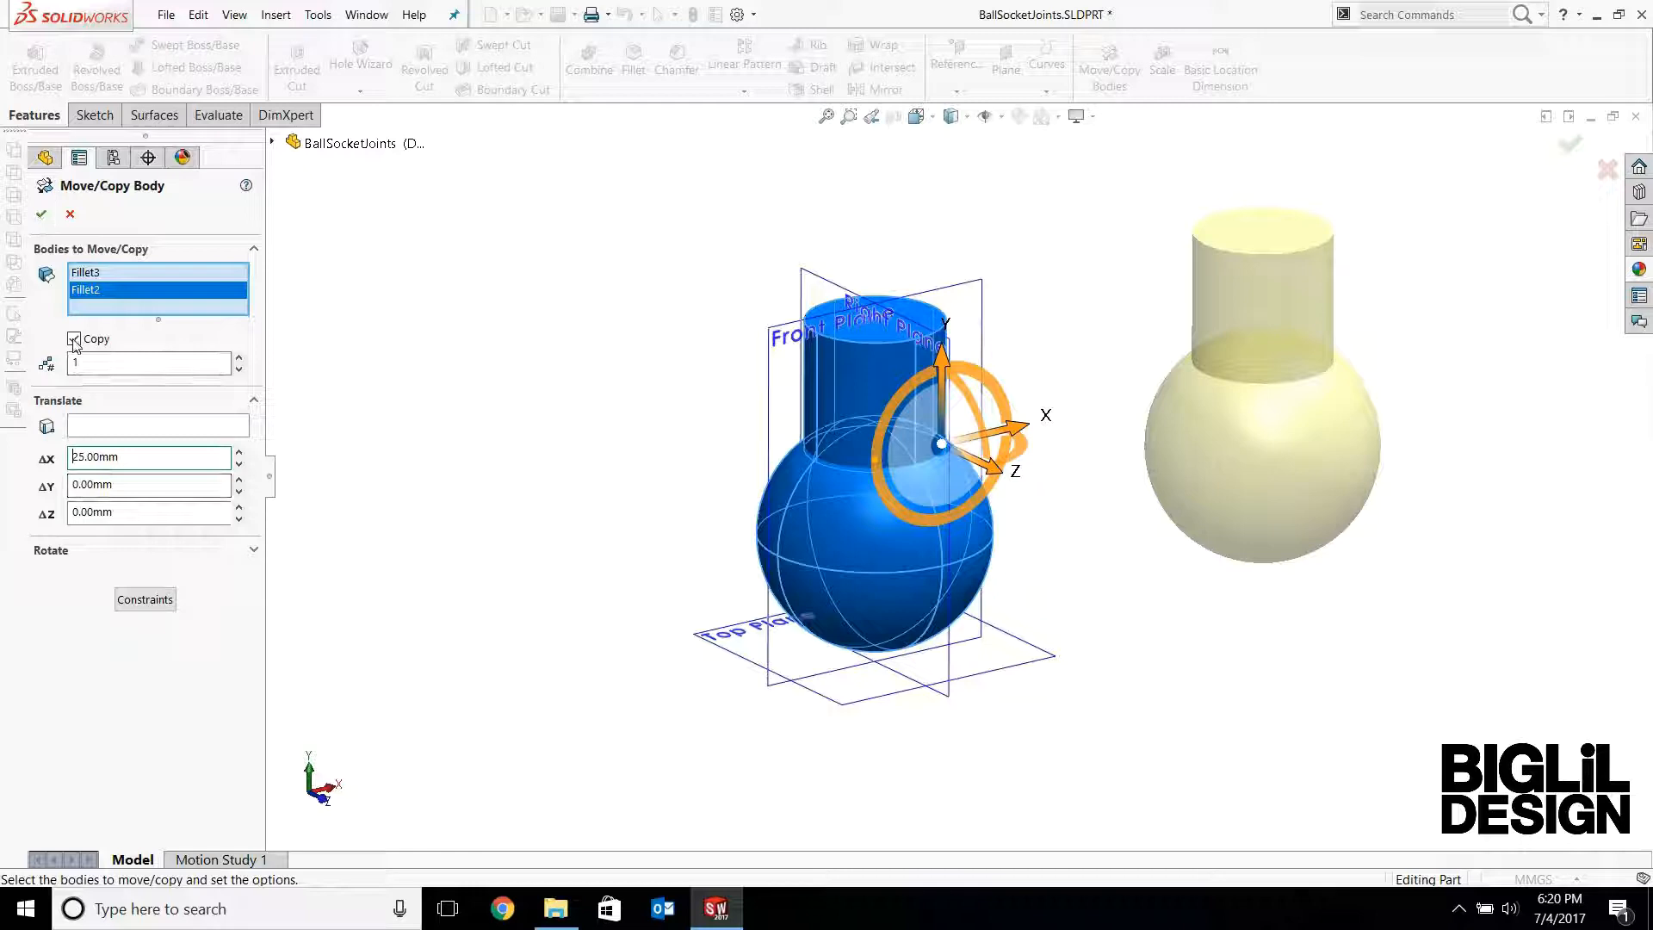
pyautogui.click(41, 214)
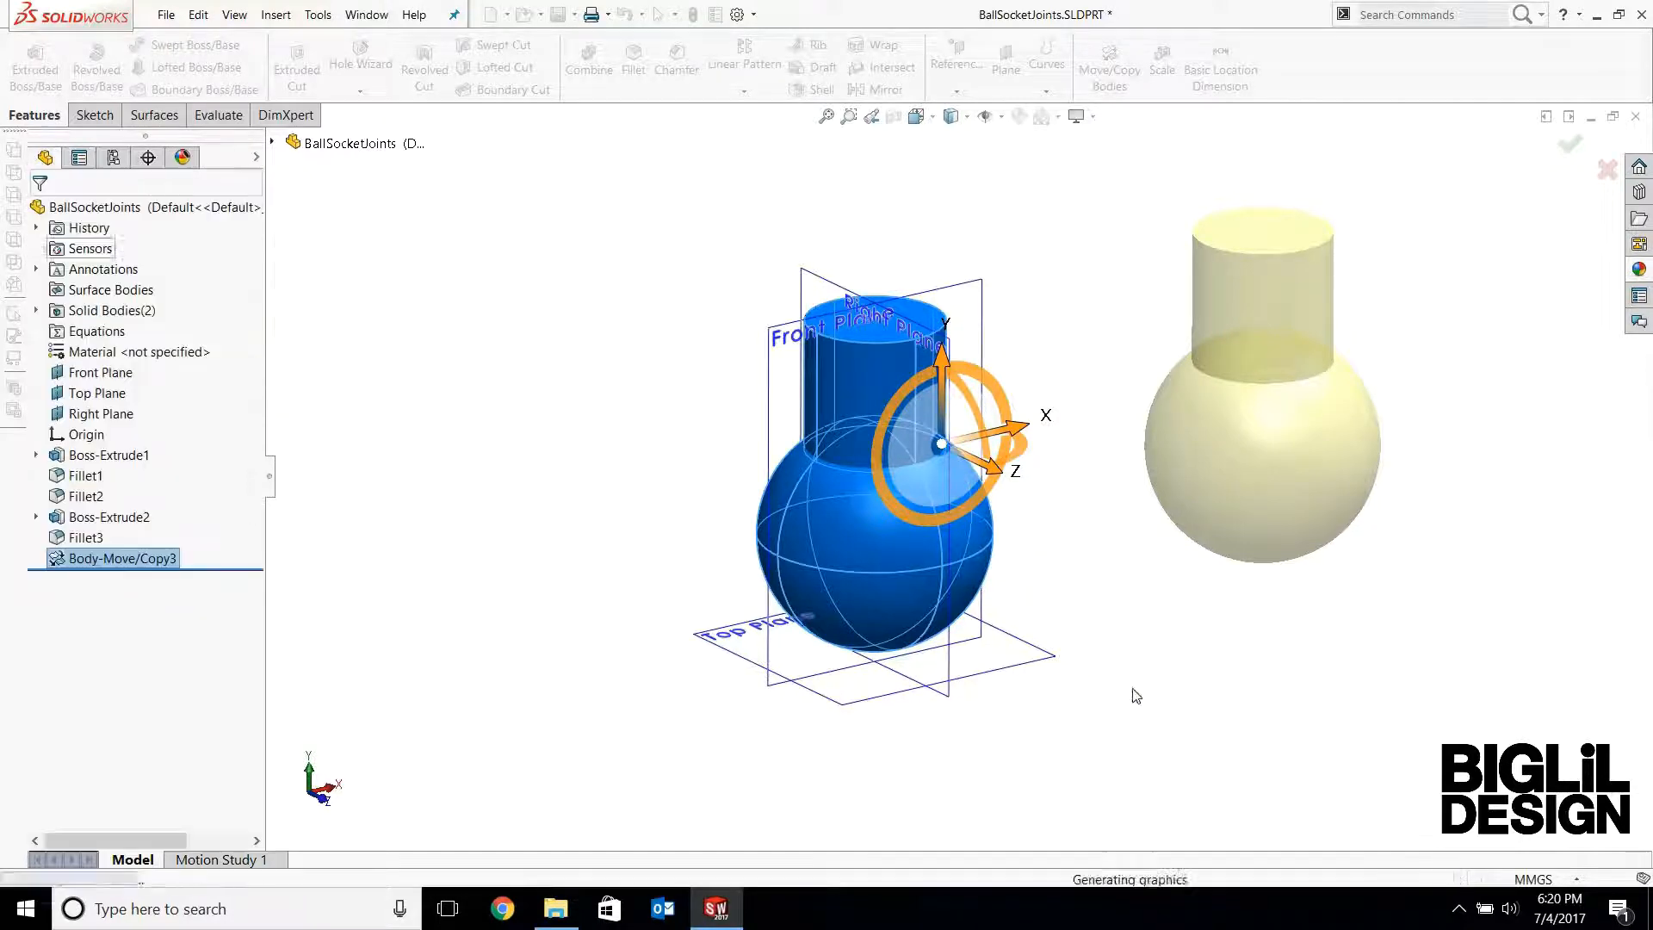
# - Copy the ball alone -25 mm along X, keeping the original (Body-Move/Copy4)
pyautogui.doubleClick(121, 557)
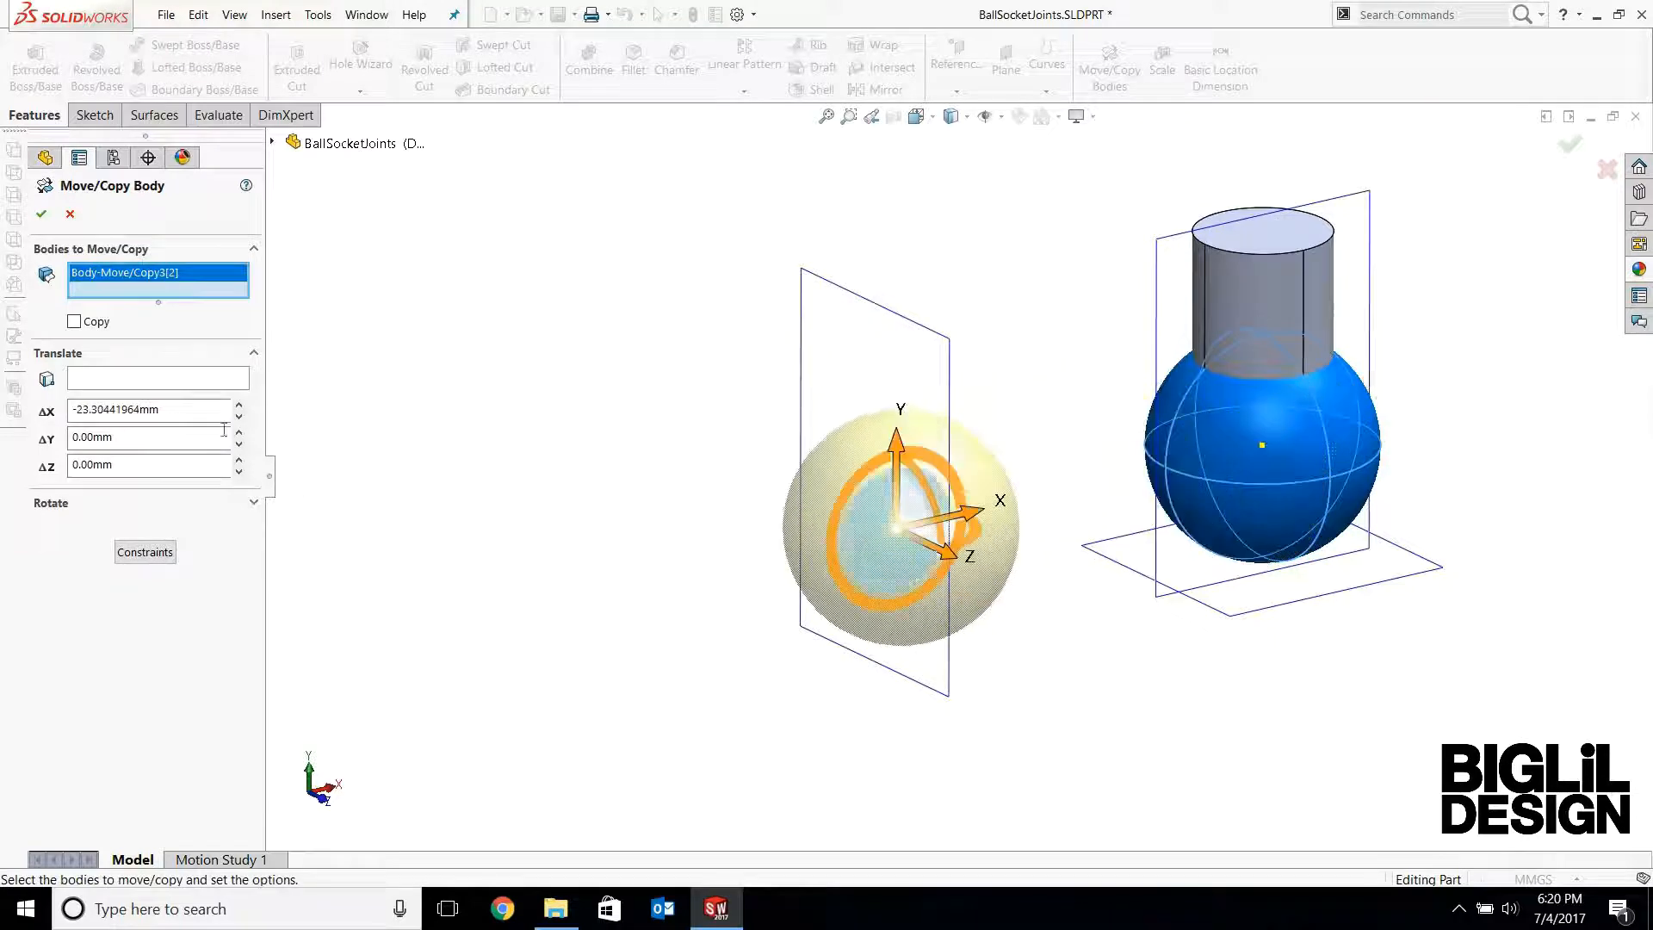
pyautogui.tripleClick(148, 410)
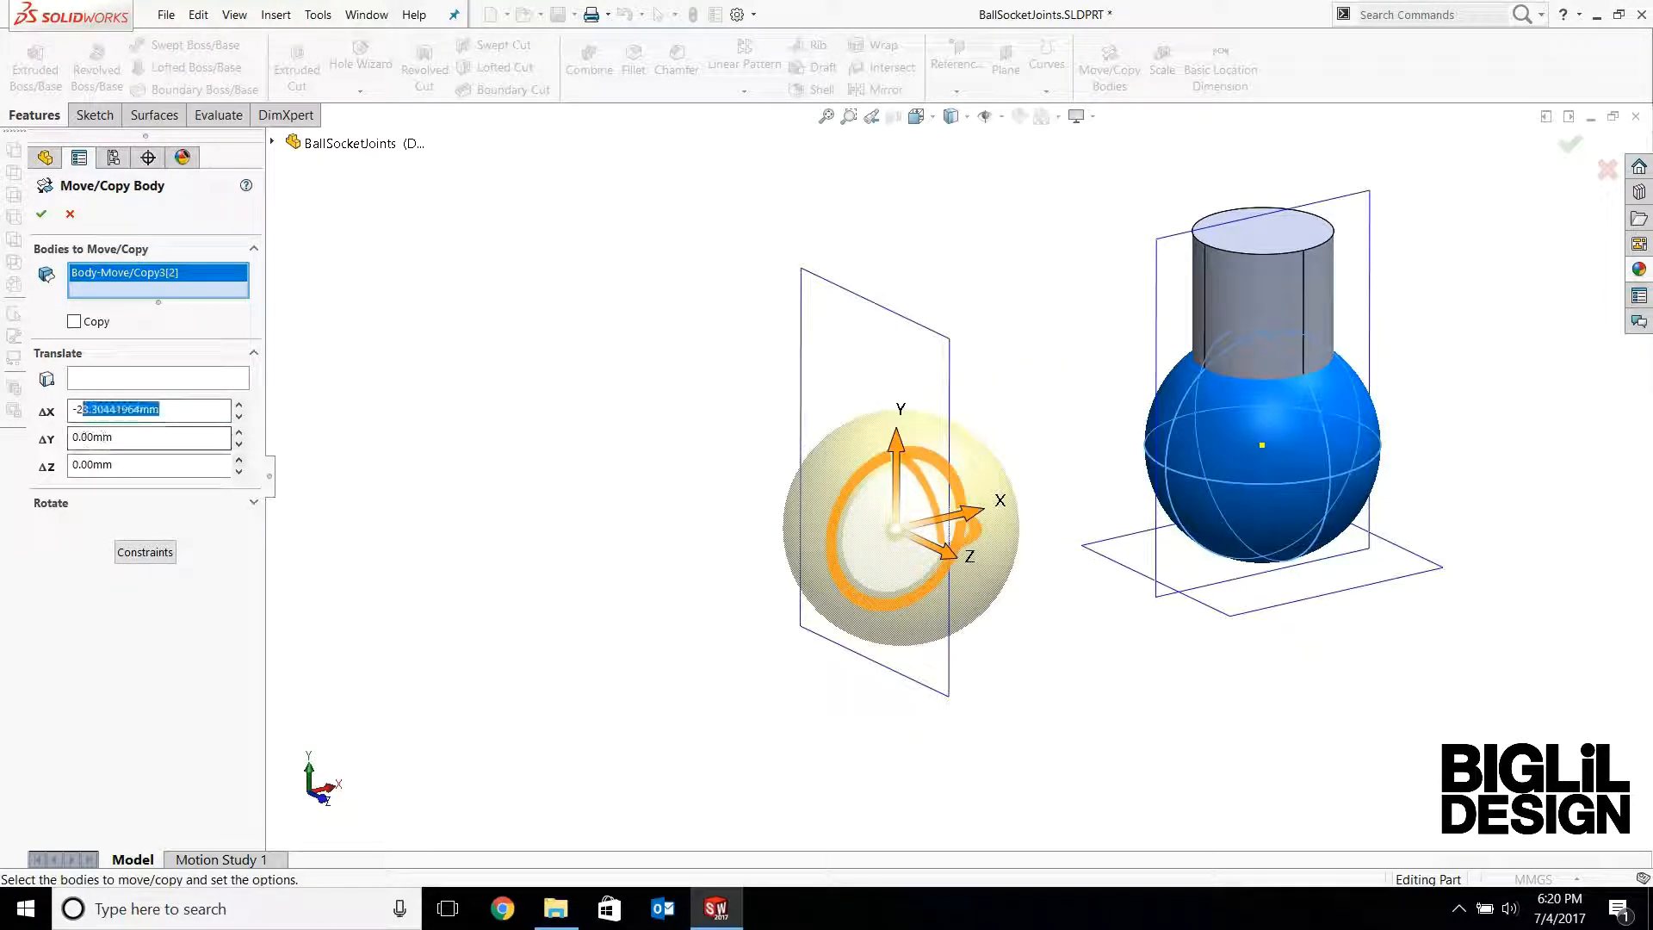
pyautogui.write('-25')
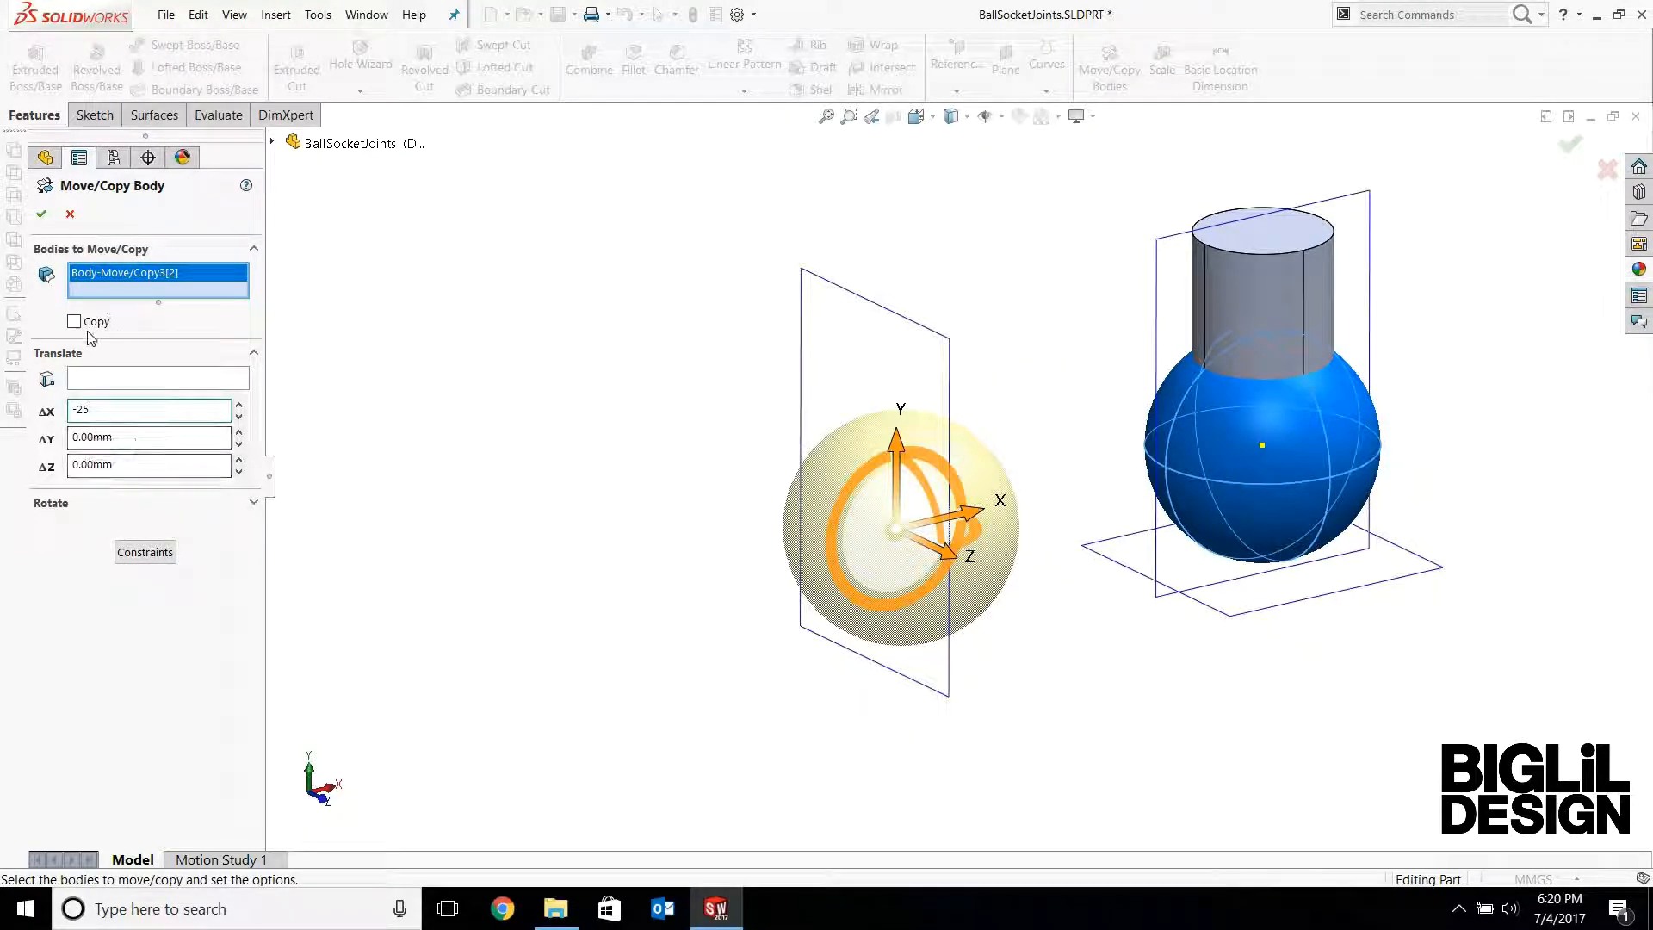
pyautogui.click(74, 322)
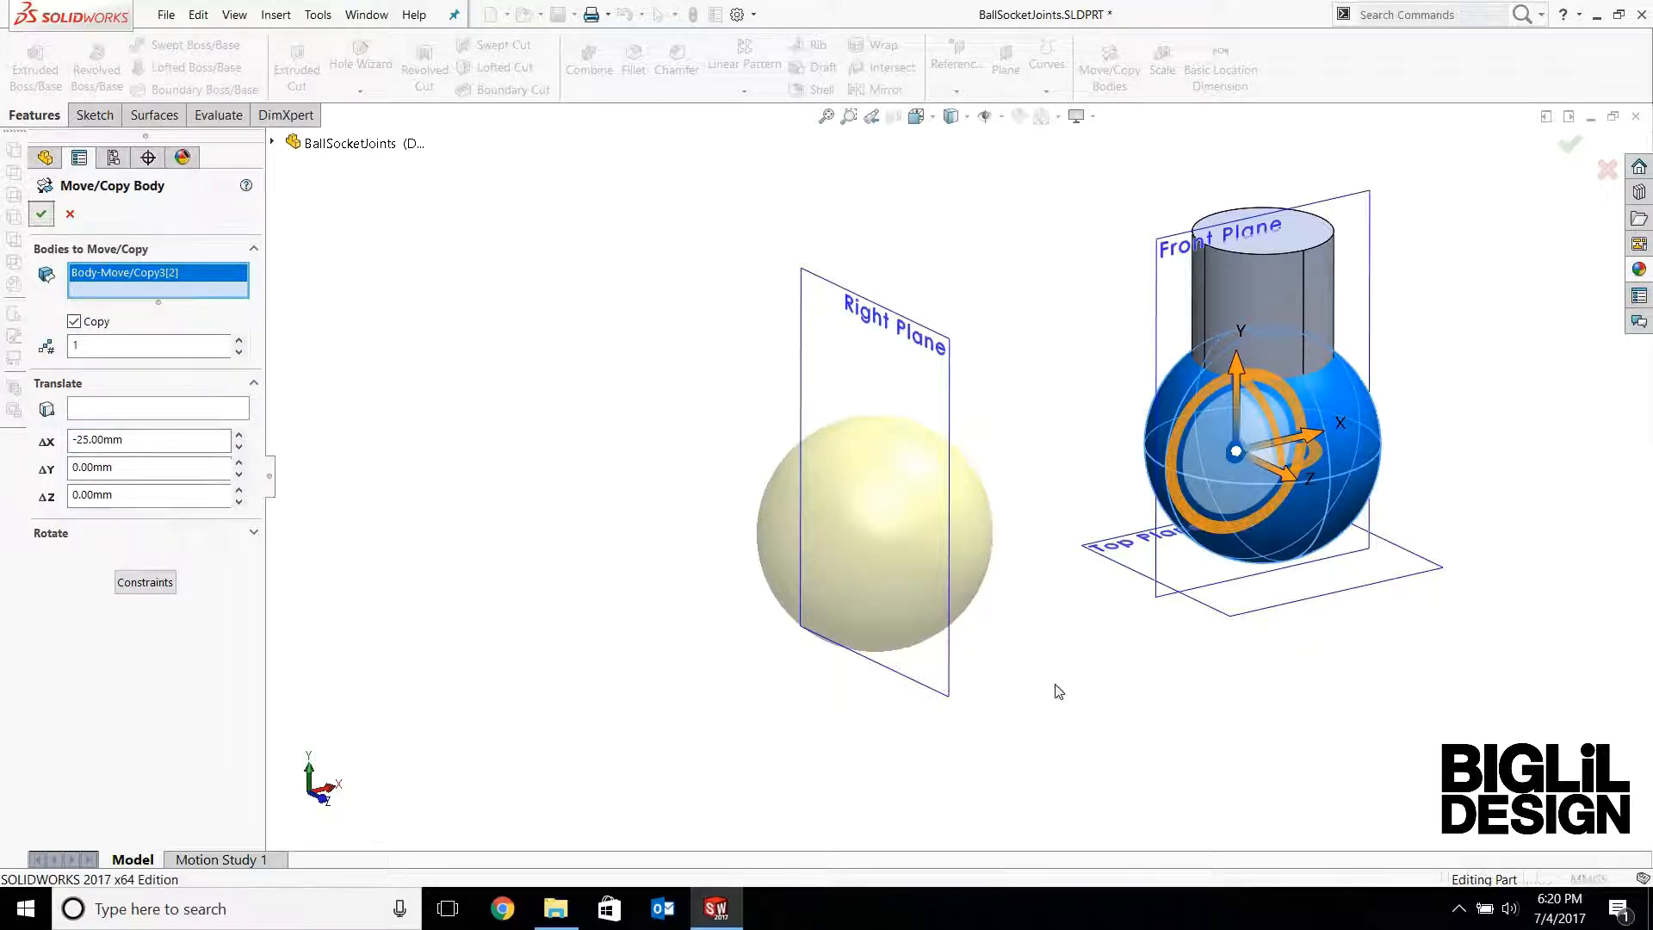
pyautogui.click(40, 214)
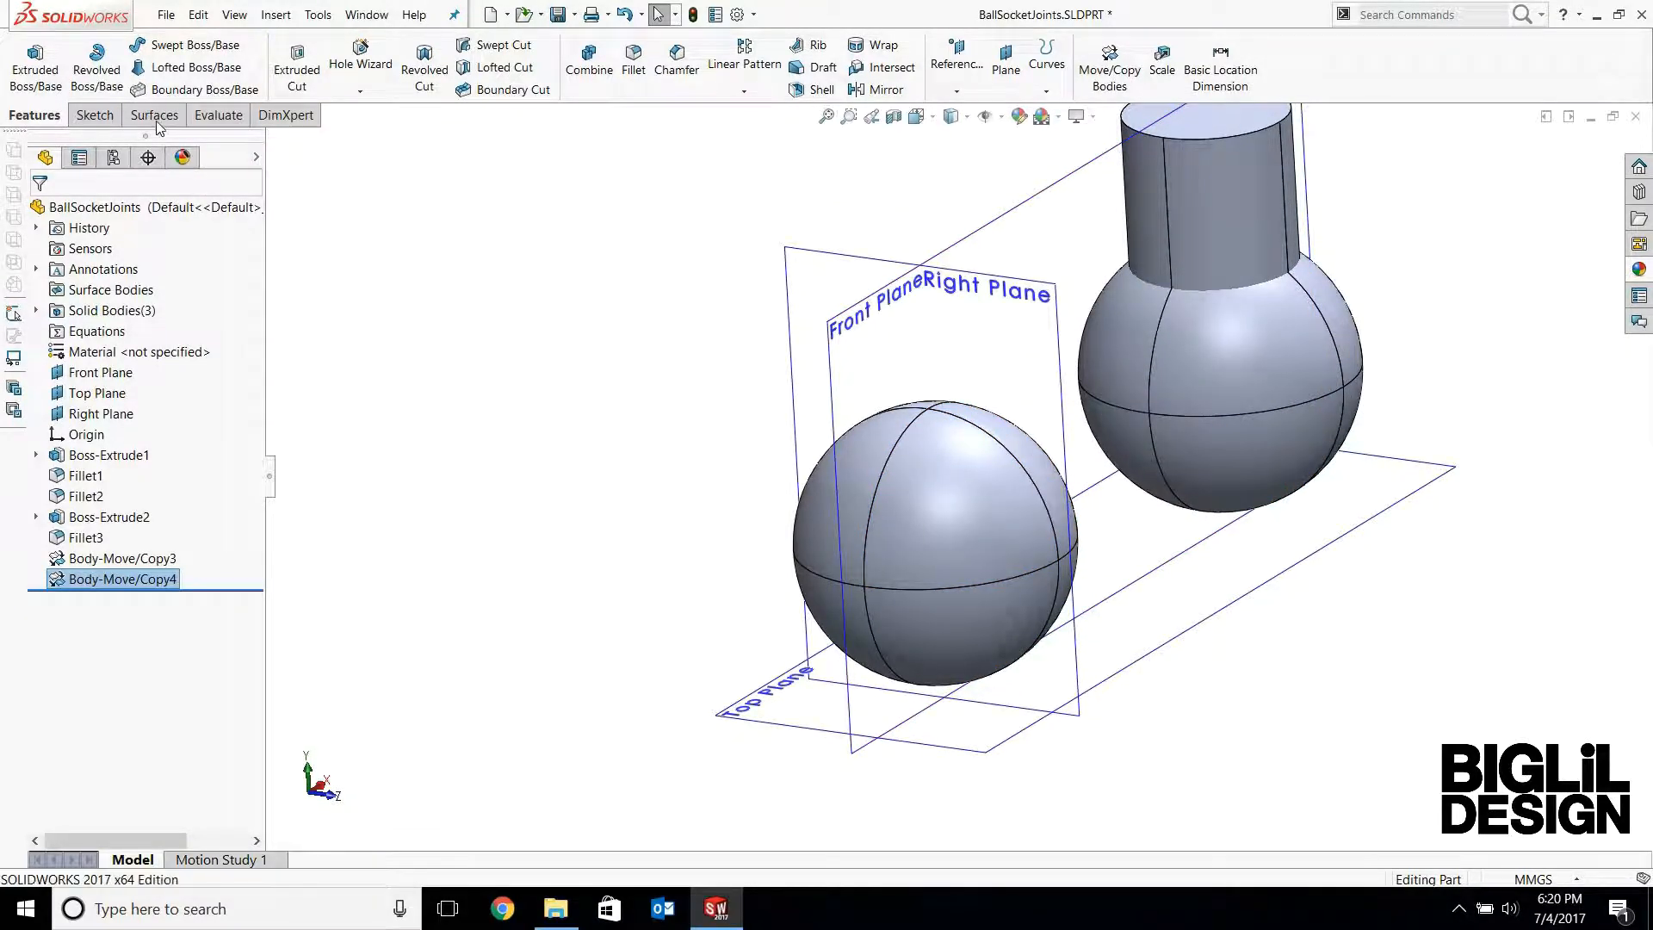
# - Offset the standalone sphere's face outward 2.00 mm with Move Face2
pyautogui.click(153, 116)
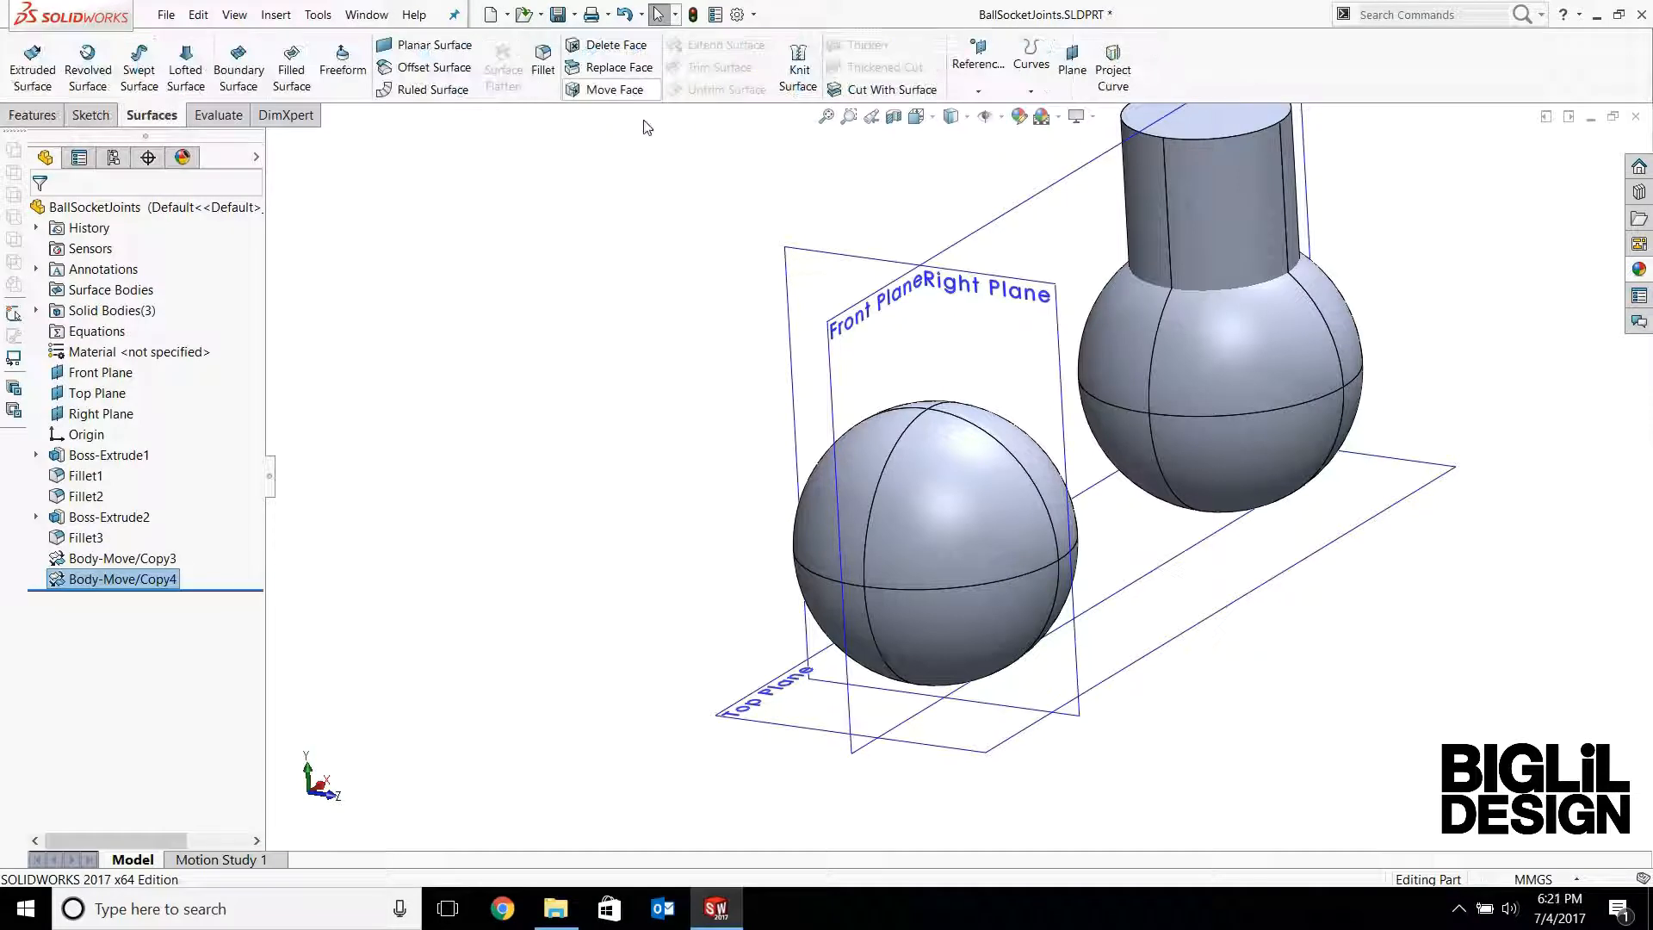
pyautogui.click(616, 88)
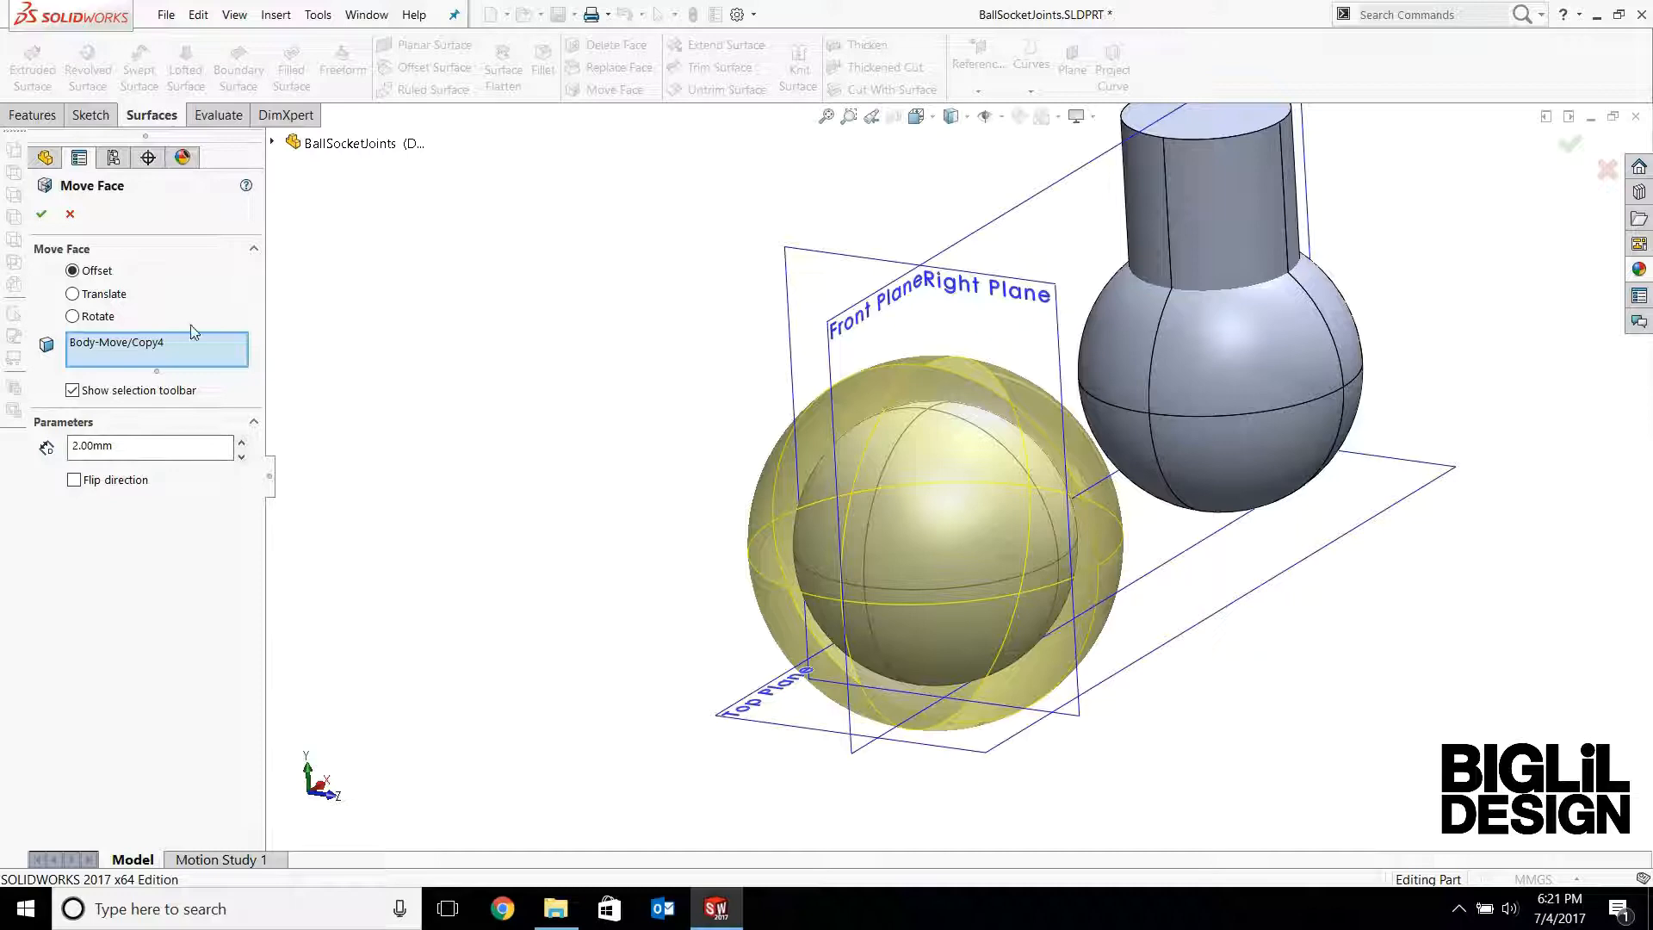
pyautogui.click(41, 213)
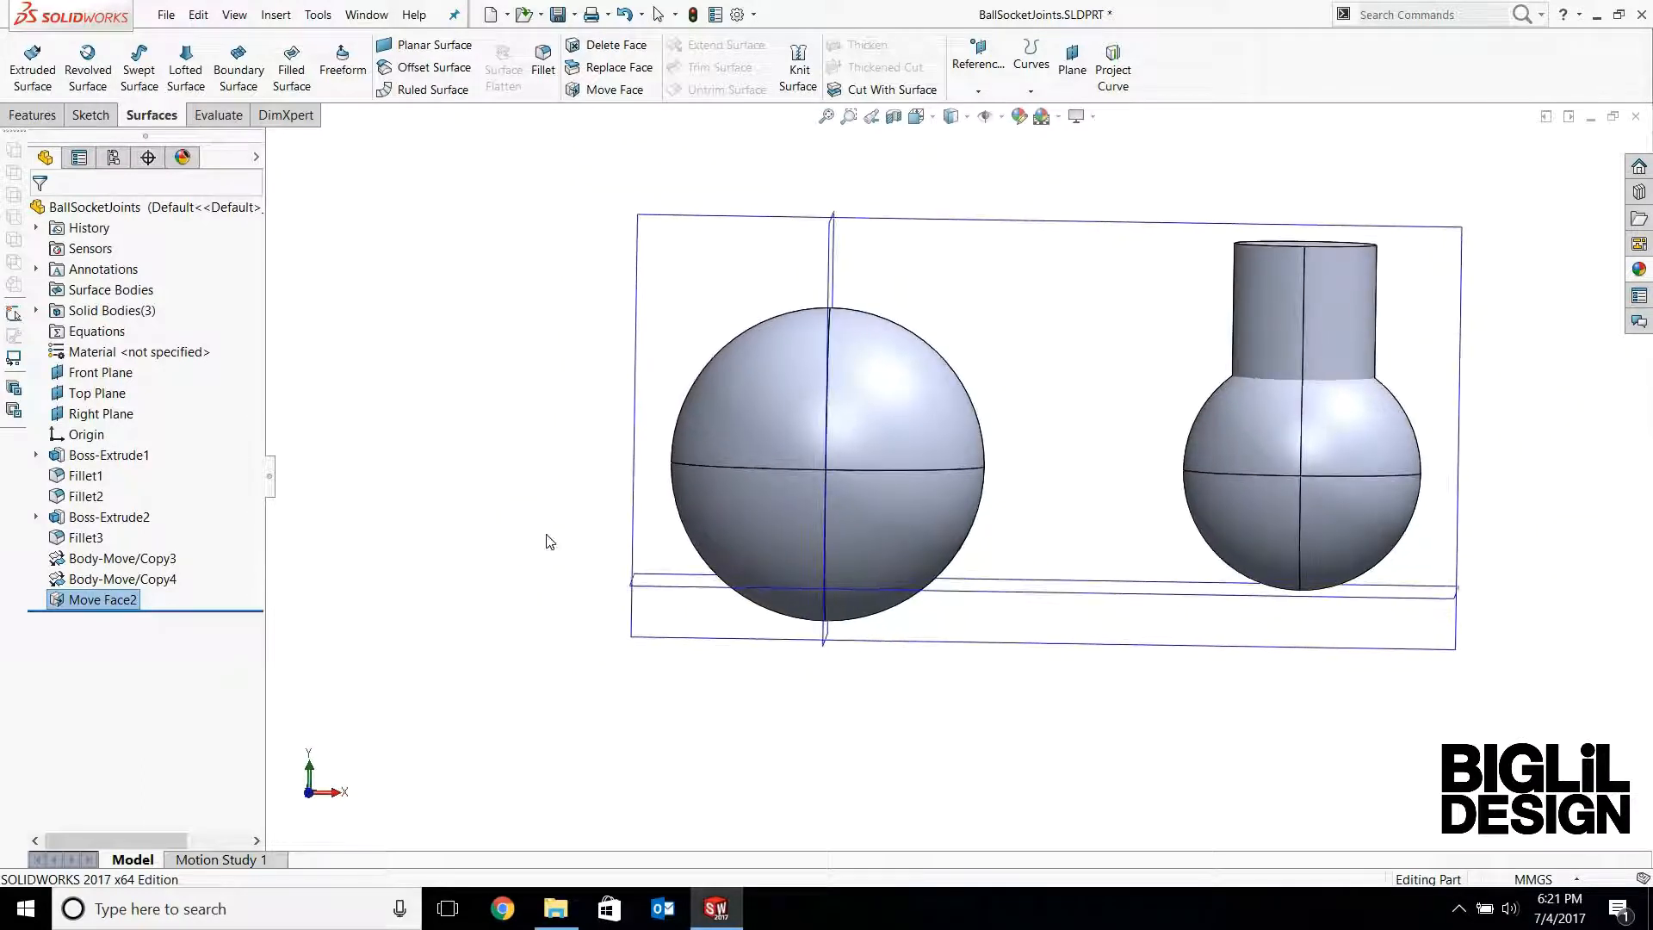
pyautogui.moveTo(778, 356)
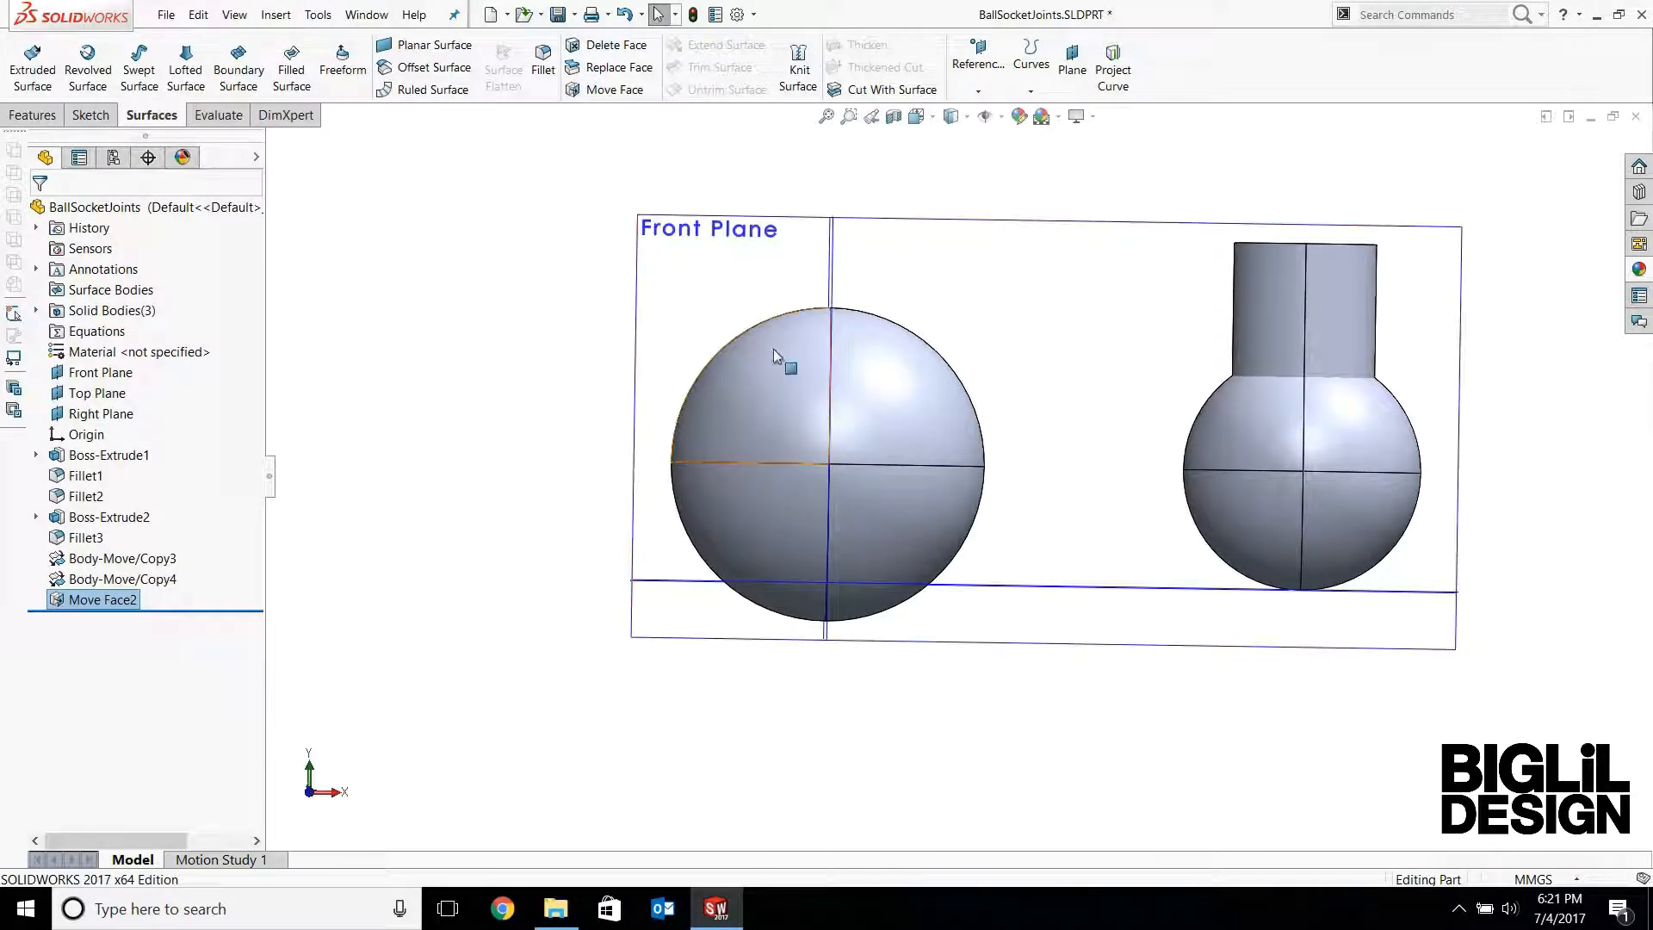
# - Sketch a horizontal line across the sphere's top on the Front Plane and dimension its height from centre
pyautogui.click(91, 115)
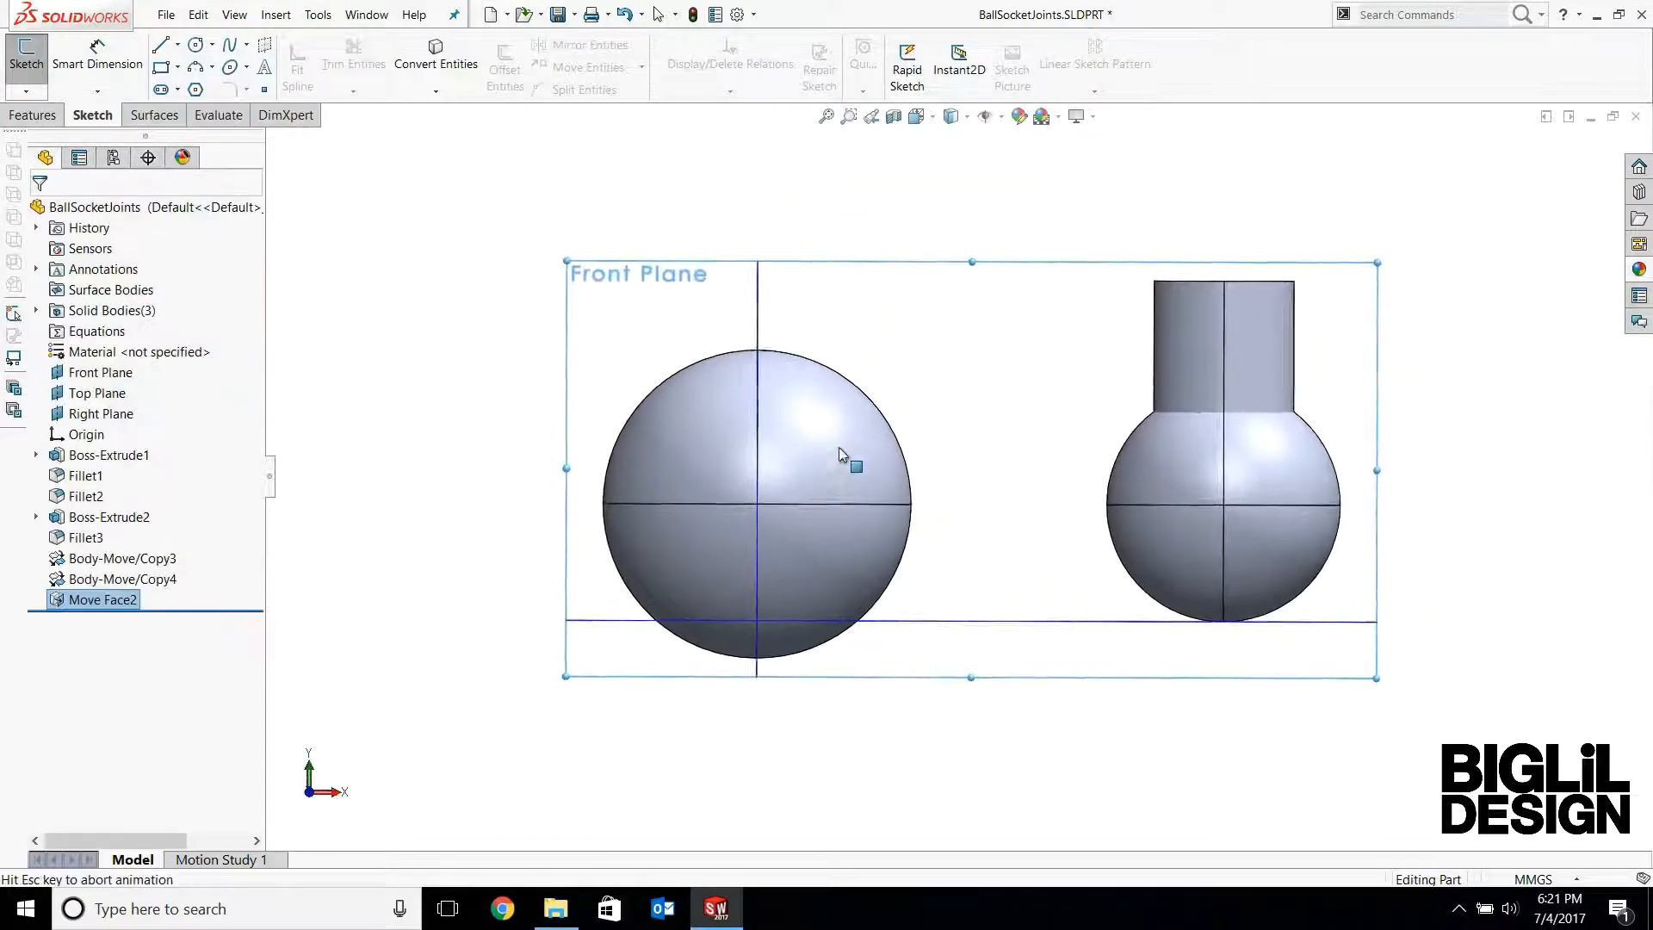
pyautogui.click(164, 45)
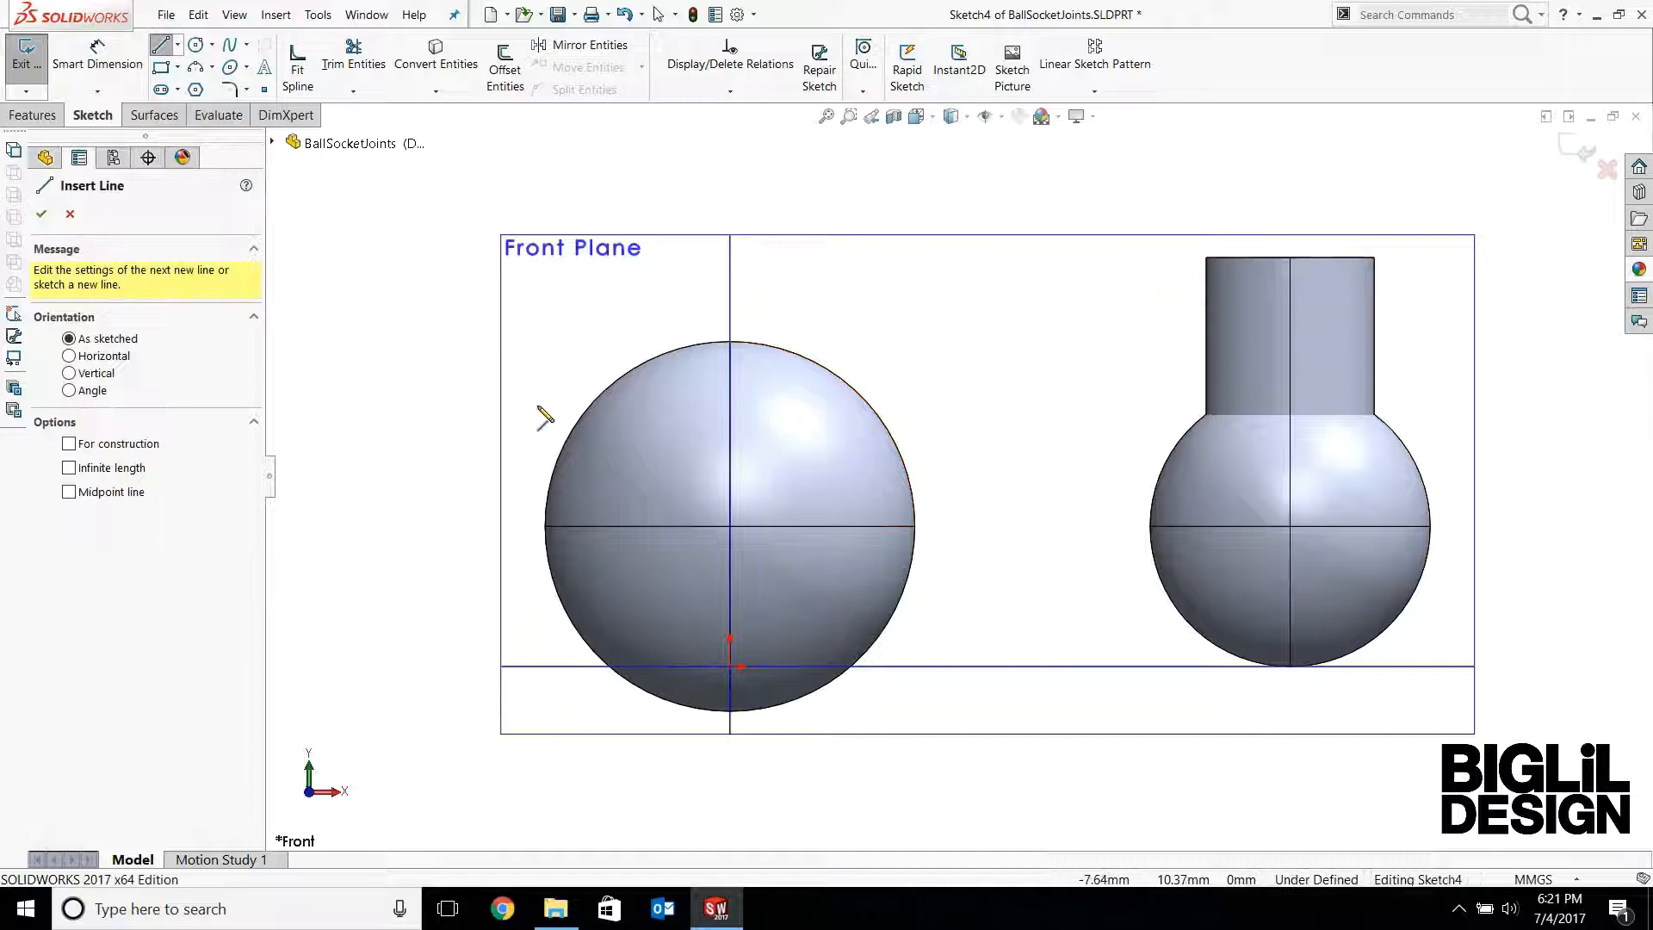
pyautogui.moveTo(730, 406); pyautogui.dragTo(954, 406)
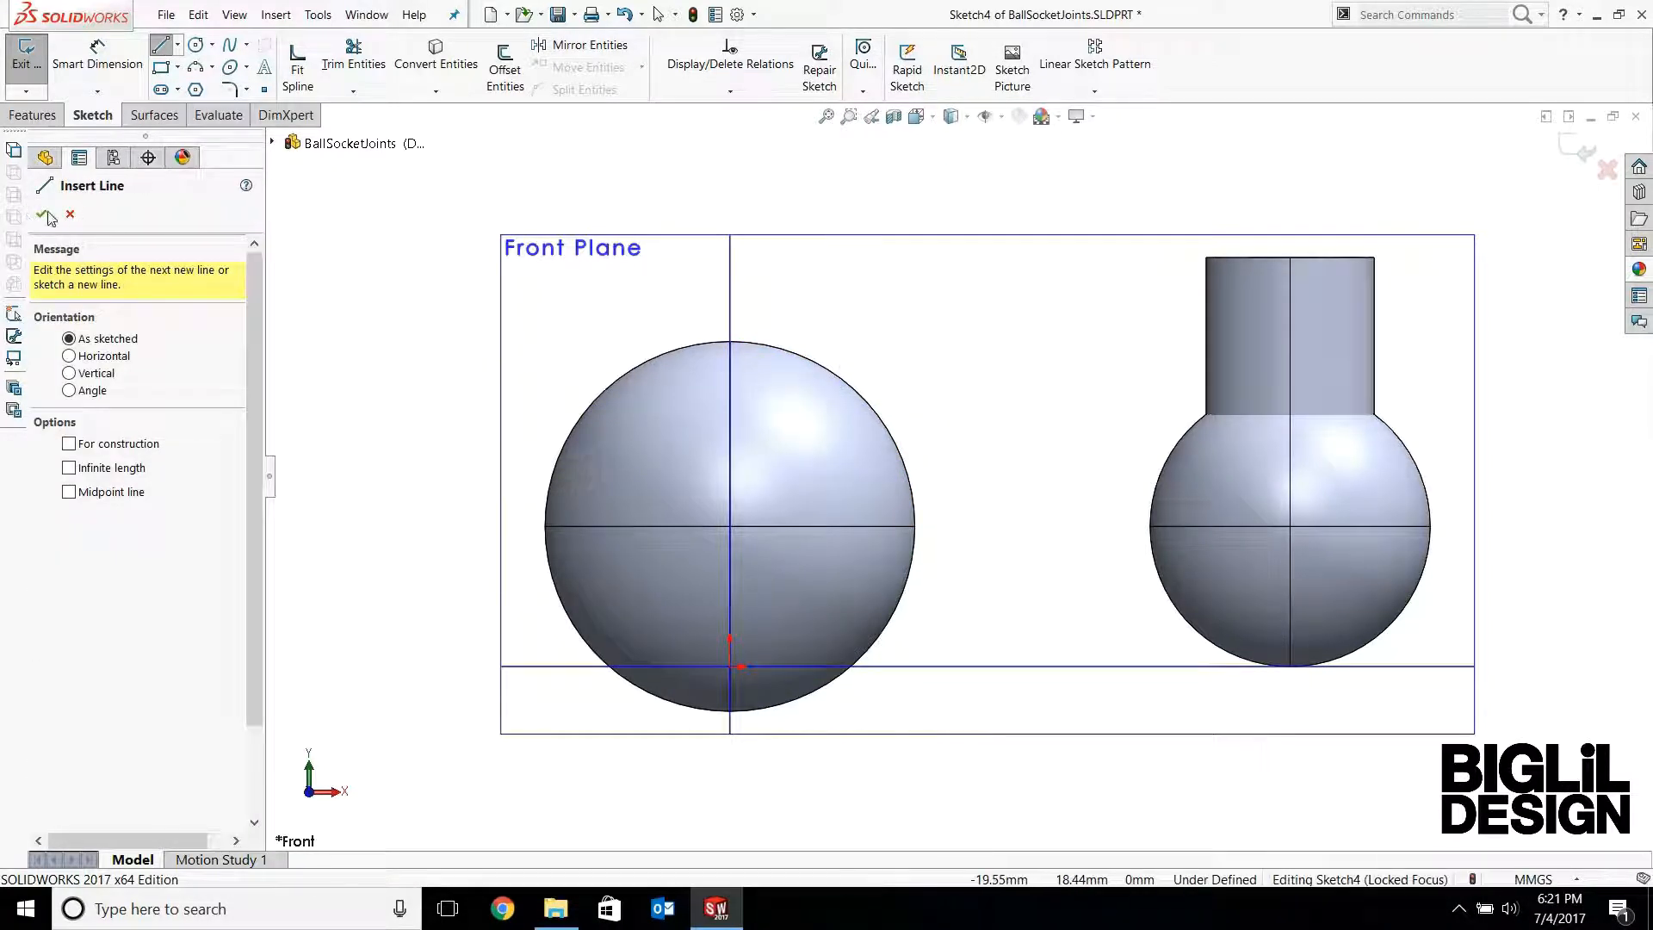
pyautogui.moveTo(714, 406)
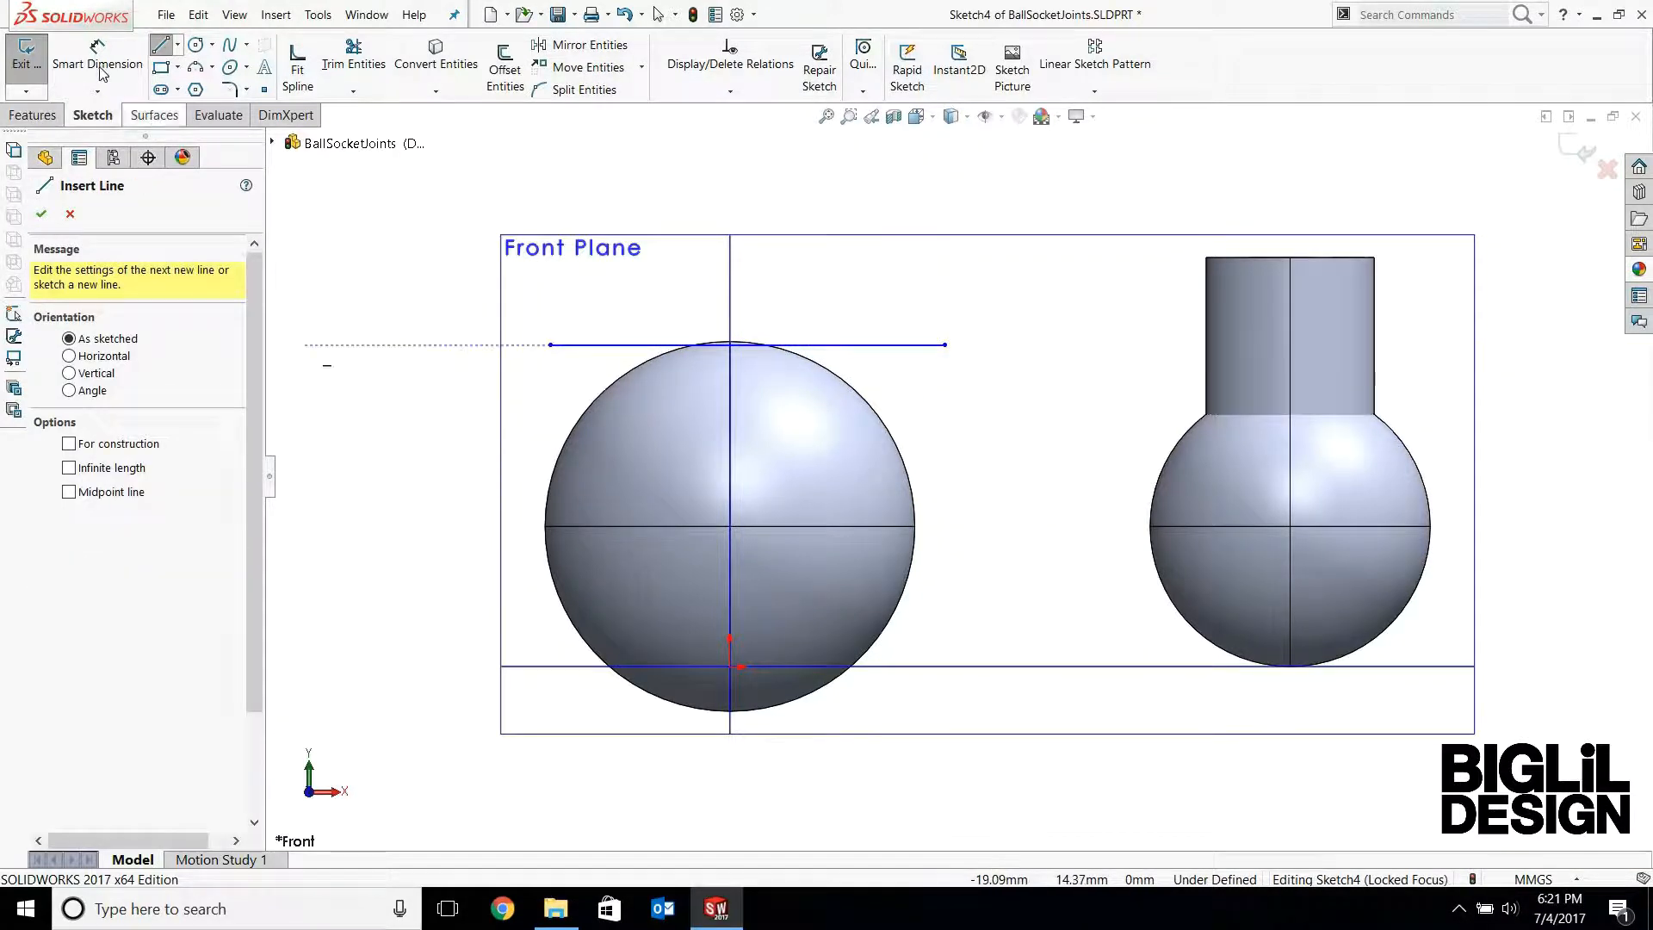
pyautogui.click(908, 527)
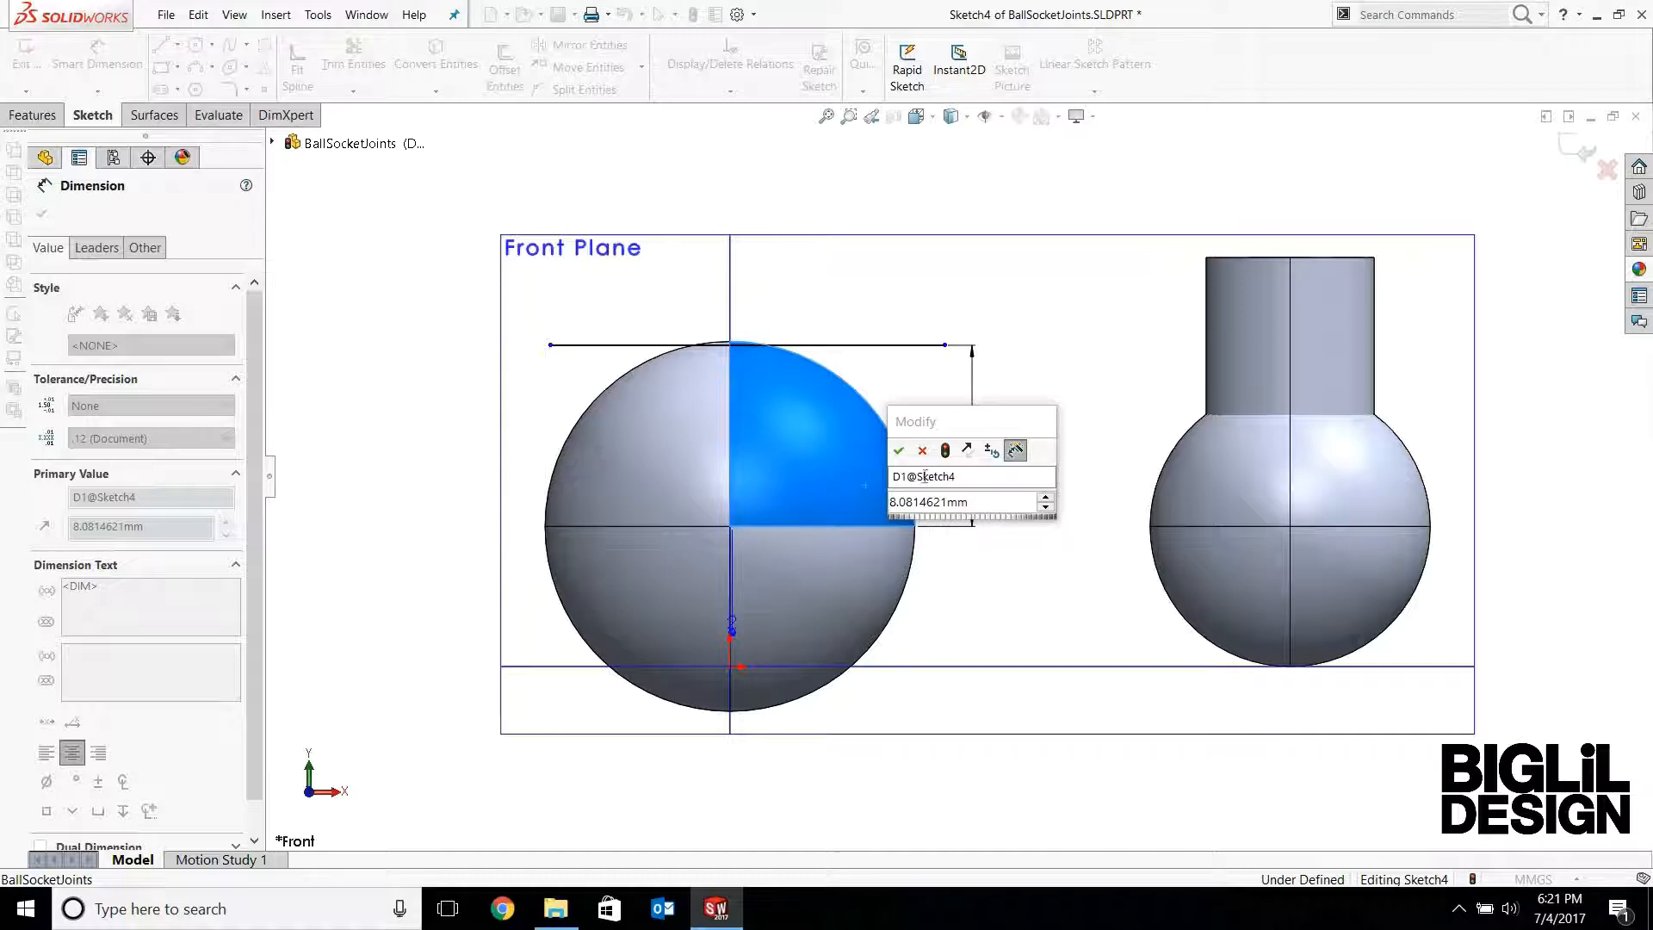
pyautogui.tripleClick(928, 500)
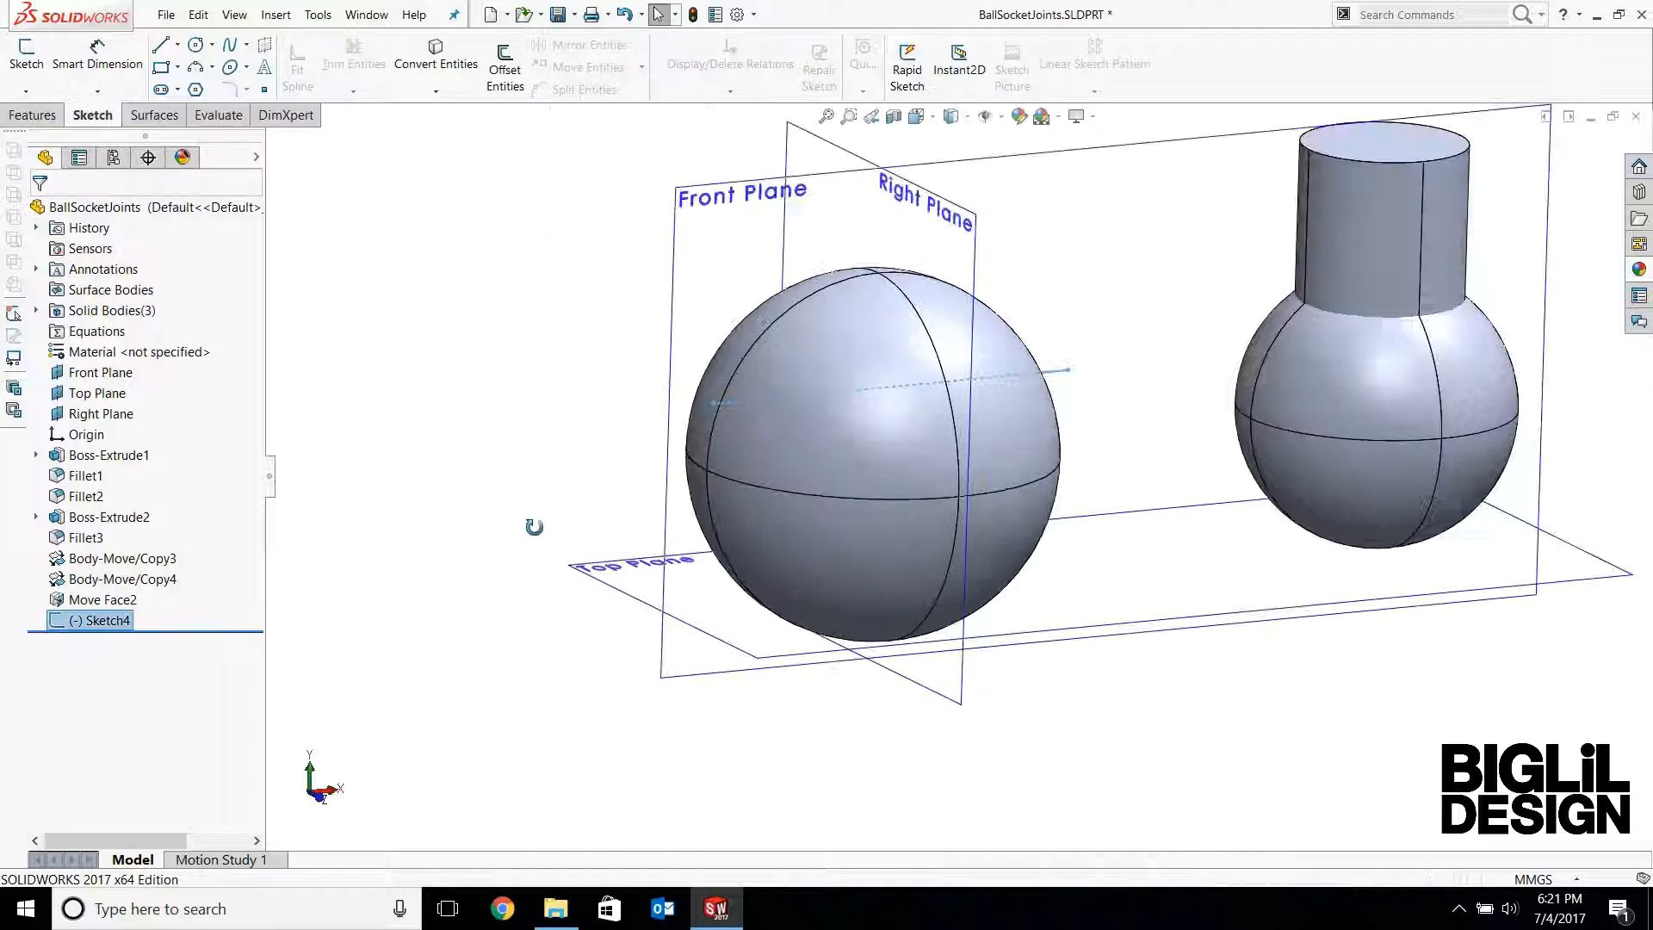
# - Extrude the sketched line into a flat Mid Plane surface 20.50 mm deep
pyautogui.click(153, 116)
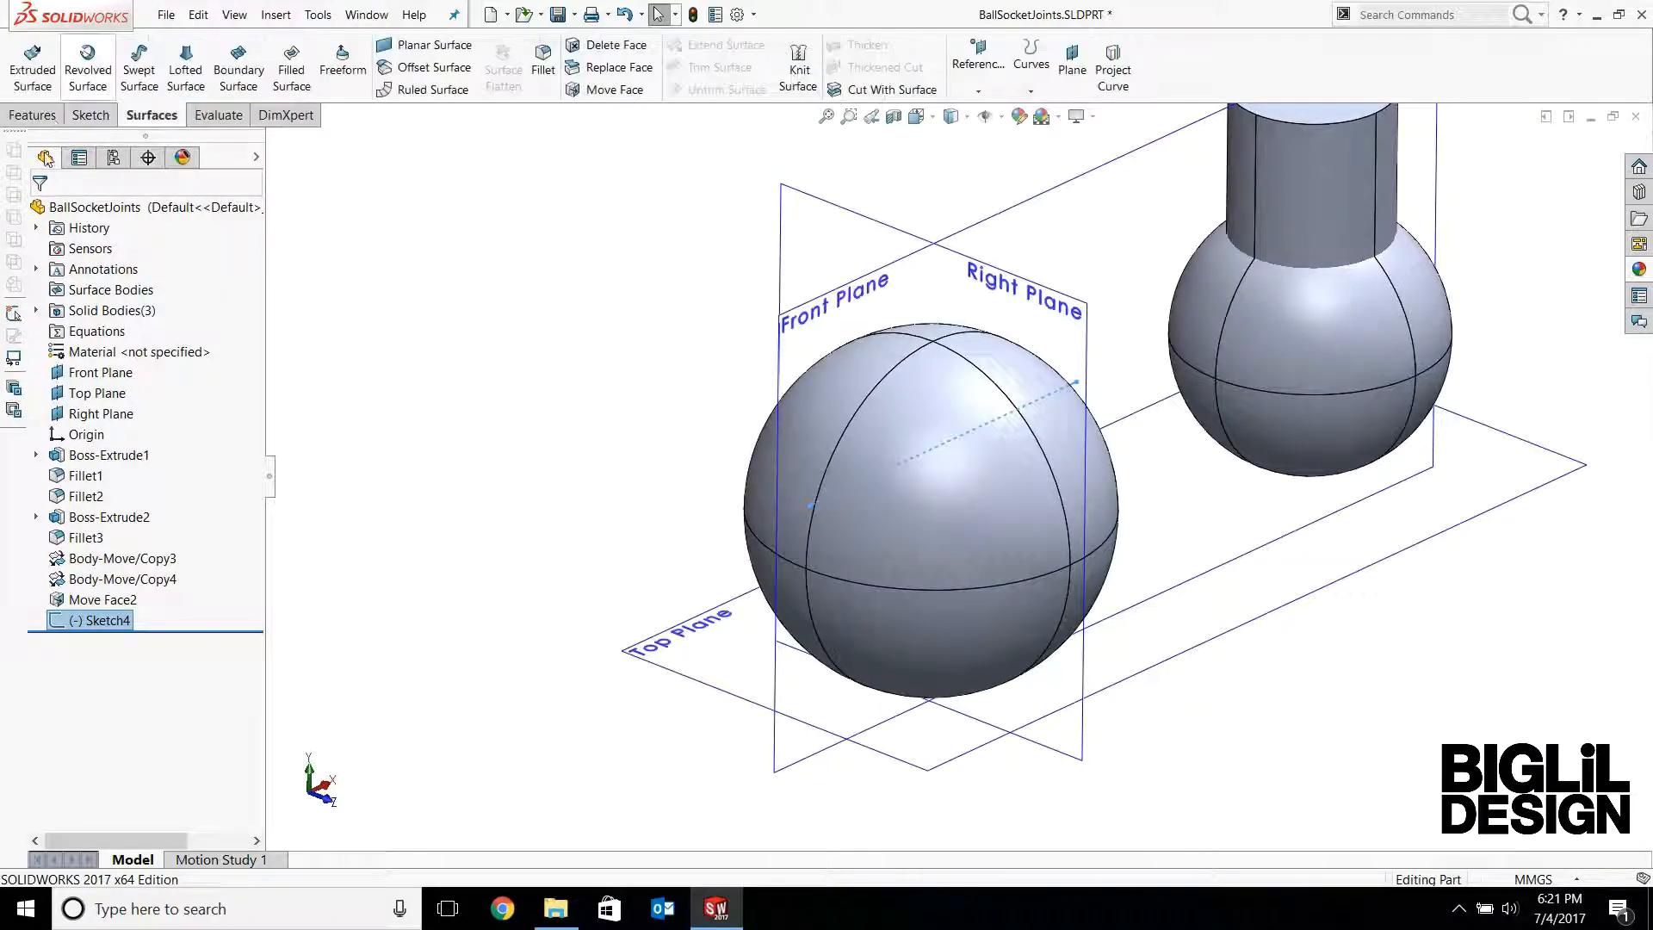
pyautogui.click(31, 60)
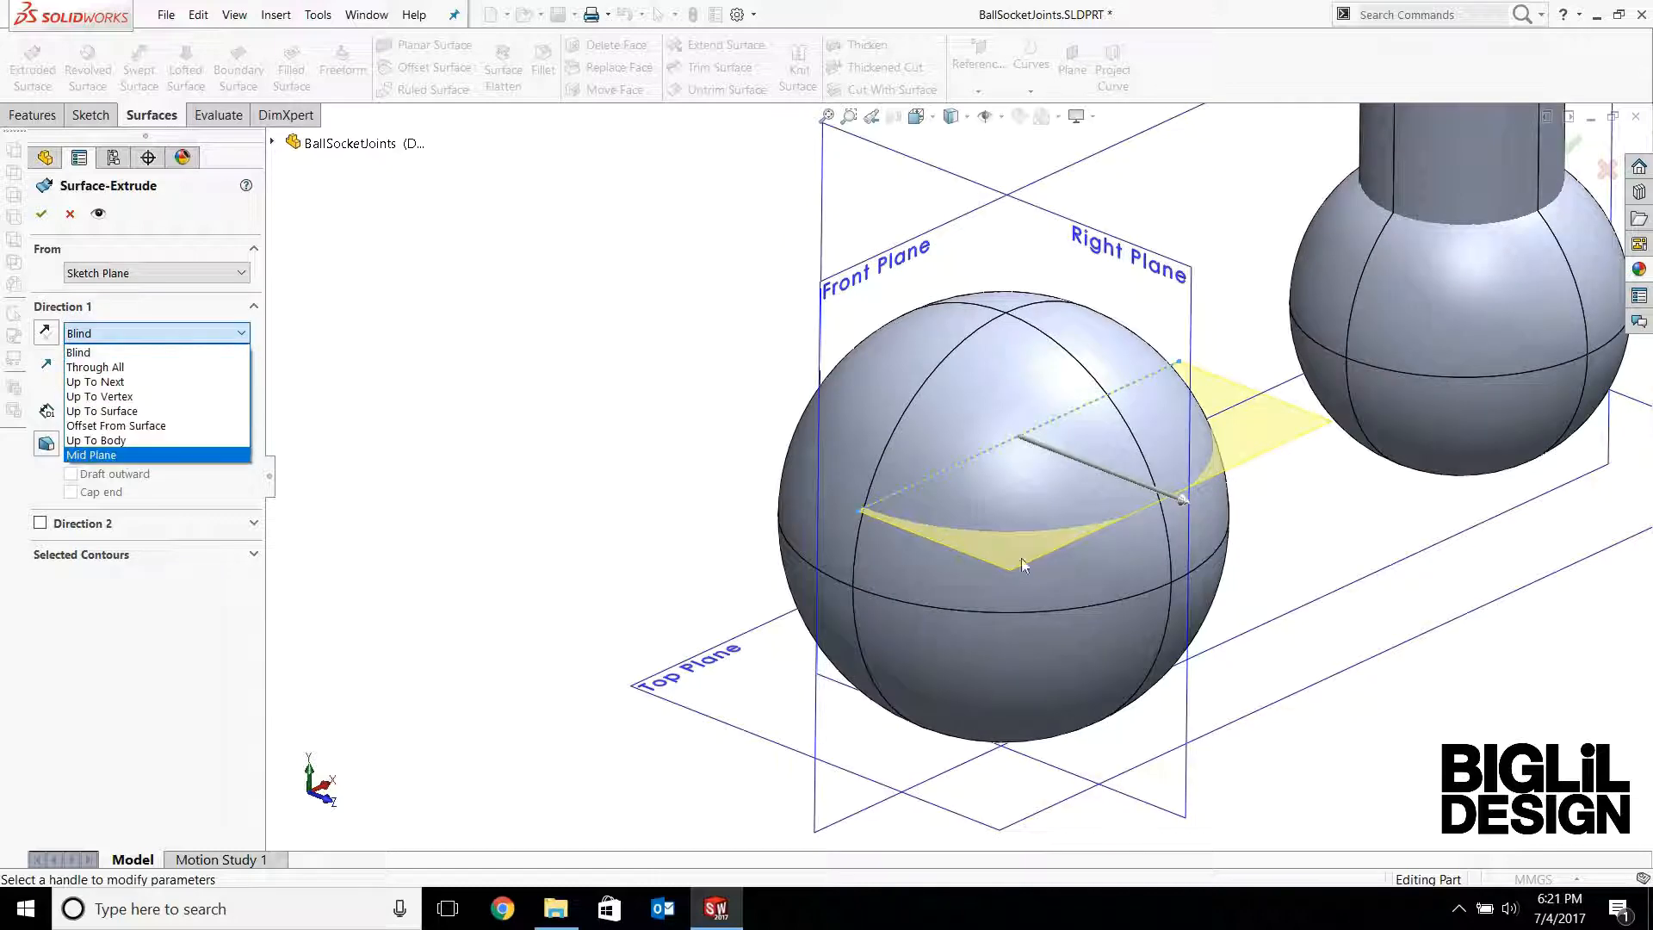
pyautogui.click(91, 454)
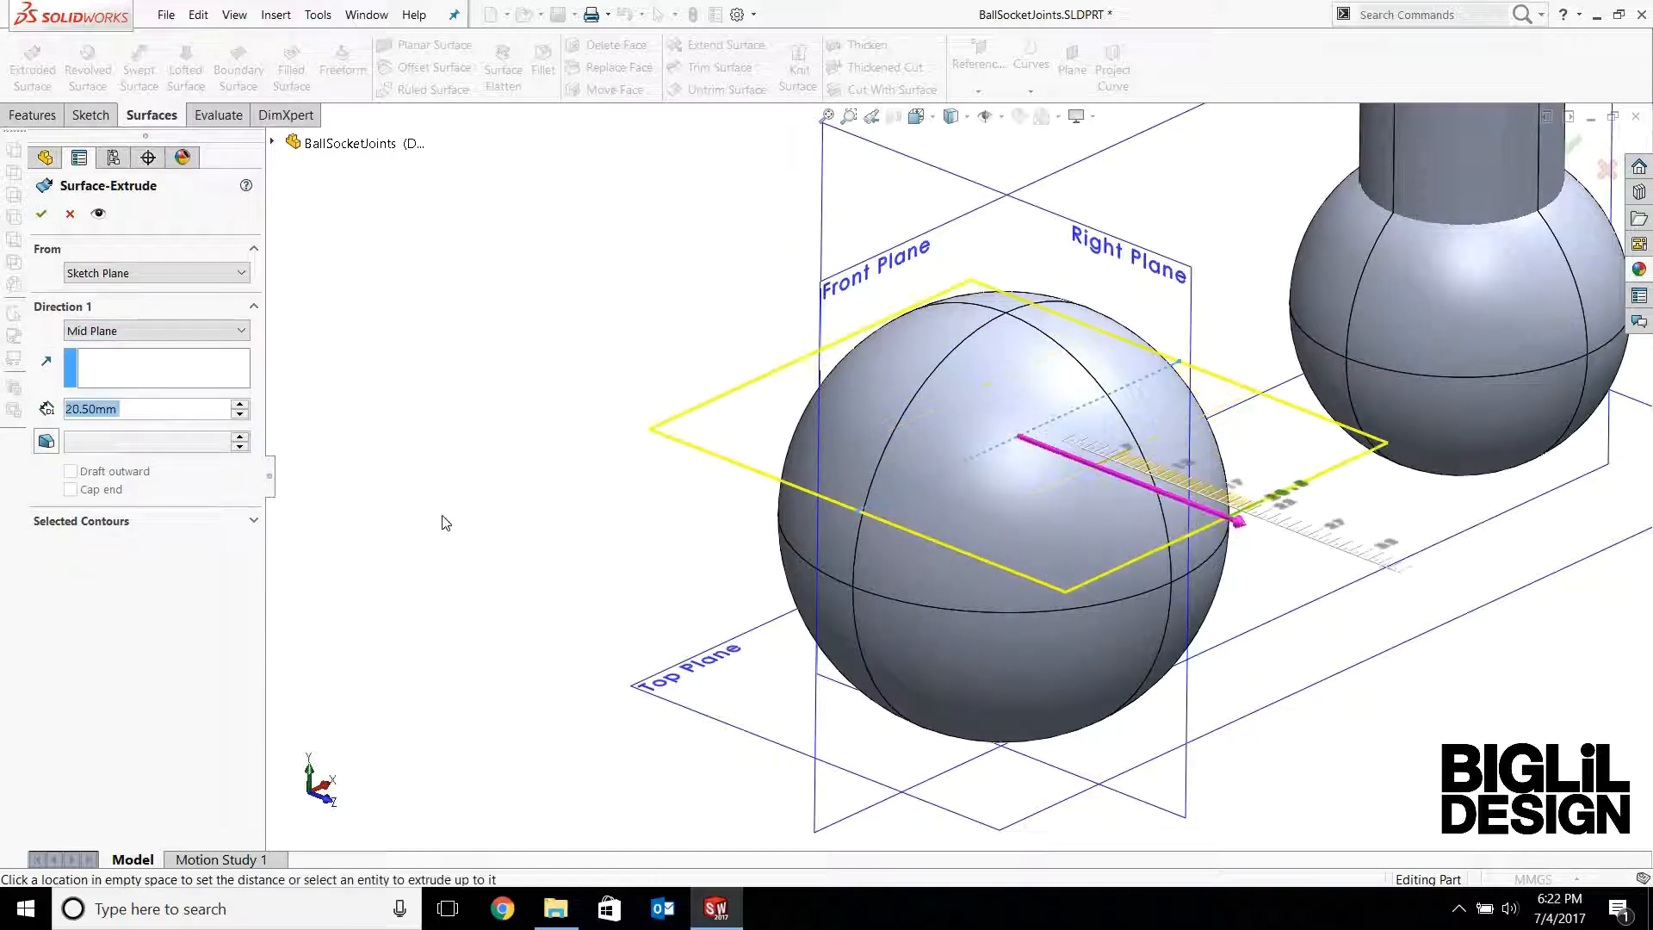
pyautogui.click(41, 214)
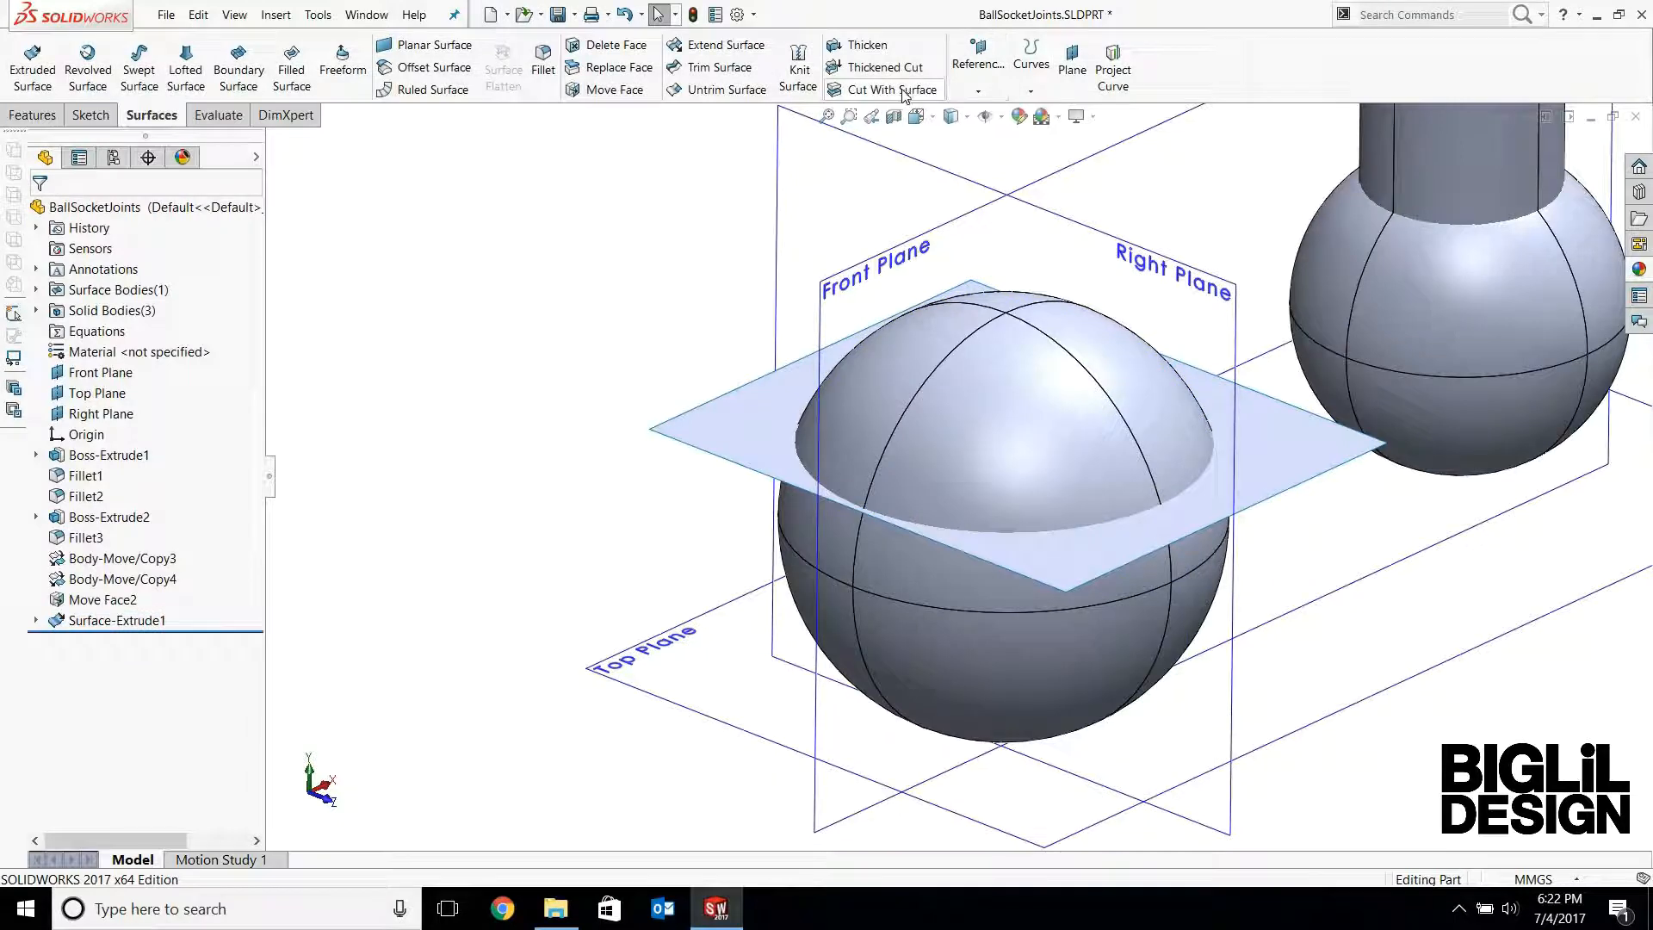
# - Cut the top off the enlarged sphere using Surface-Extrude1
pyautogui.click(892, 88)
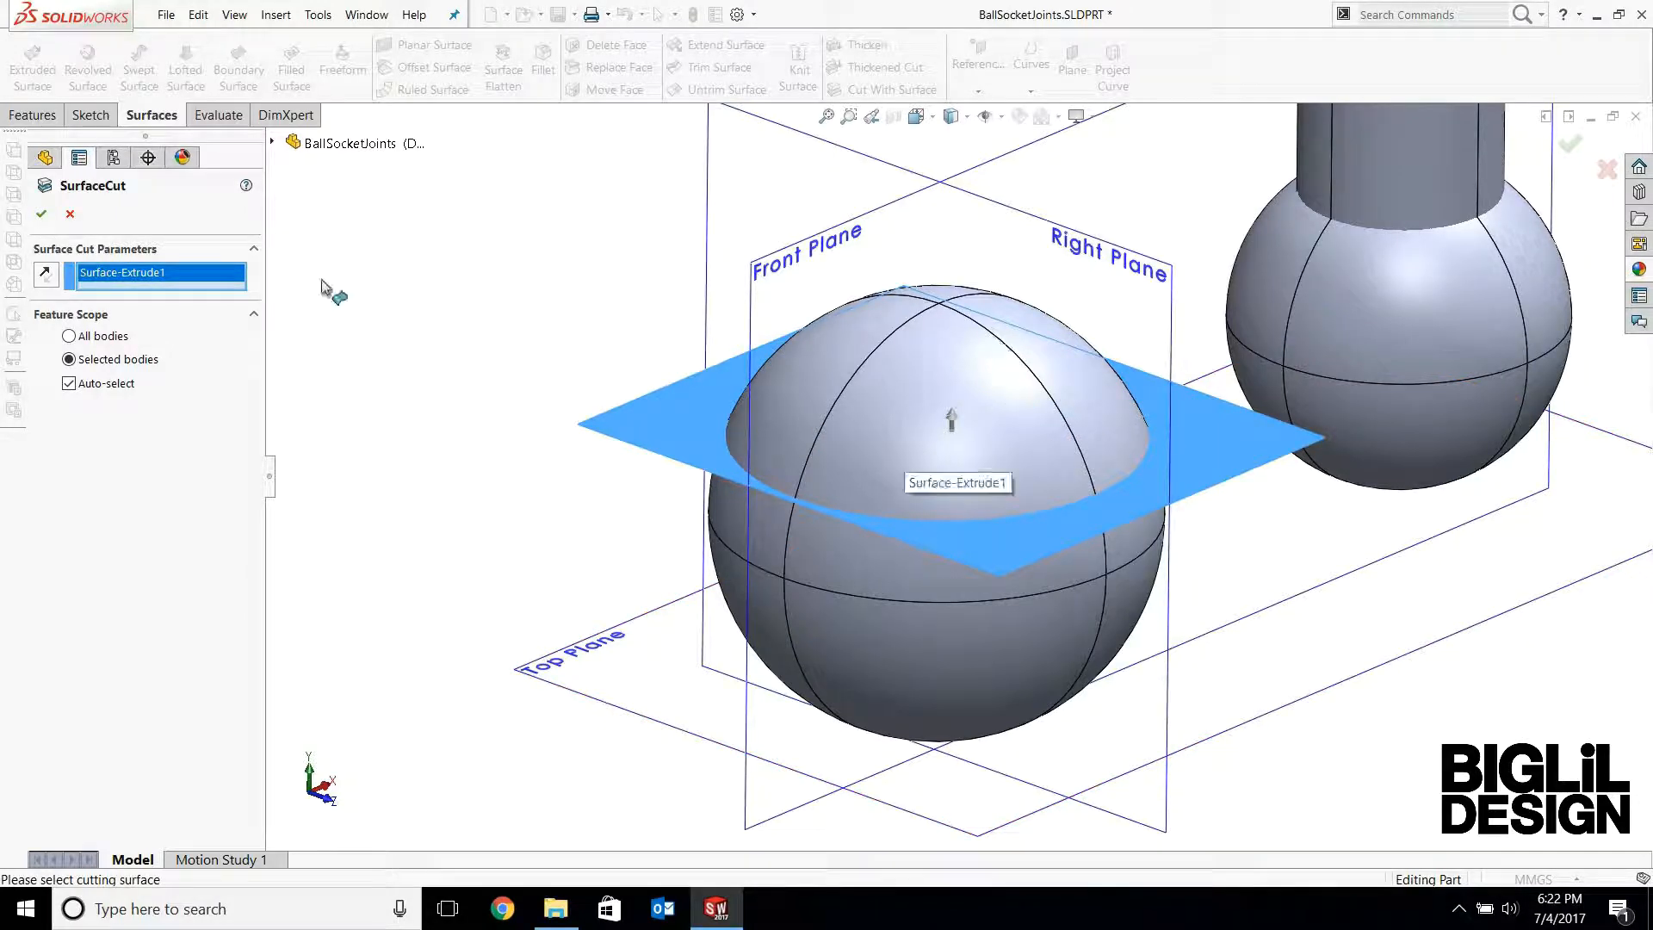
pyautogui.click(41, 213)
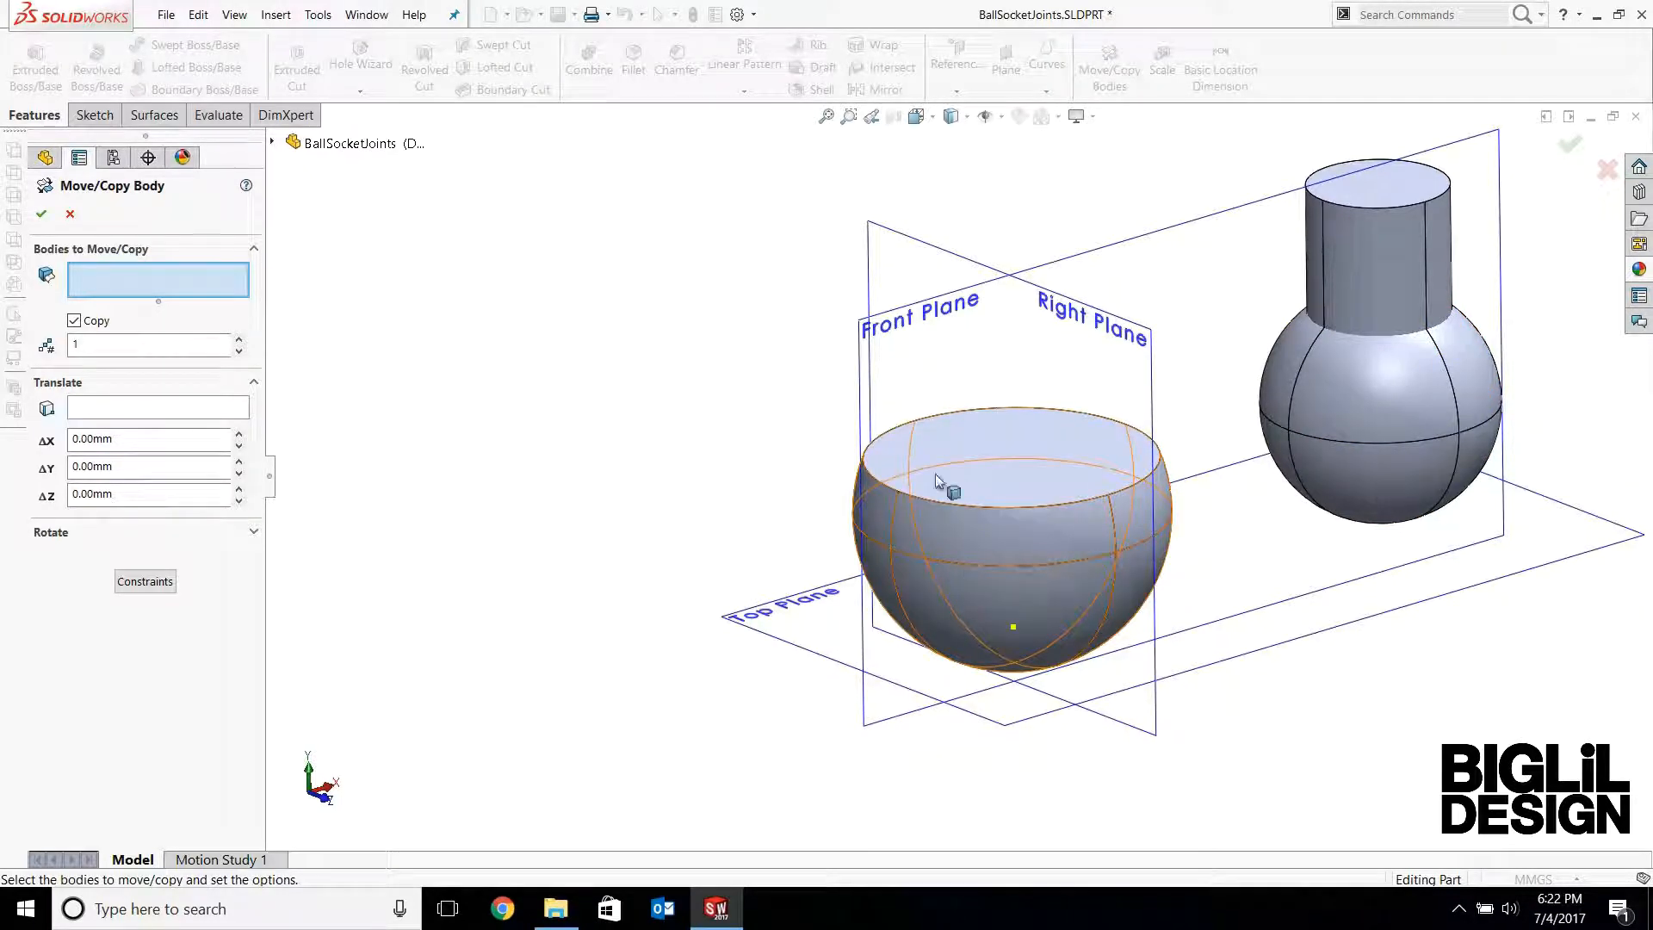
# - Copy the ball-with-post body 25 mm along X so it sits inside the cut sphere
pyautogui.click(1381, 378)
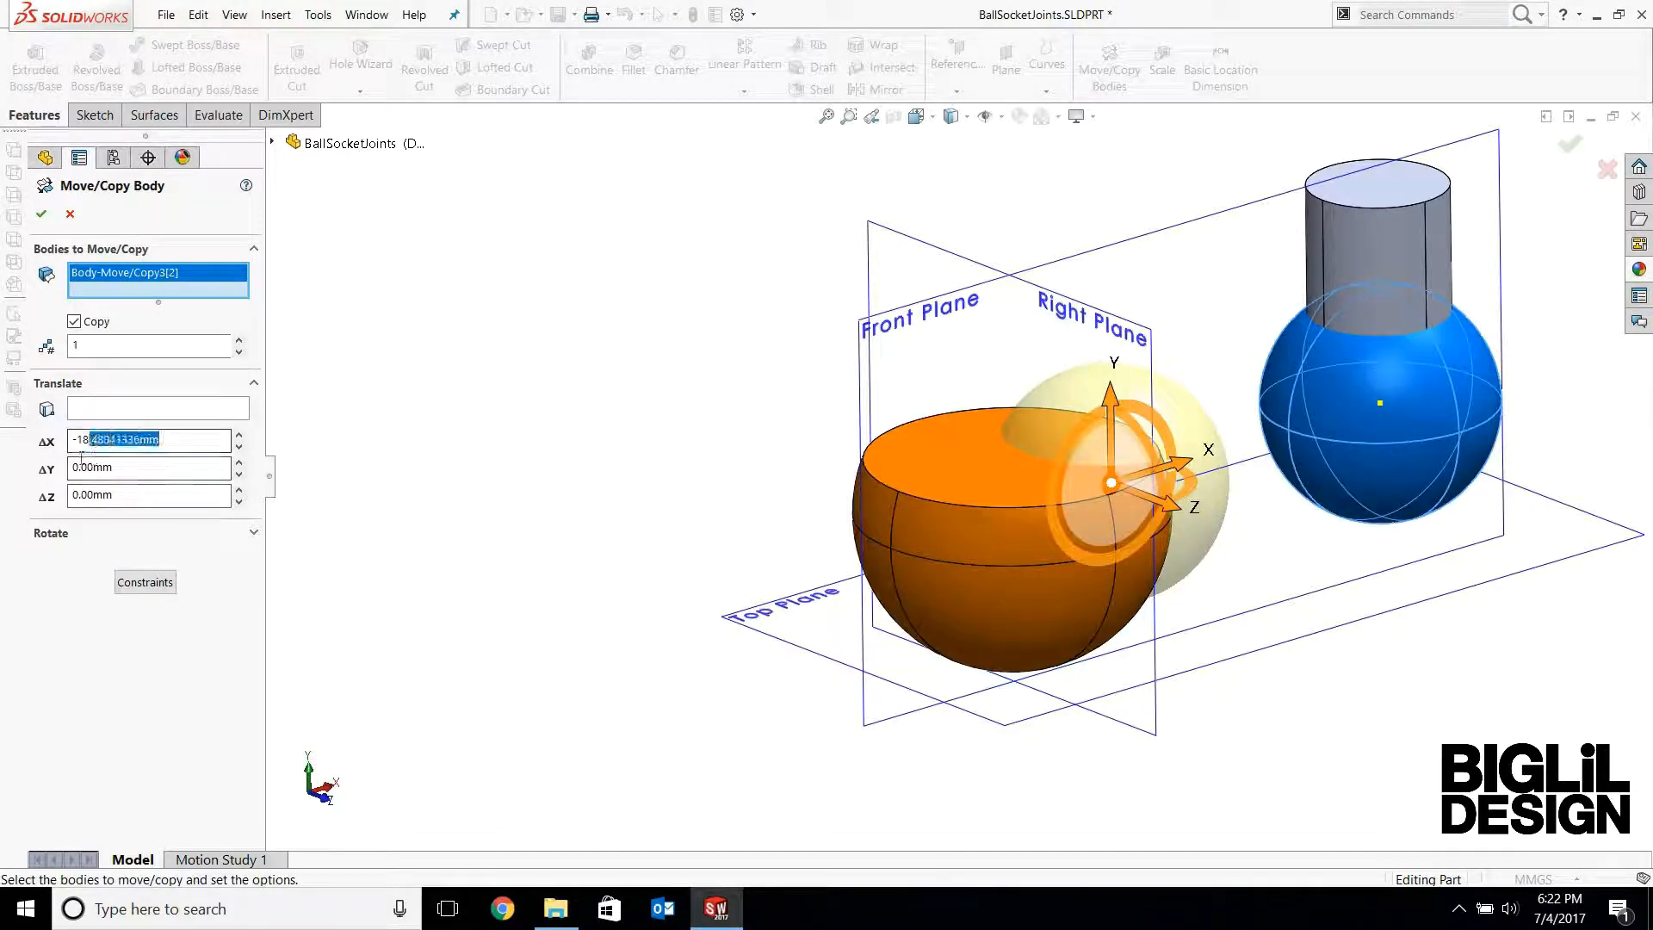
pyautogui.write('25.00mm')
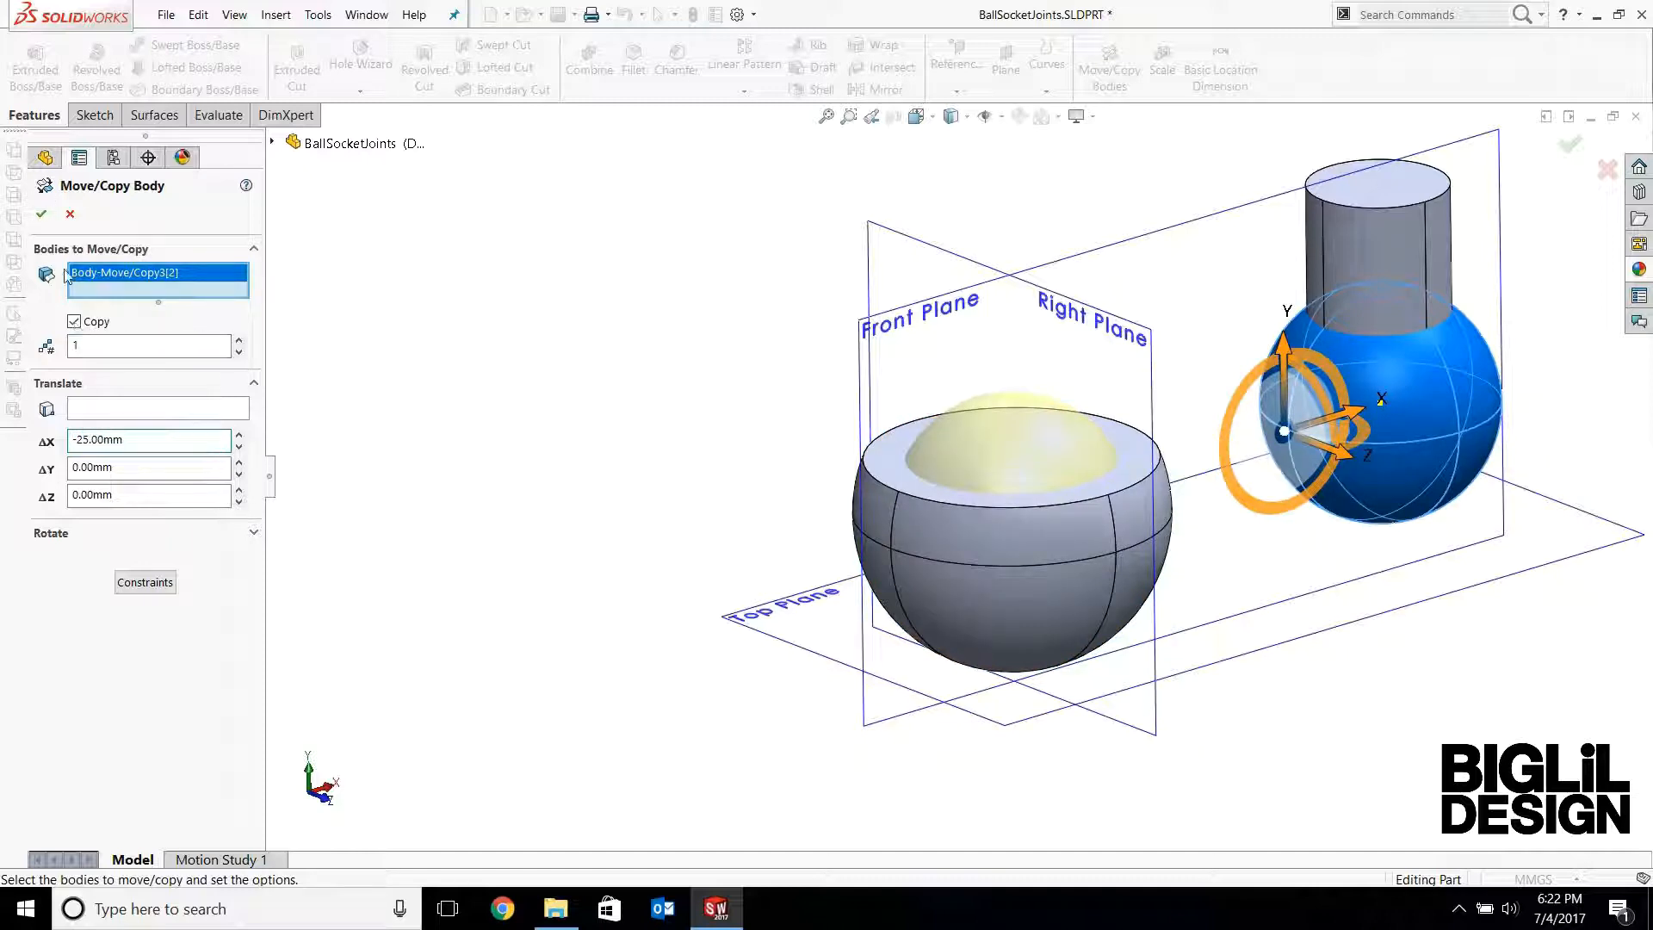
pyautogui.click(41, 214)
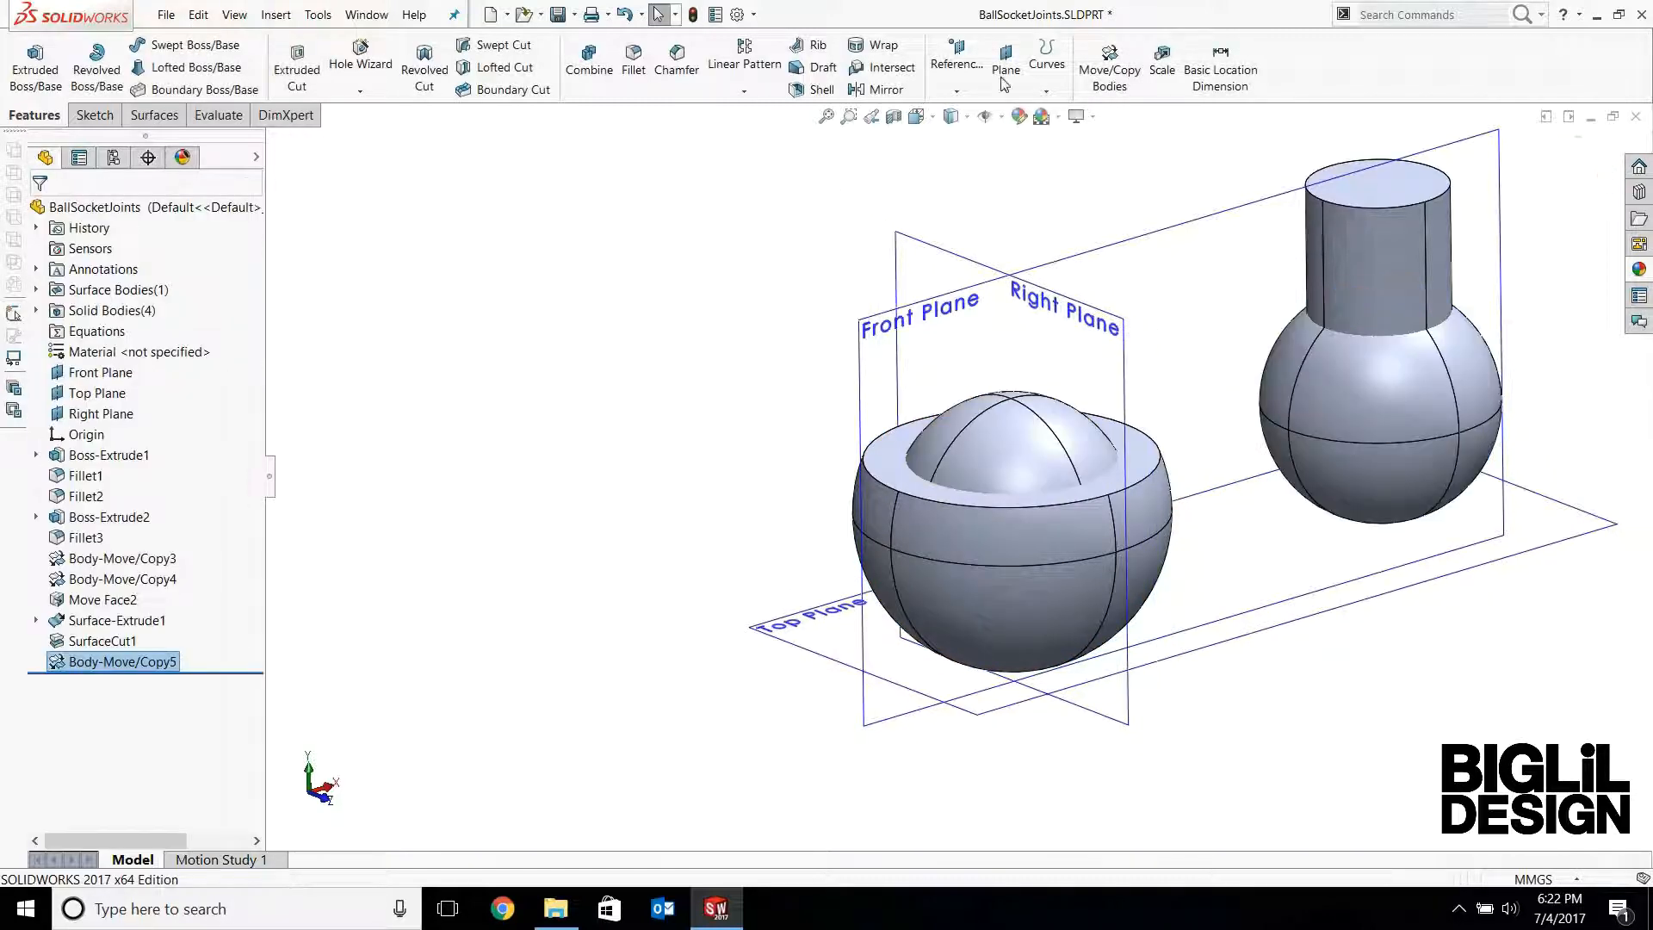
# - Subtract the ball copy from SurfaceCut1 with Combine, hollowing it into a socket
pyautogui.click(589, 64)
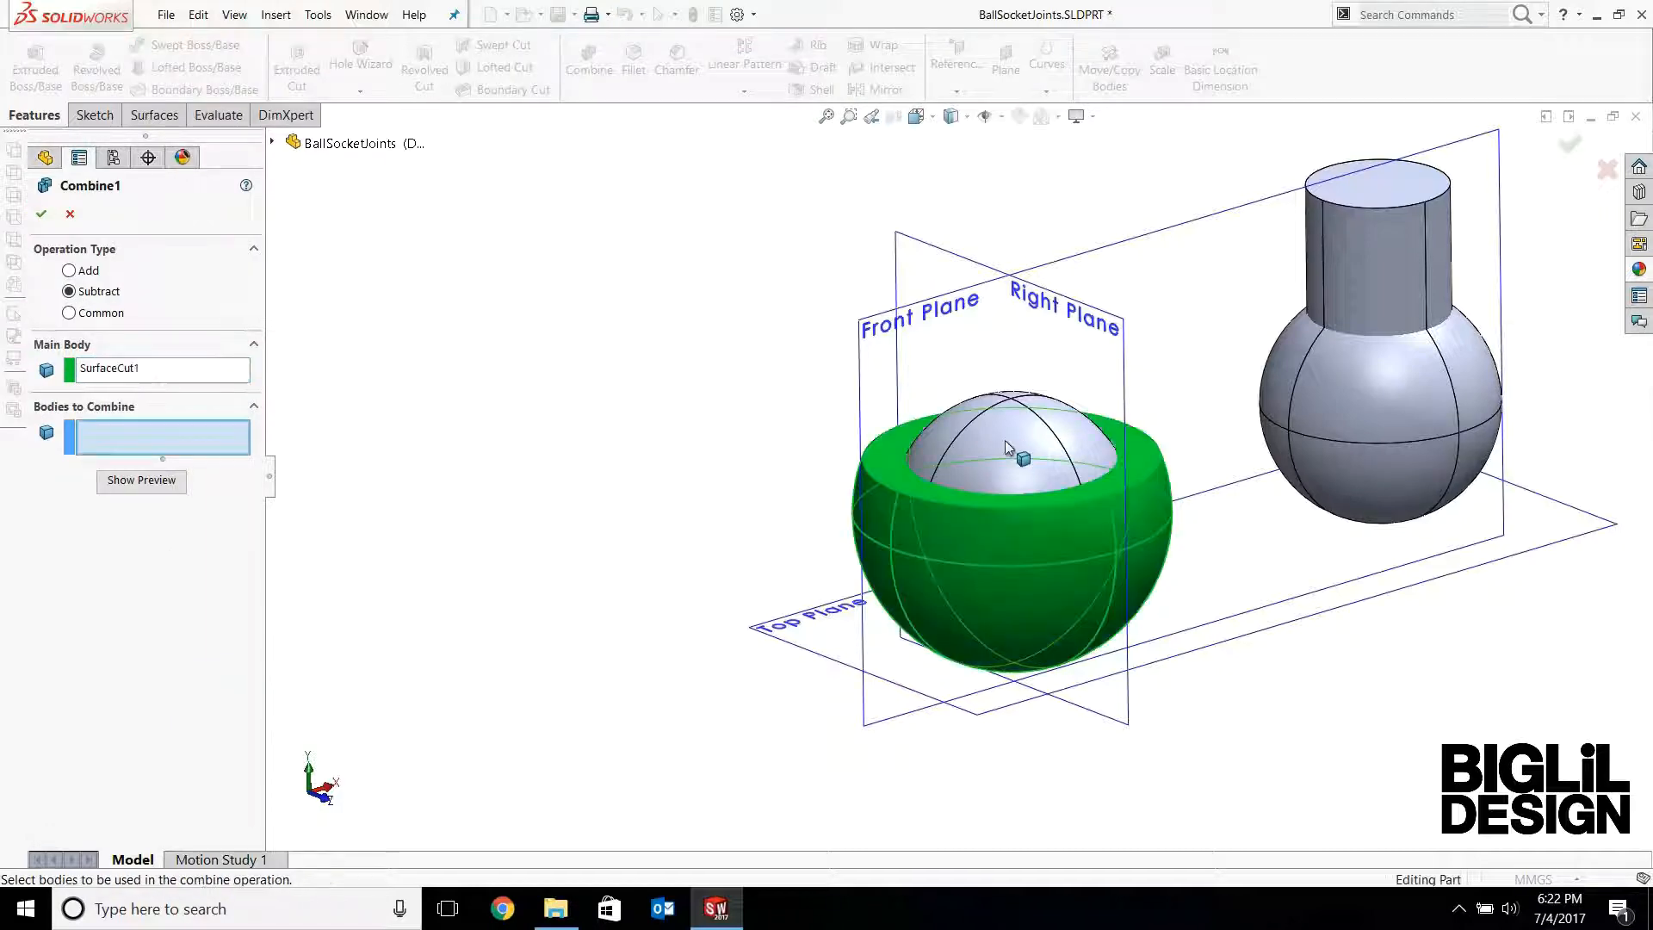
pyautogui.click(1020, 454)
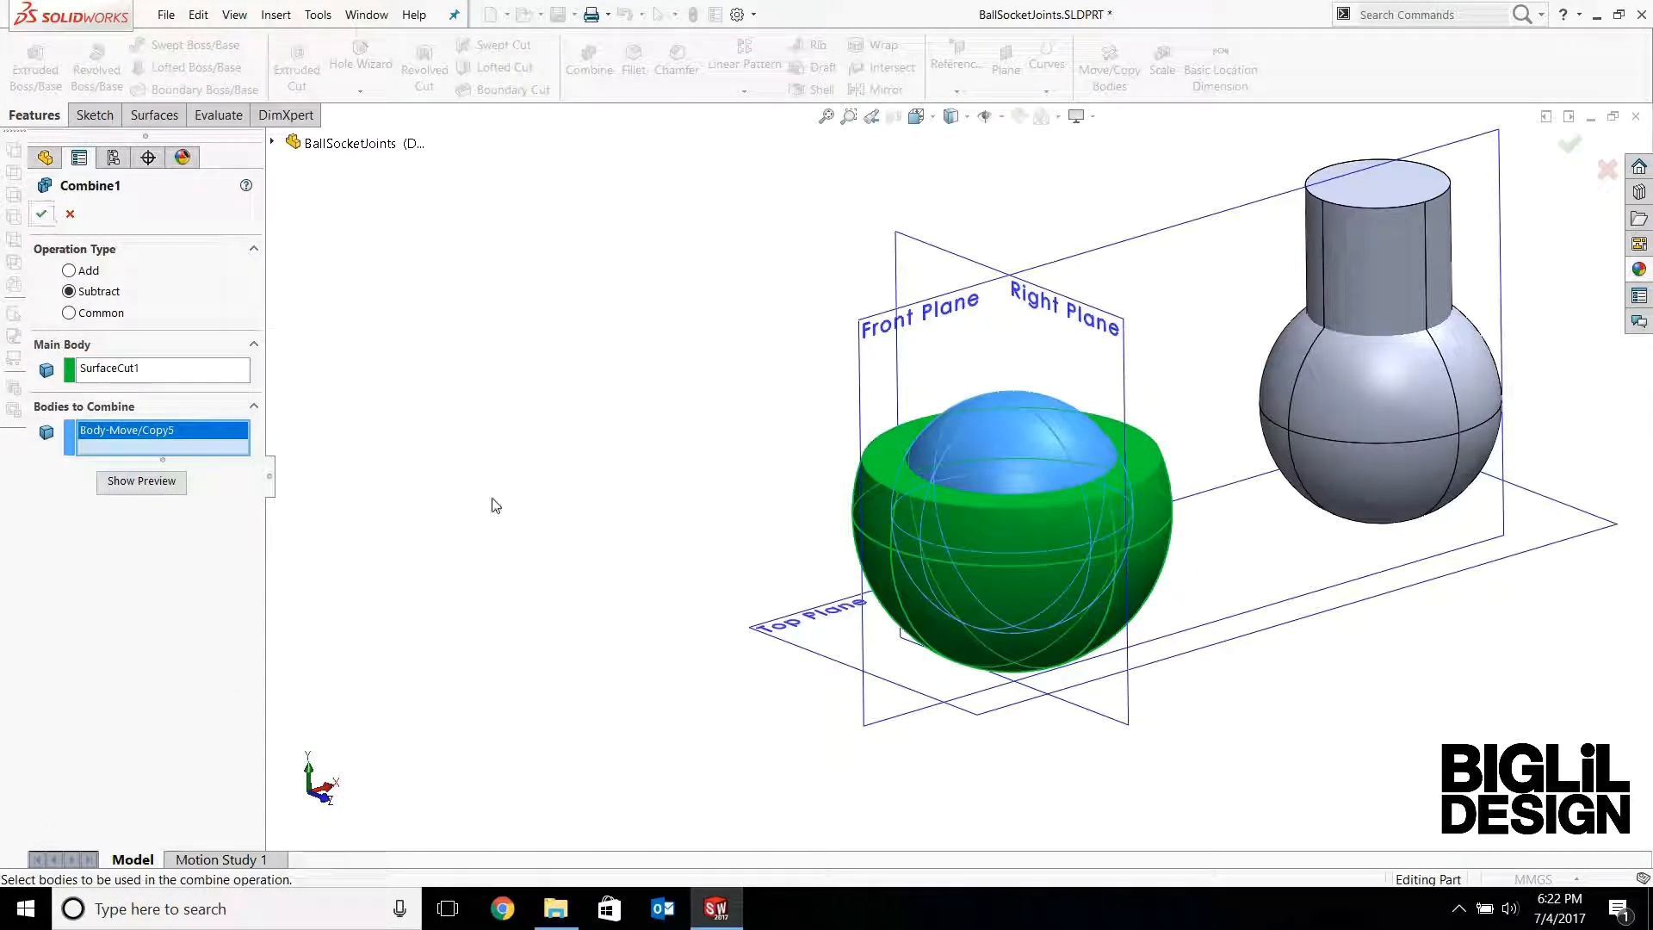
pyautogui.click(41, 214)
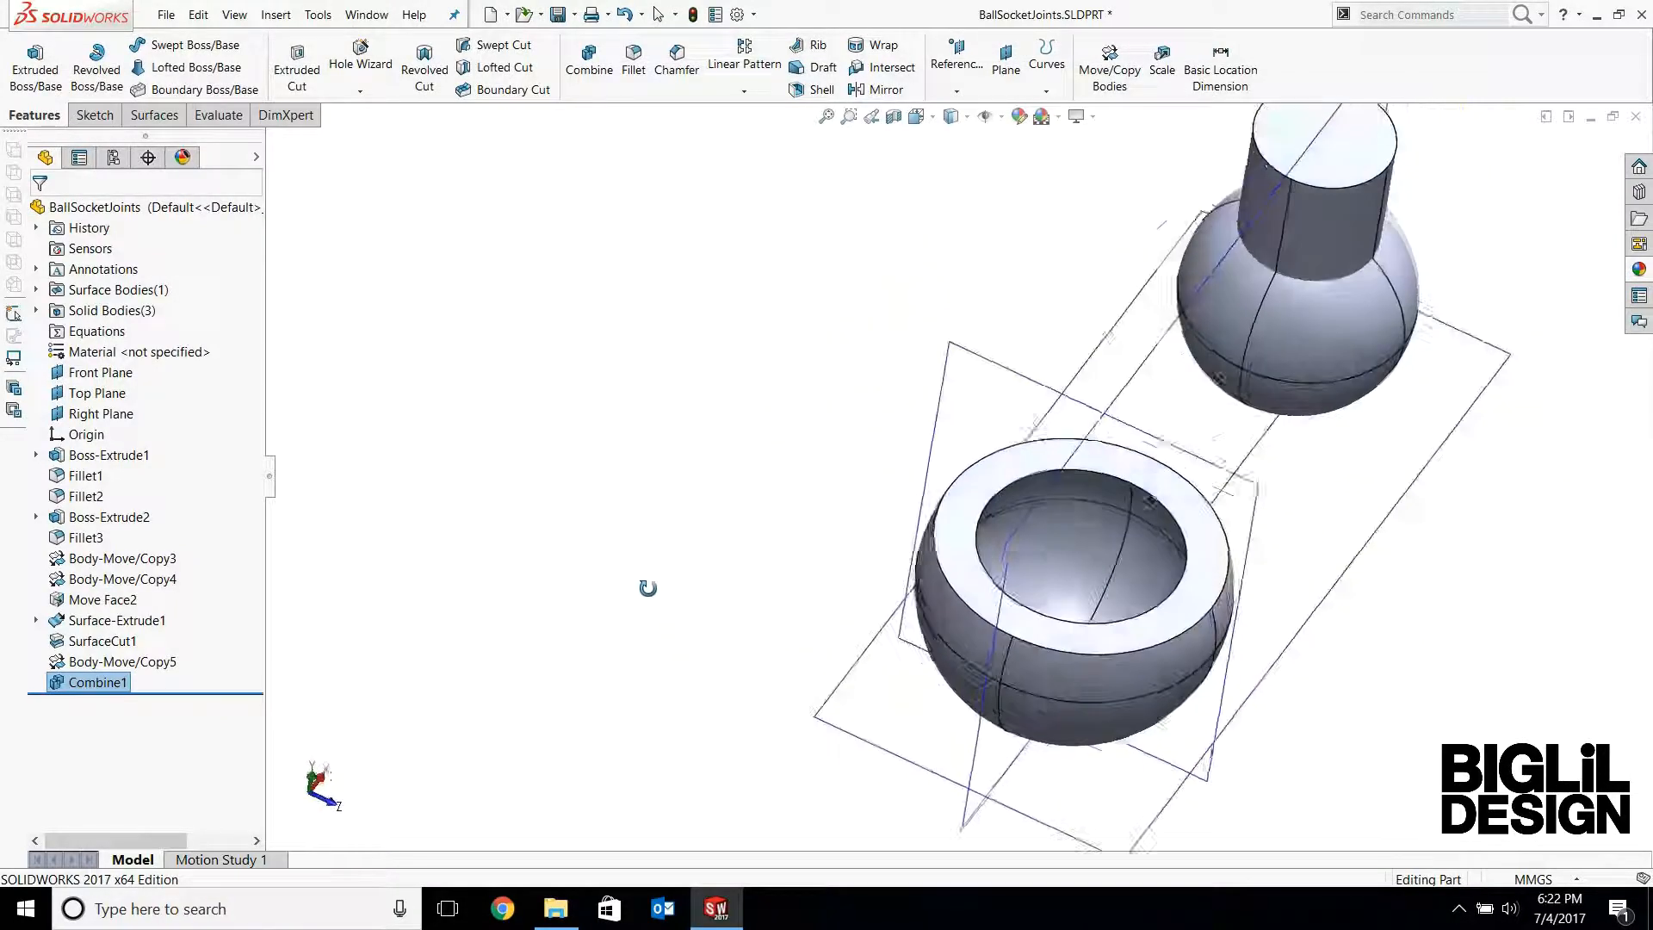
pyautogui.moveTo(649, 587); pyautogui.dragTo(738, 495)
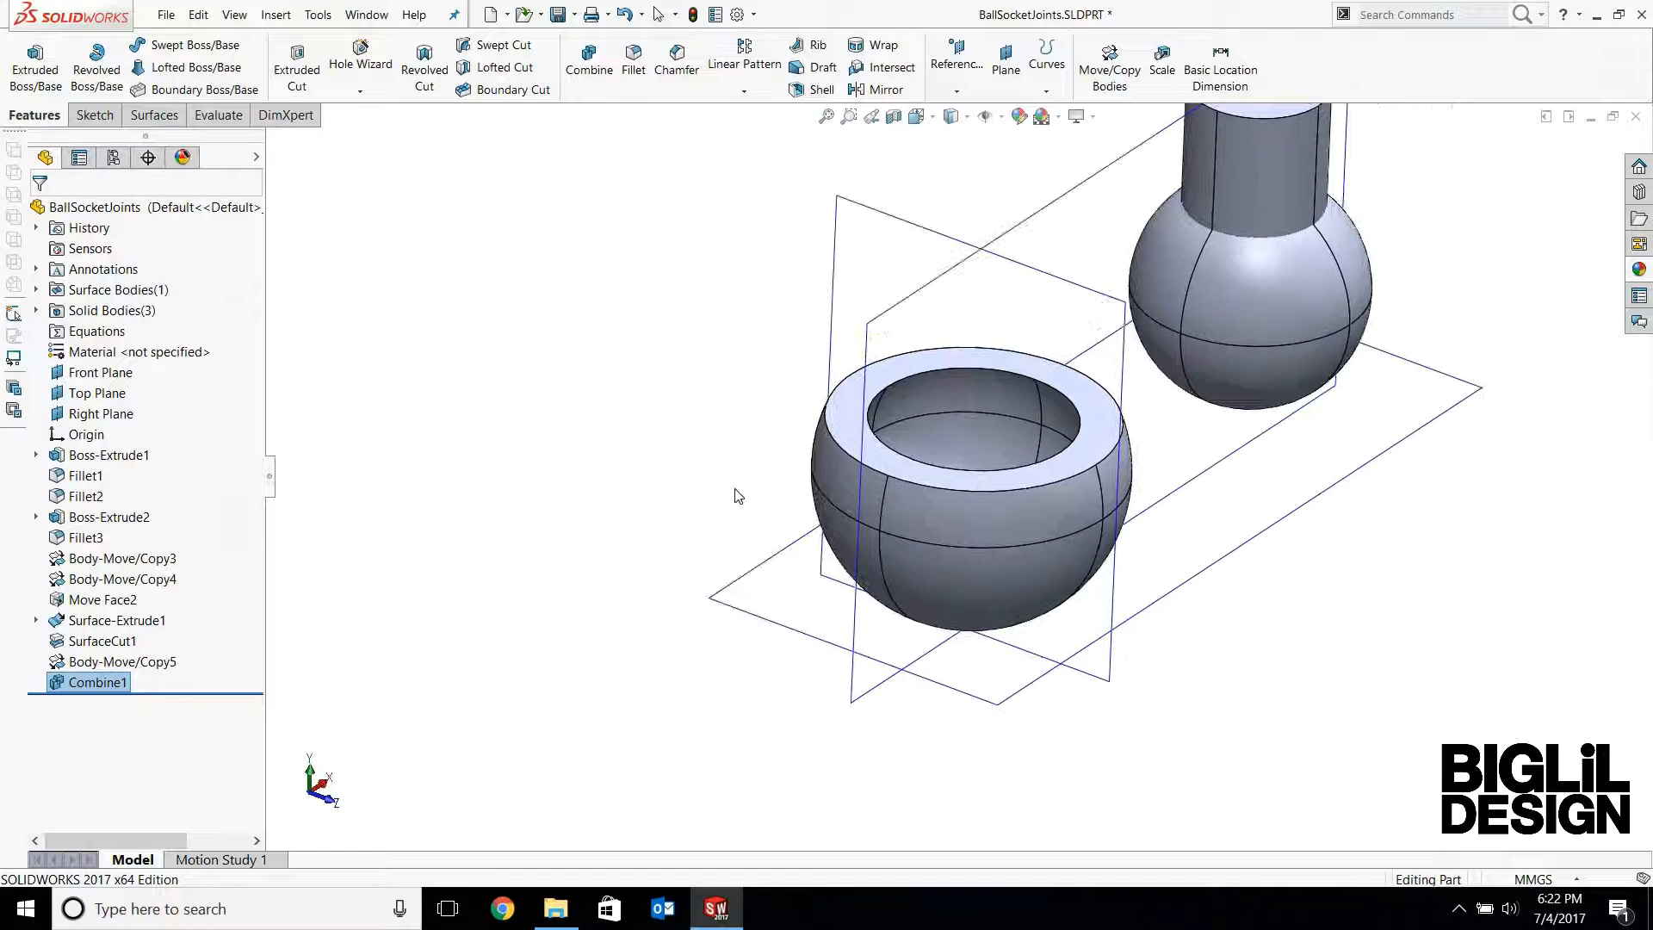
# - Chamfer the socket opening's inner rim 1.00 mm at 60.00 degrees
pyautogui.click(675, 64)
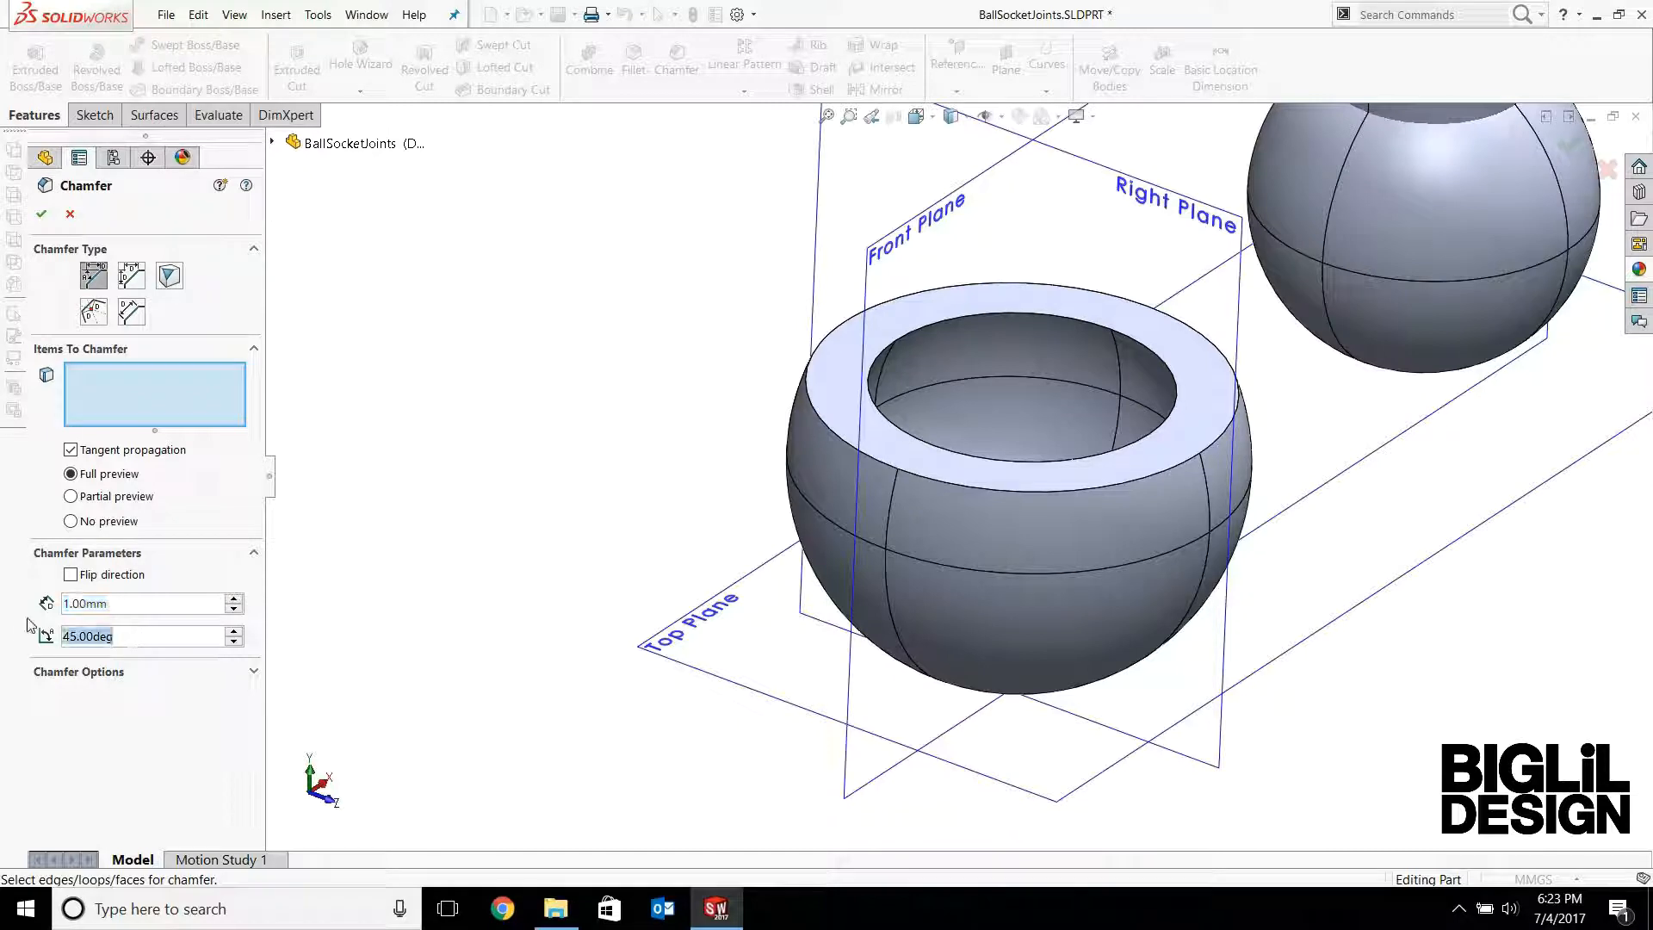
pyautogui.write('60.00deg')
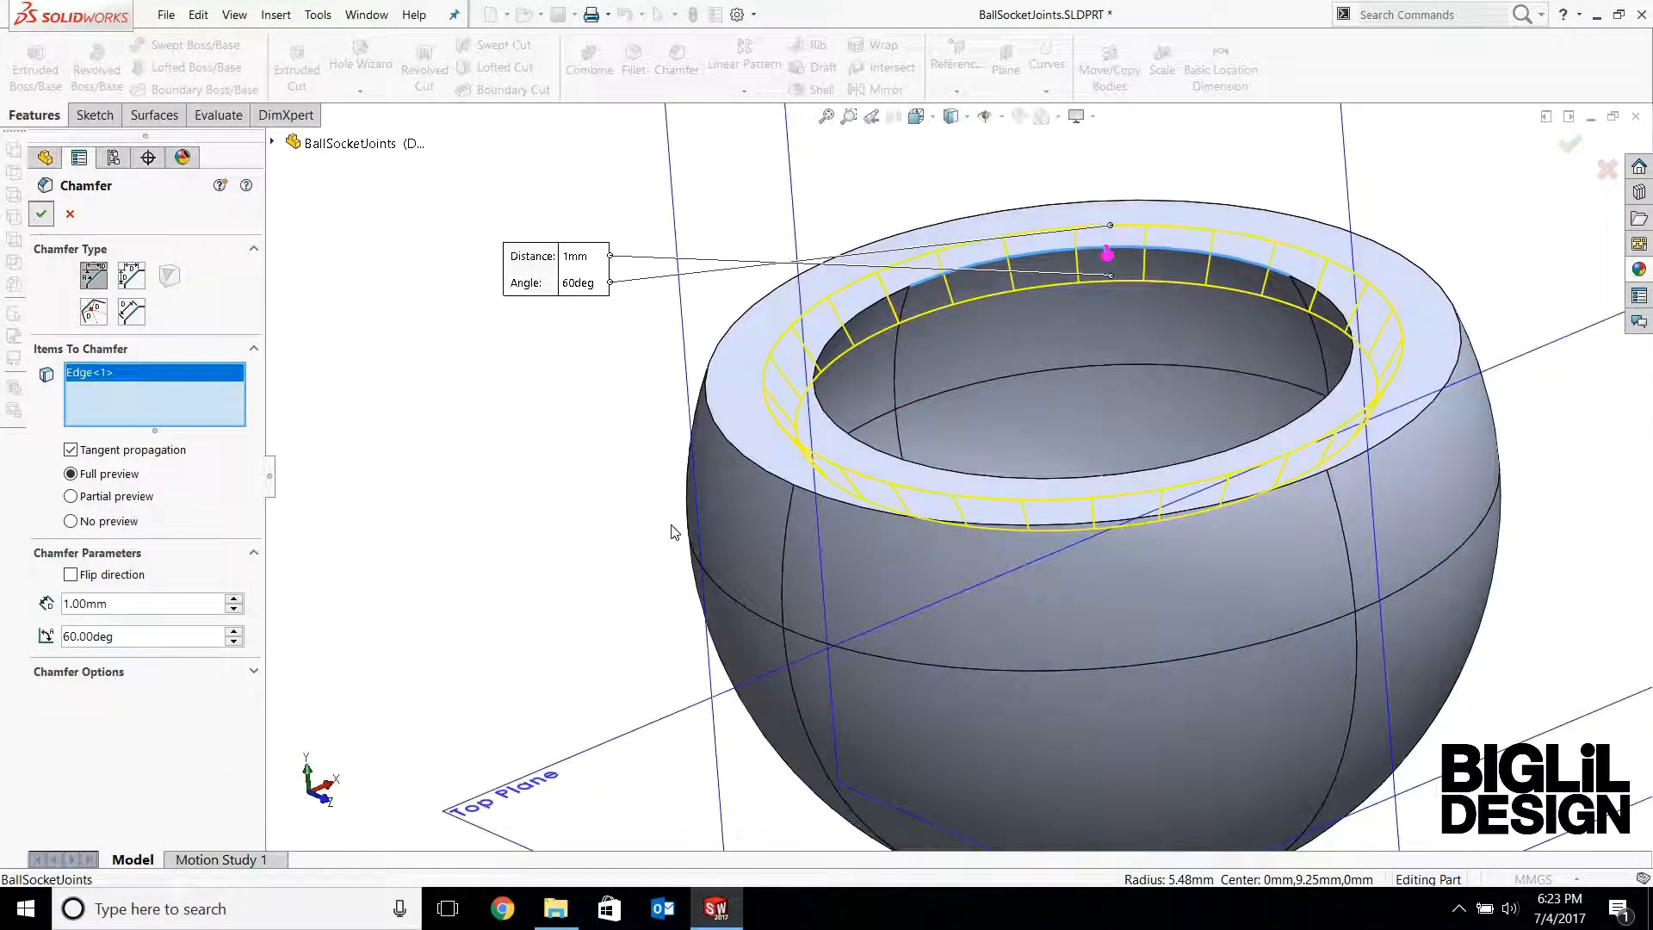
pyautogui.click(39, 214)
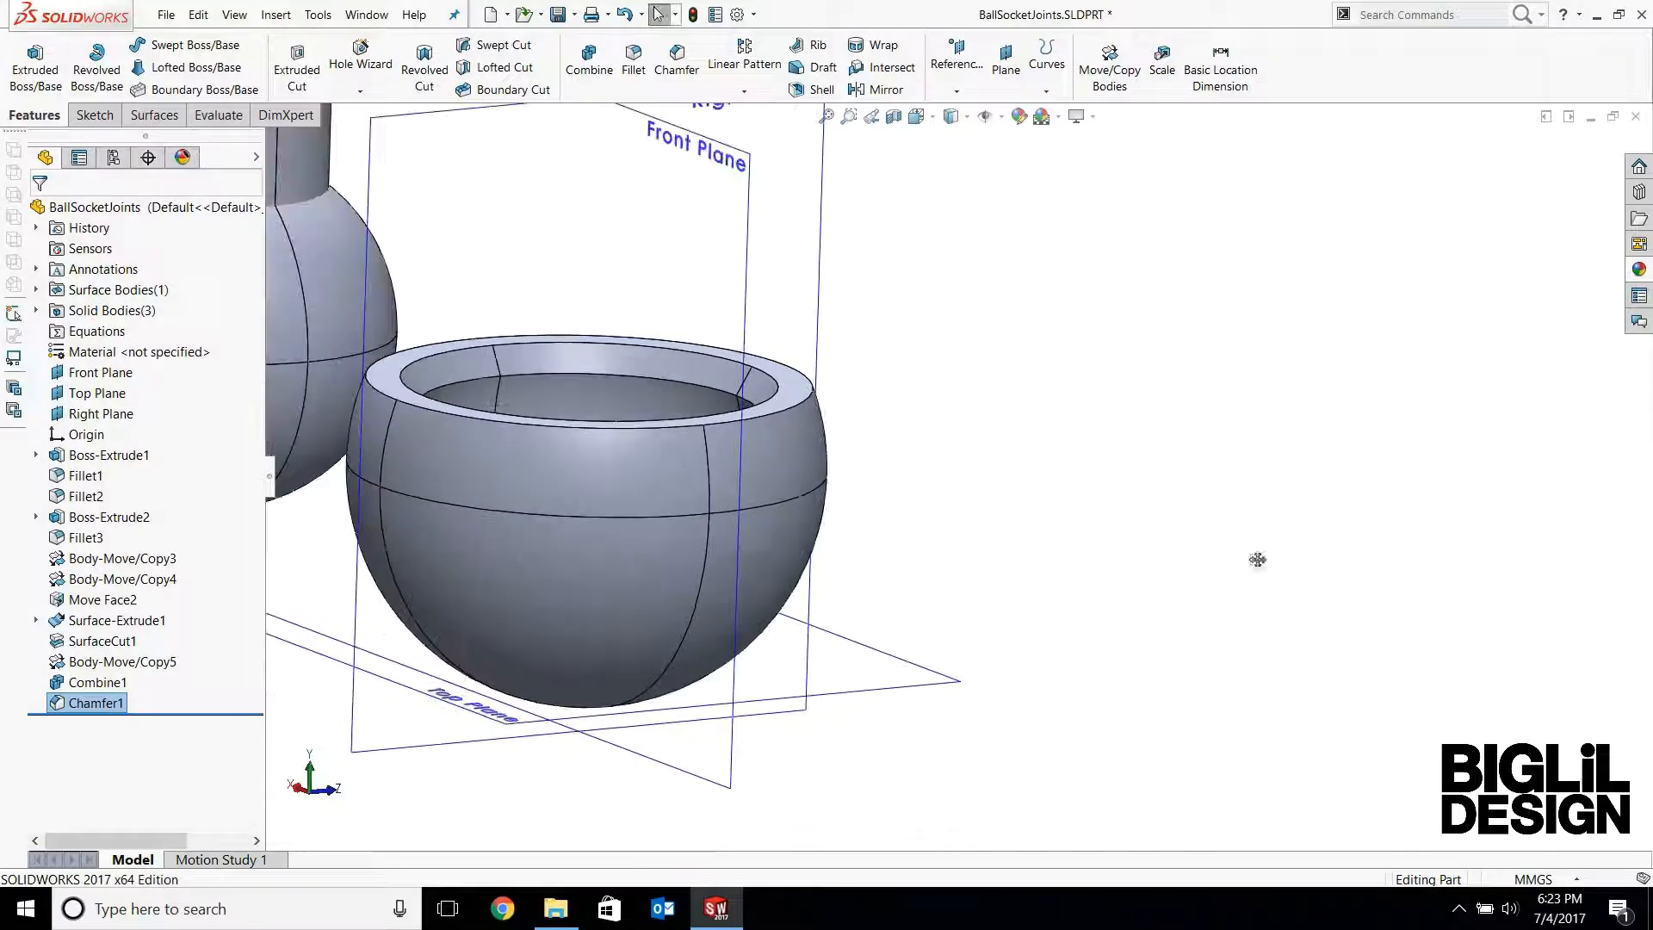
pyautogui.moveTo(1257, 558); pyautogui.dragTo(1019, 433)
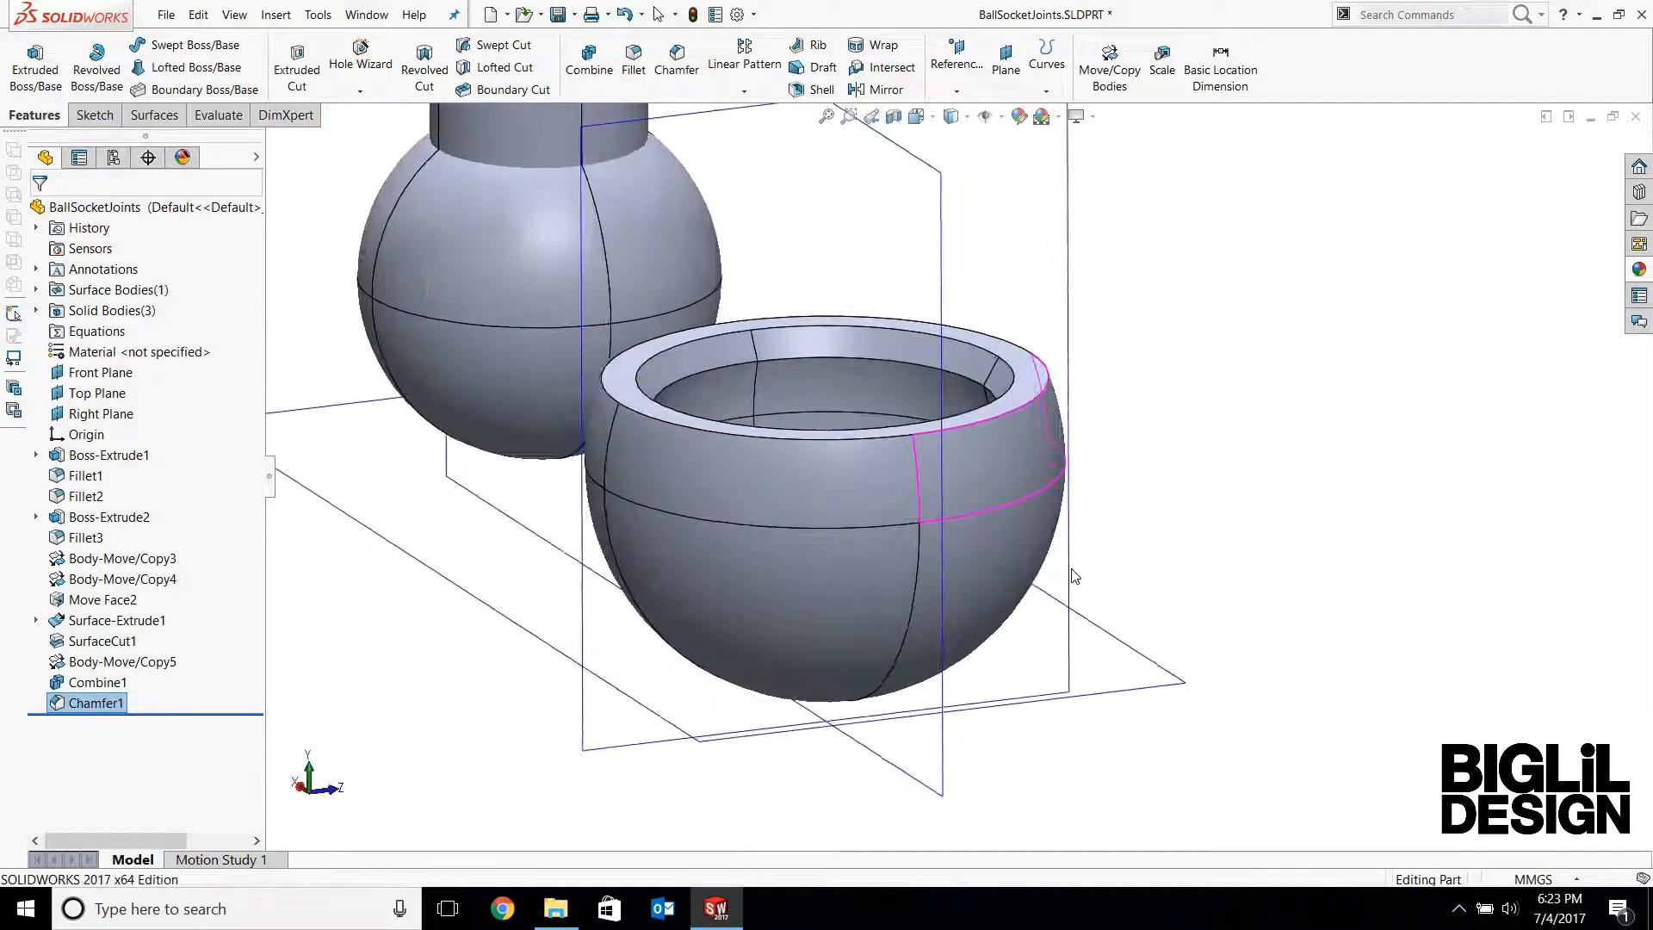
pyautogui.click(93, 115)
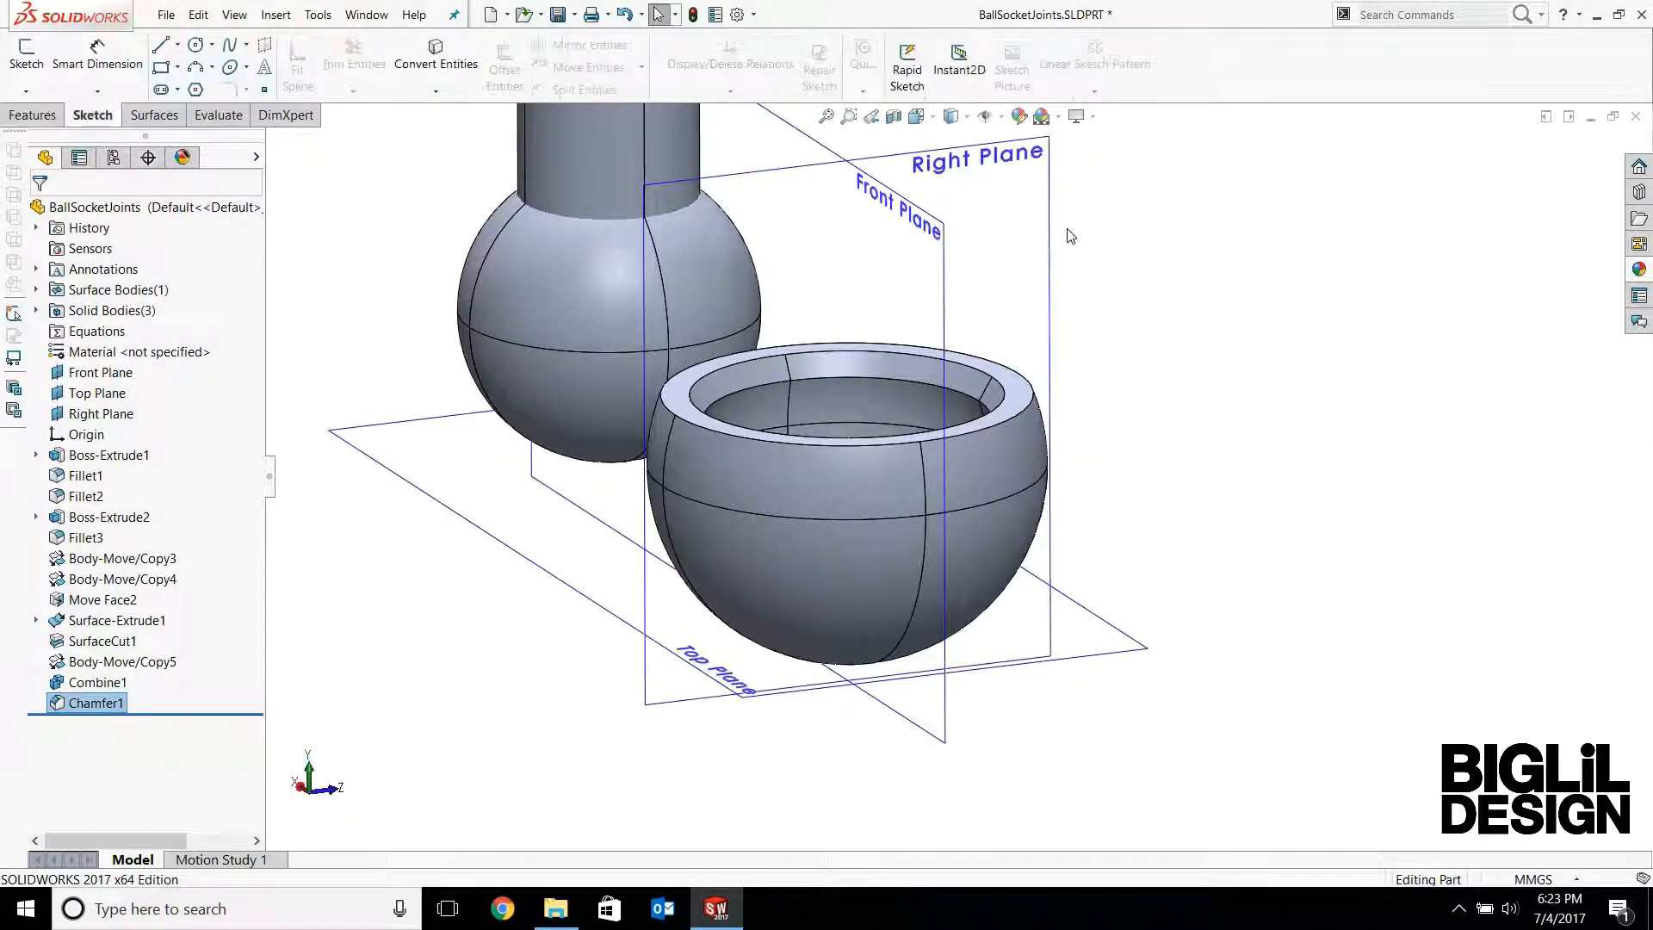
# - Sketch a tall corner rectangle down through the socket on the Right Plane
pyautogui.click(100, 372)
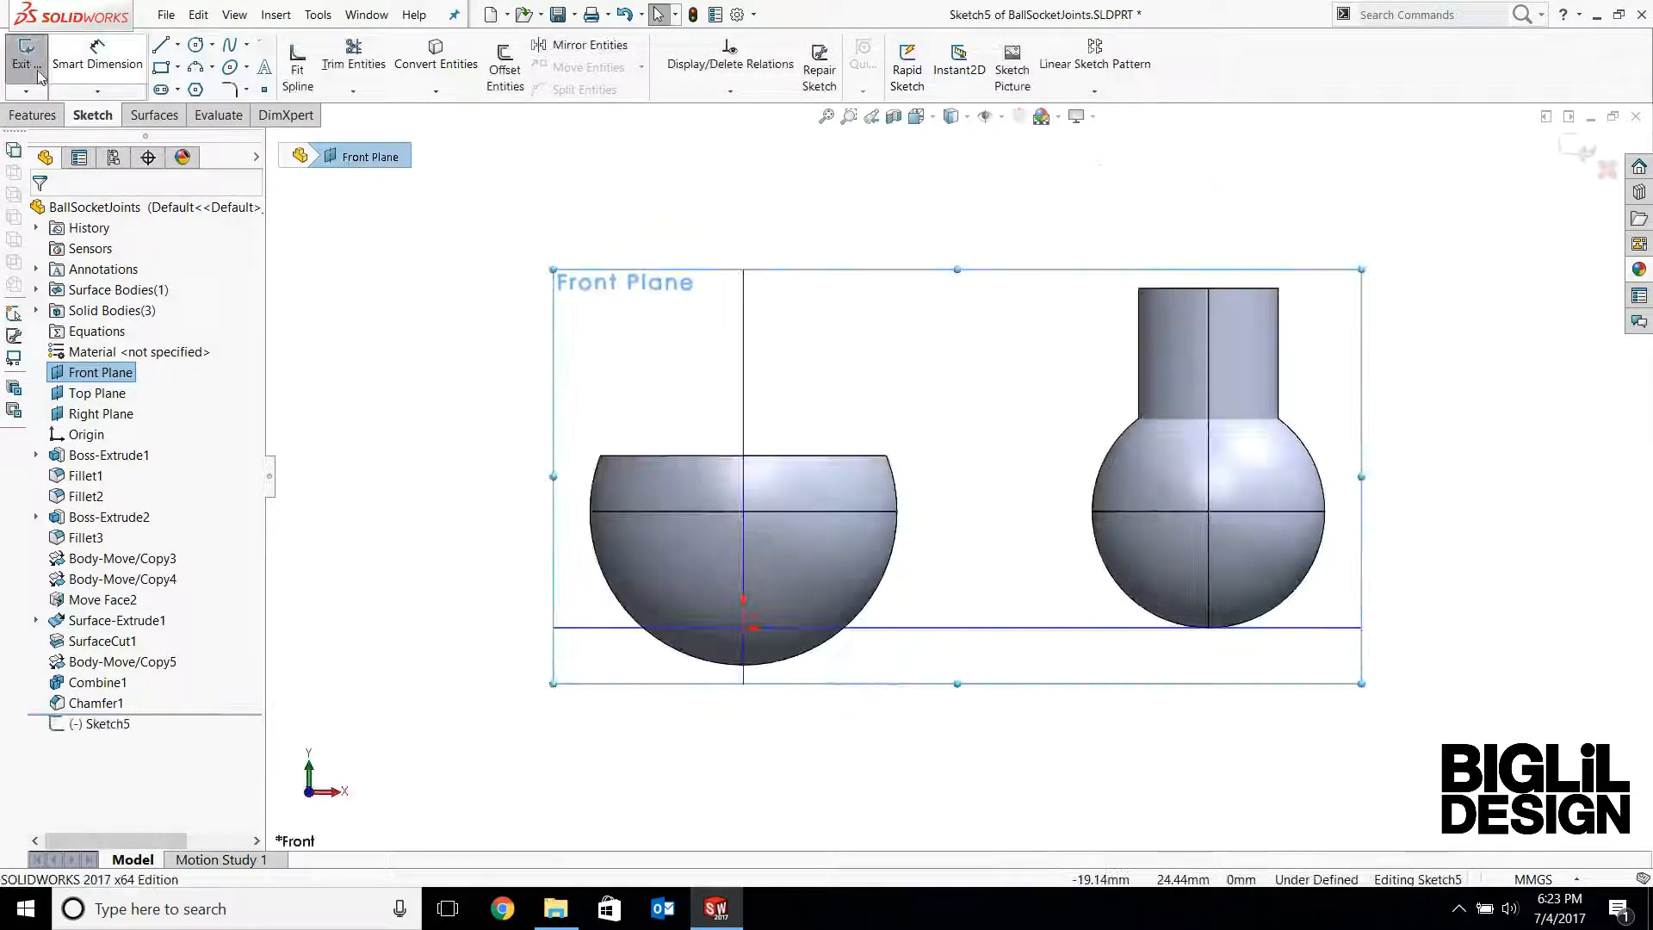
pyautogui.click(22, 63)
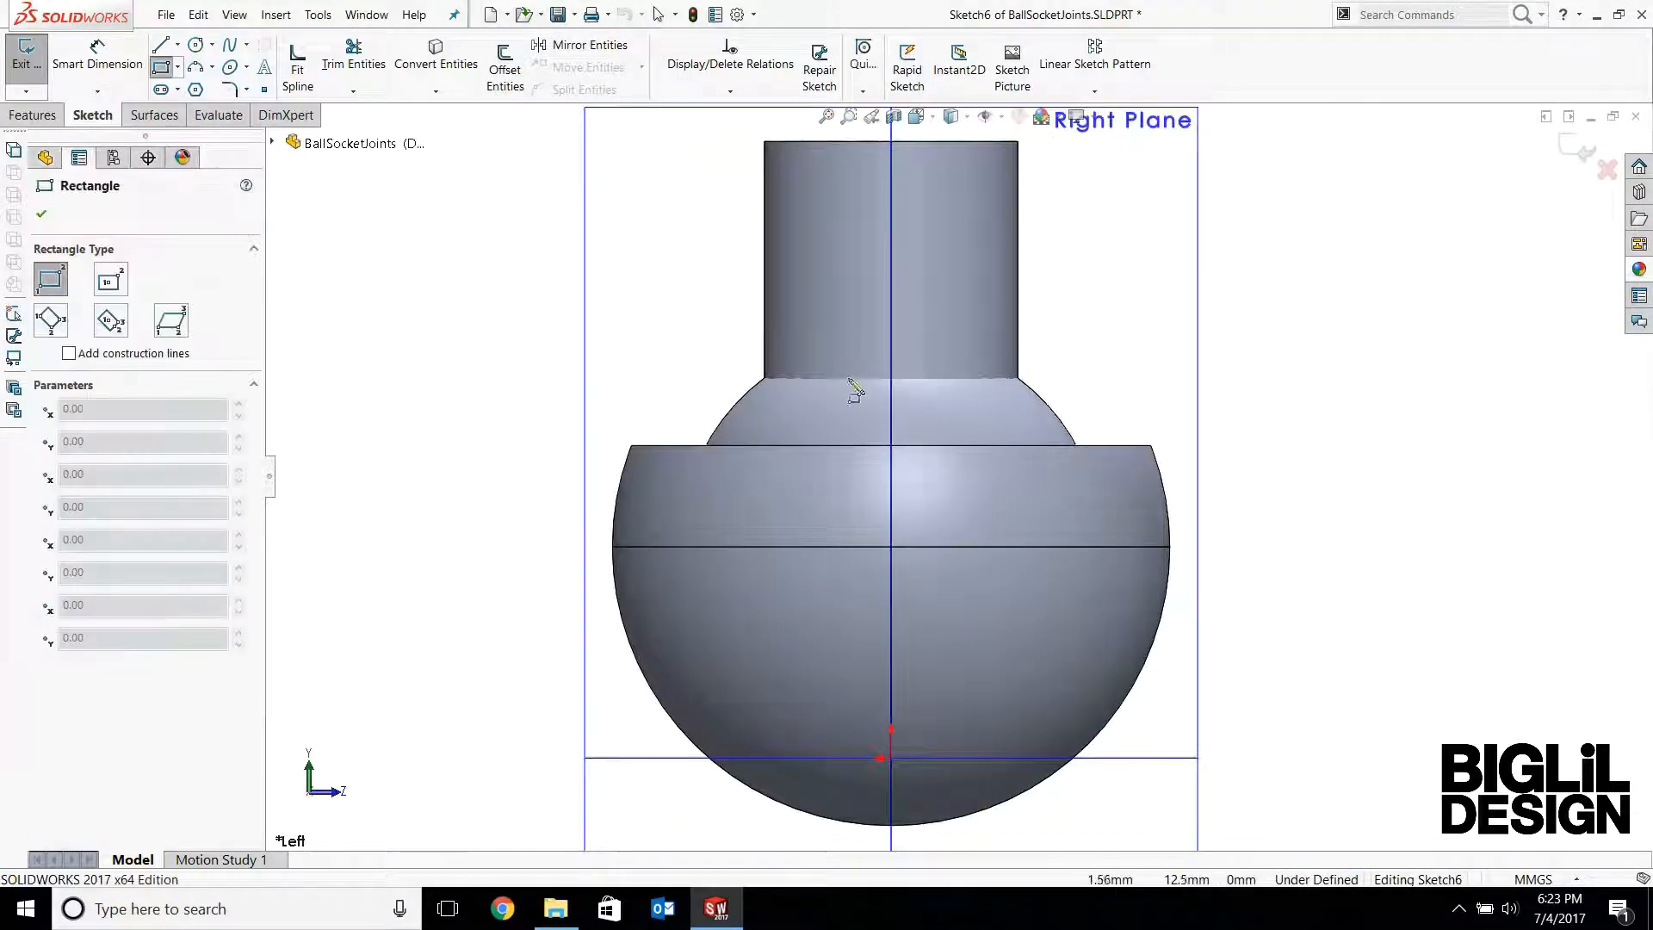
pyautogui.moveTo(835, 312); pyautogui.dragTo(945, 671)
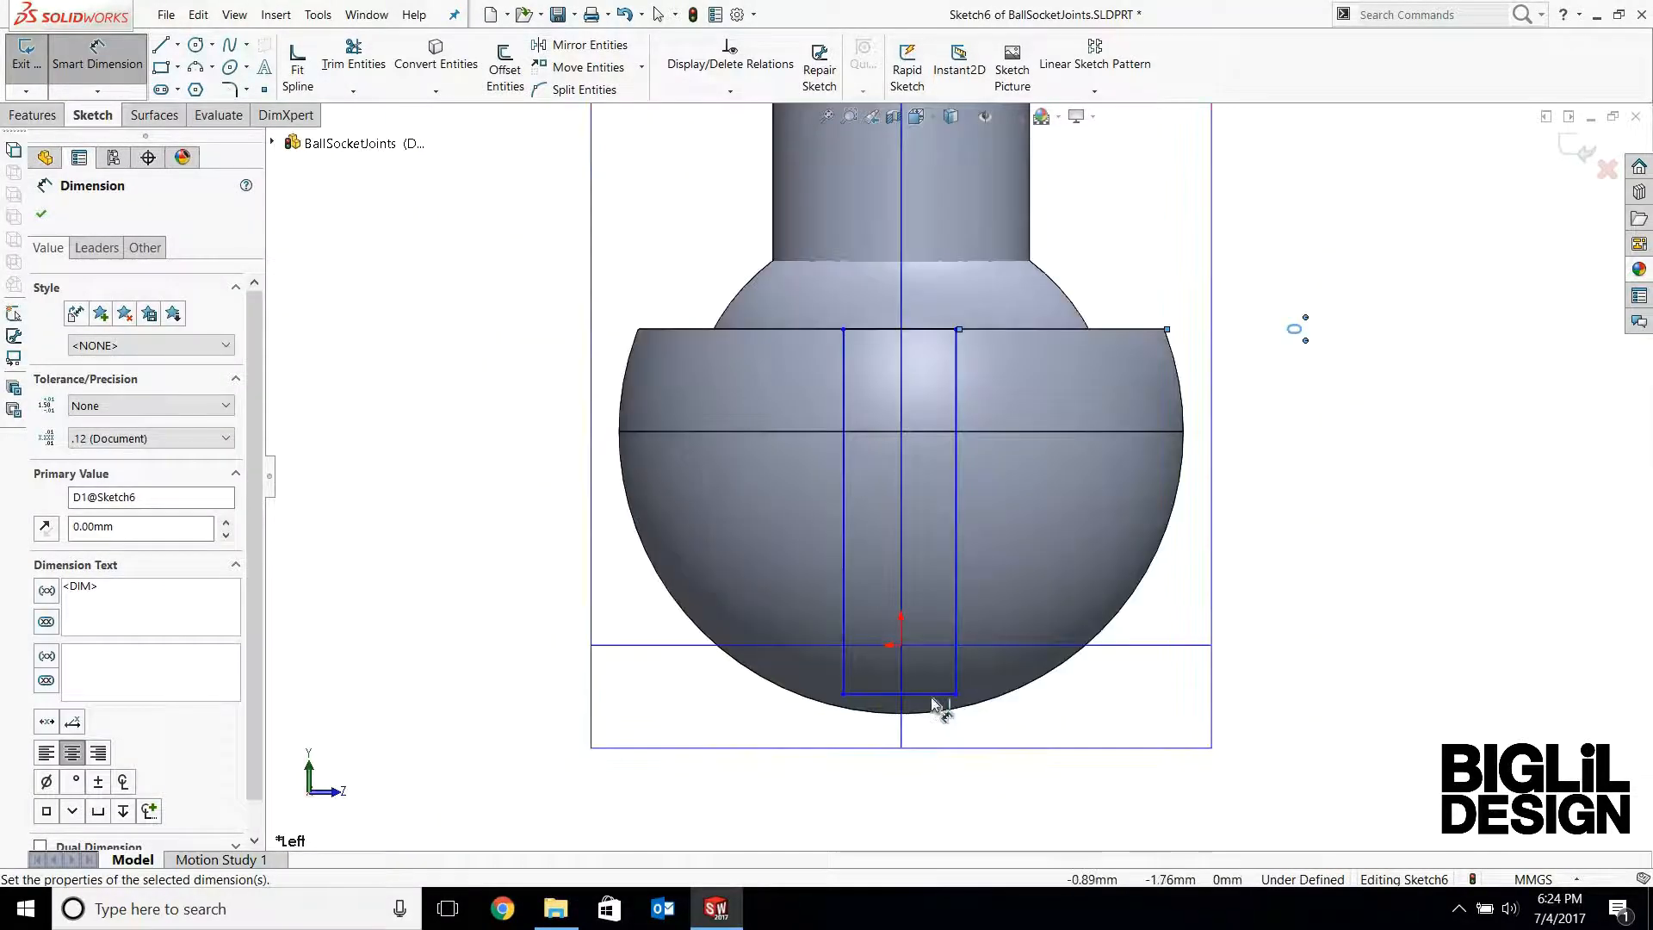
# - Dimension the rectangle 1.50 mm each side of centre, making it 3 mm wide
pyautogui.click(940, 704)
pyautogui.write('1.5')
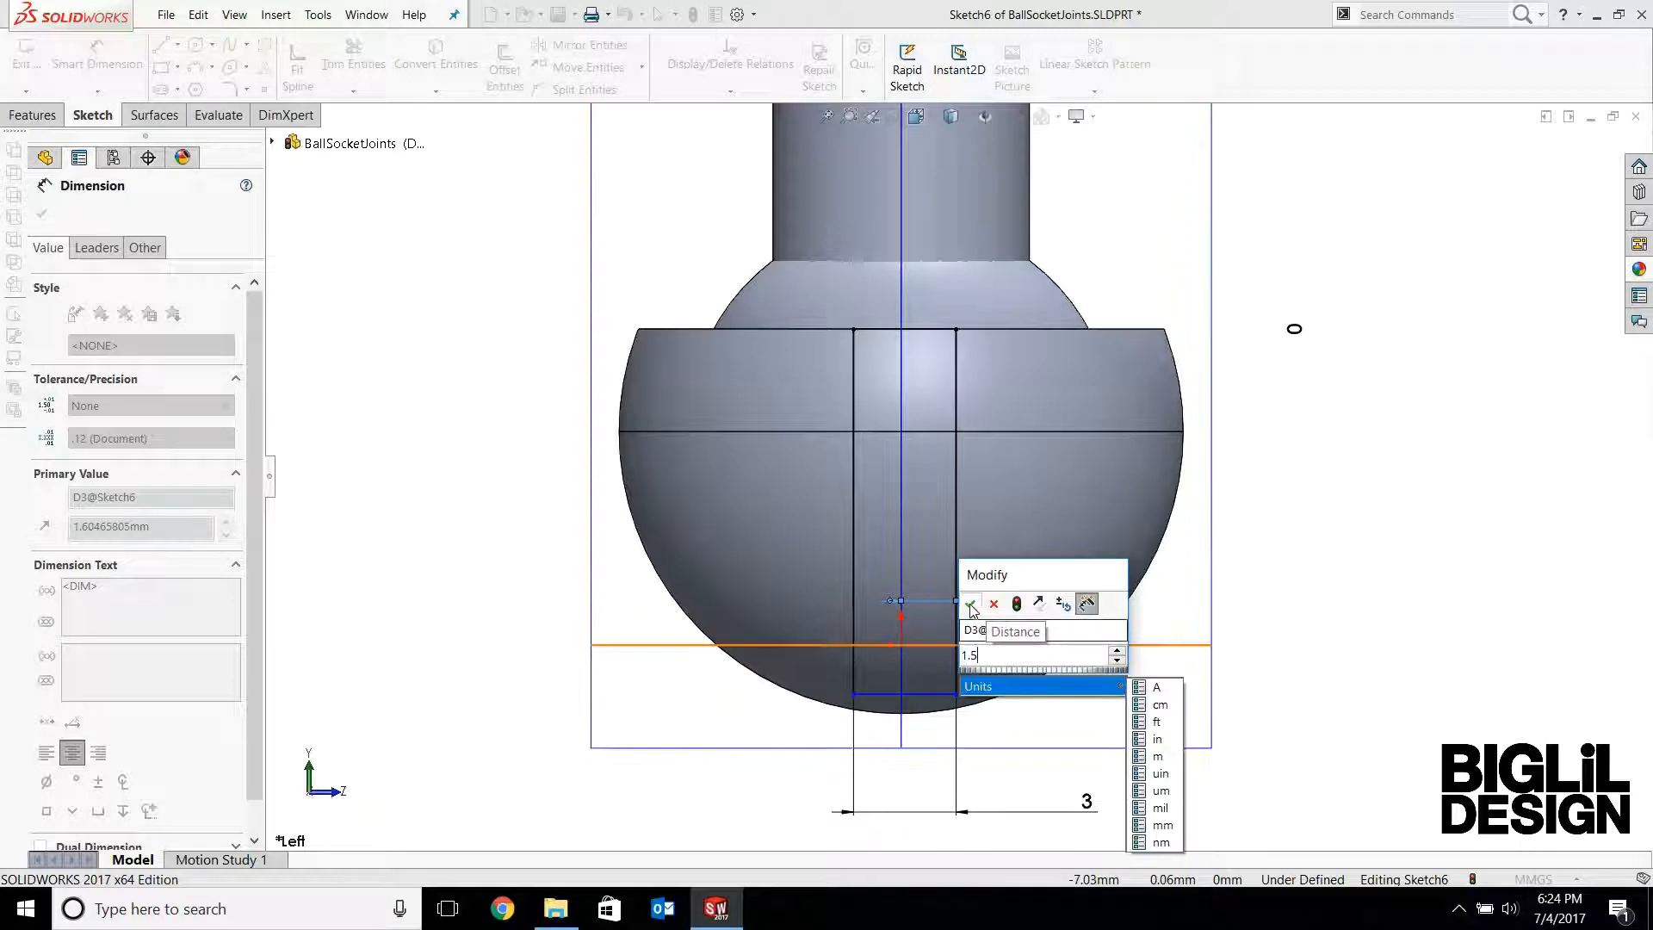
pyautogui.click(970, 602)
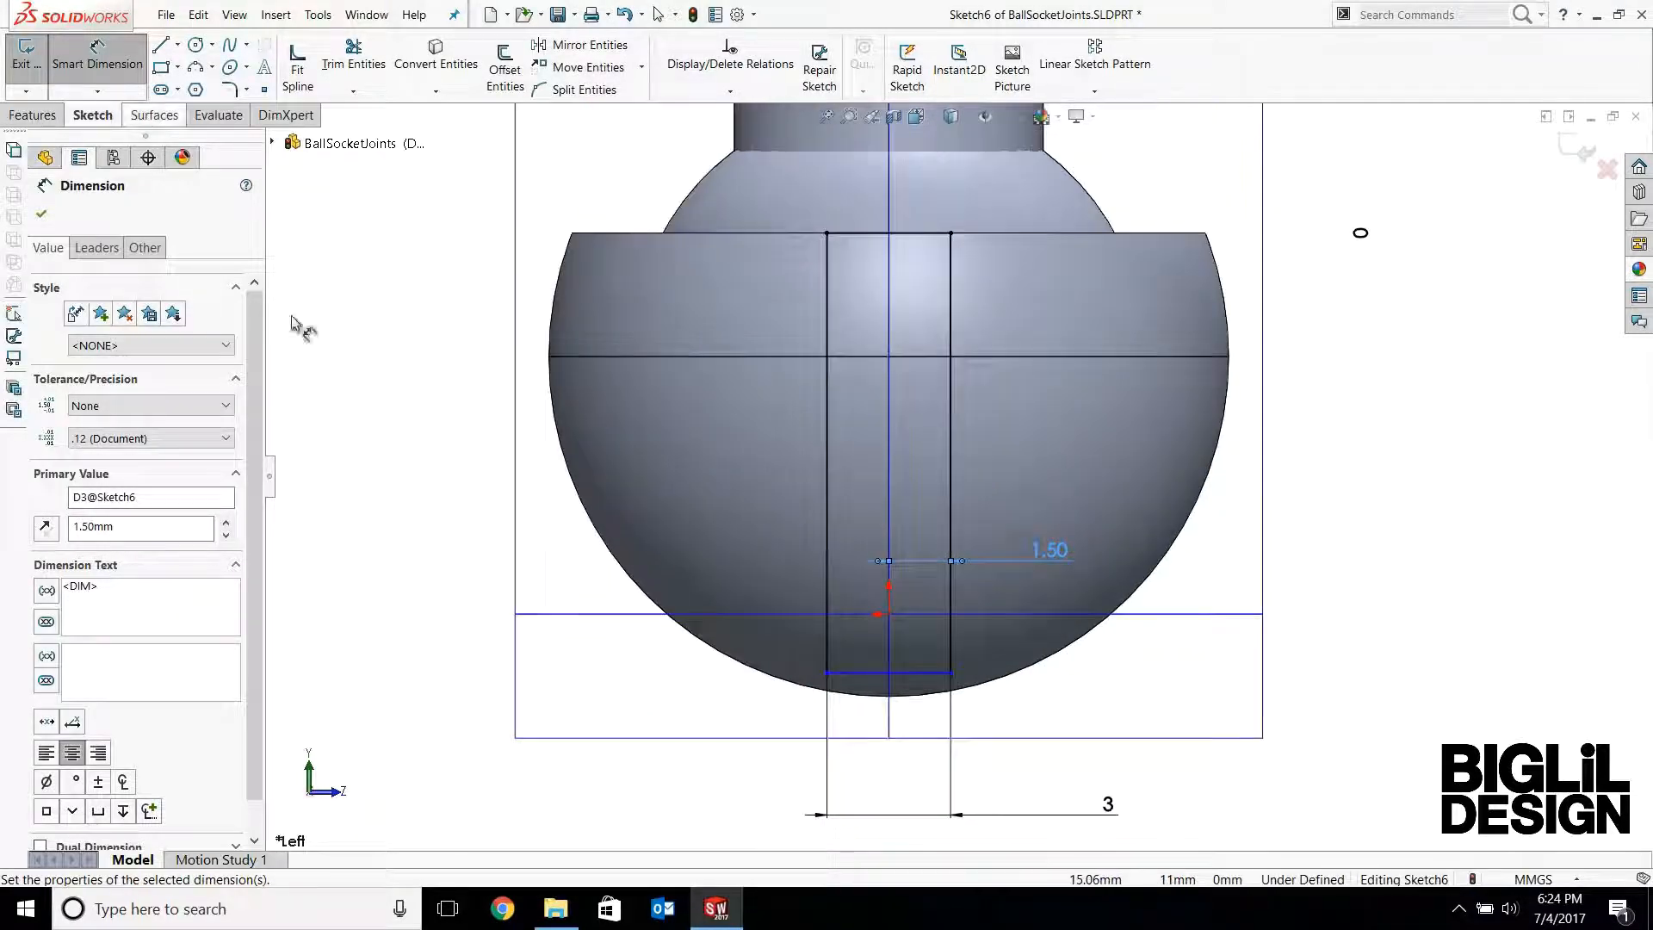
pyautogui.click(885, 673)
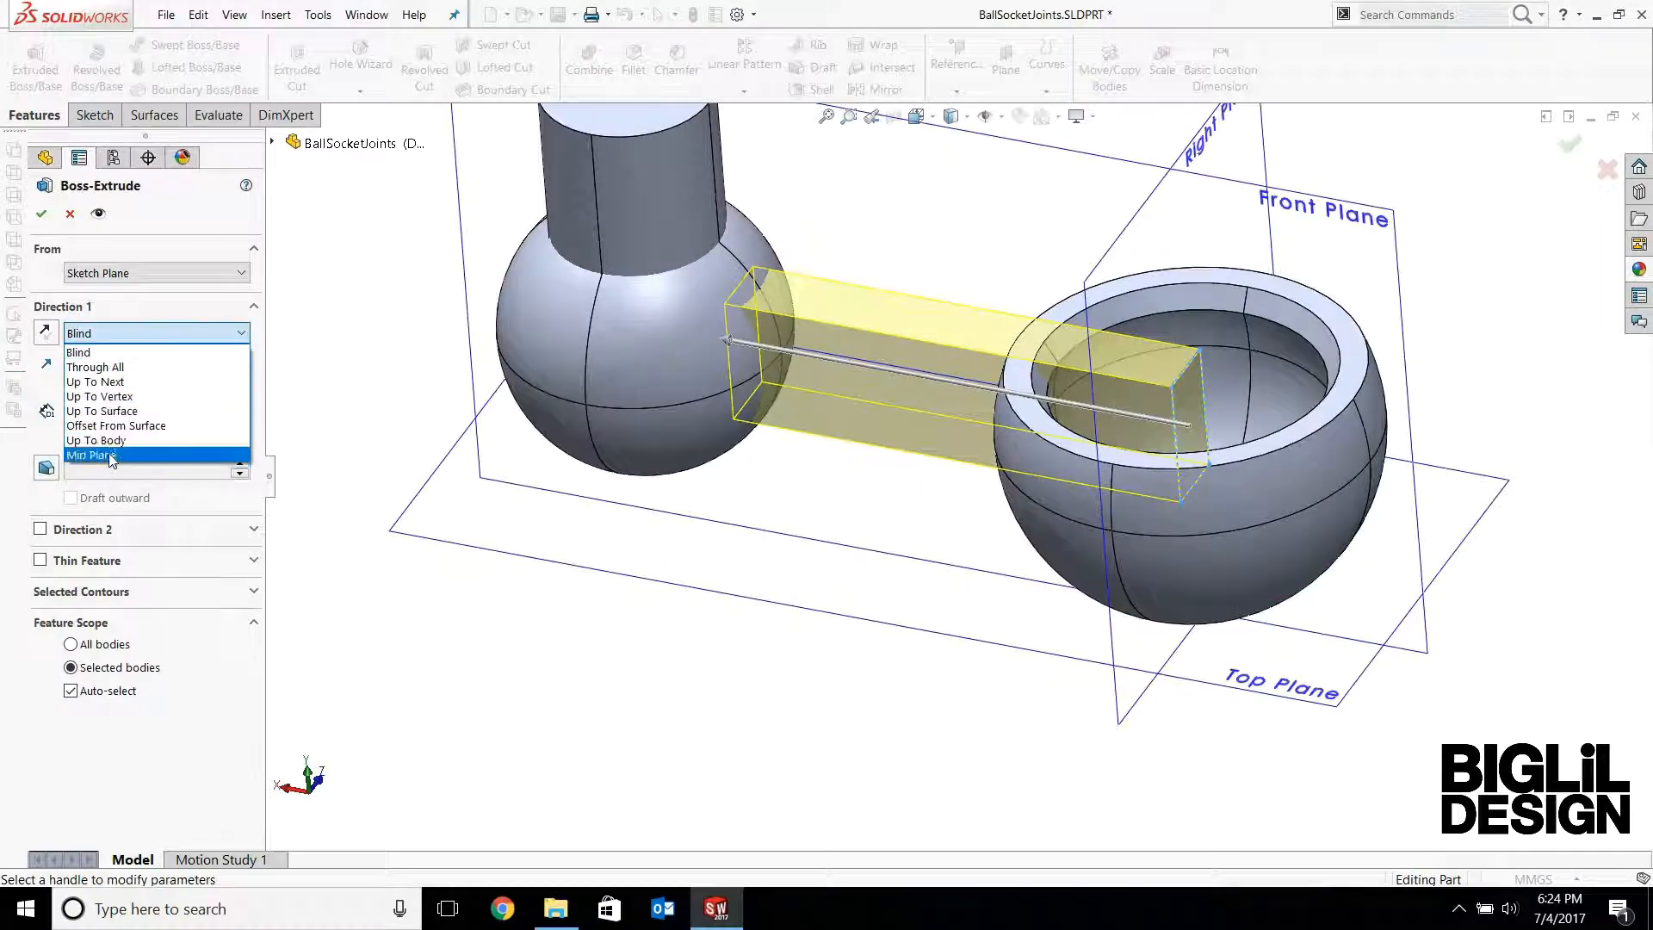
# - Extrude the rectangle Mid Plane 20.50 mm into a separate, unmerged bar through the socket
pyautogui.click(90, 454)
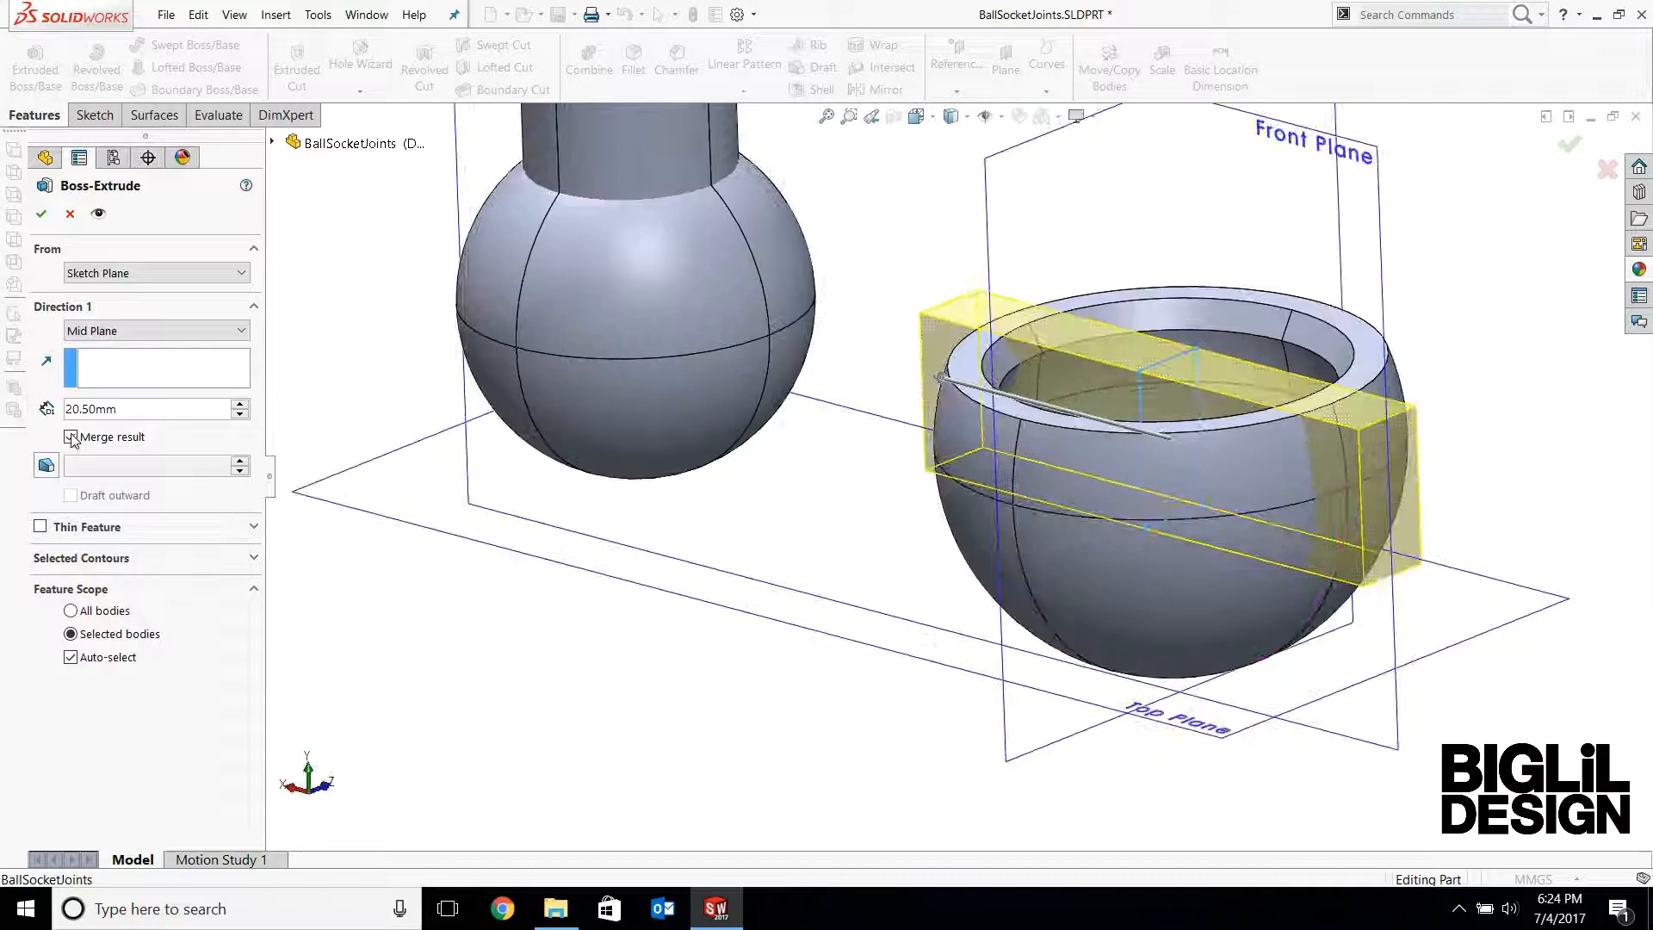
pyautogui.click(72, 436)
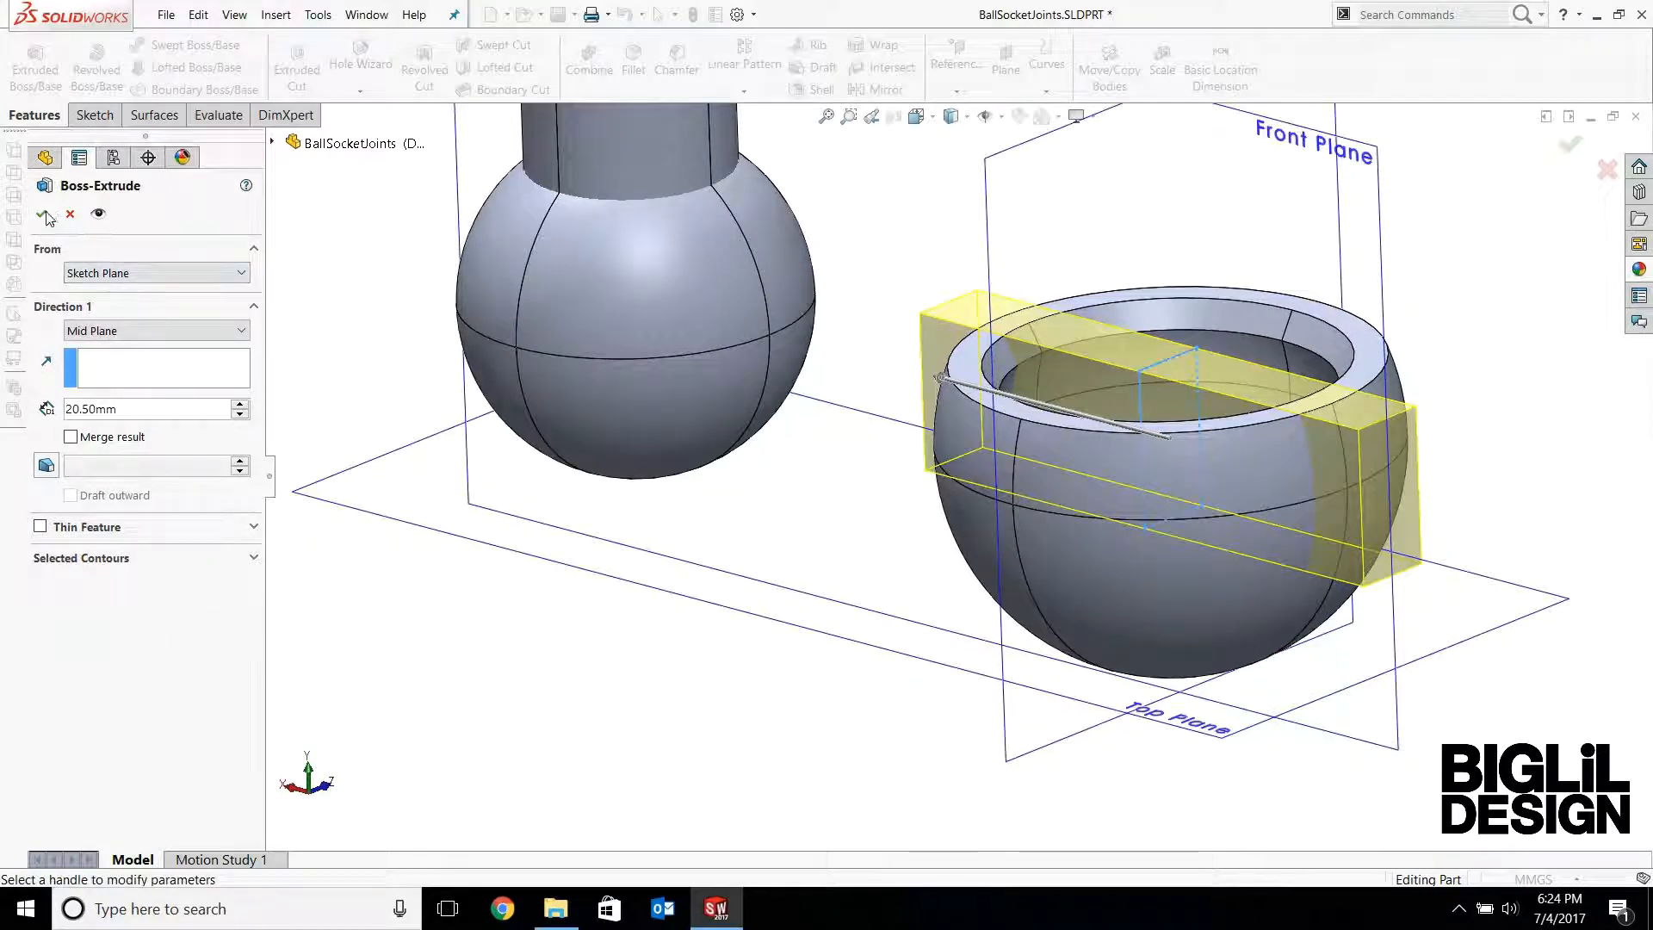
pyautogui.click(44, 214)
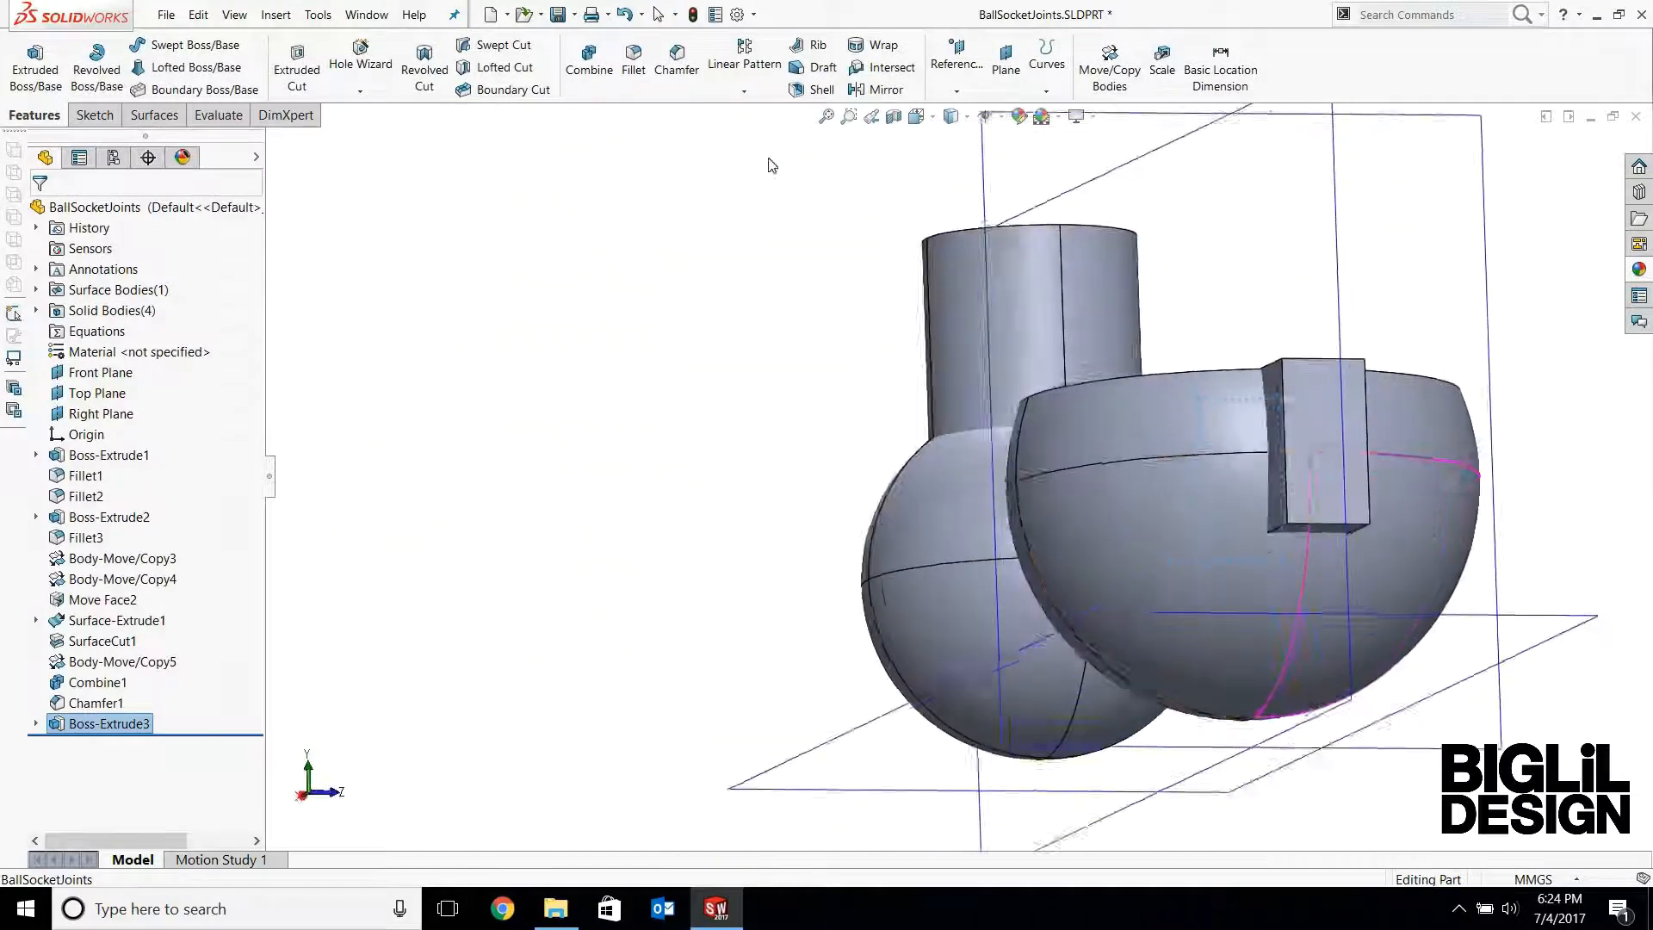
pyautogui.click(632, 67)
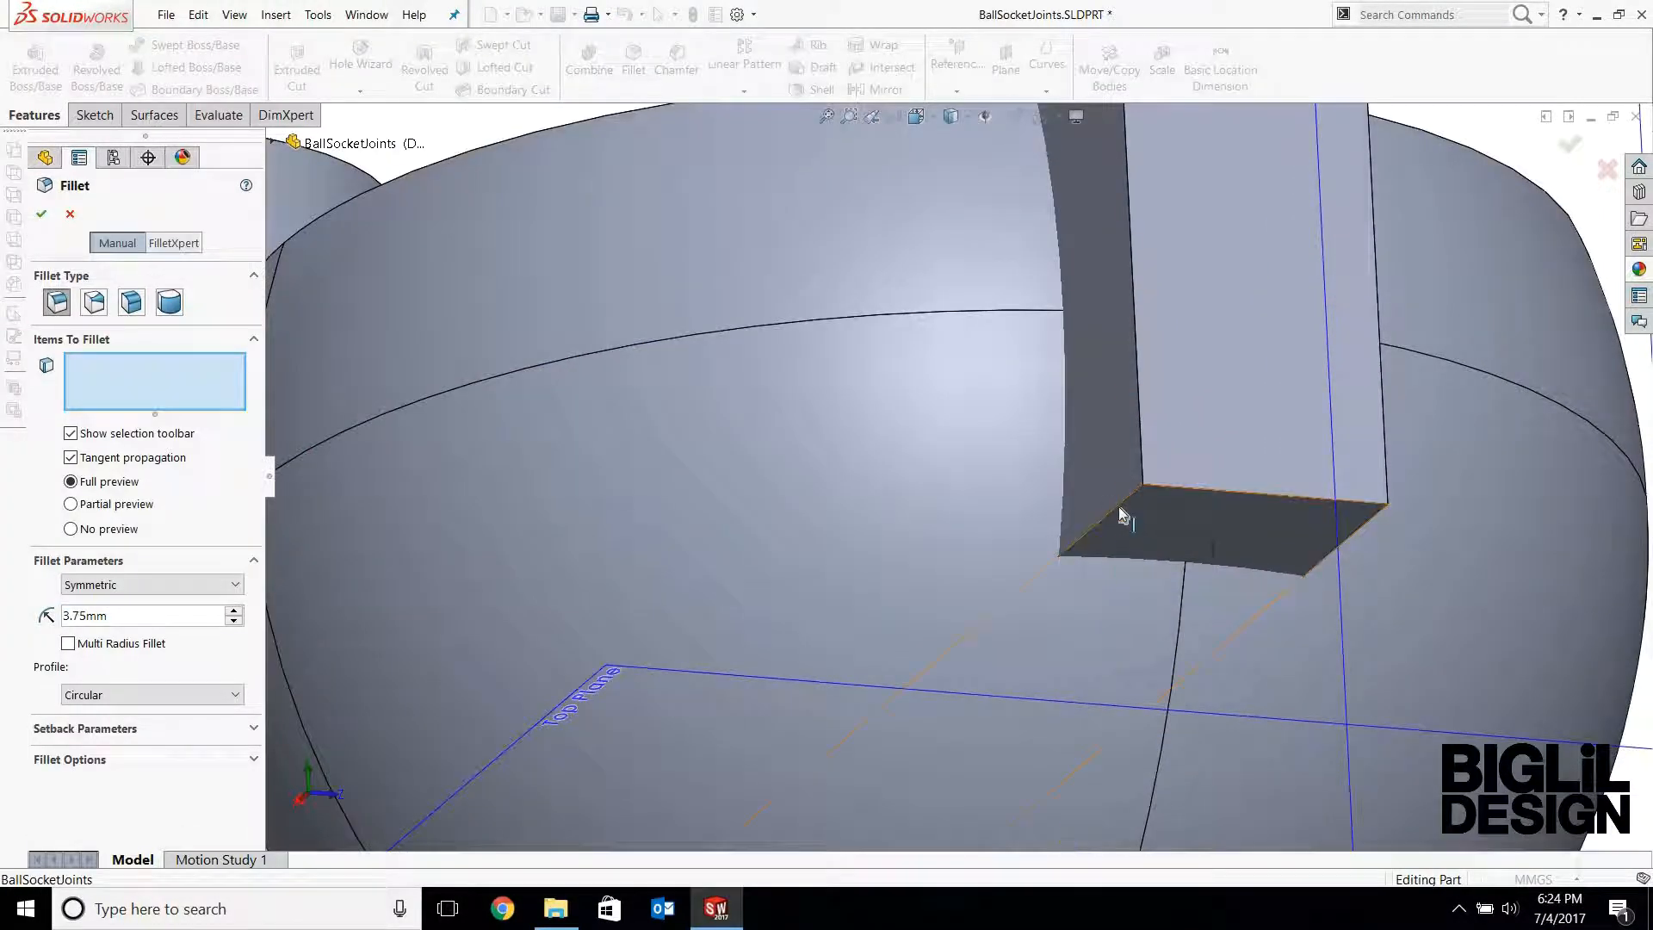
# - Fillet the bar's bottom end edges at 1.50 mm
pyautogui.click(1159, 511)
pyautogui.write('1.5')
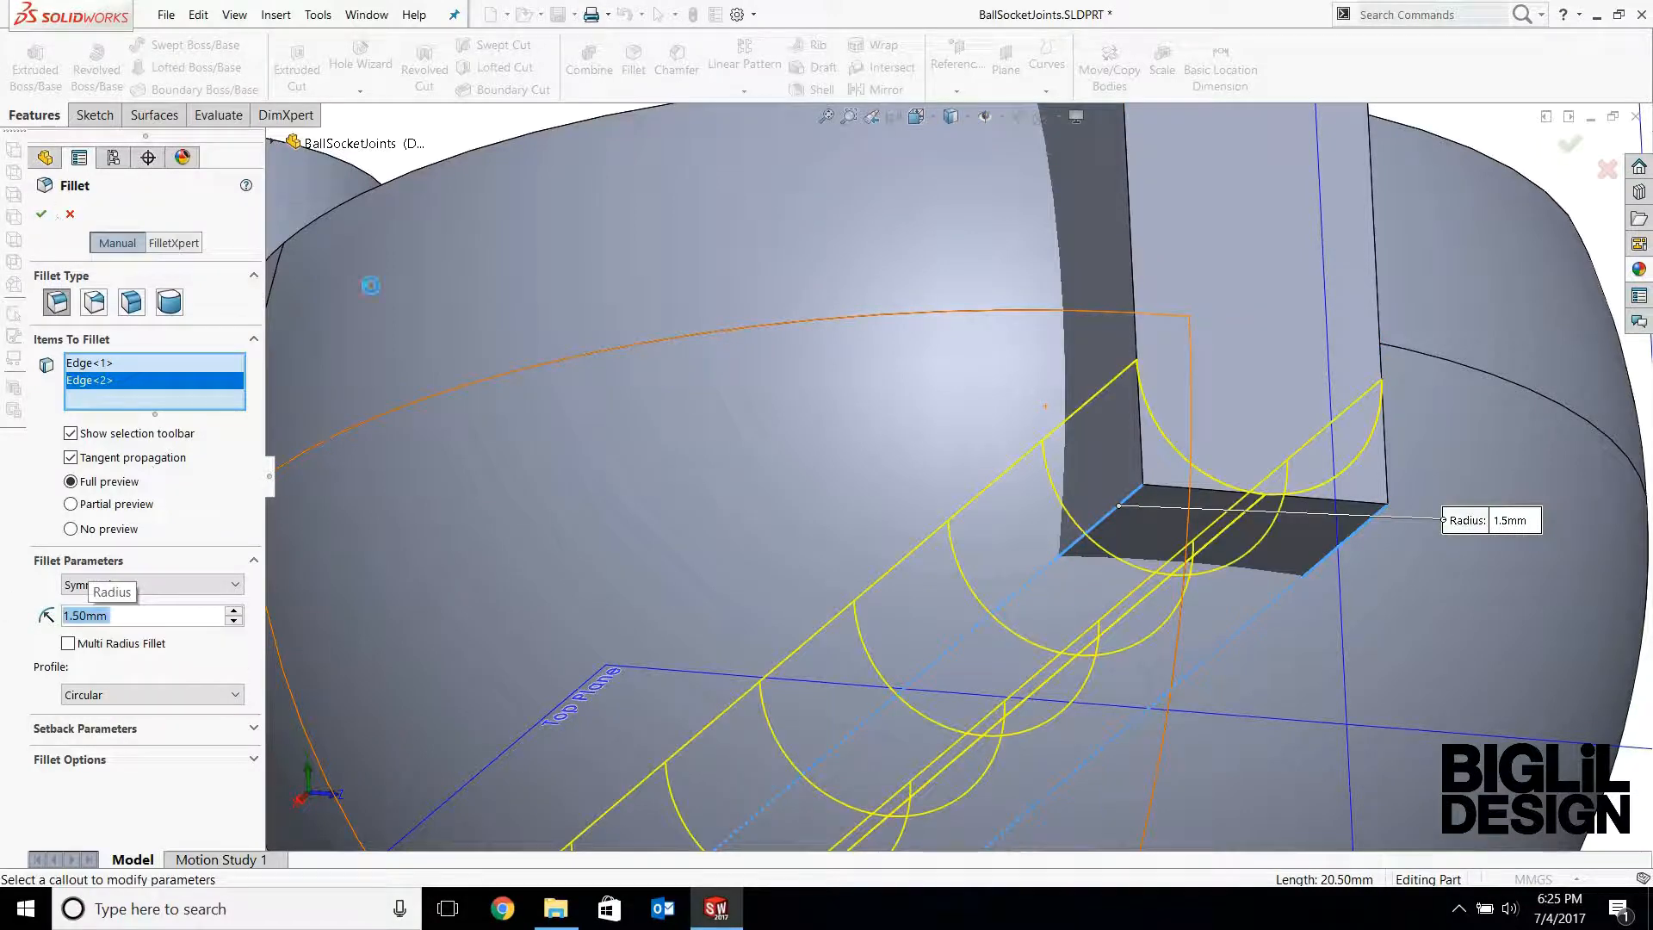
pyautogui.click(41, 213)
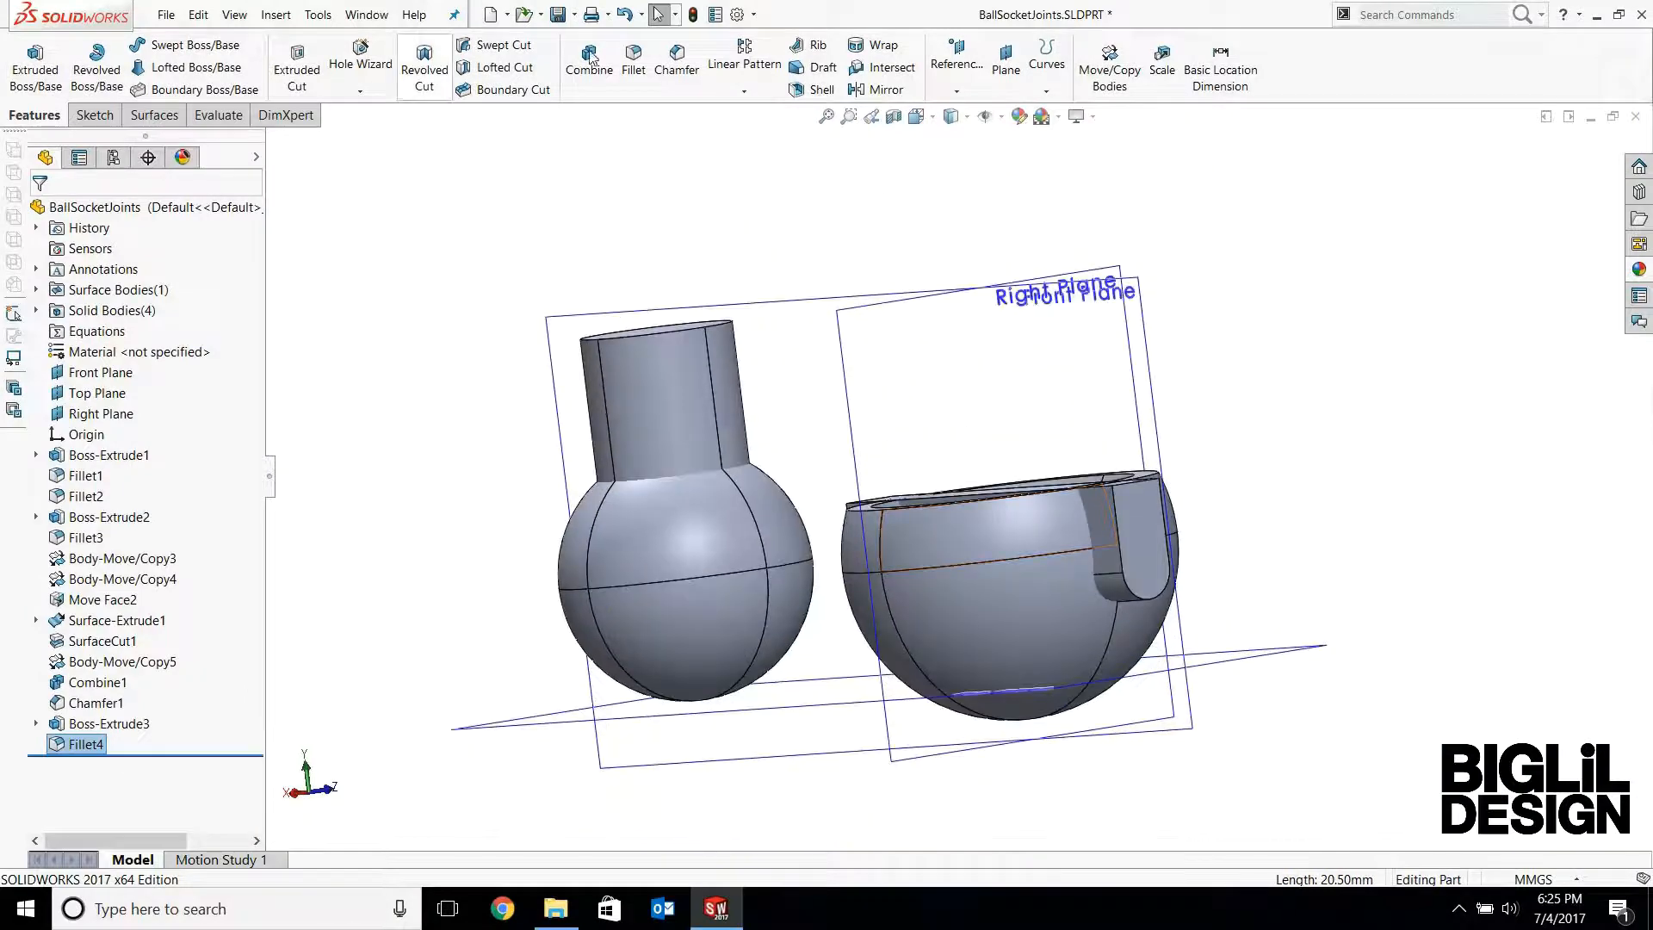
pyautogui.click(588, 63)
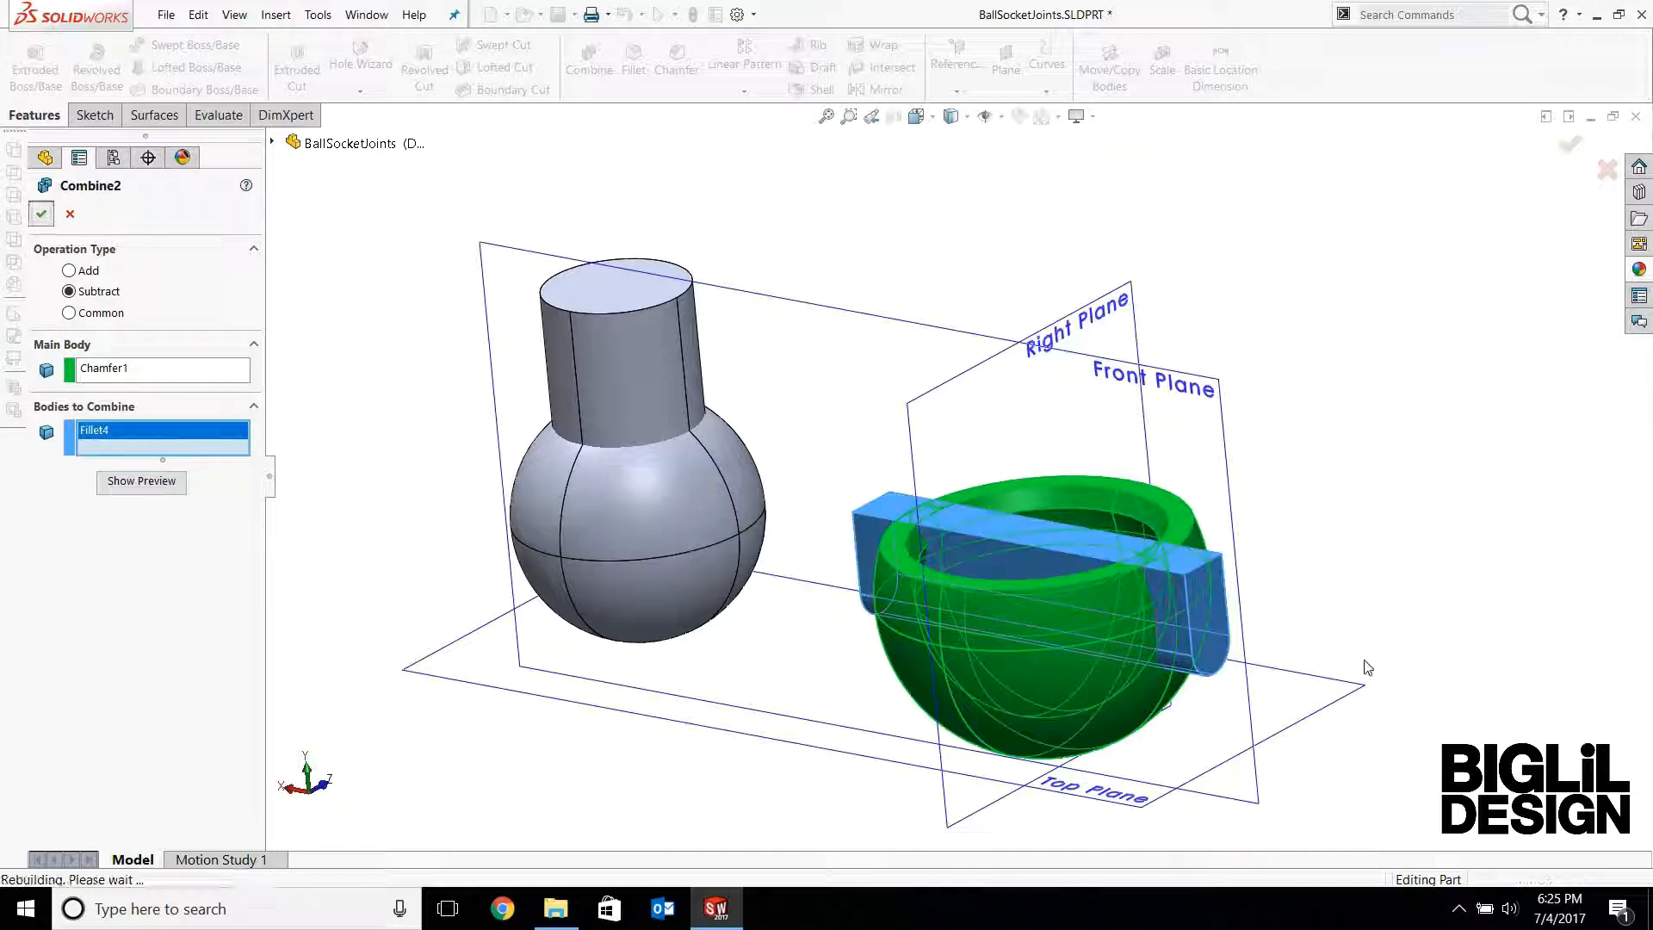
# - Subtract Fillet4 bar from the Chamfer1 socket, leaving a slot in its wall
pyautogui.click(39, 214)
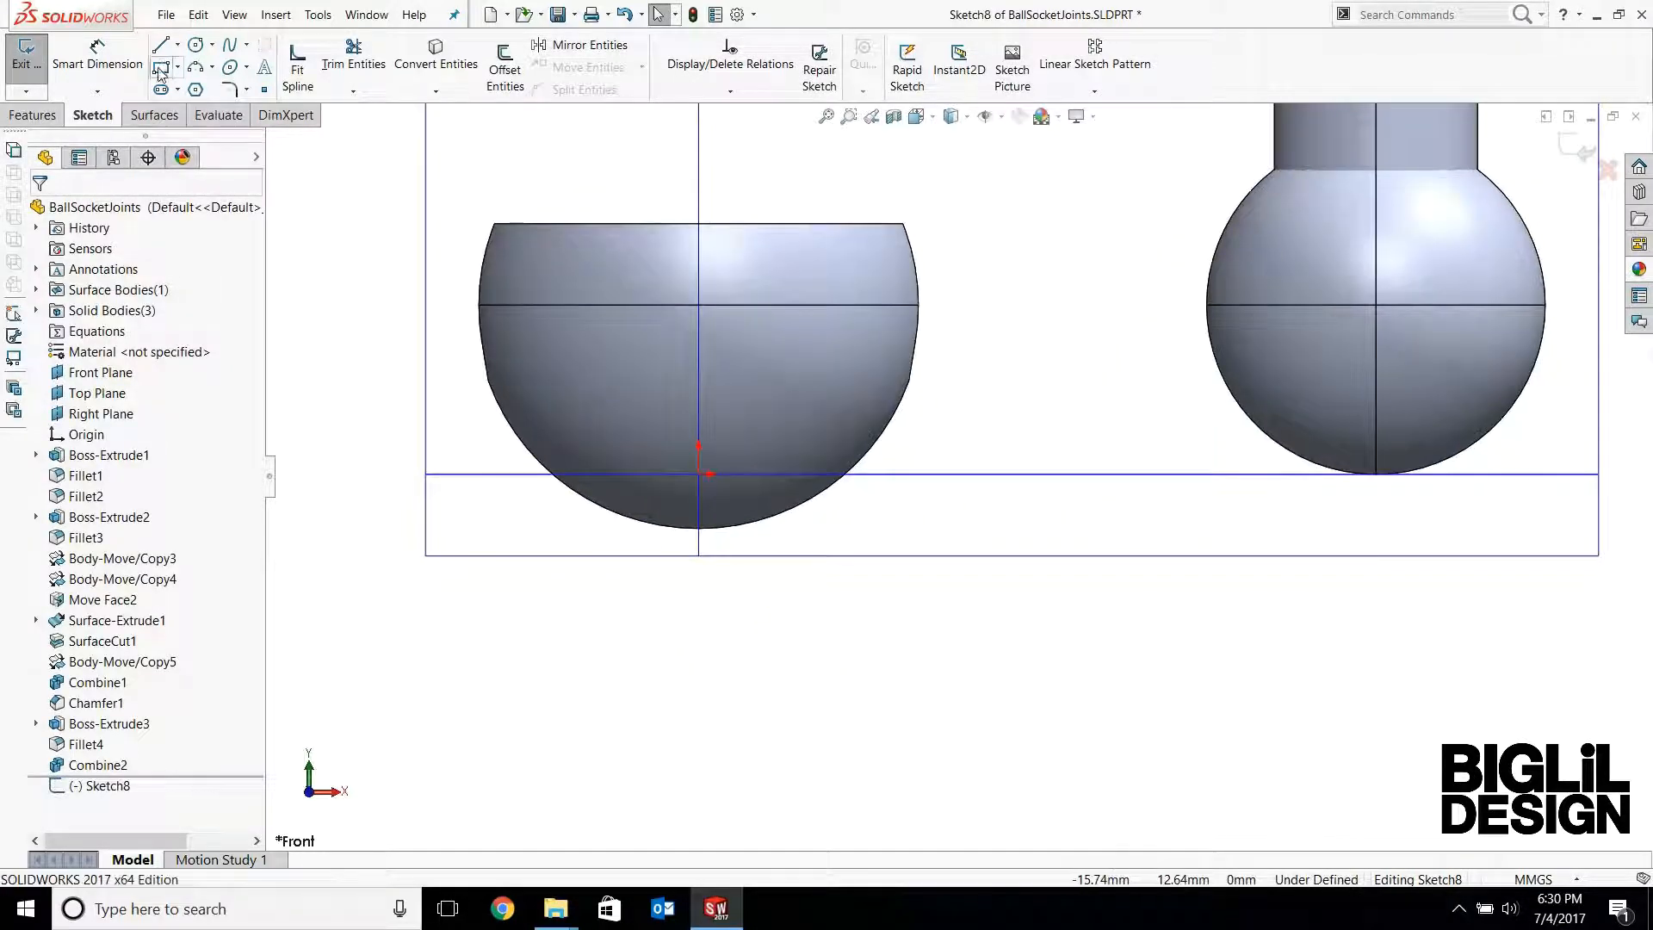
# - Sketch a rectangle below the socket dimensioned 16 tall and 8.50 wide
pyautogui.click(160, 65)
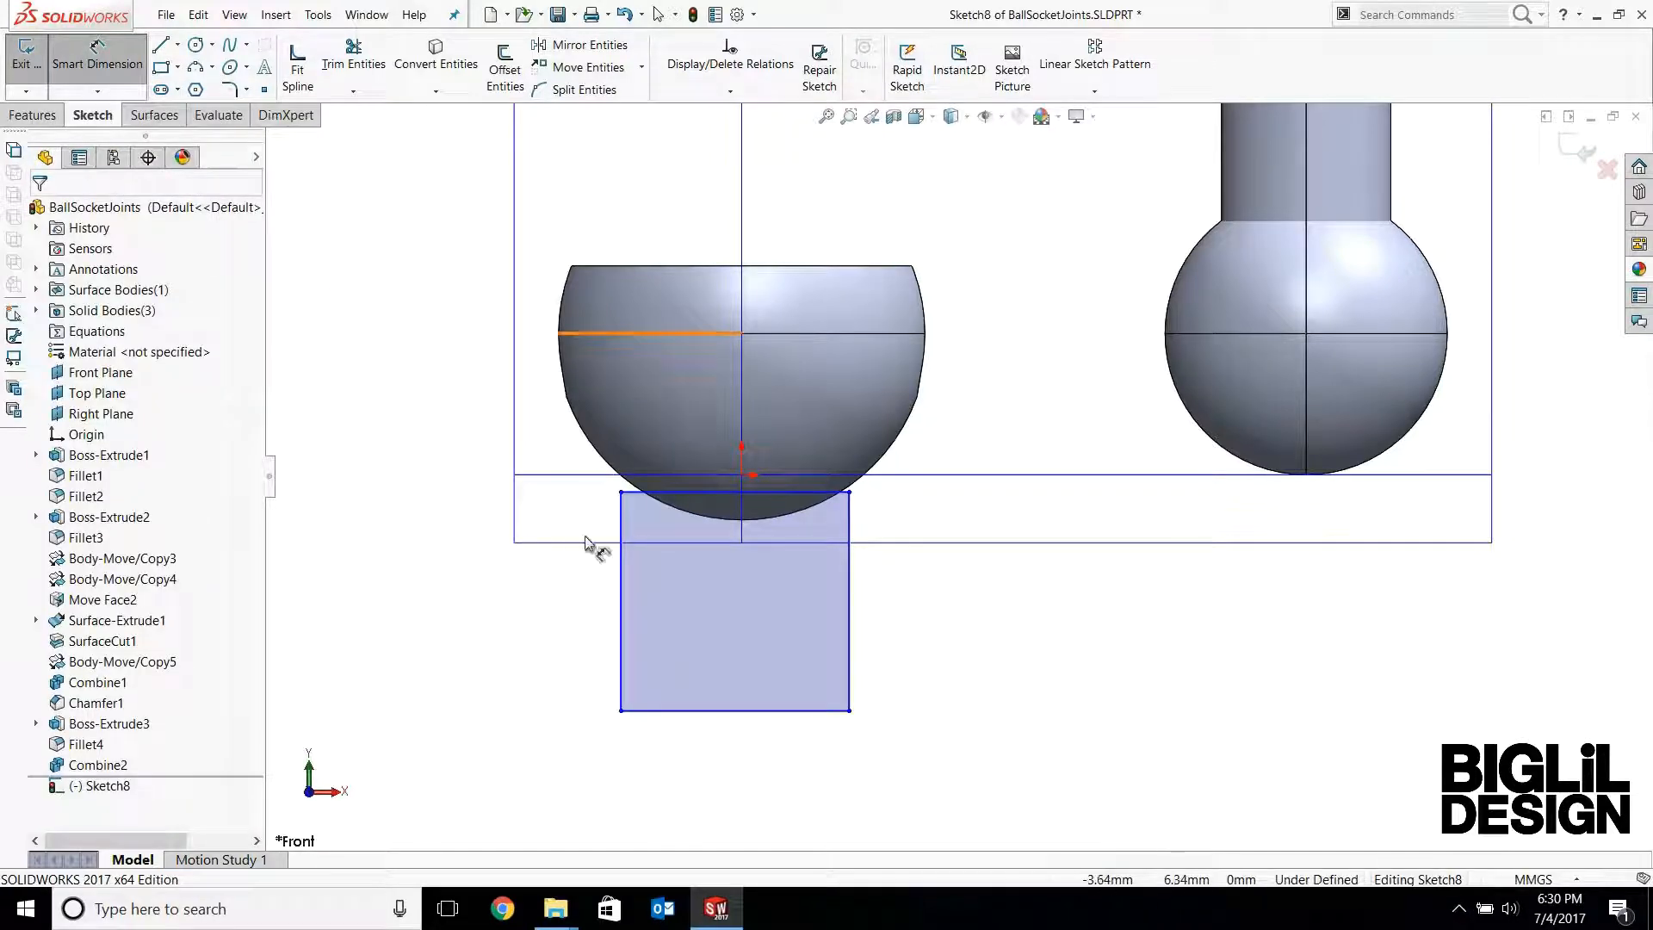
pyautogui.click(654, 334)
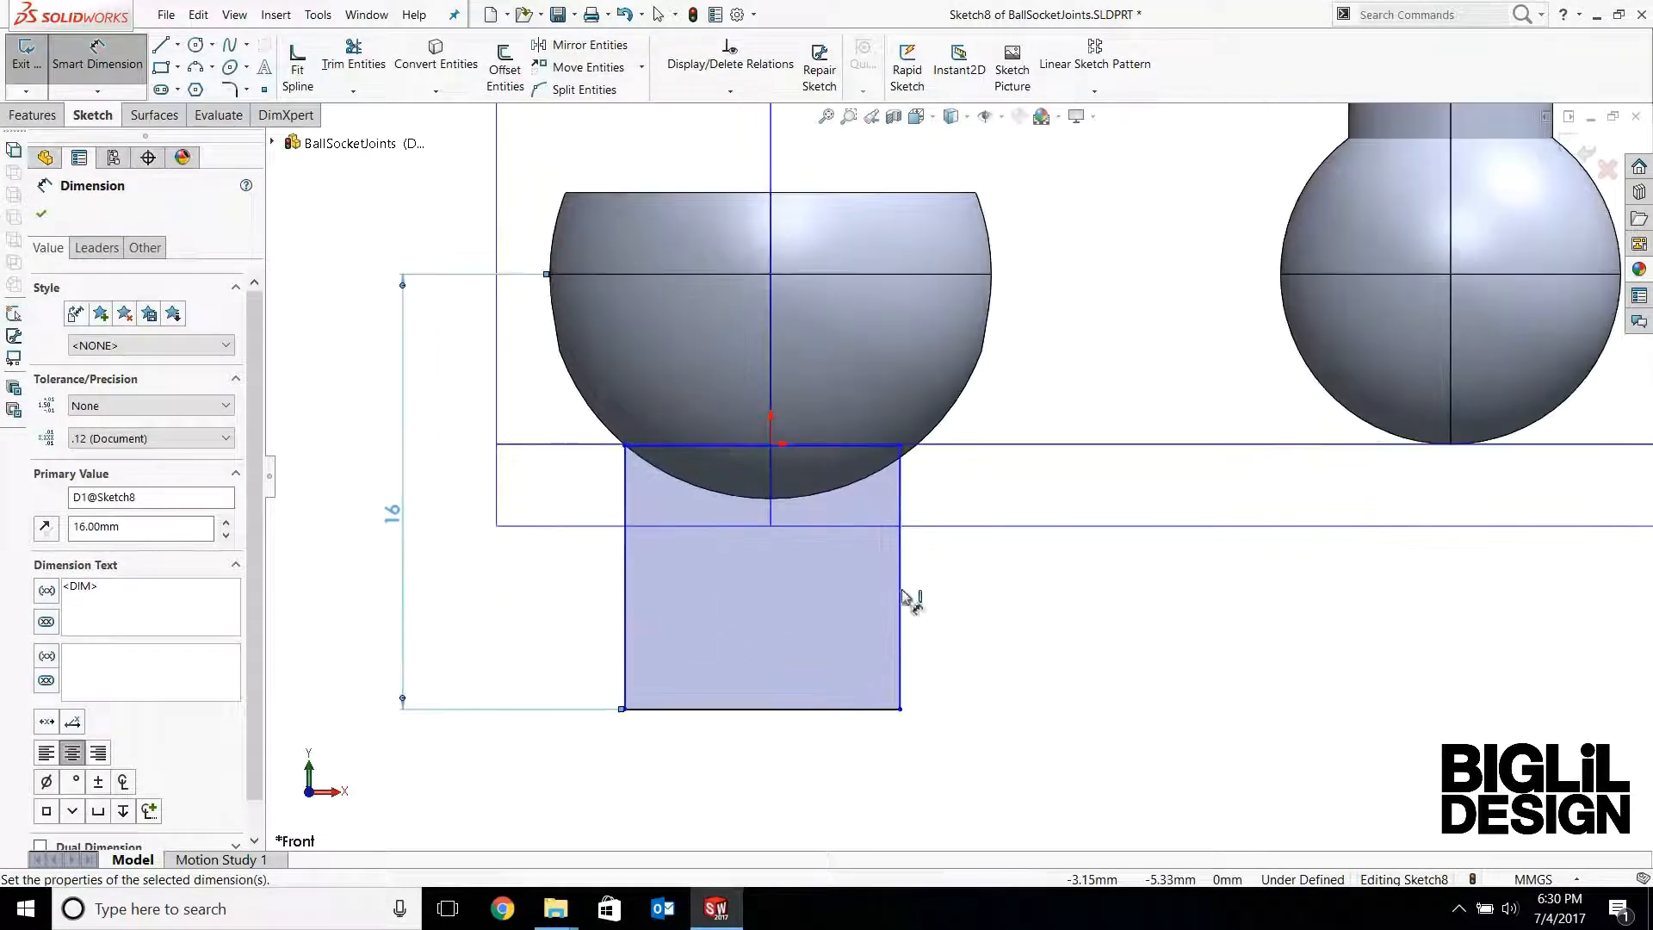
pyautogui.click(761, 706)
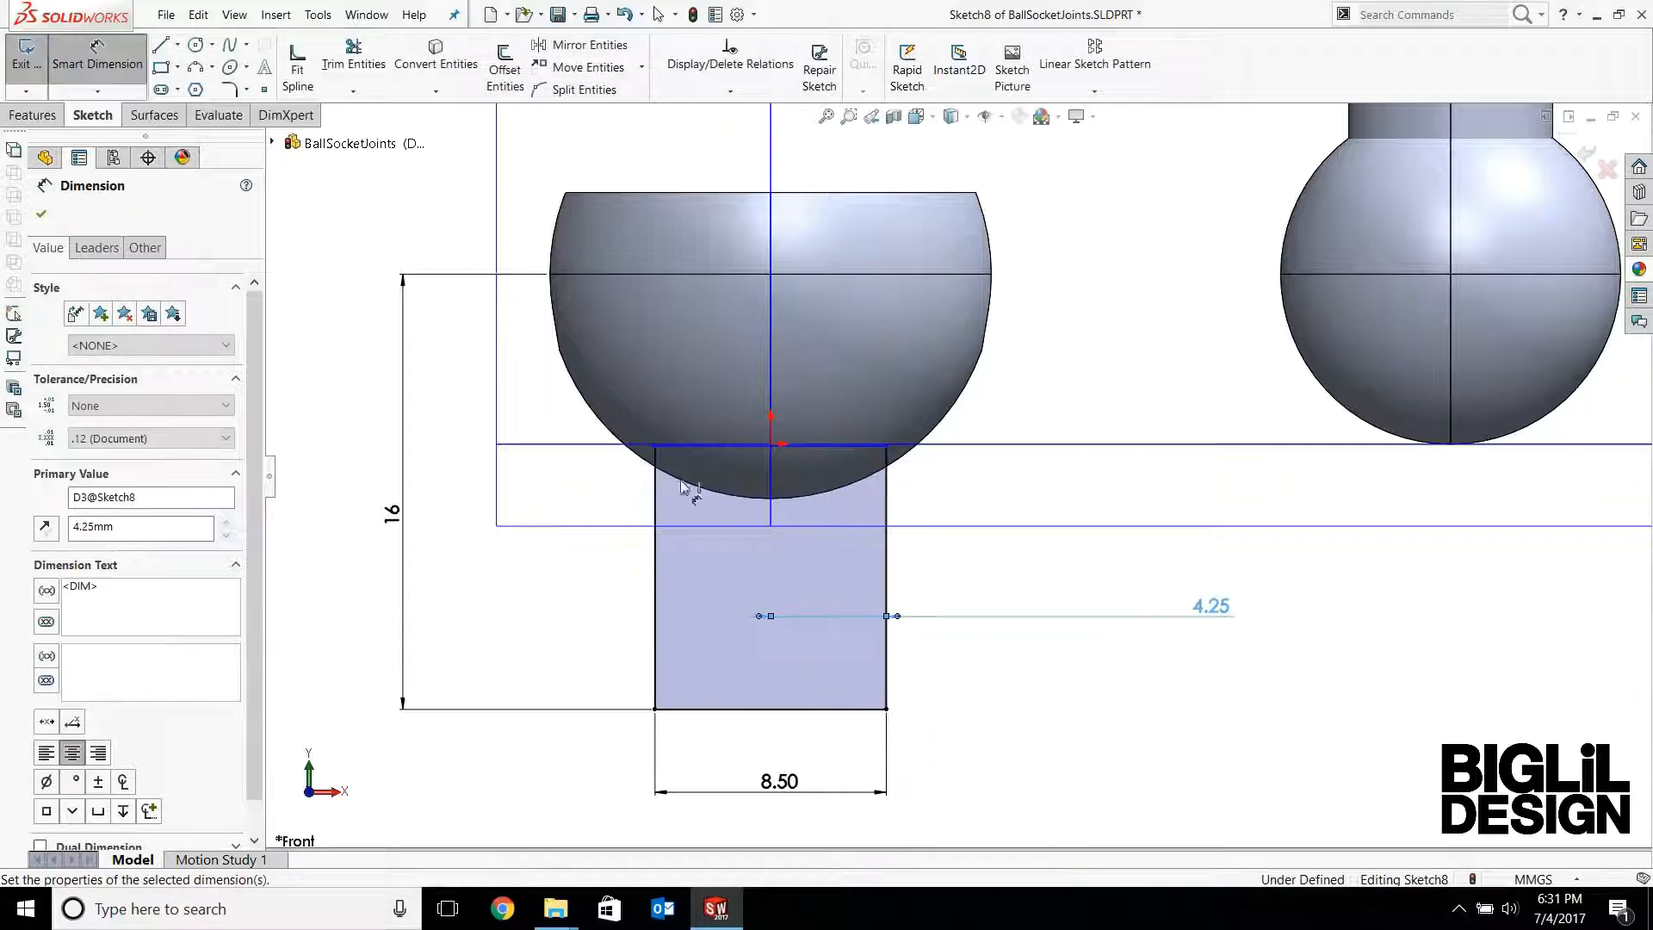
pyautogui.moveTo(790, 586)
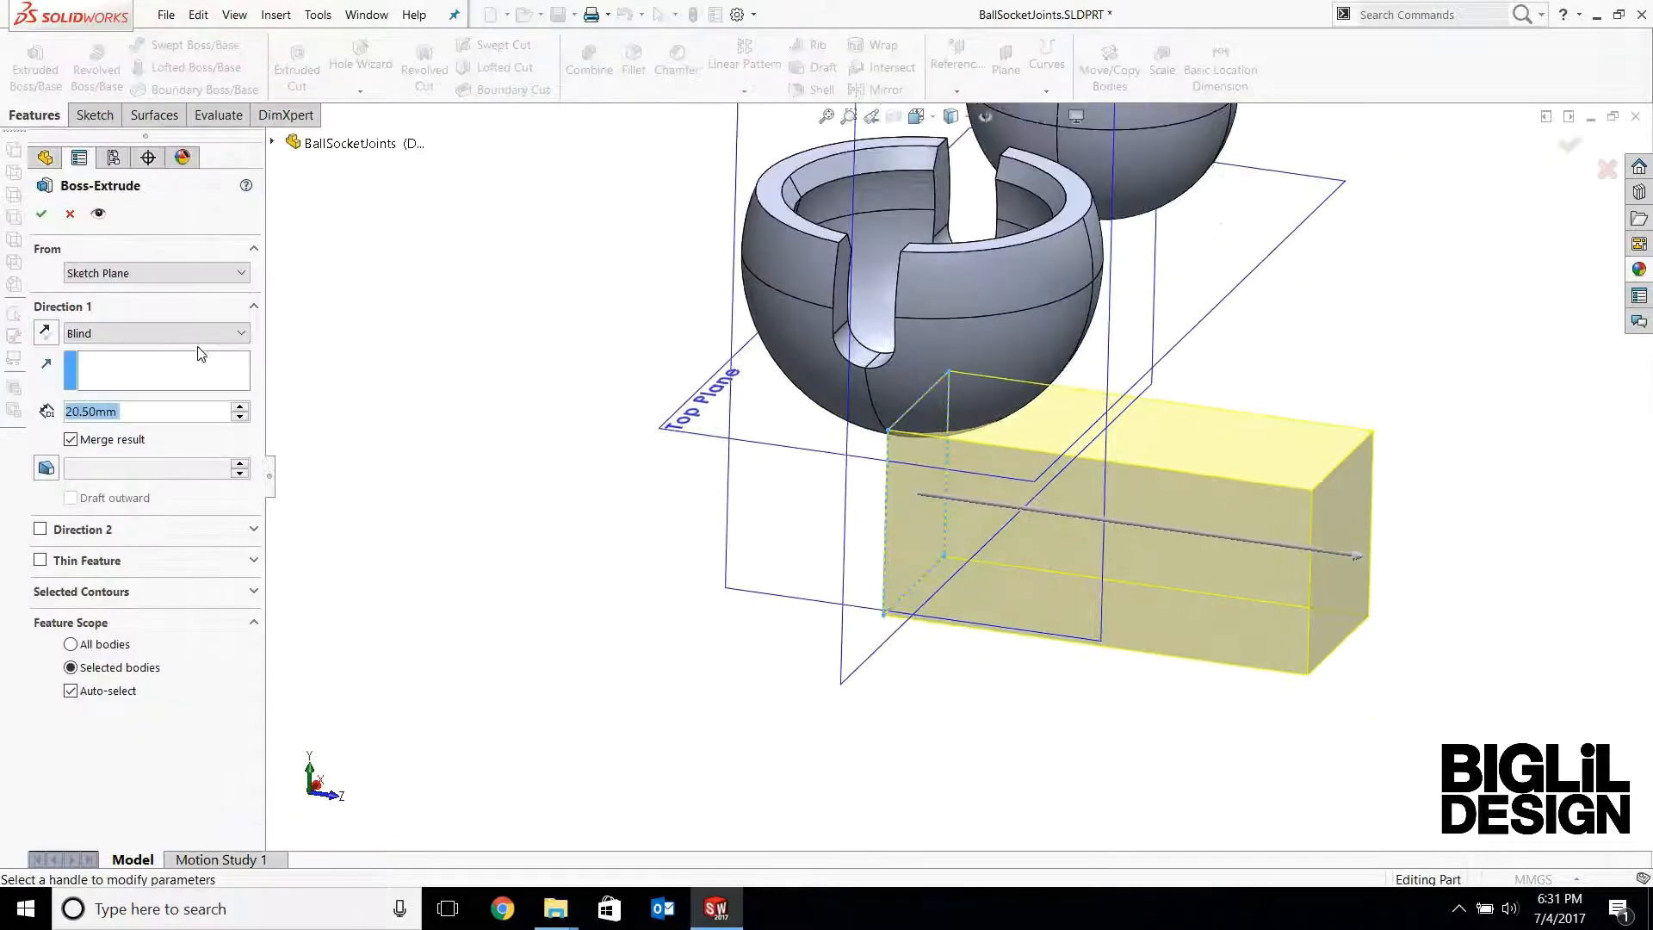
# - Extrude the rectangle Mid Plane 8.50 mm into an unmerged block beneath the socket
pyautogui.click(155, 333)
pyautogui.write('8.5')
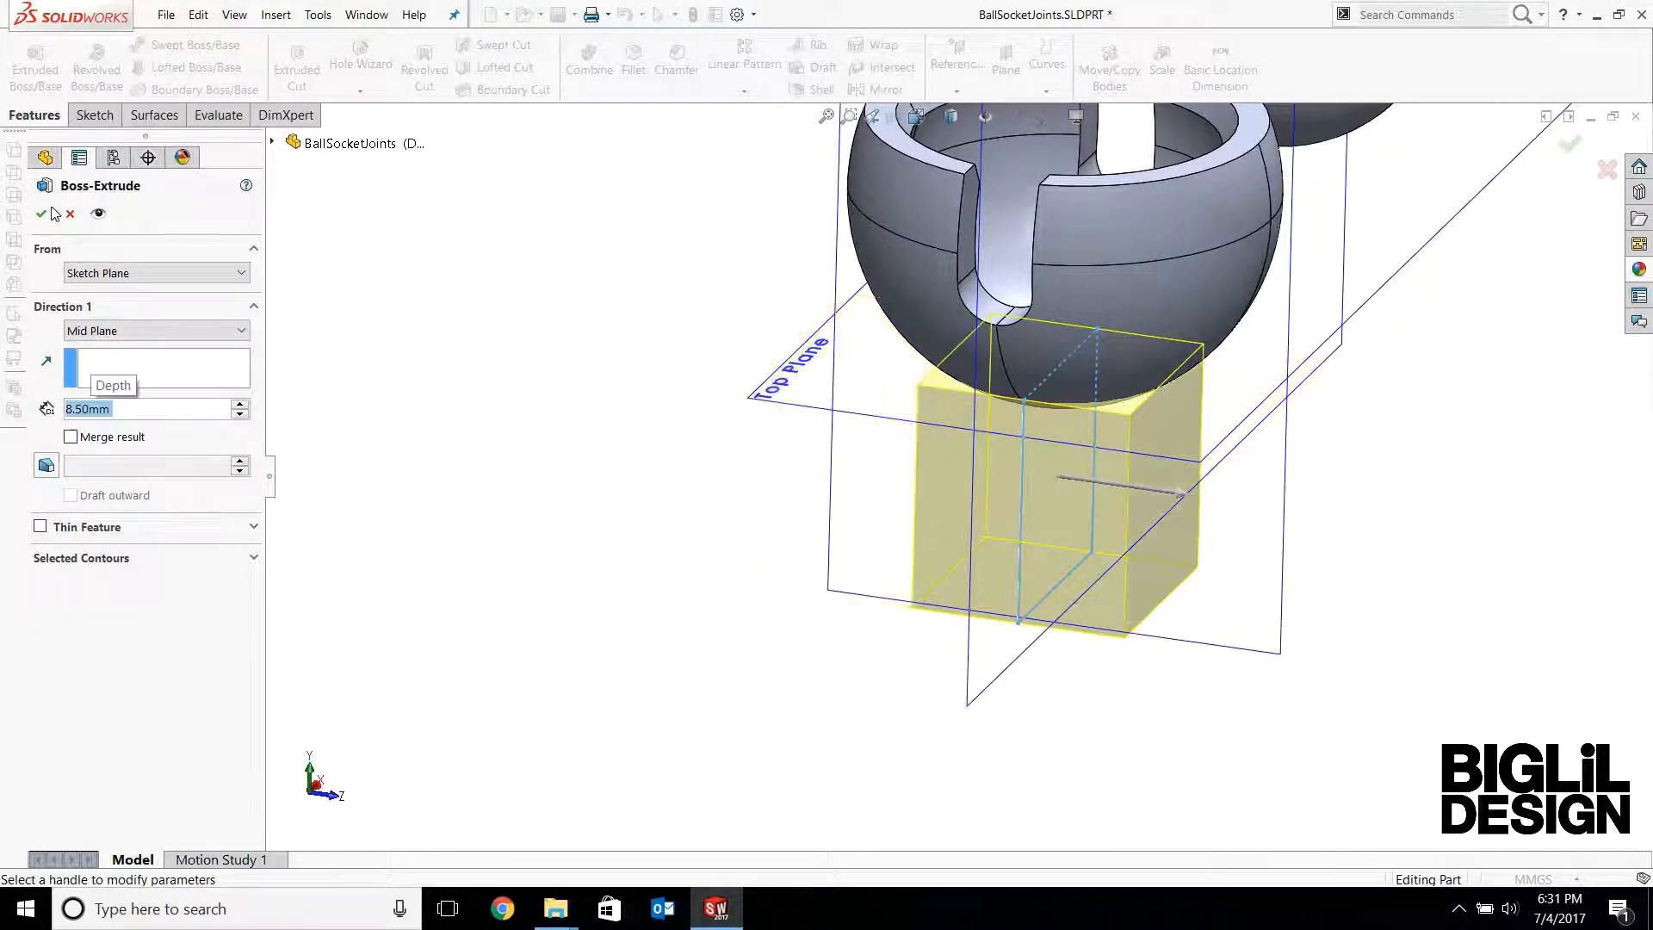
pyautogui.click(41, 214)
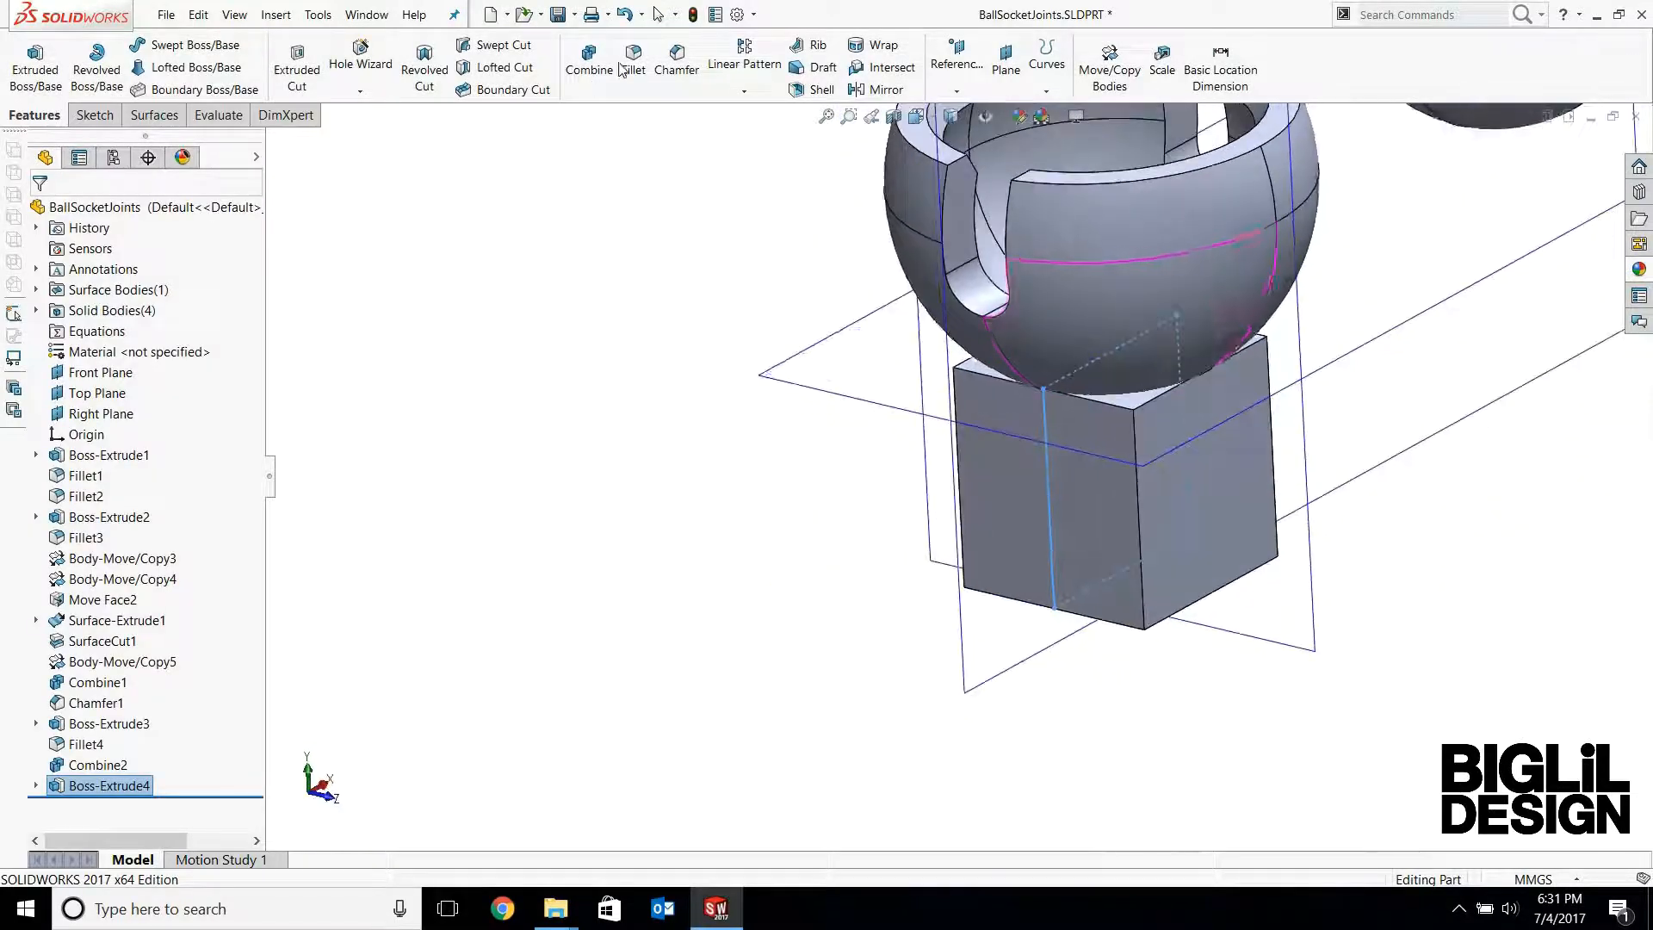
# - Fillet the block's four vertical edges at 4.25 mm, turning it into a cylindrical post
pyautogui.click(632, 64)
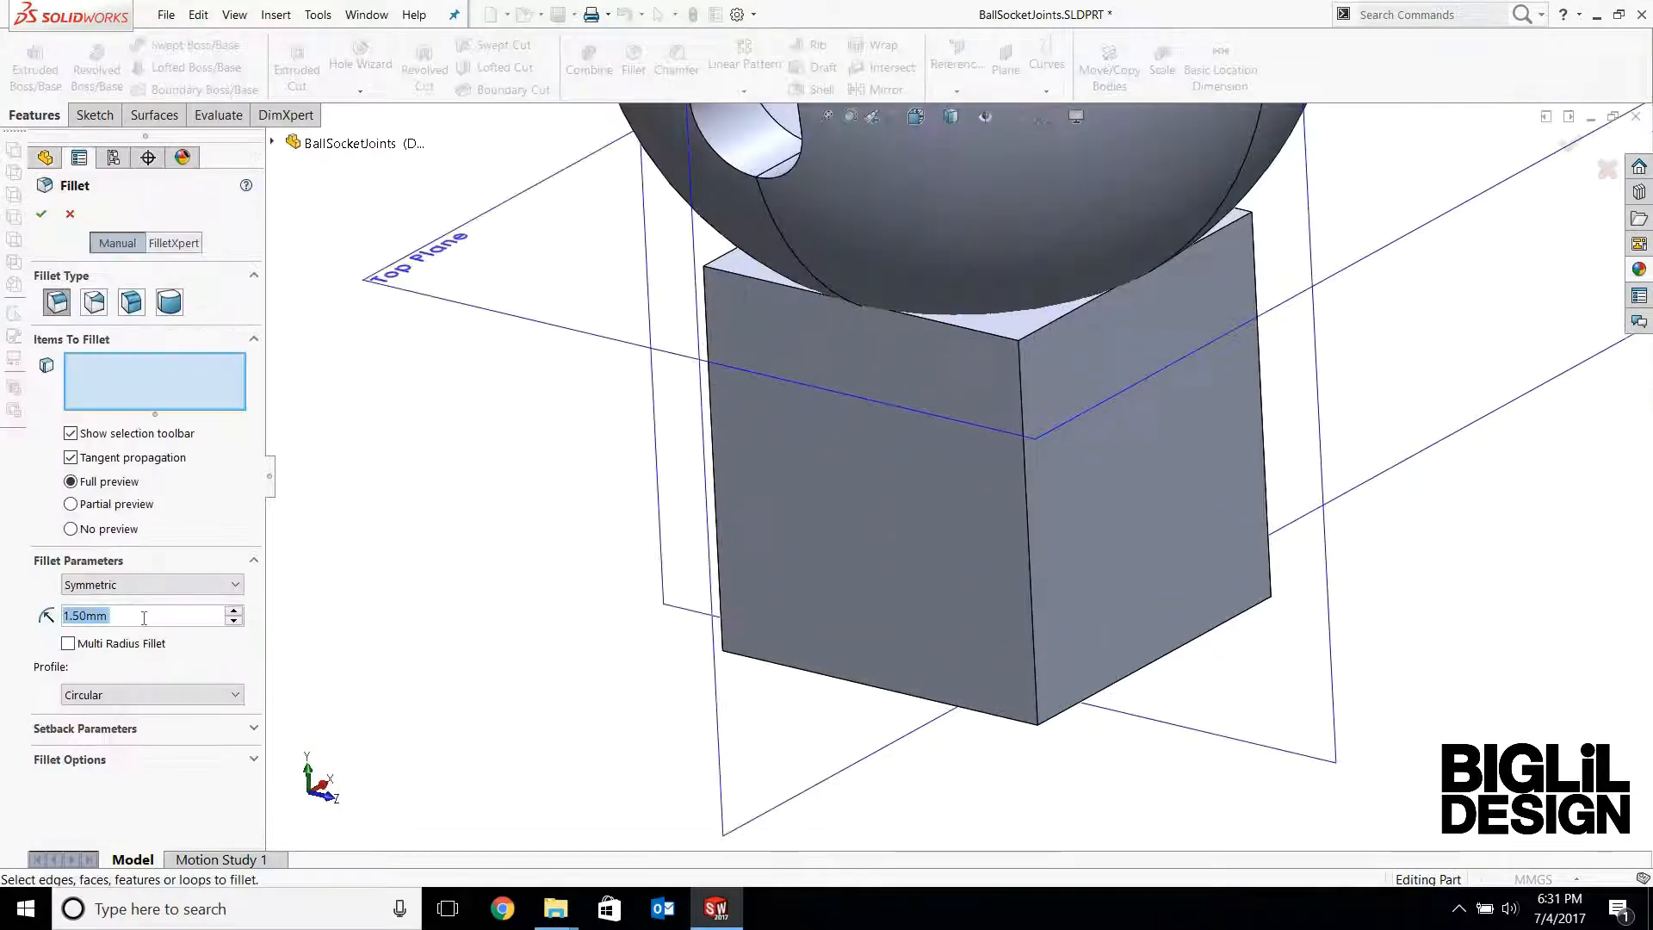
pyautogui.write('4')
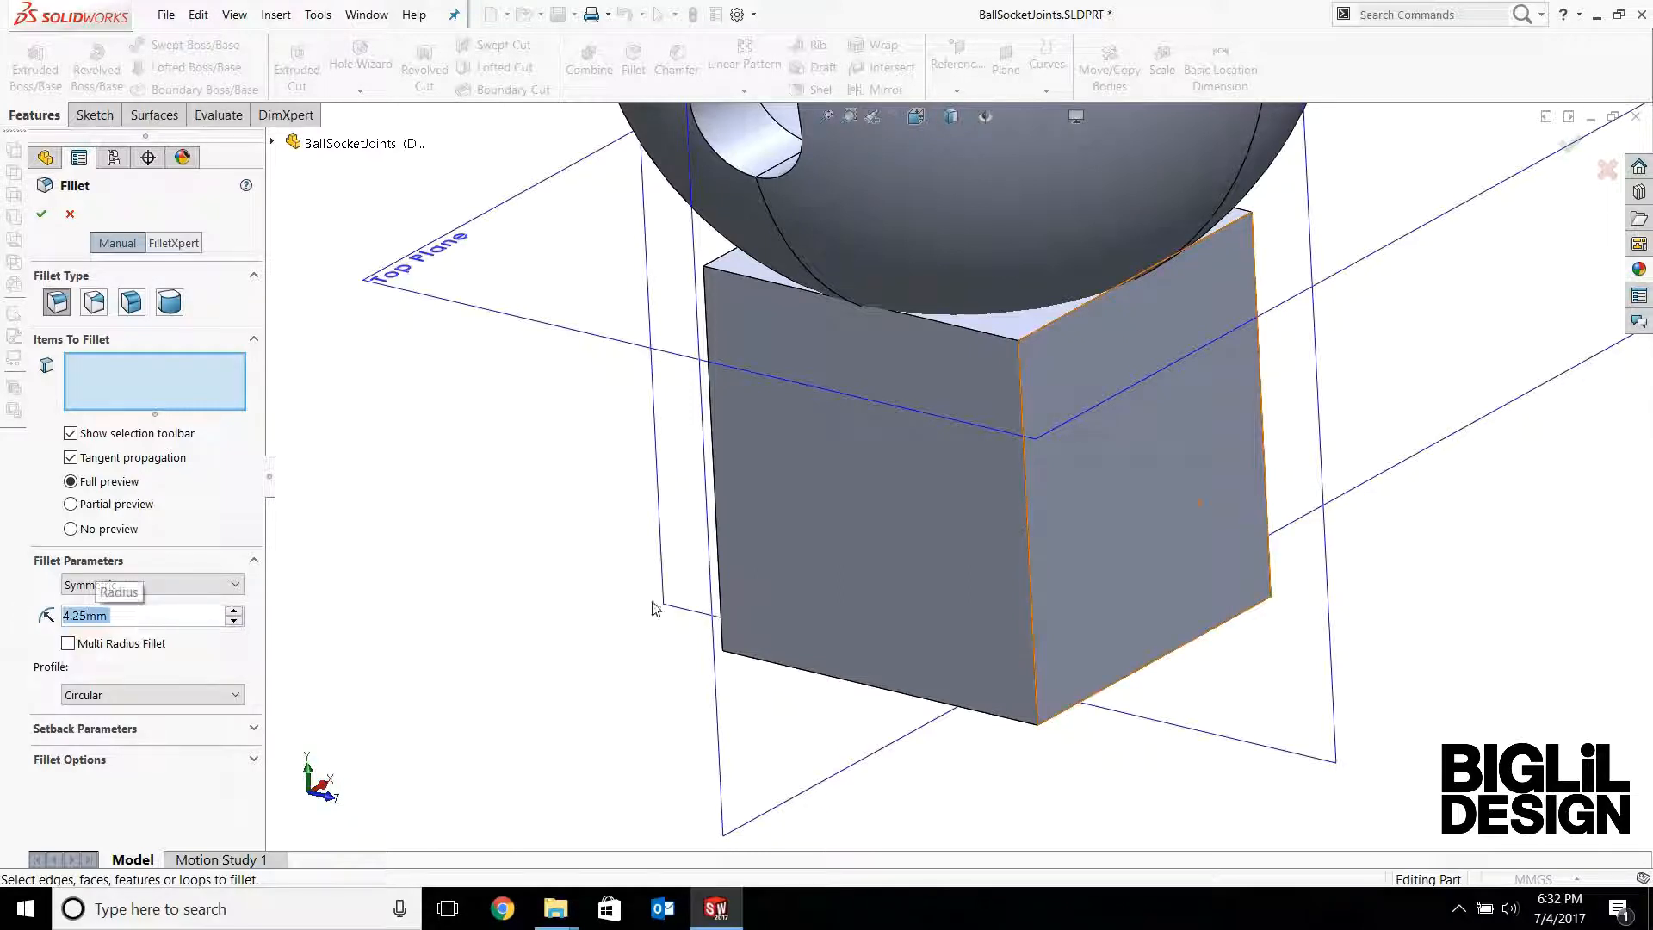
pyautogui.moveTo(725, 490)
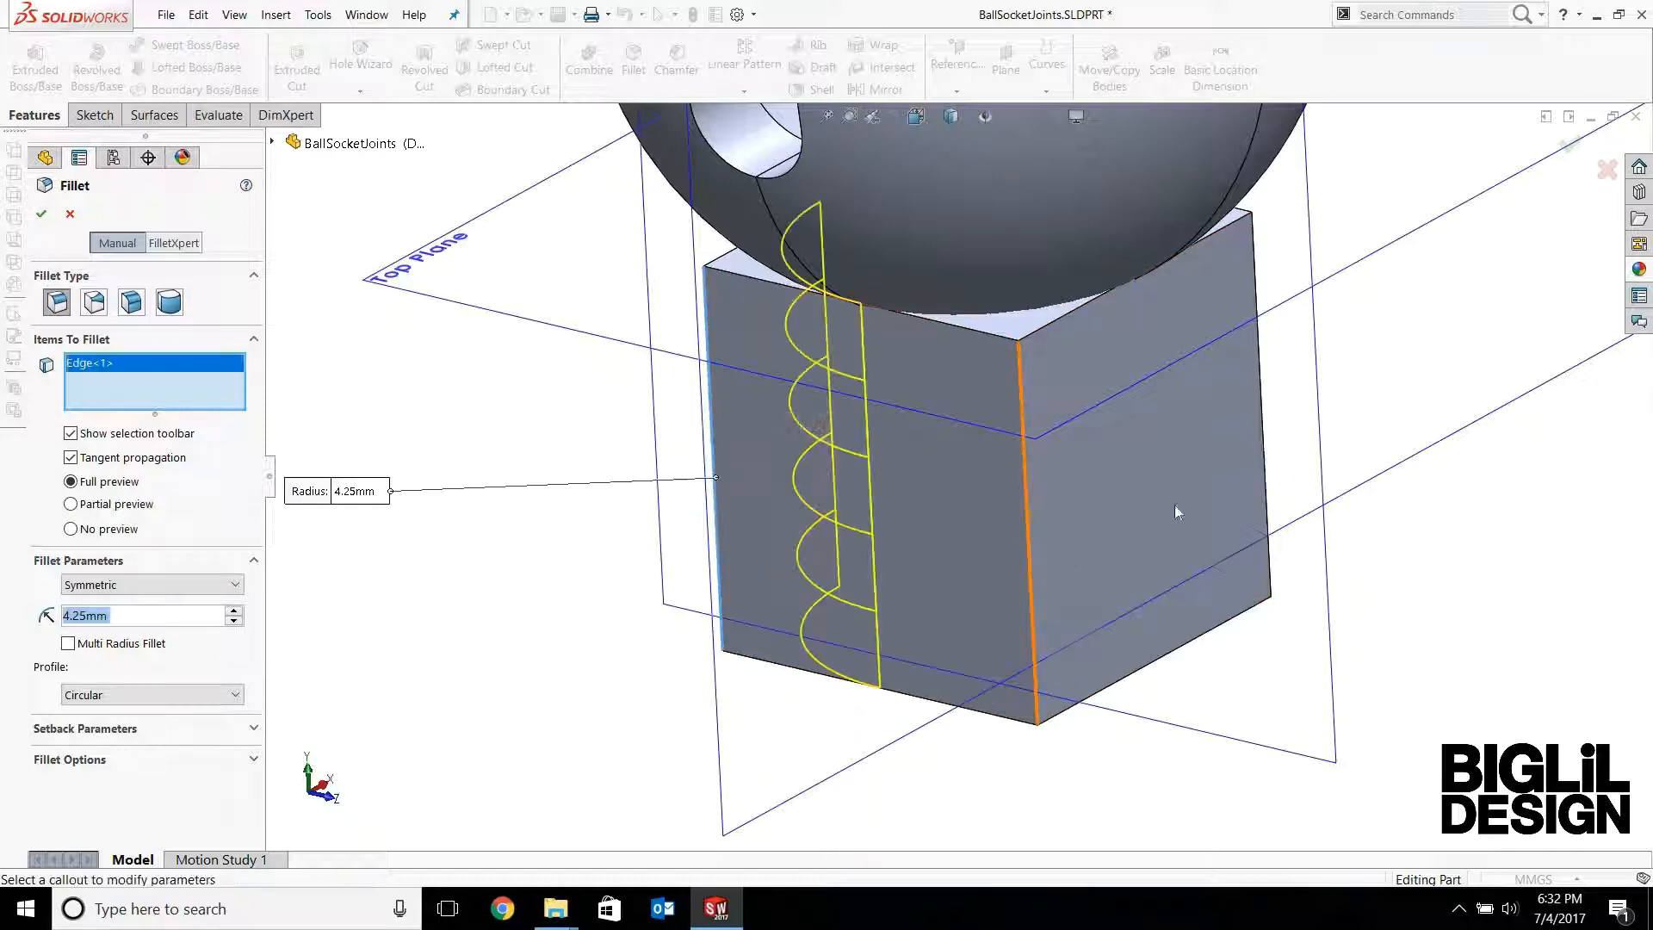
pyautogui.click(1137, 463)
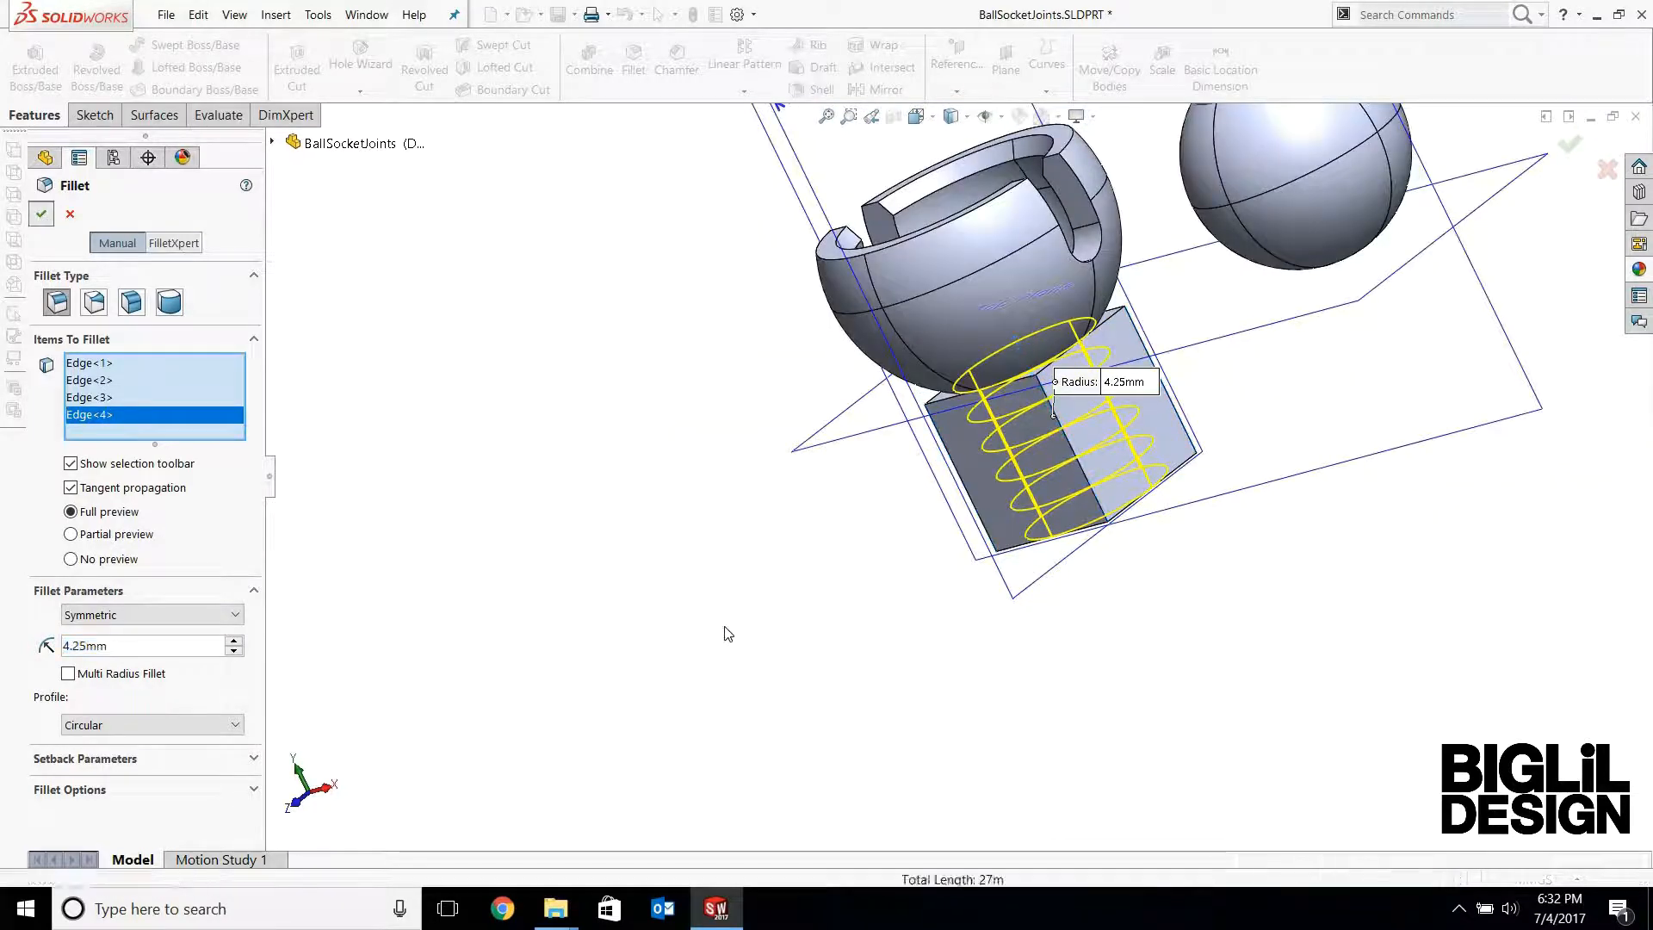
pyautogui.click(40, 214)
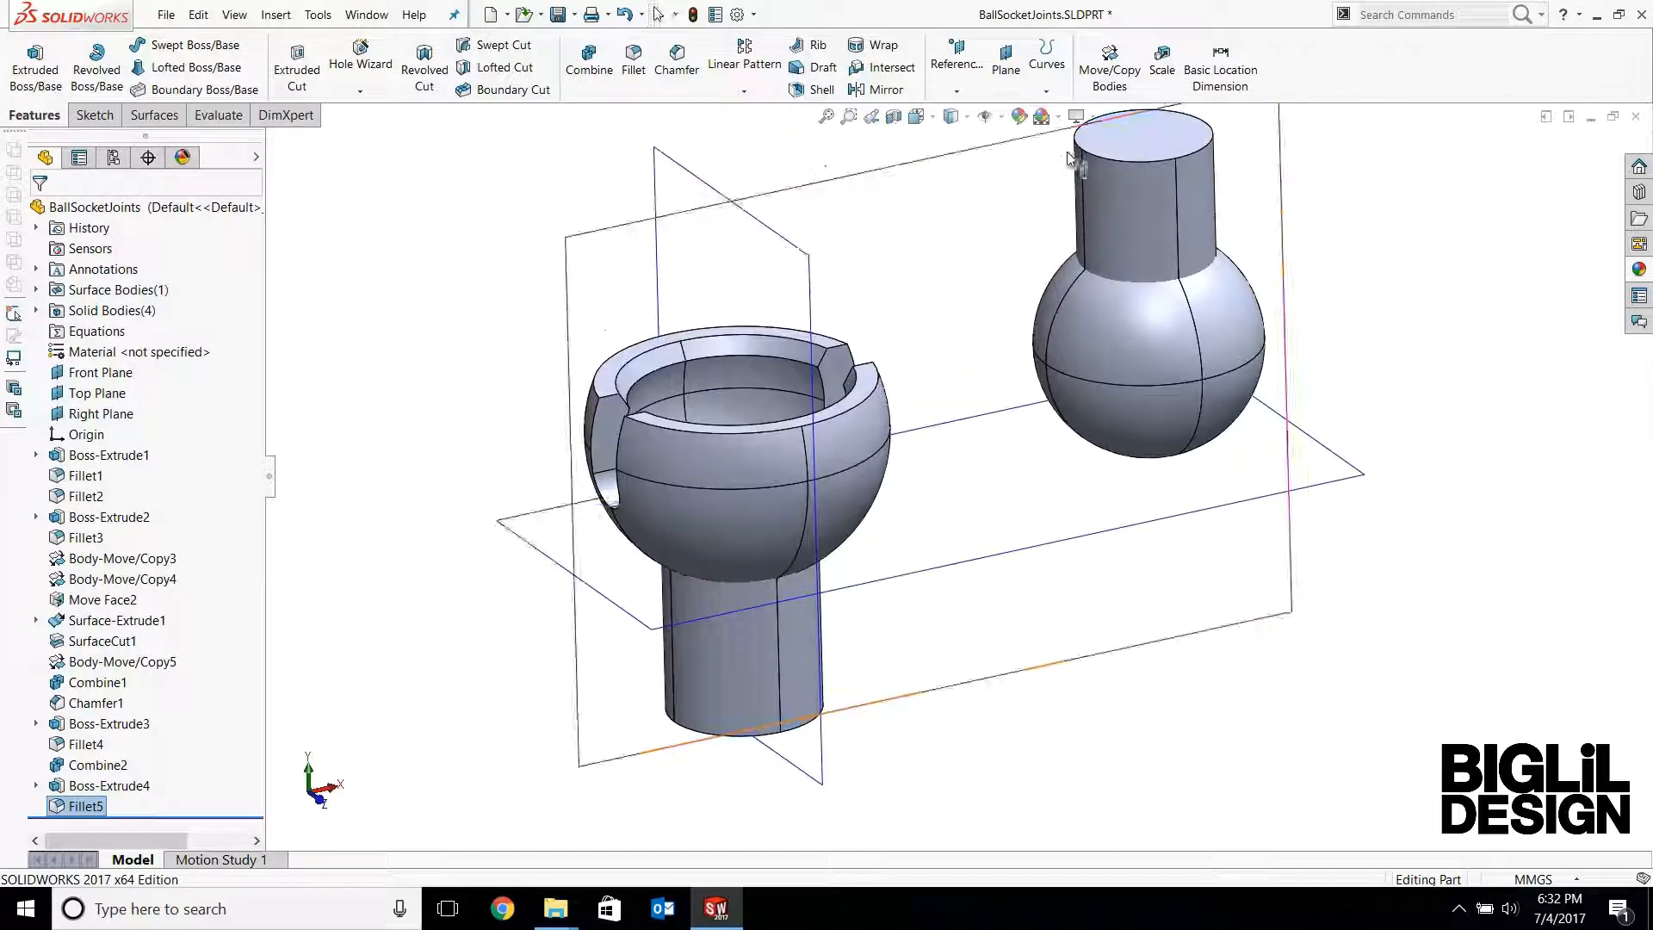
# - Fuse the ball with its post using Combine > Add (Combine3)
pyautogui.click(589, 64)
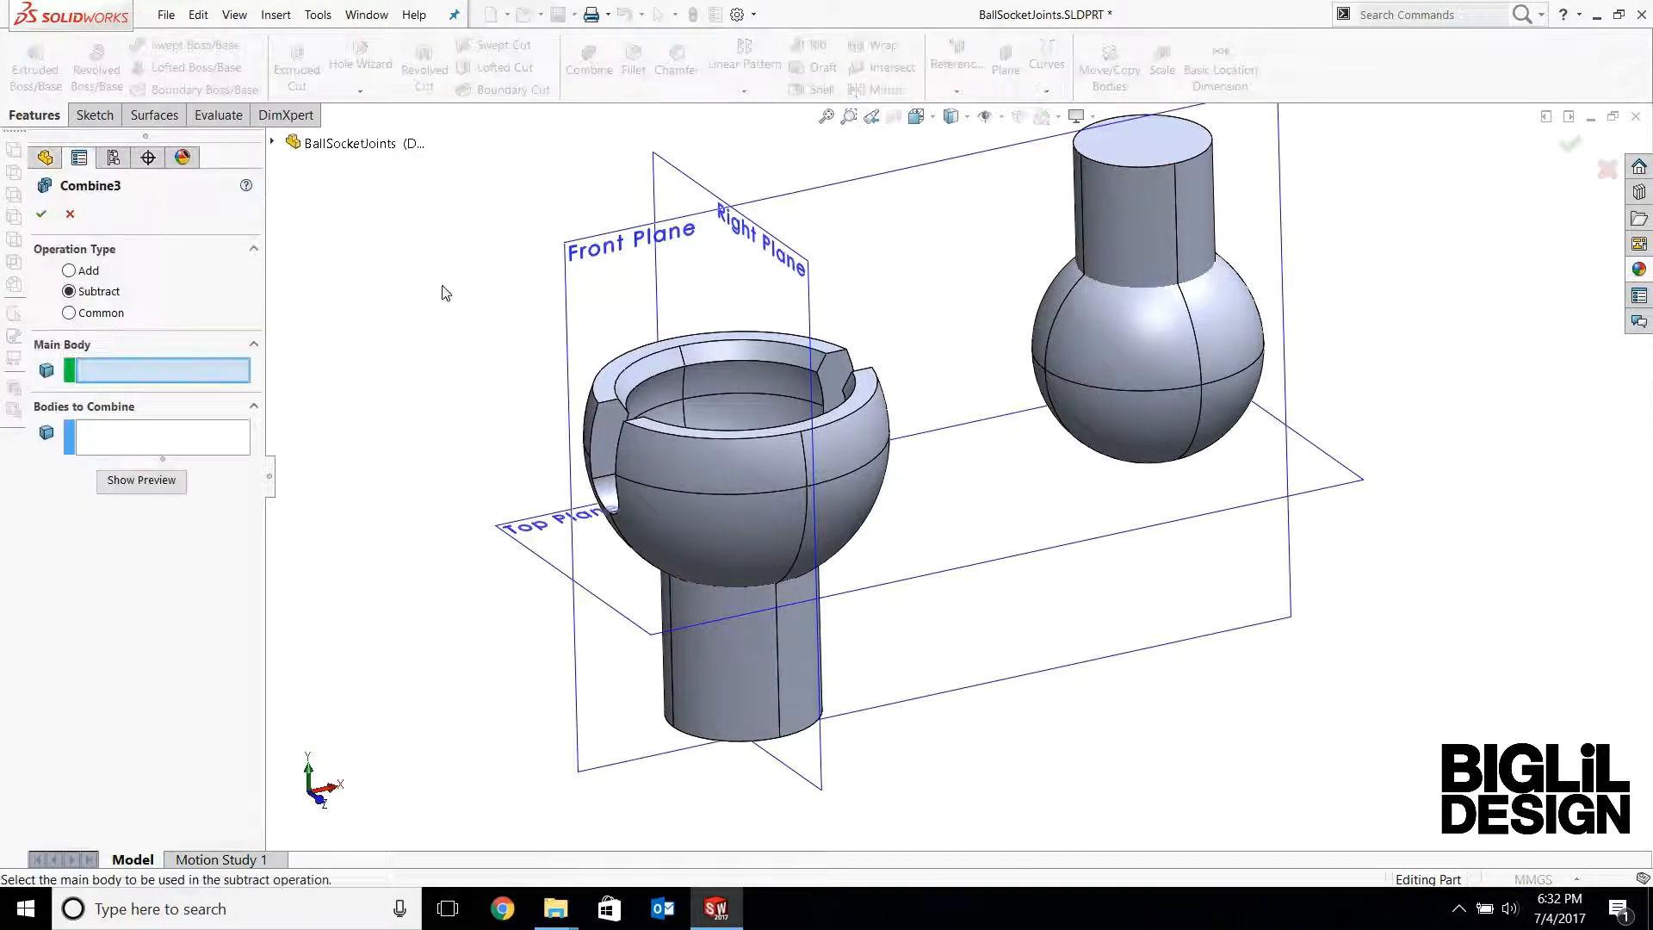
pyautogui.click(69, 270)
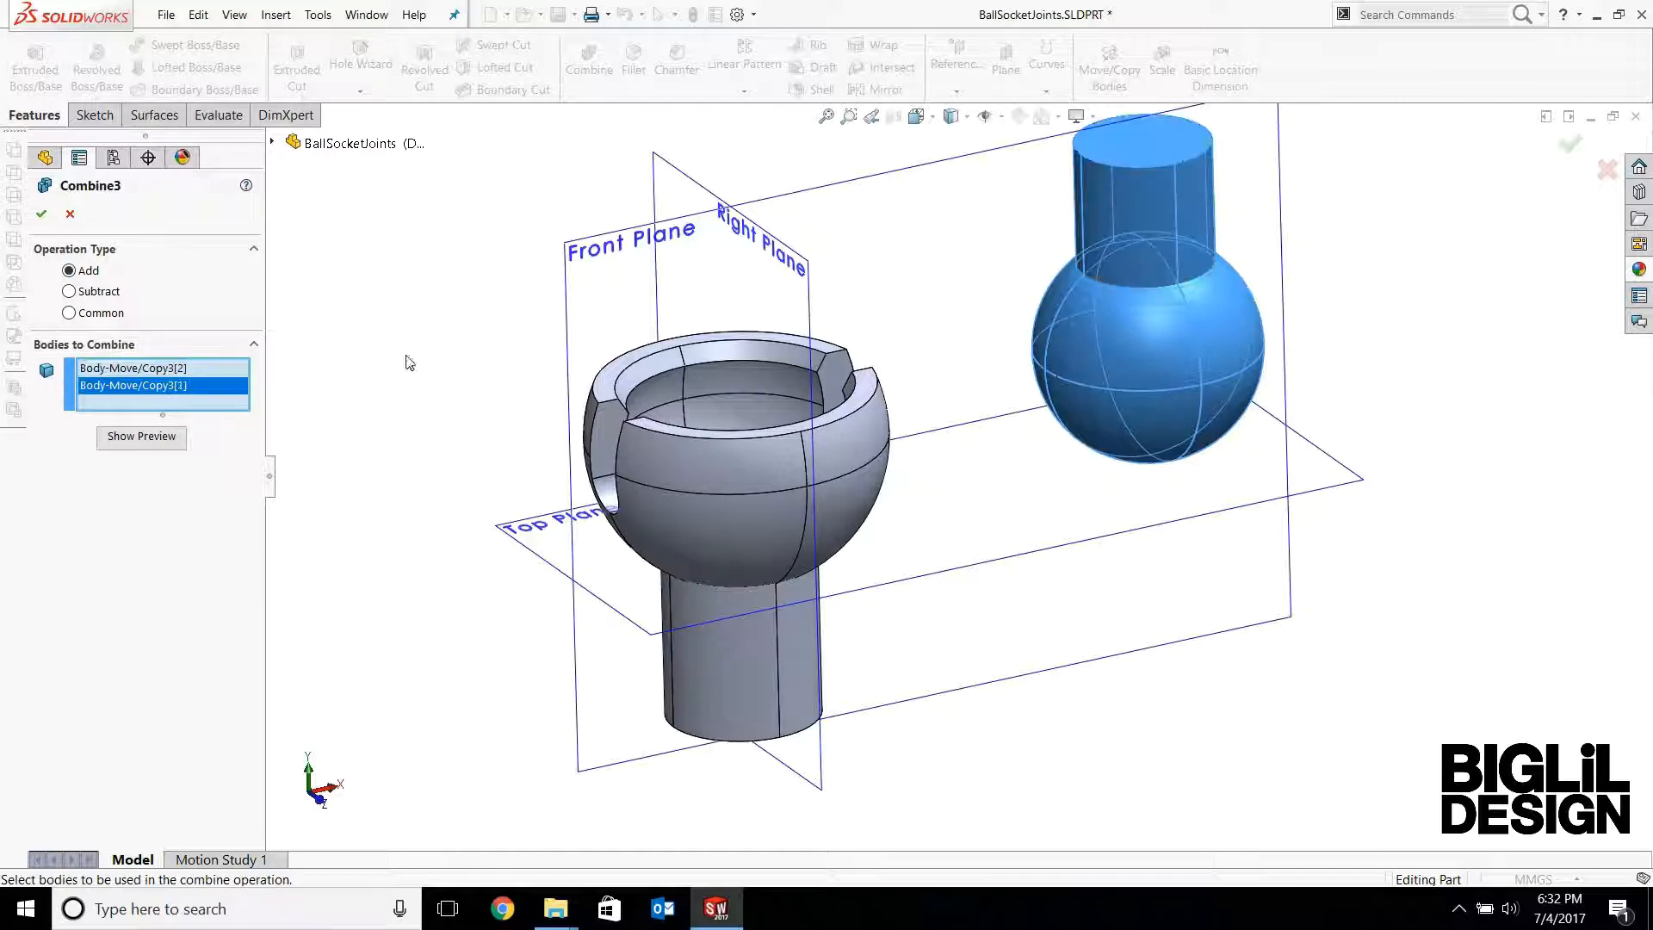
pyautogui.click(41, 213)
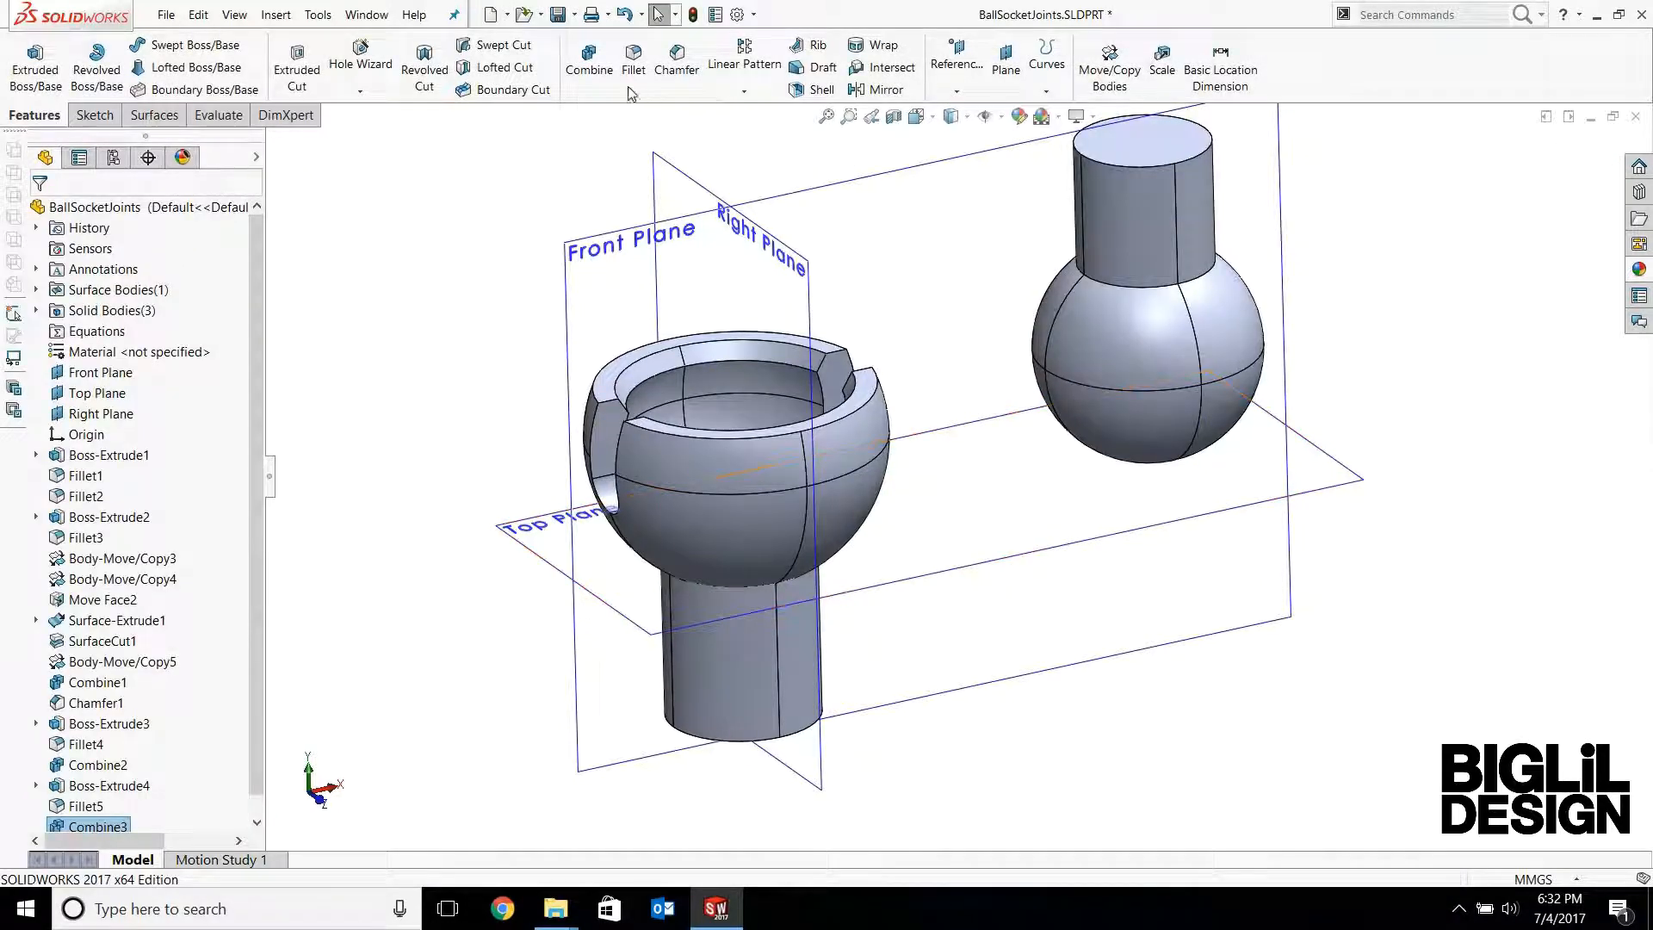
# - Fuse the socket with its bottom post using Combine > Add (Combine4), leaving two bodies
pyautogui.click(588, 61)
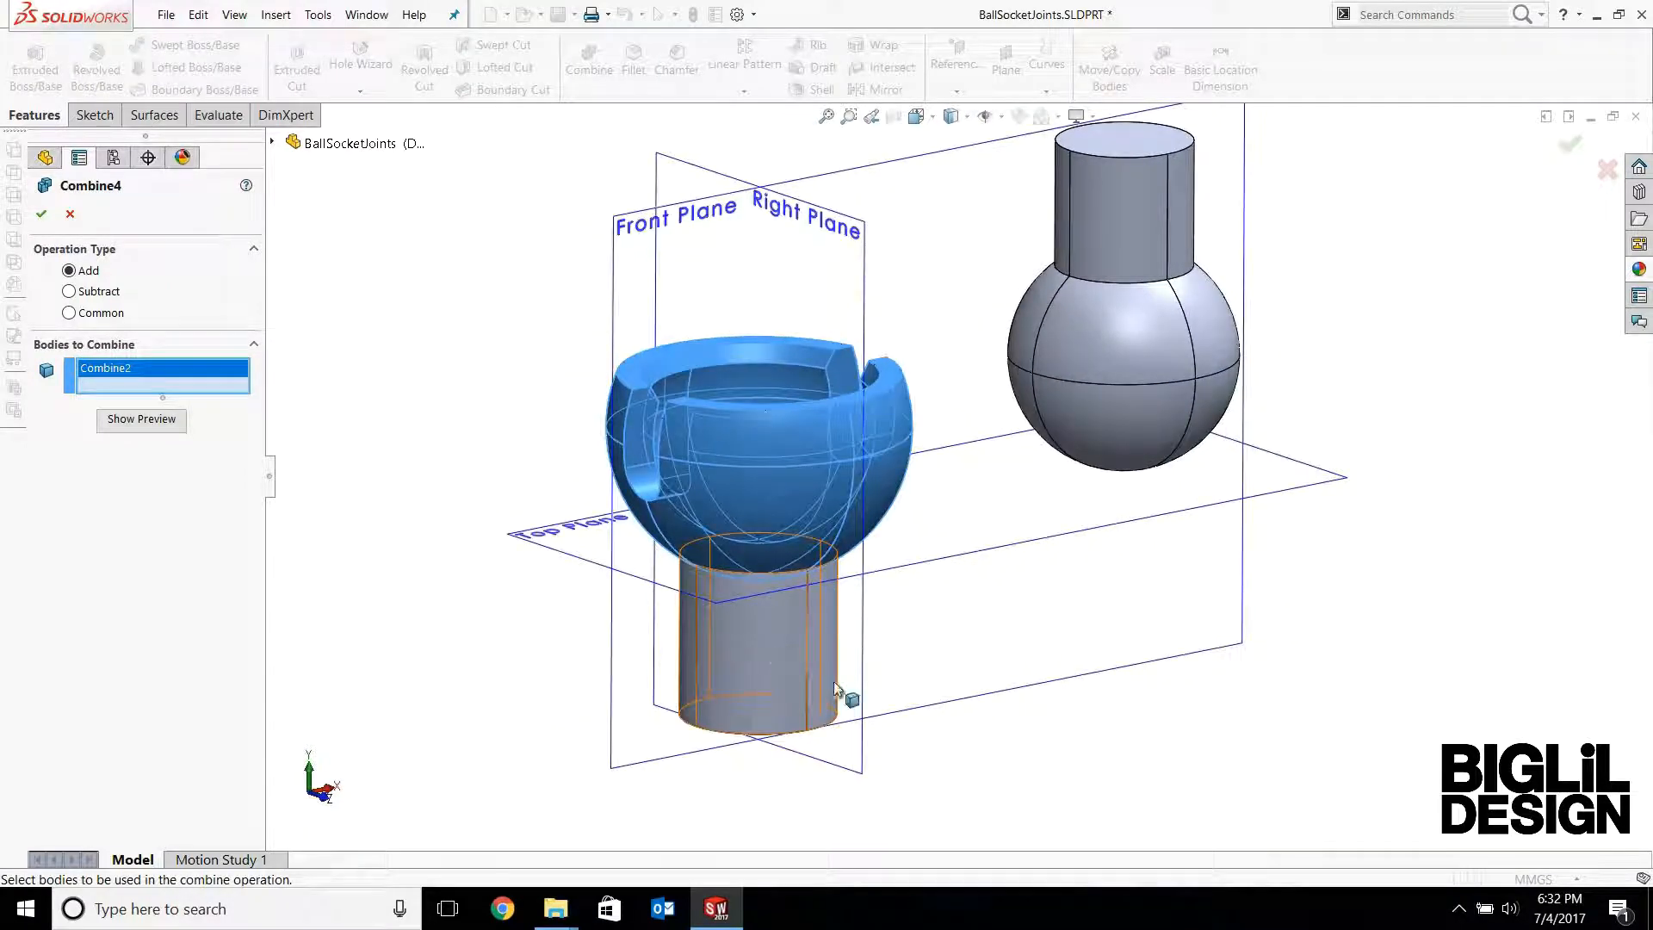
pyautogui.click(41, 214)
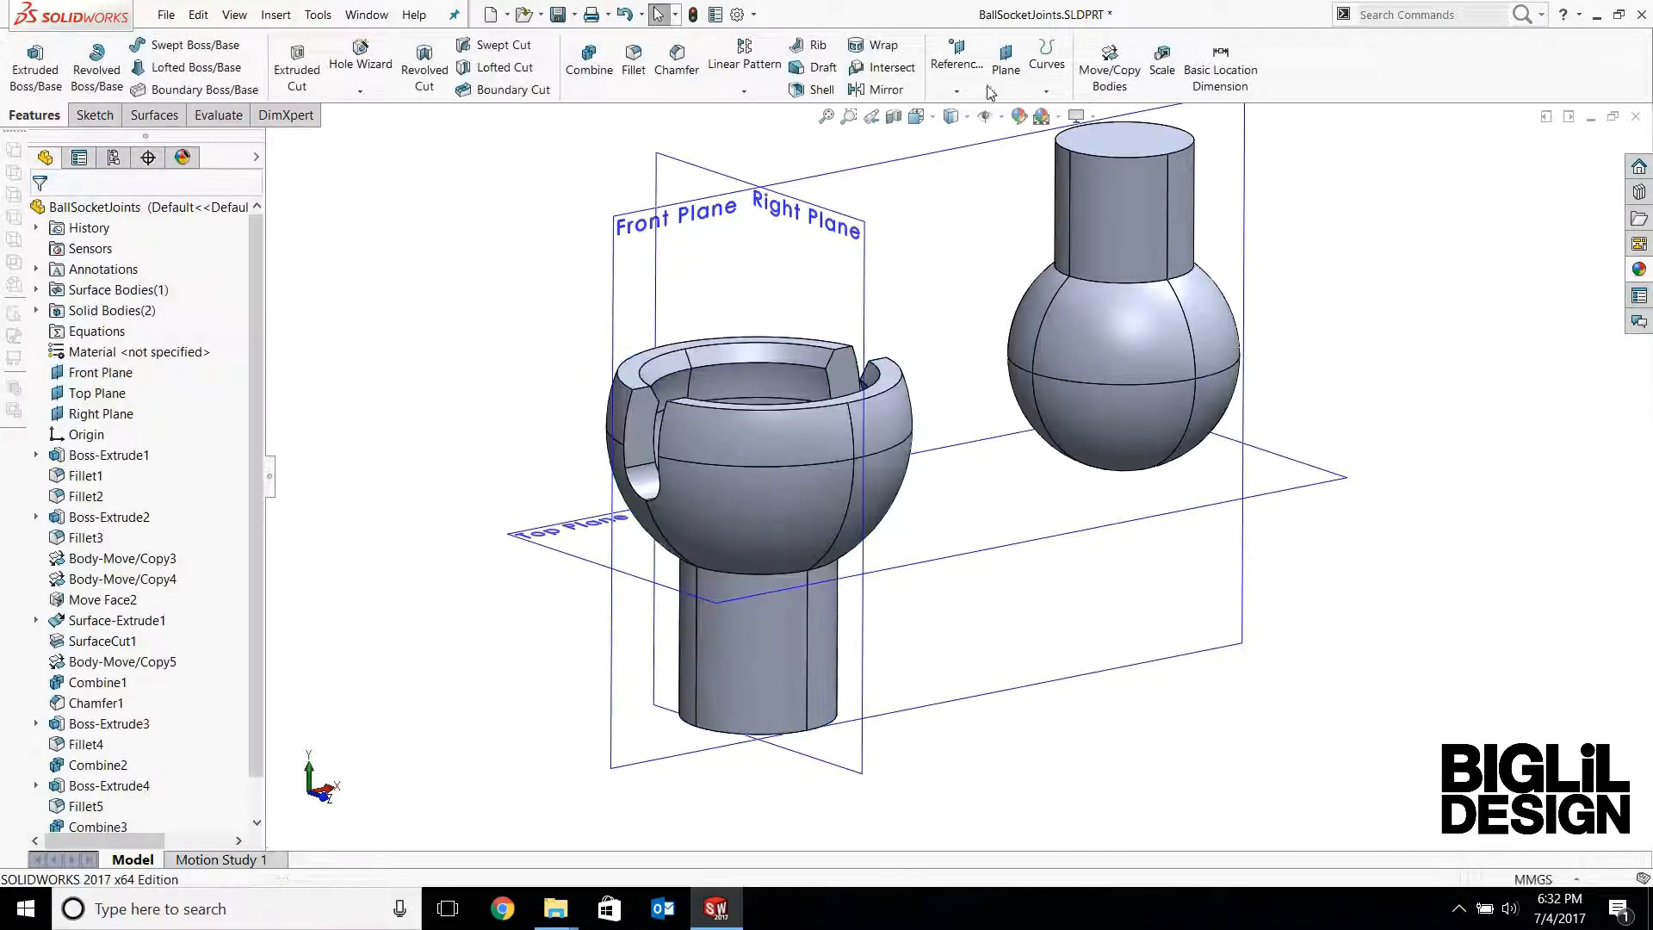
pyautogui.click(1107, 64)
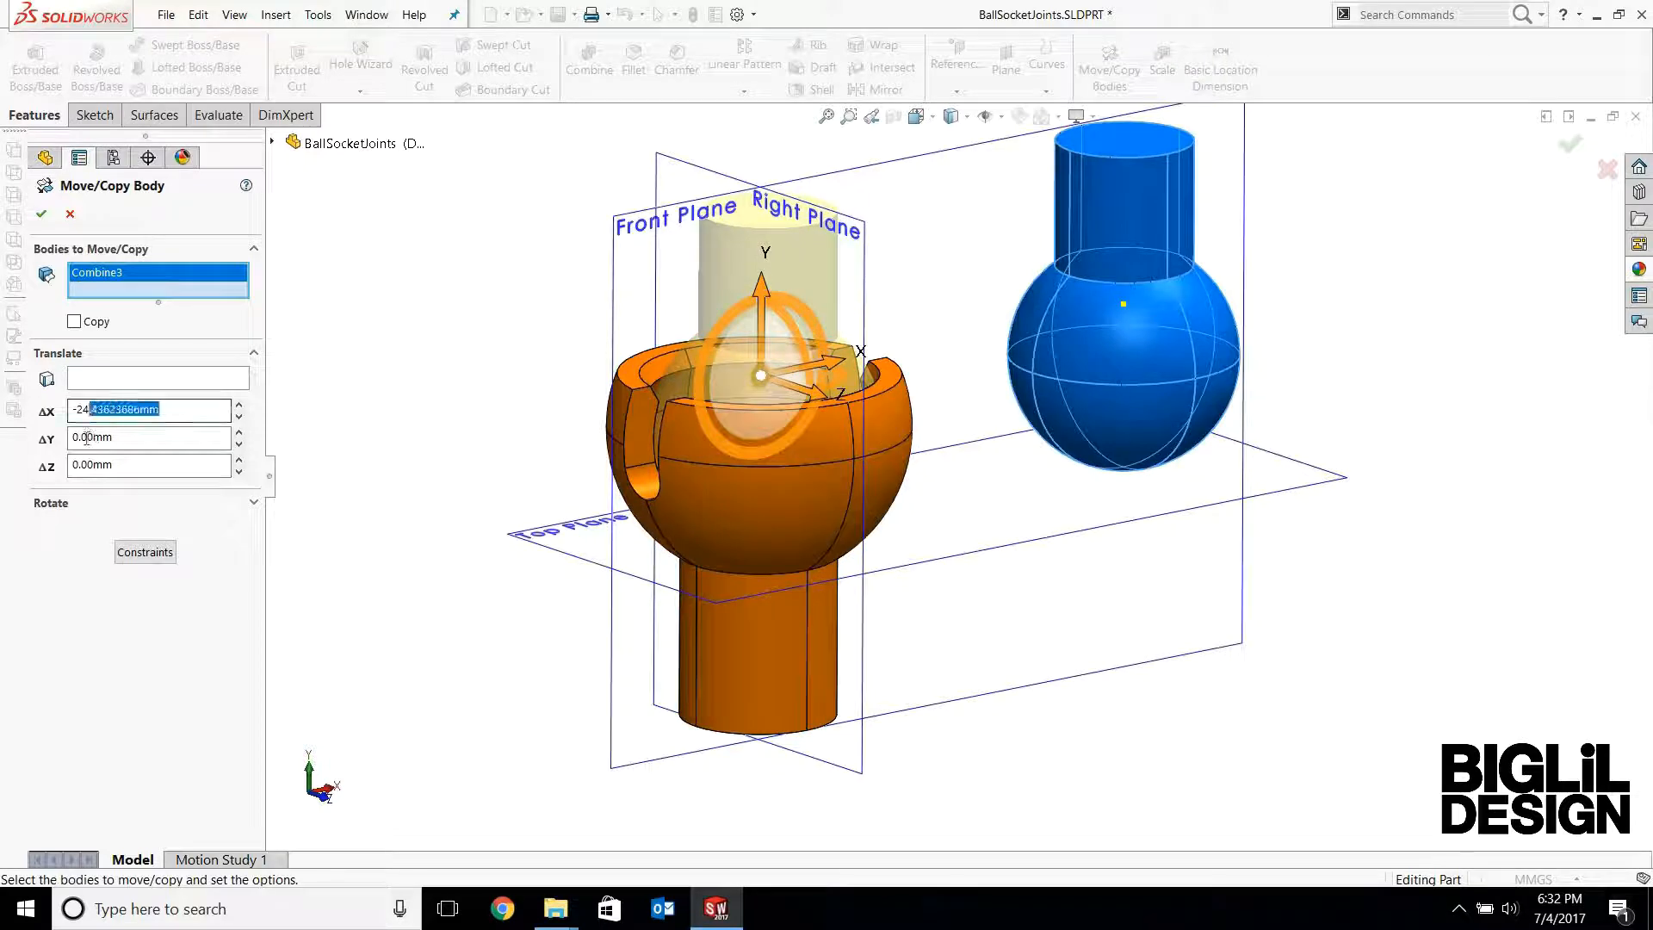
# - Slide the body -25 mm along X so the ball seats inside the socket (Body-Move/Copy6)
pyautogui.write('-25')
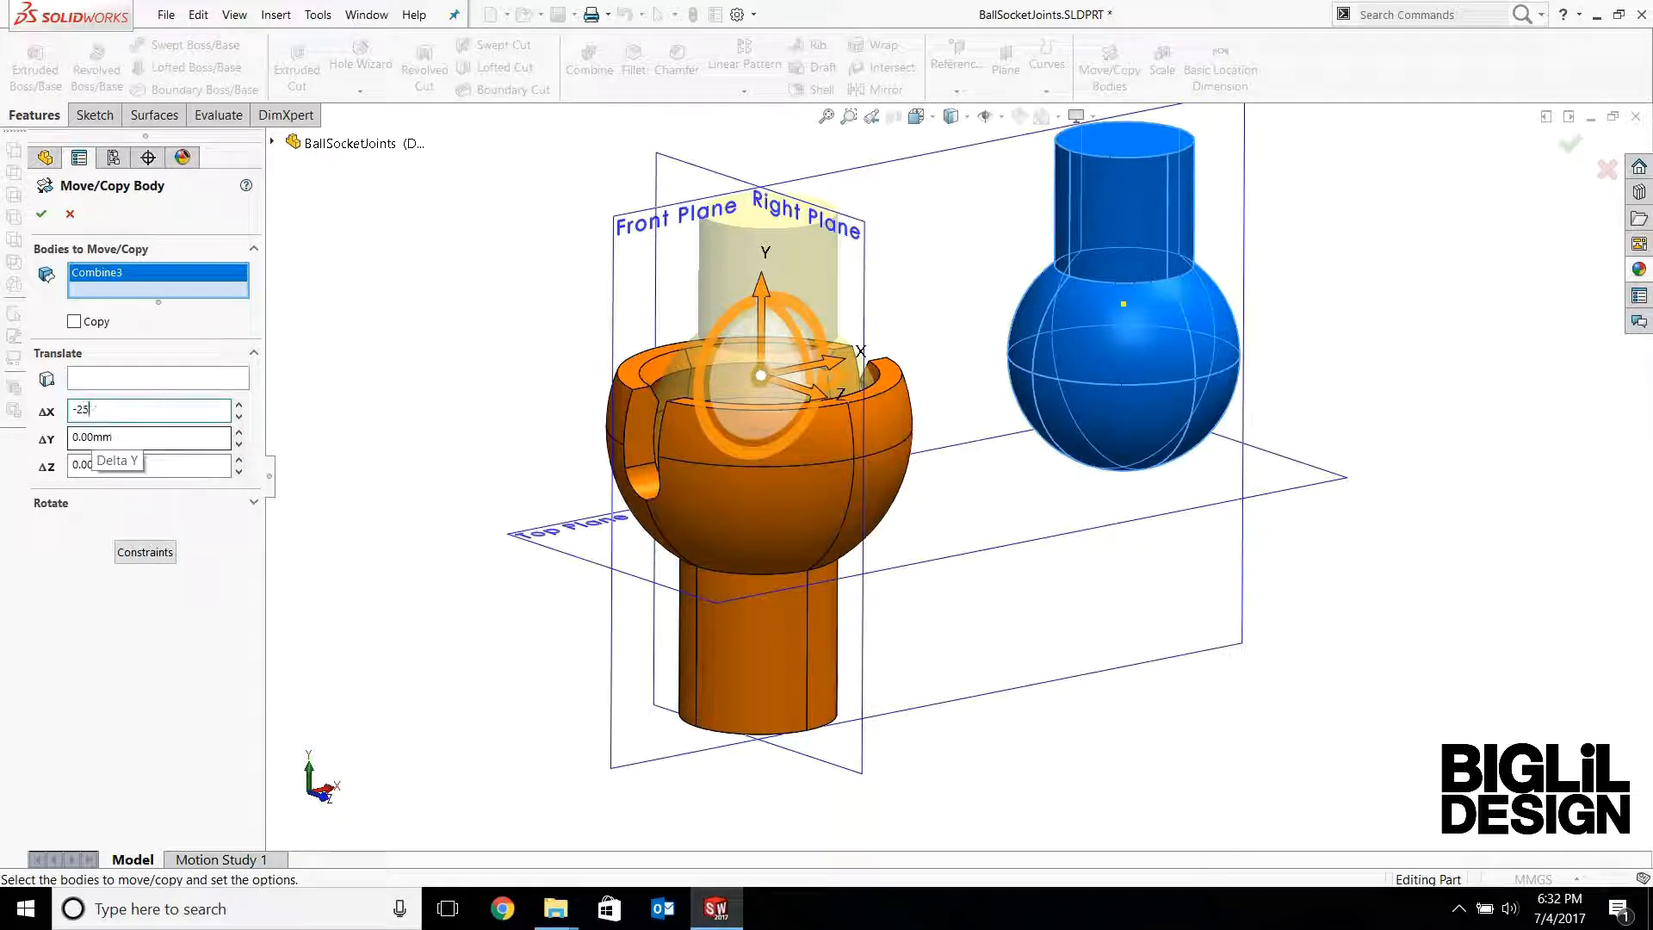
pyautogui.click(41, 213)
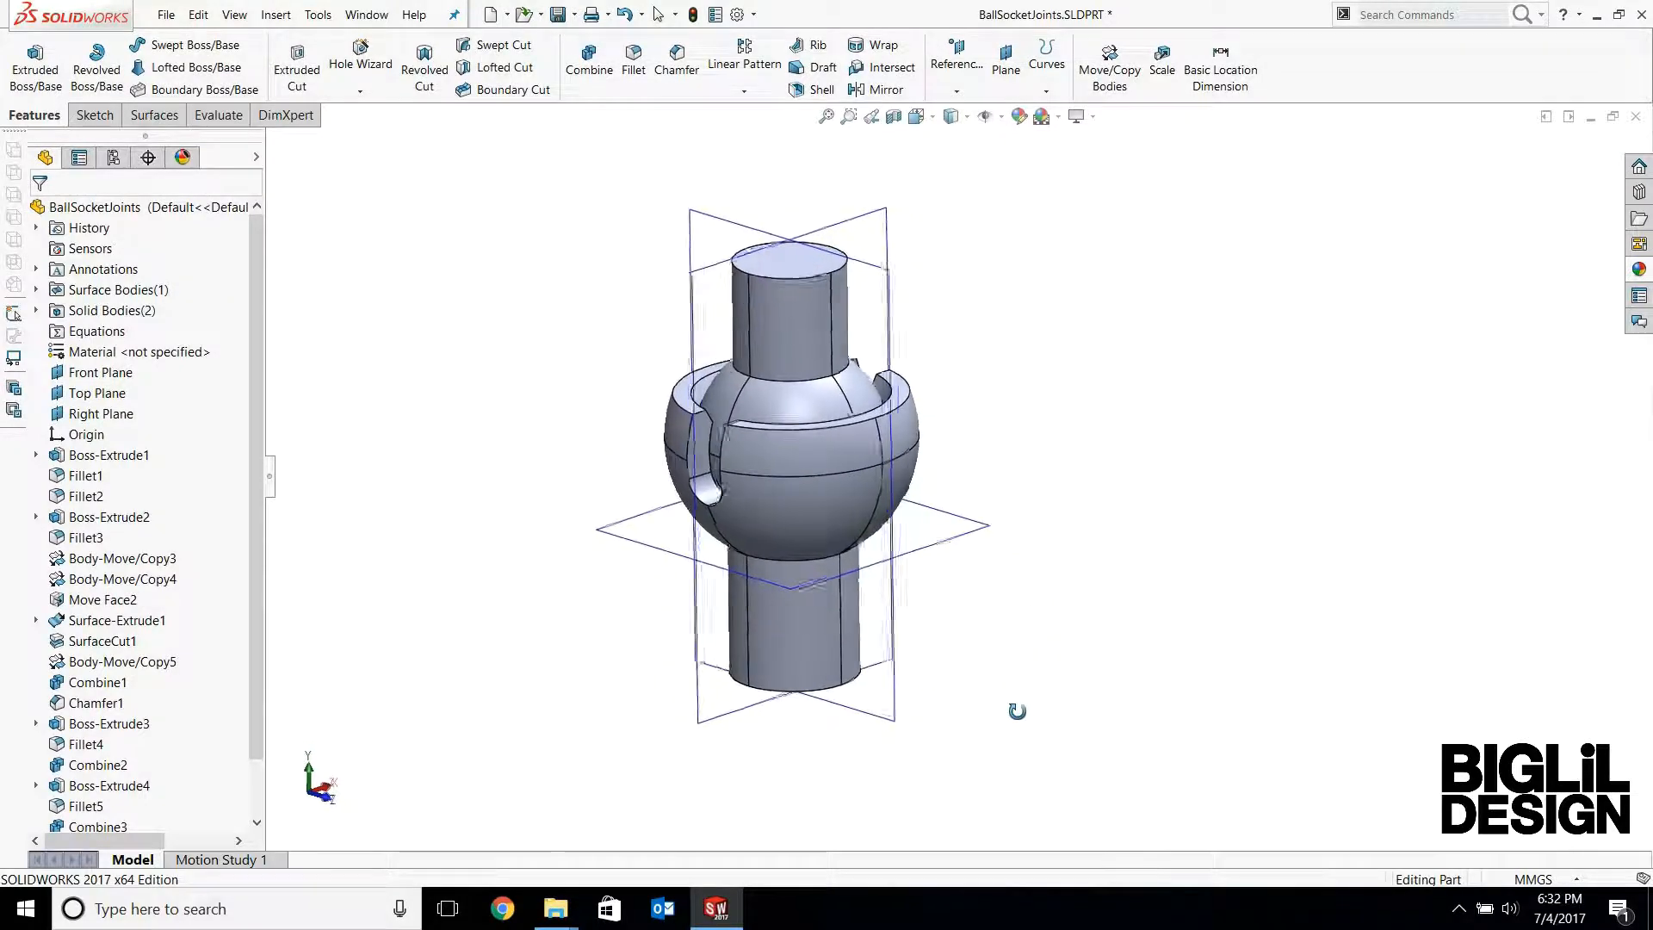
pyautogui.click(100, 372)
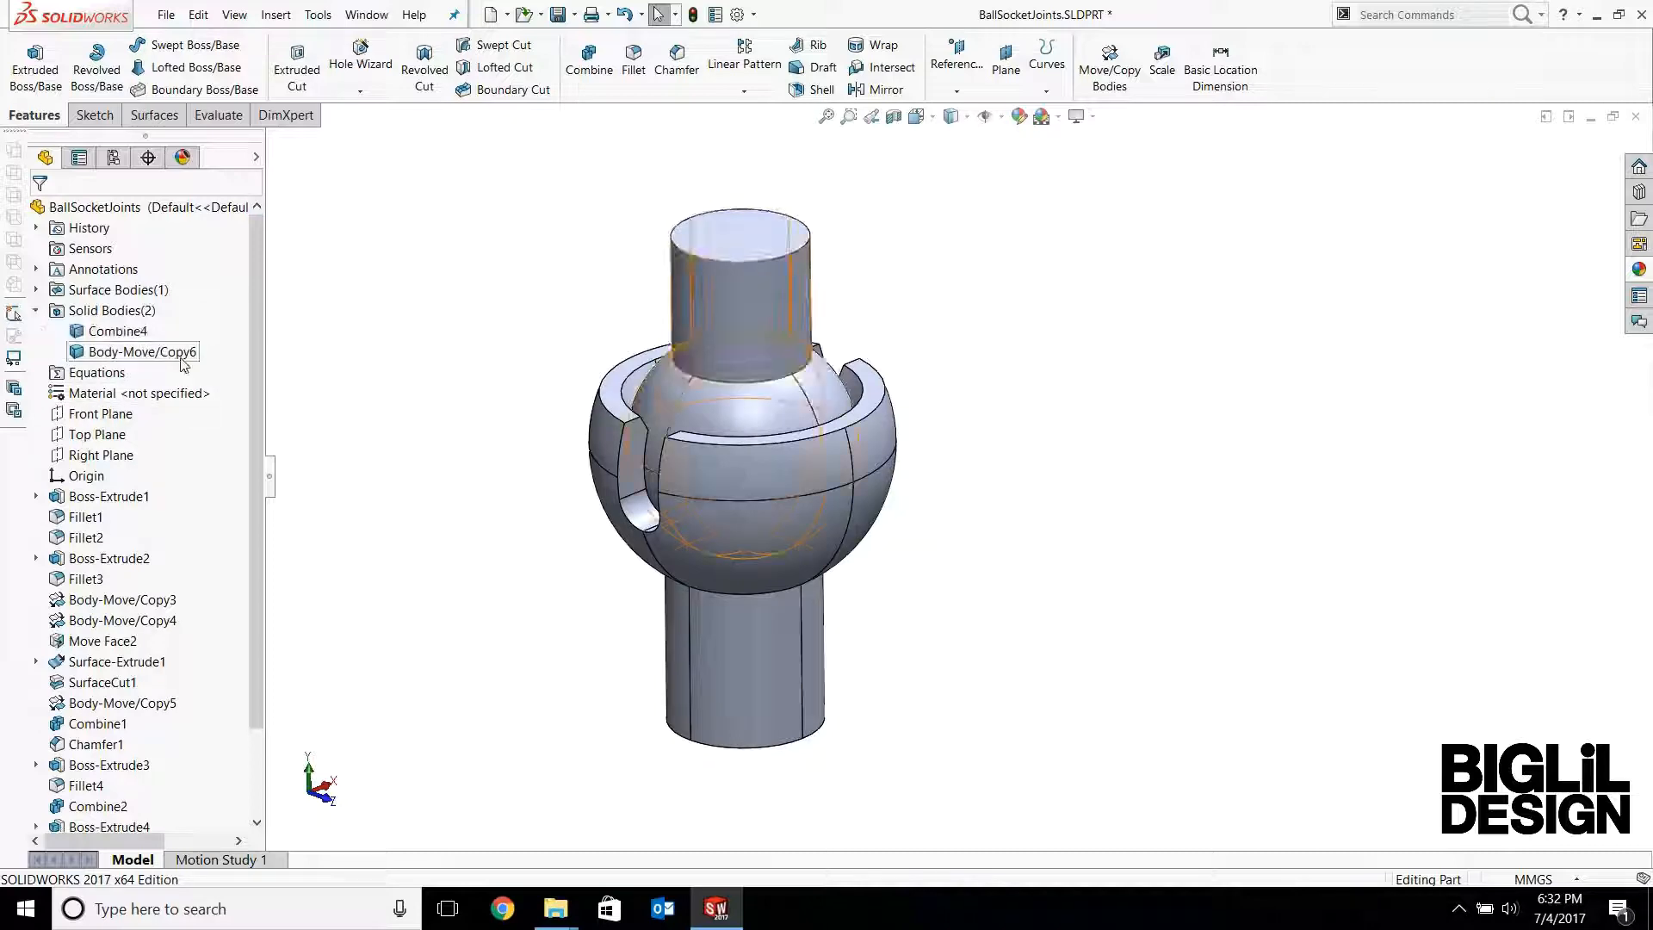
# - Apply yellow plastic to the socket and green low-gloss plastic to the ball-and-post body
pyautogui.click(117, 330)
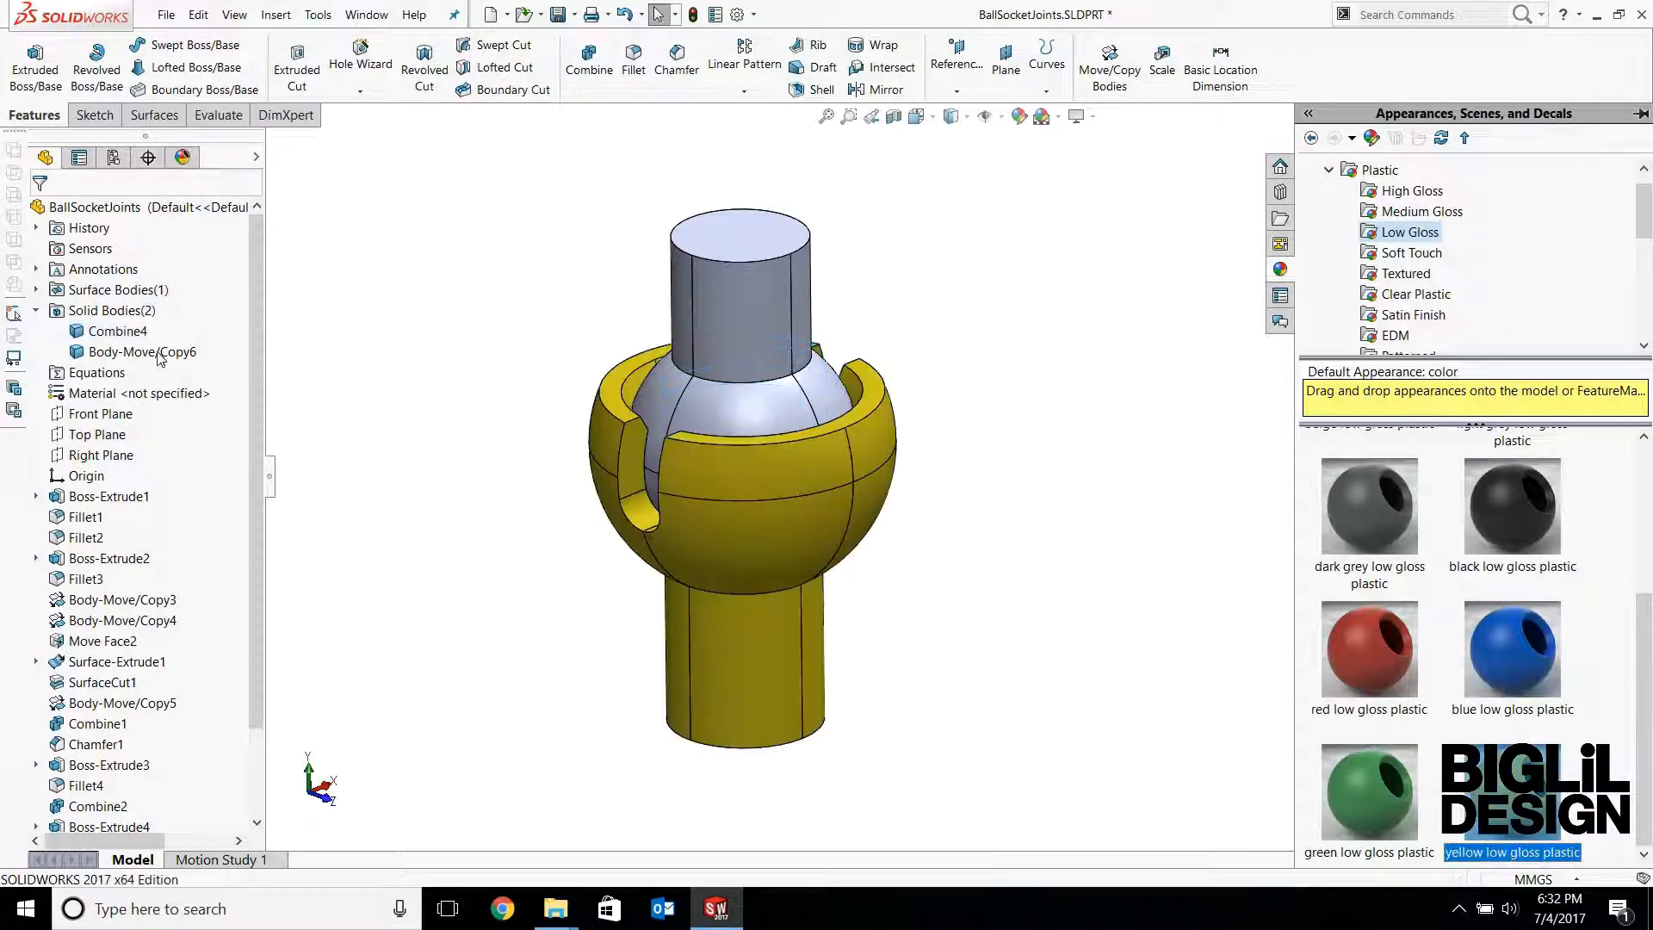
pyautogui.click(117, 331)
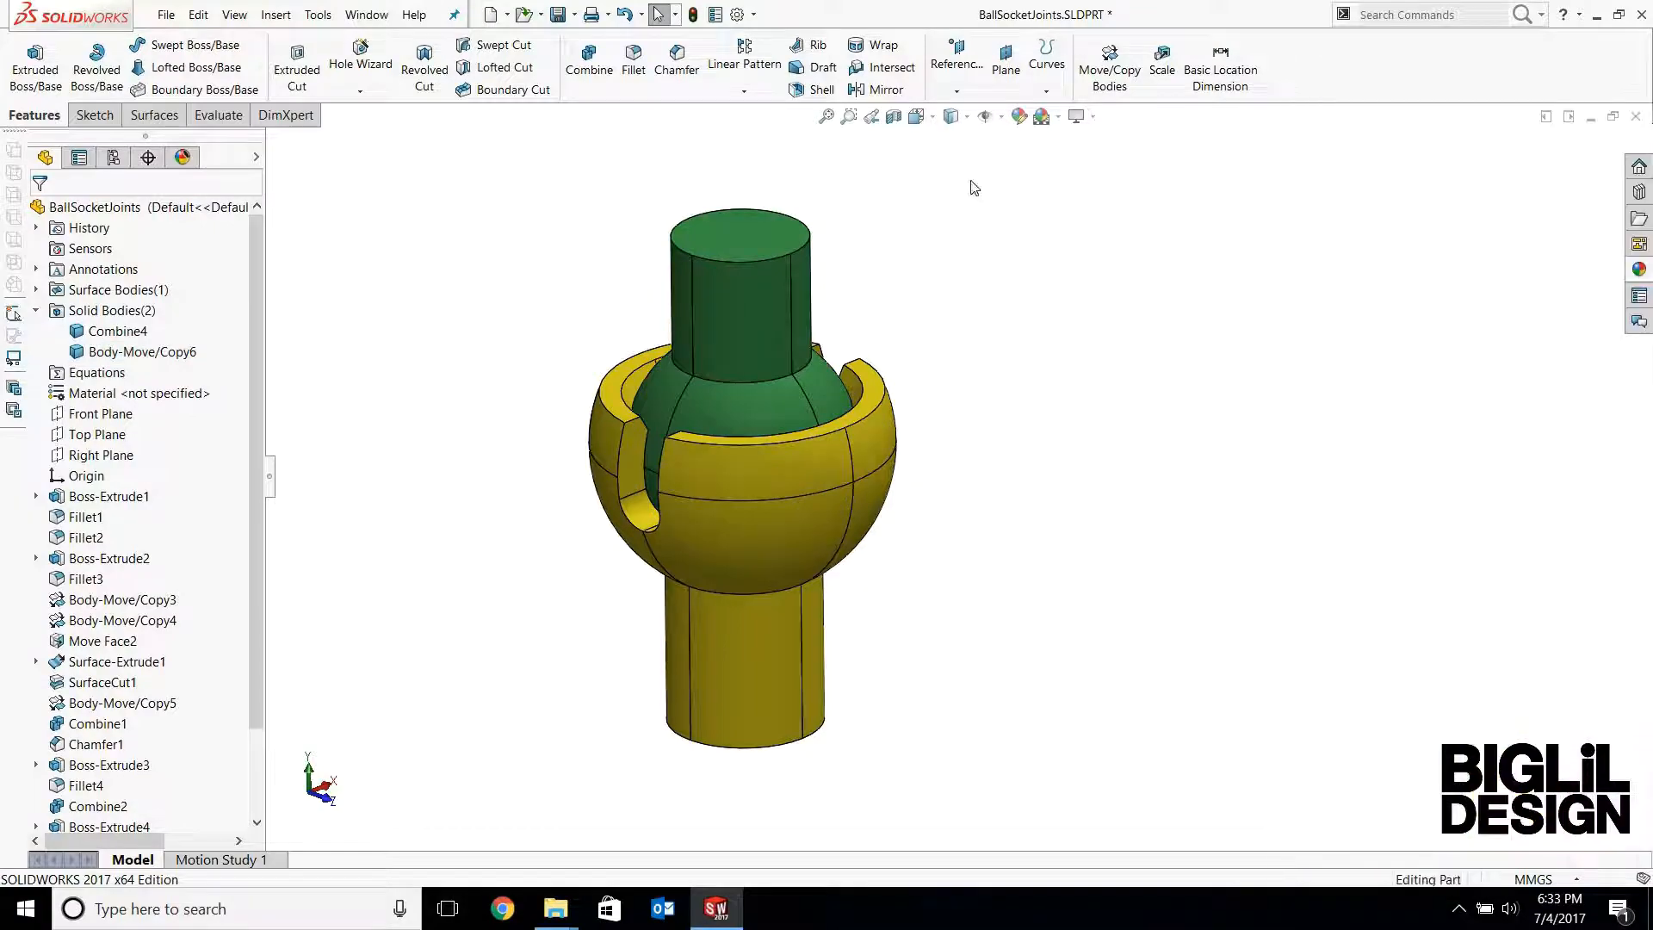
pyautogui.click(151, 115)
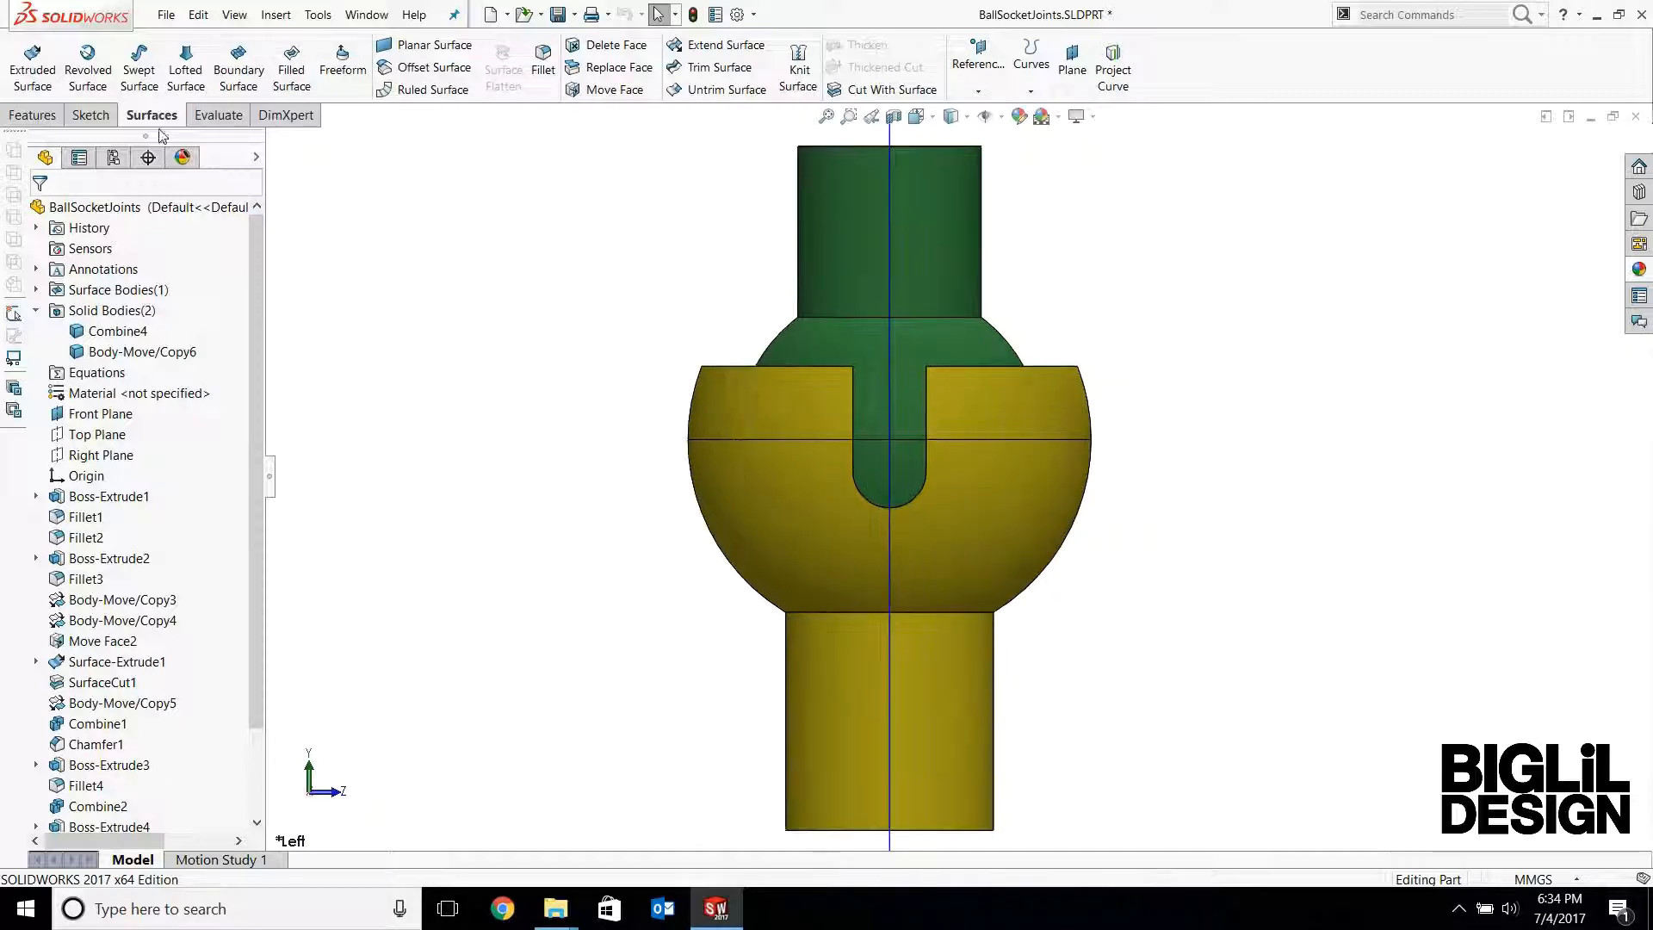
pyautogui.click(35, 115)
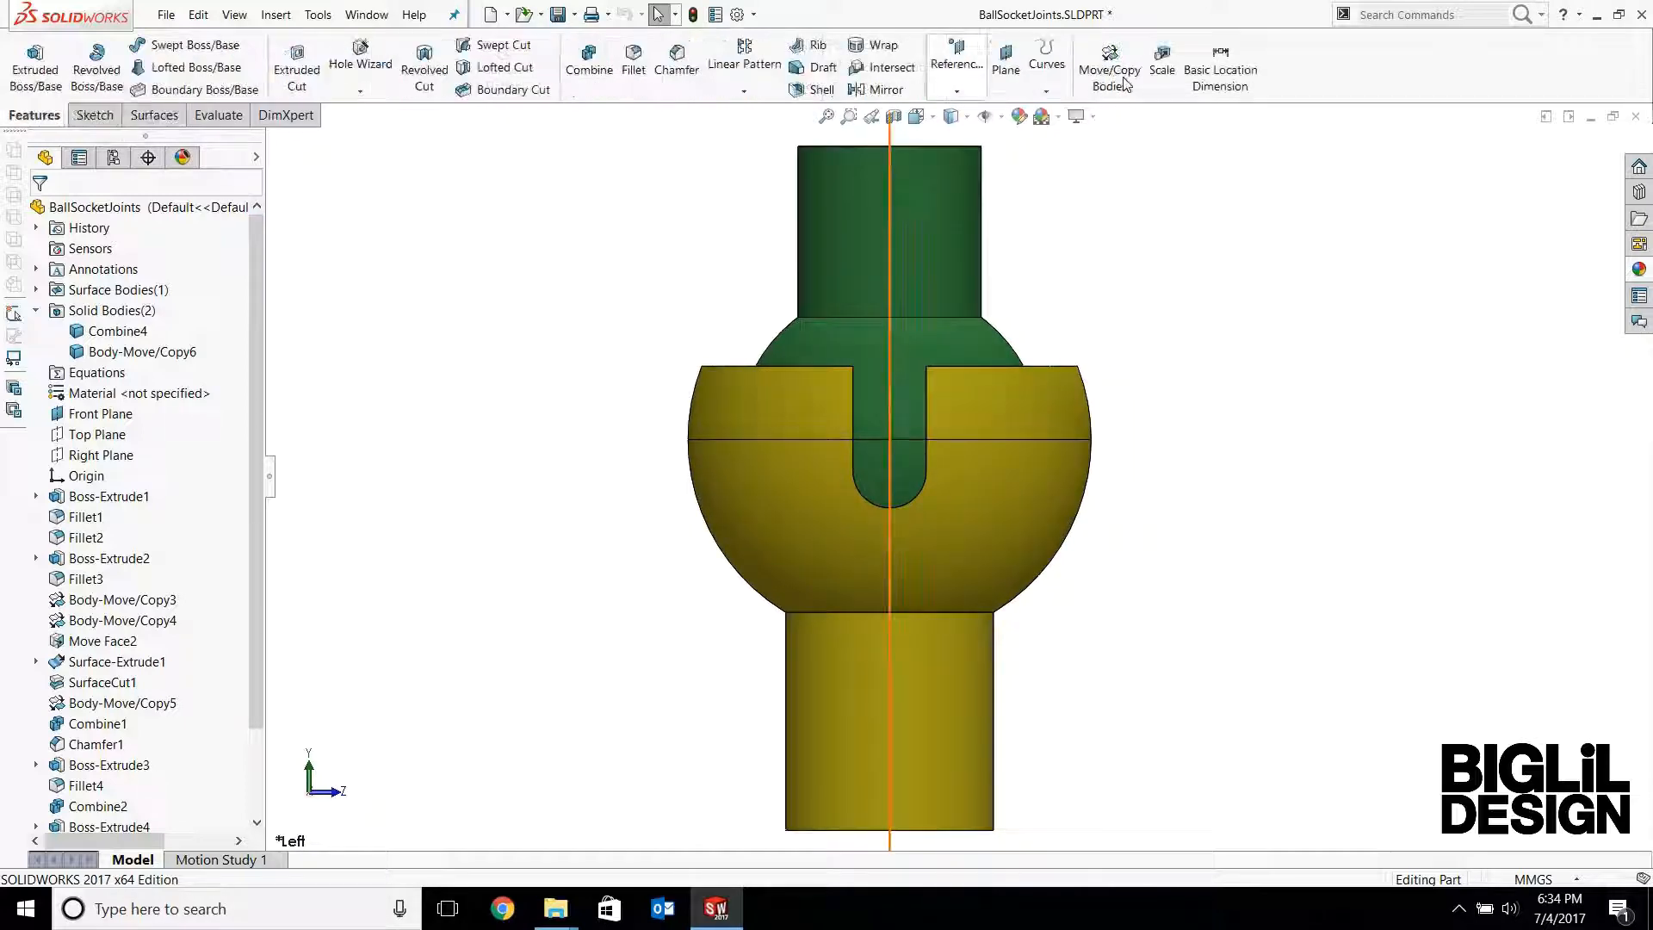
pyautogui.click(1107, 63)
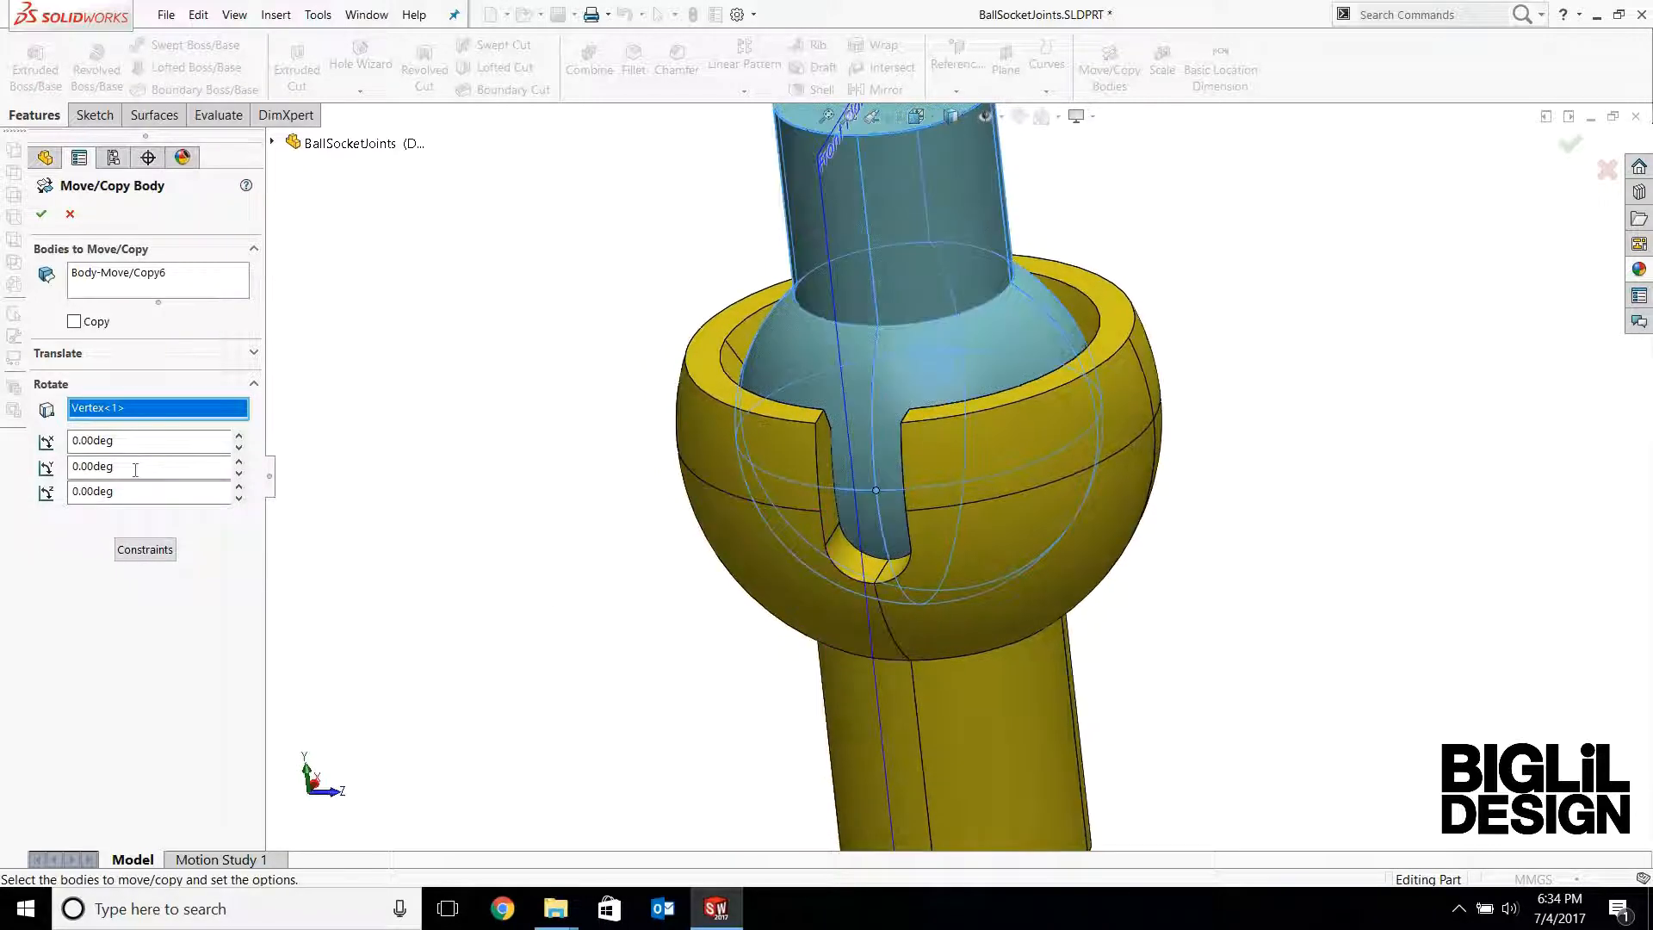
# - Set up a rotation of the ball body about a vertex at the joint centre, angles still zero
pyautogui.click(138, 439)
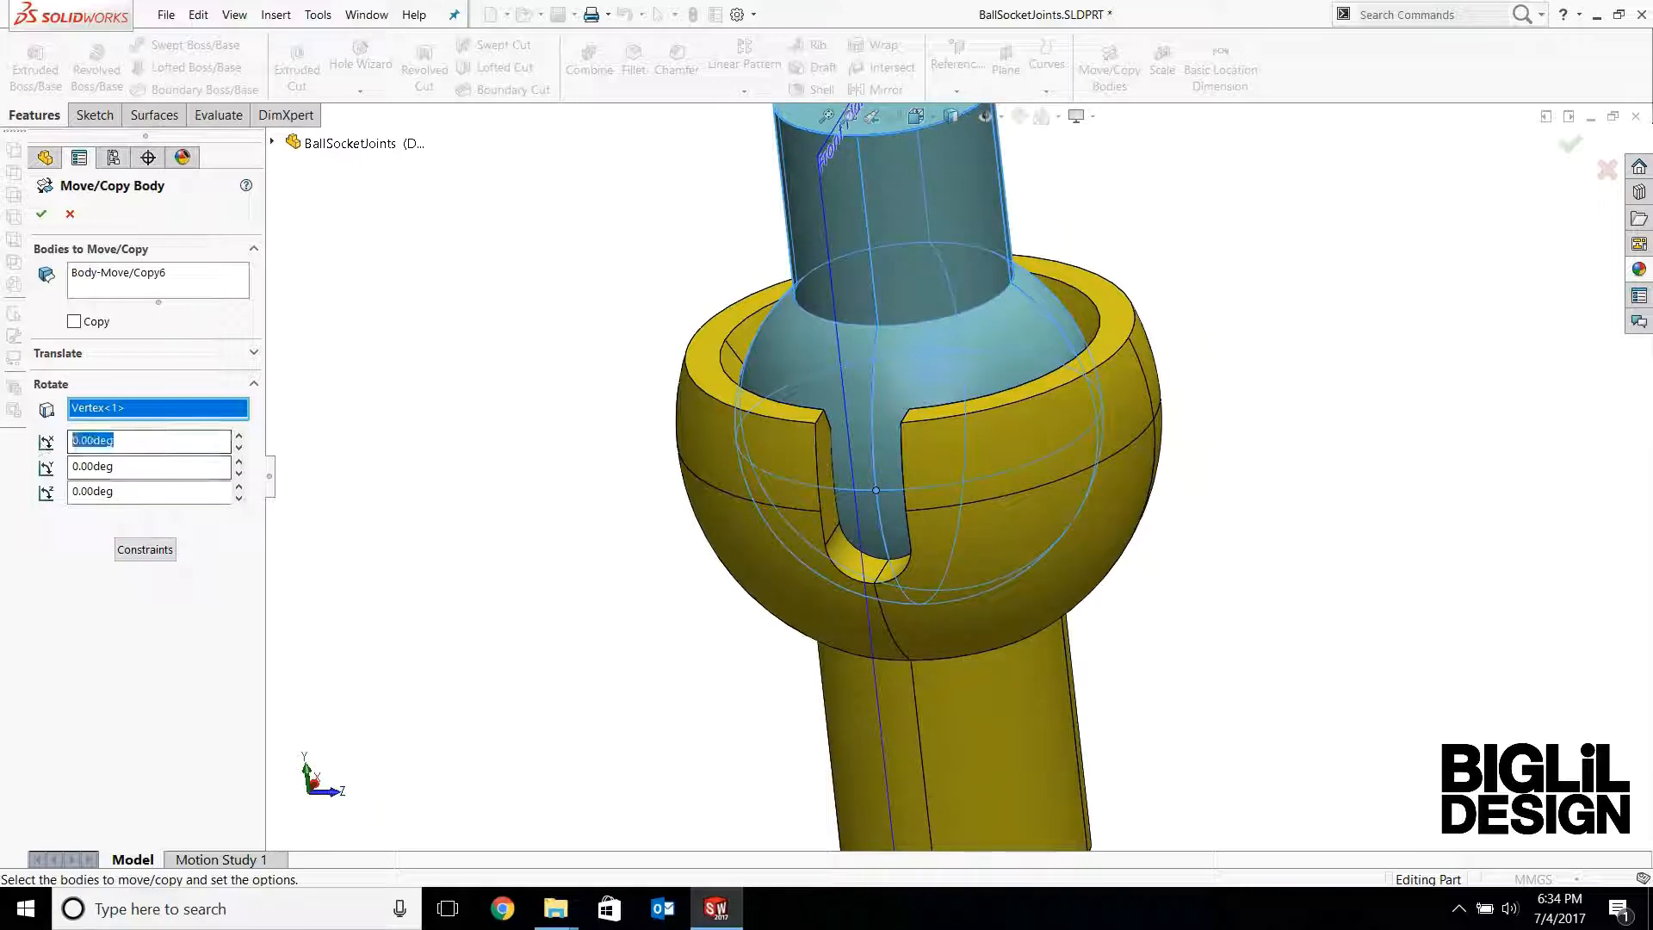